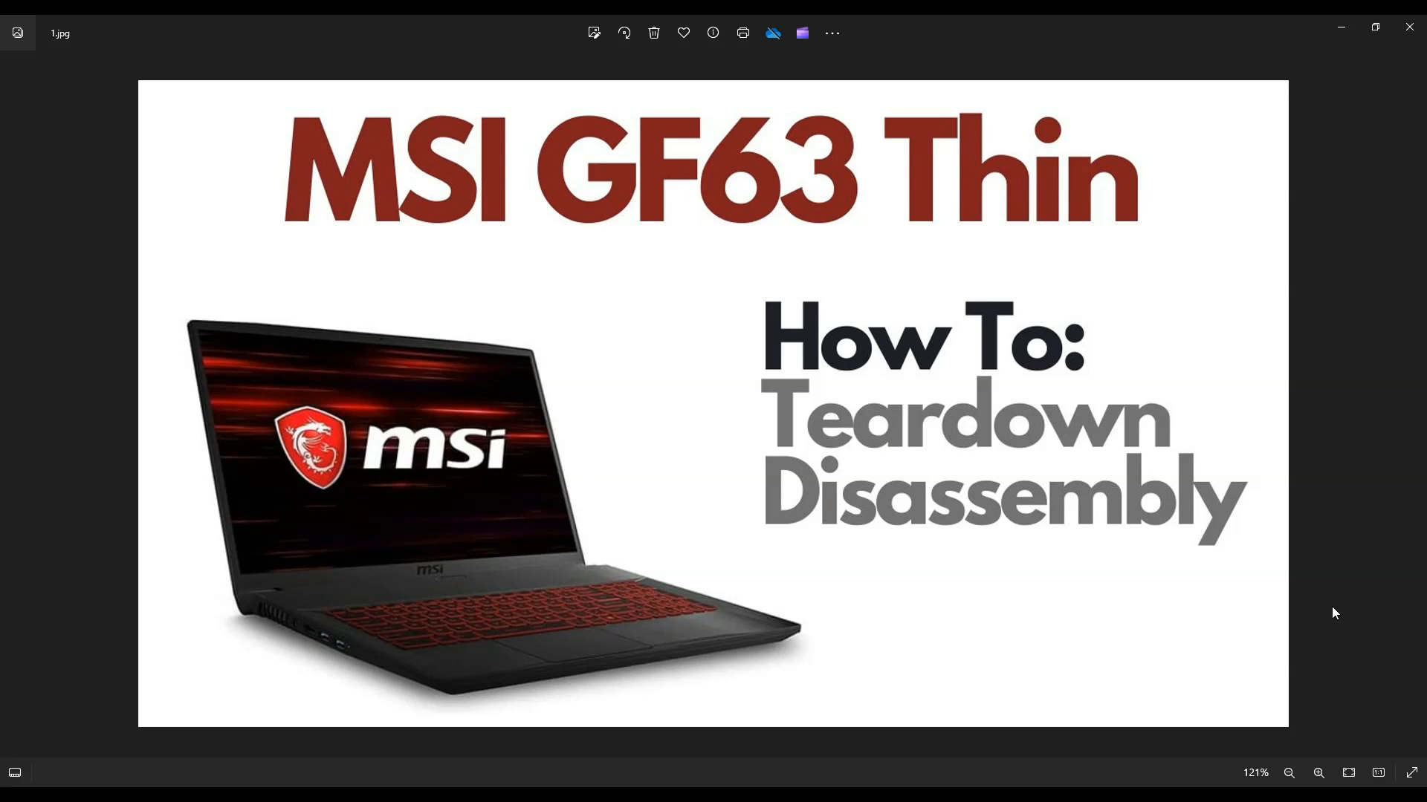
{"action": "mouse_move", "coordinate": [1283, 501]}
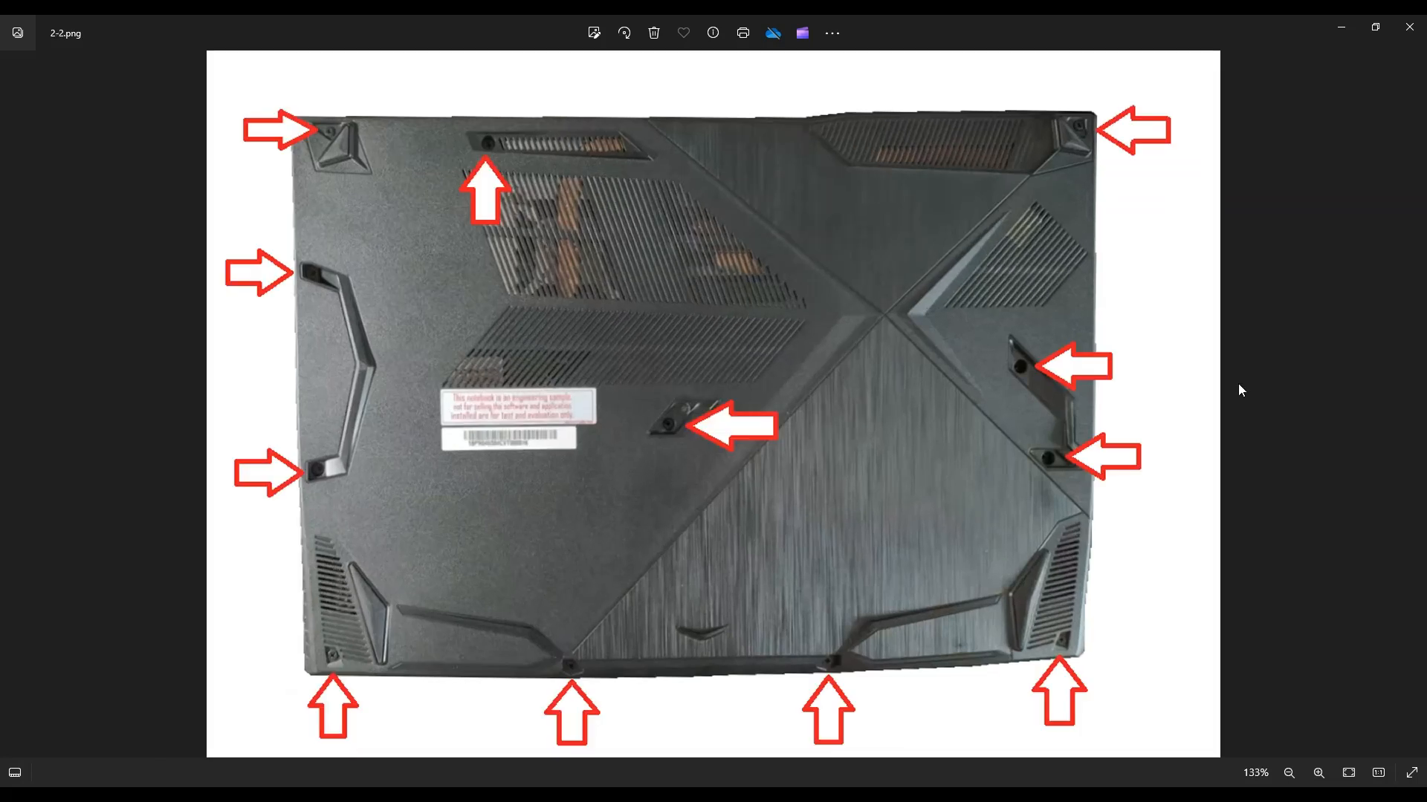
{"action": "mouse_move", "coordinate": [1029, 634]}
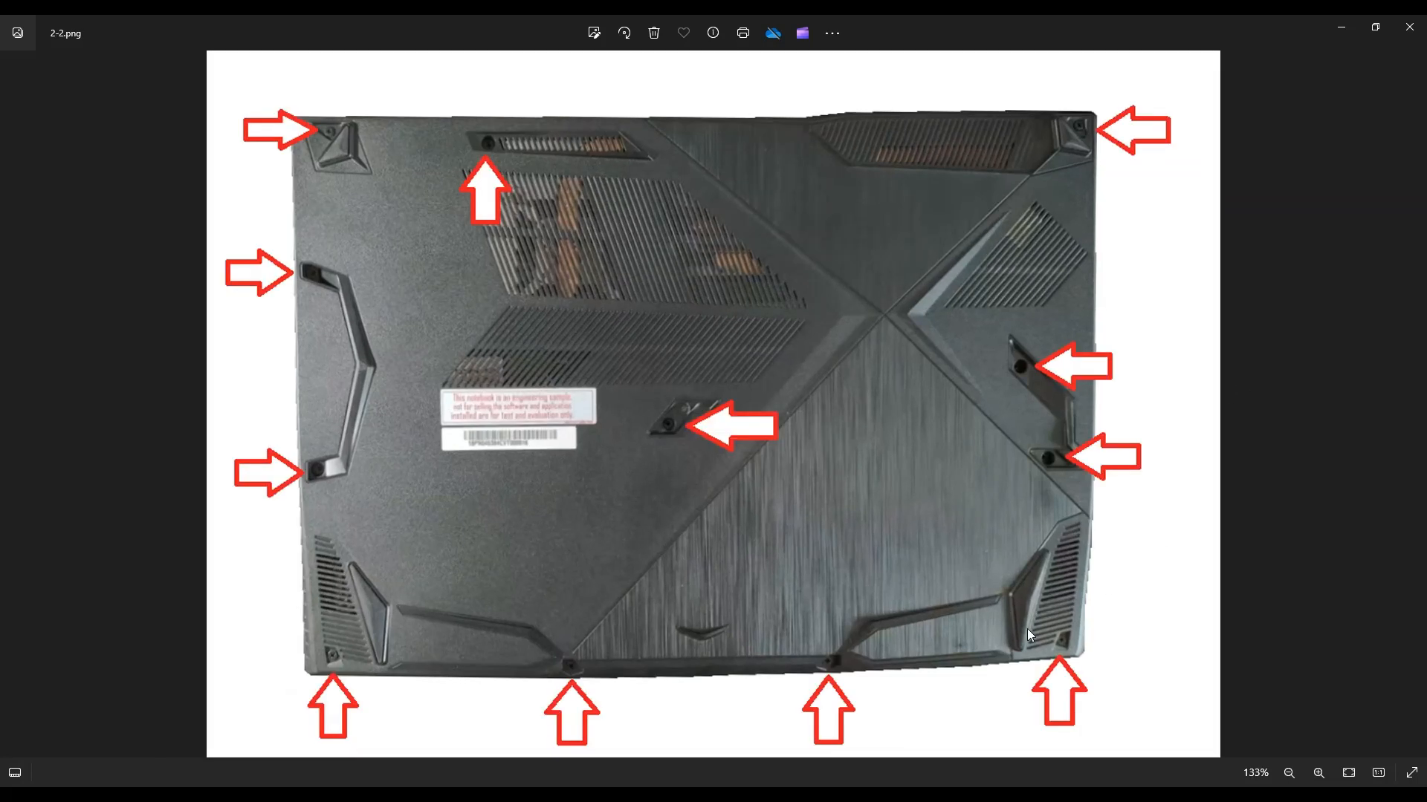
{"action": "mouse_move", "coordinate": [693, 638]}
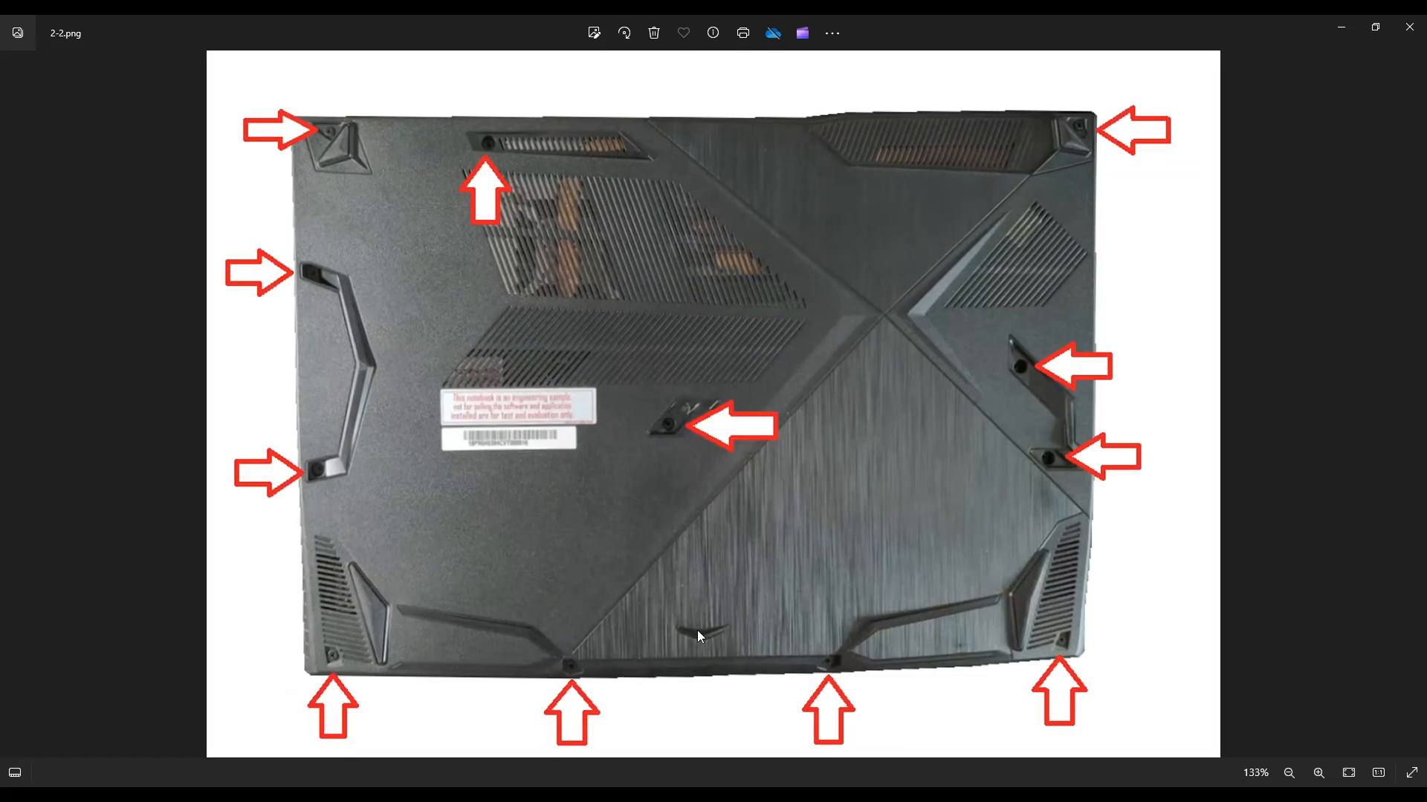
{"action": "mouse_move", "coordinate": [329, 386]}
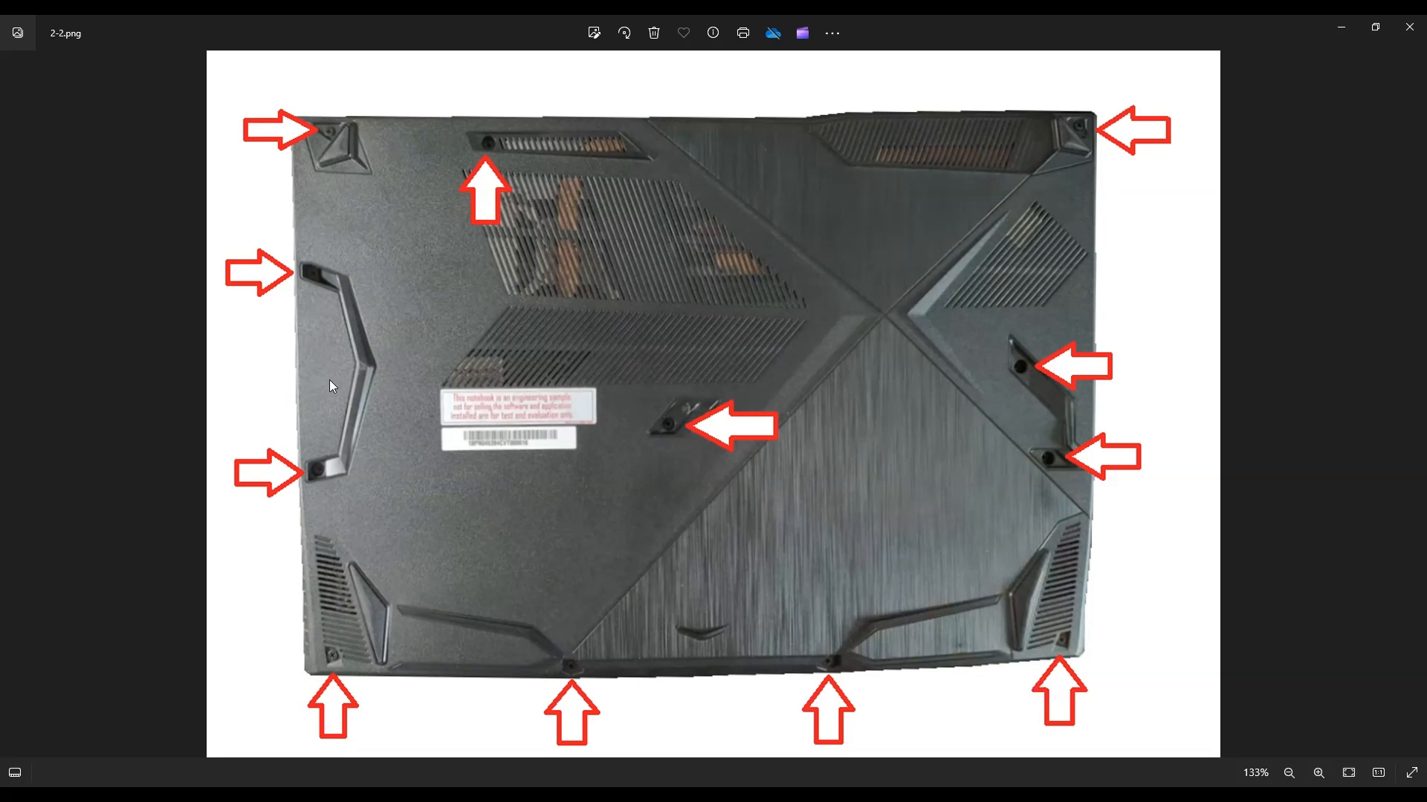
{"action": "mouse_move", "coordinate": [965, 392]}
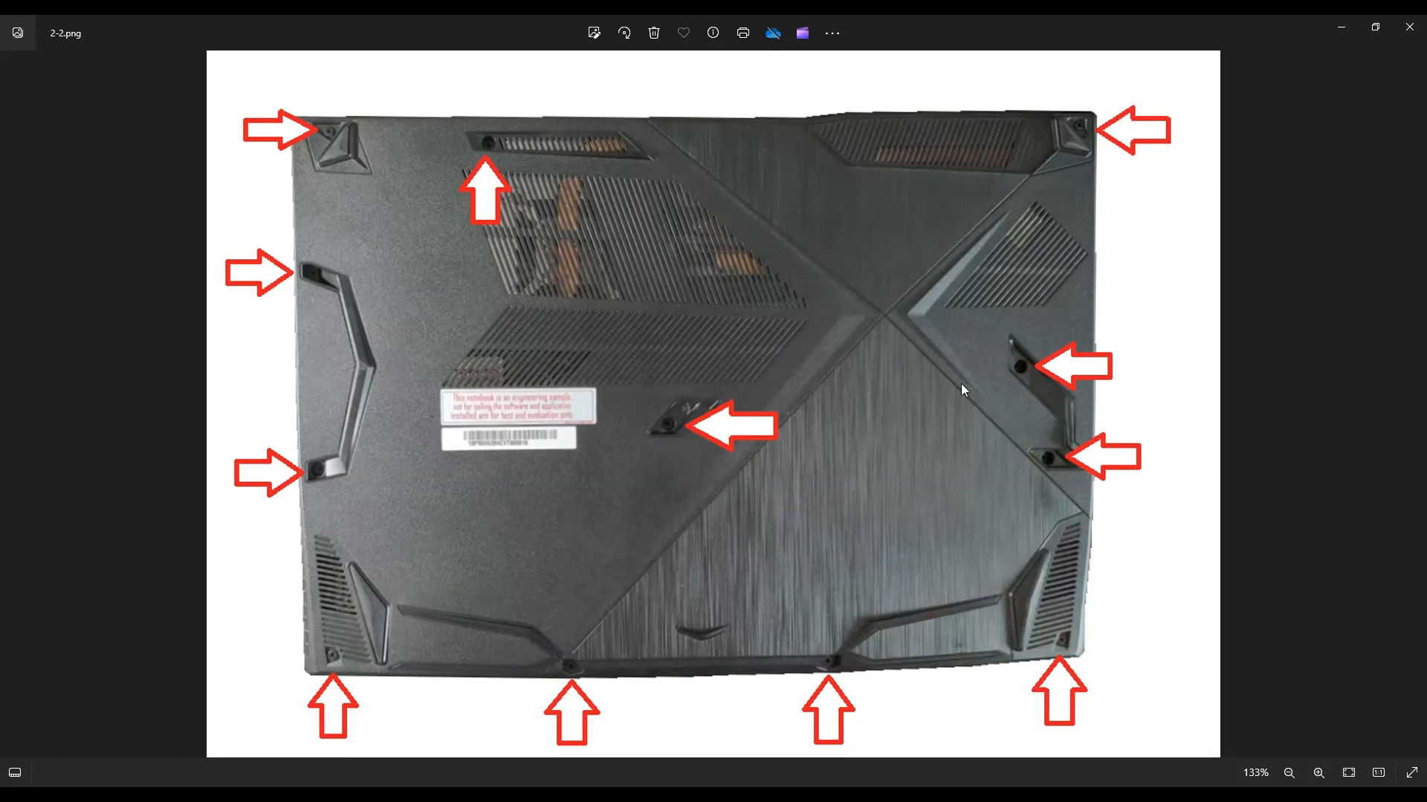
{"action": "mouse_move", "coordinate": [434, 153]}
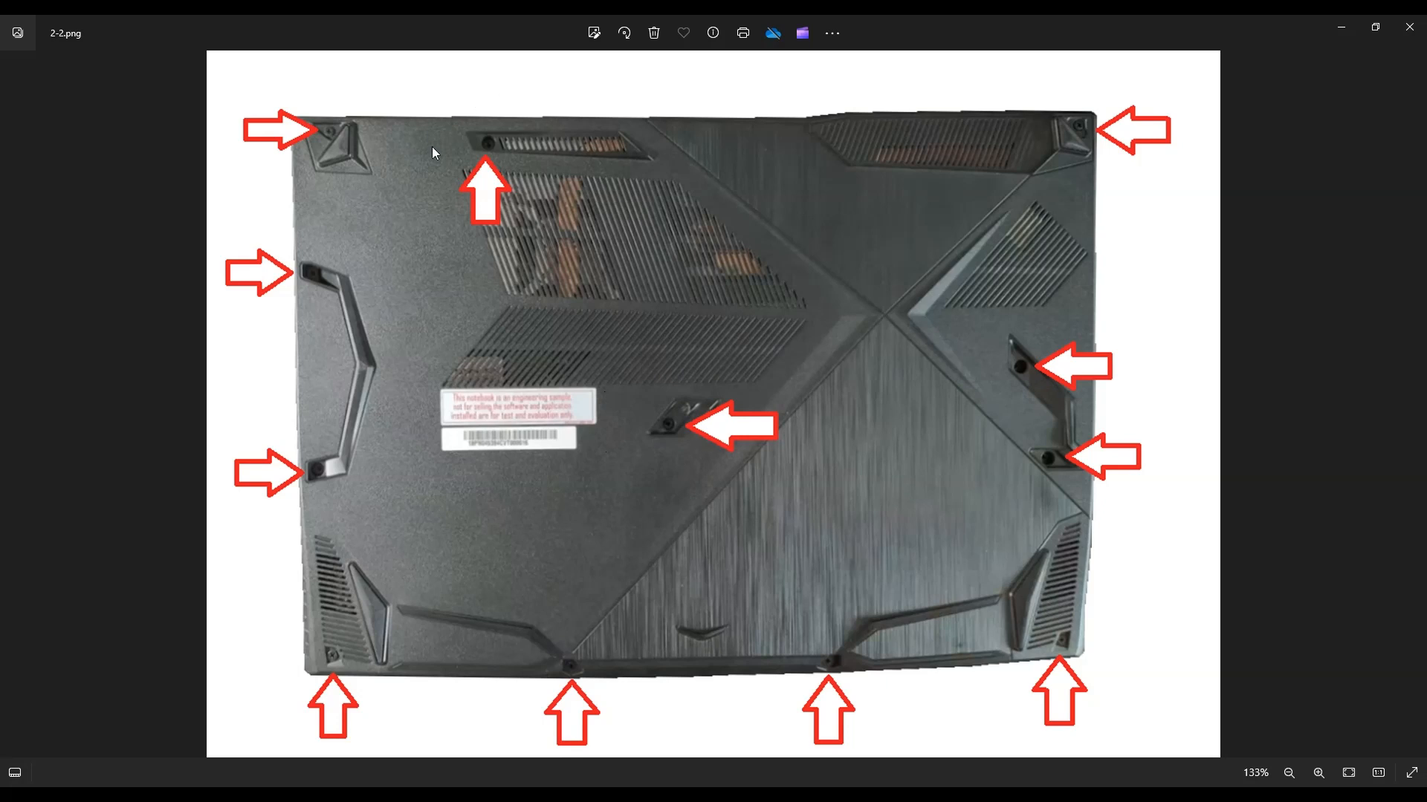
{"action": "mouse_move", "coordinate": [533, 124]}
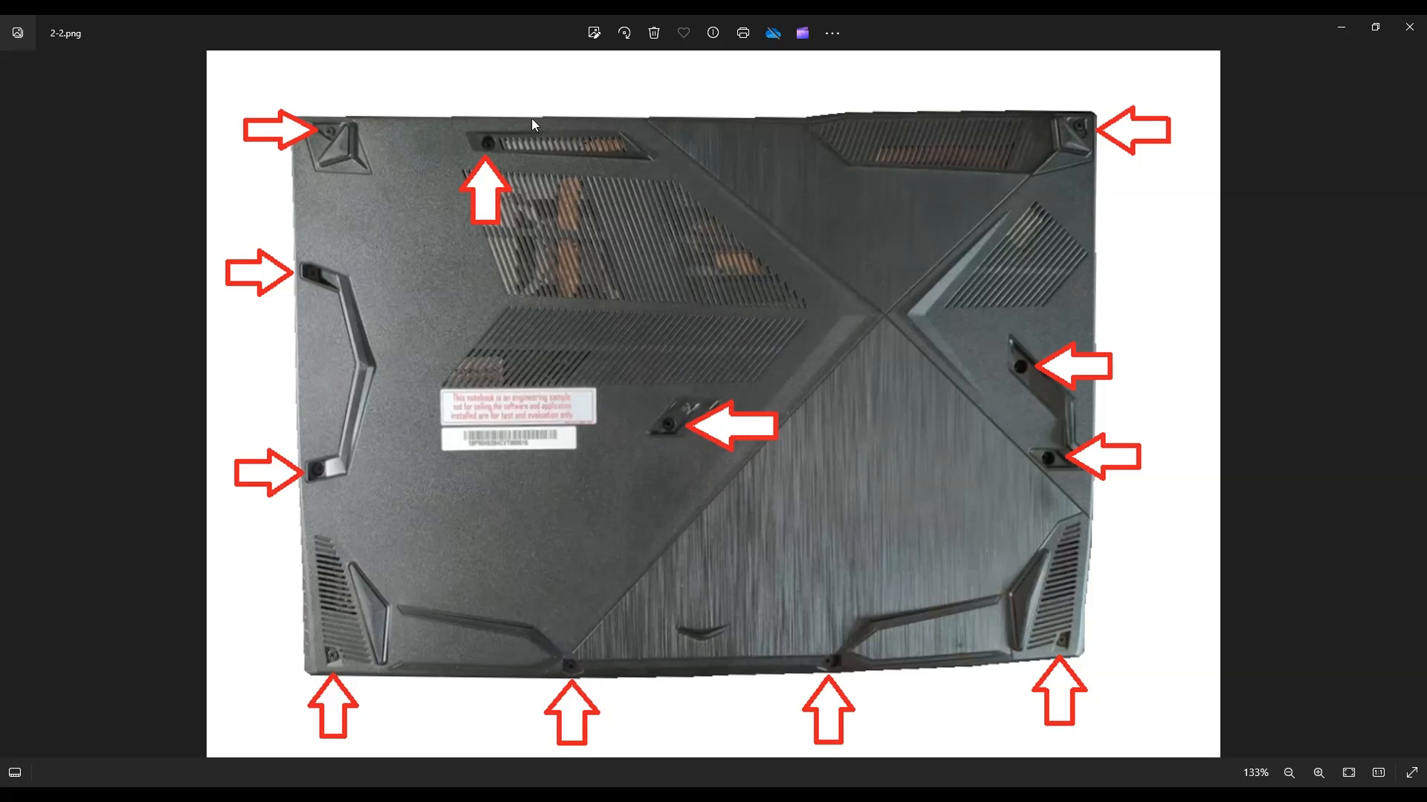
{"action": "mouse_move", "coordinate": [689, 223]}
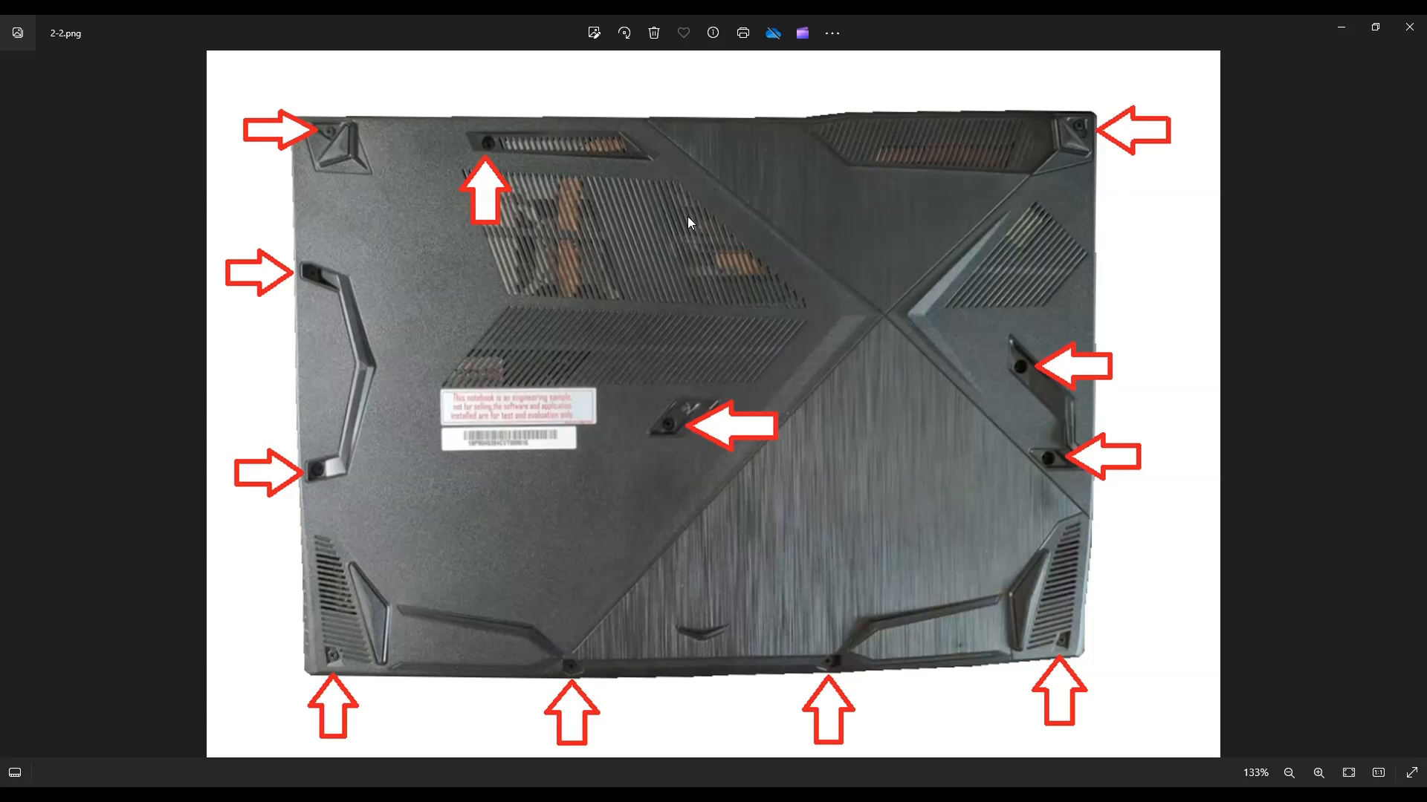
{"action": "mouse_move", "coordinate": [301, 376]}
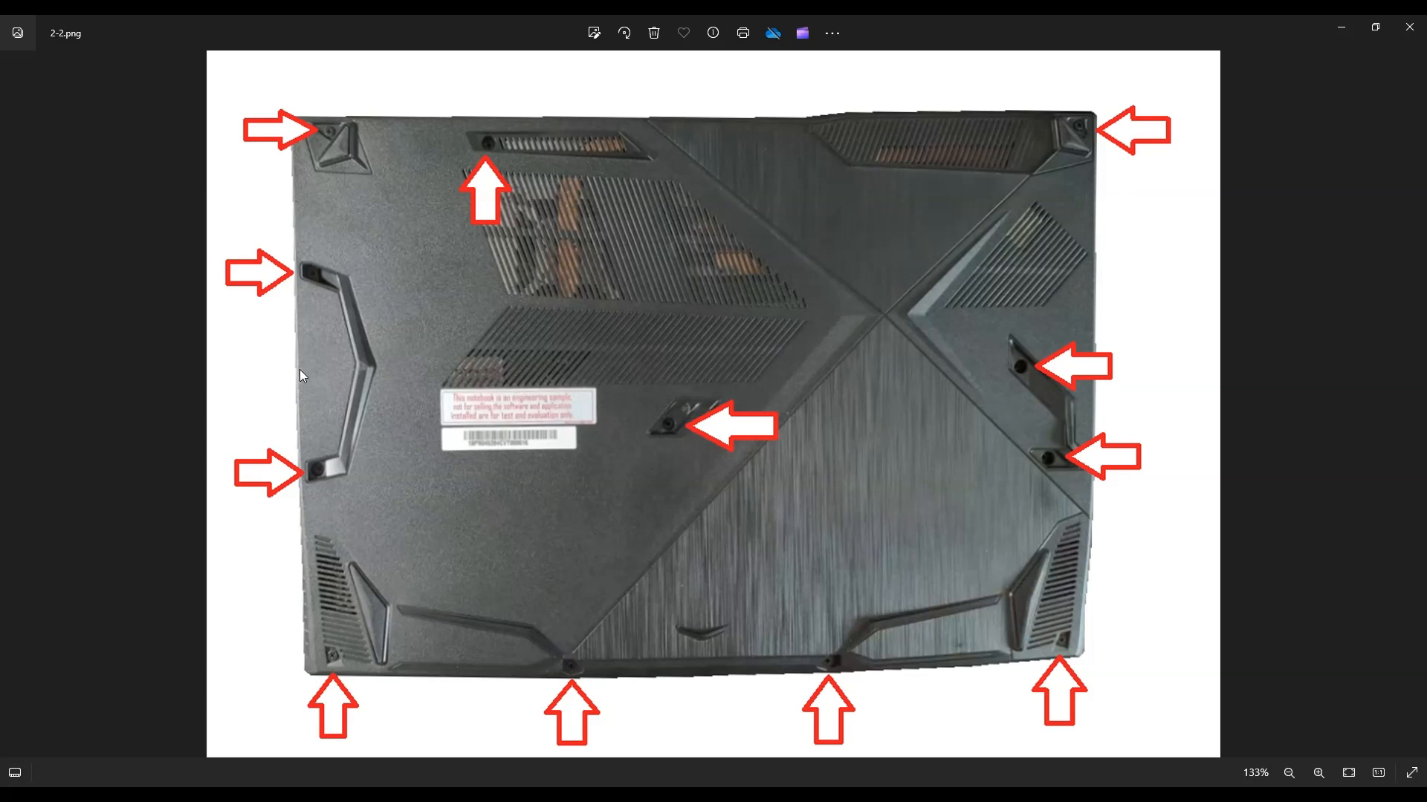
{"action": "mouse_move", "coordinate": [792, 693]}
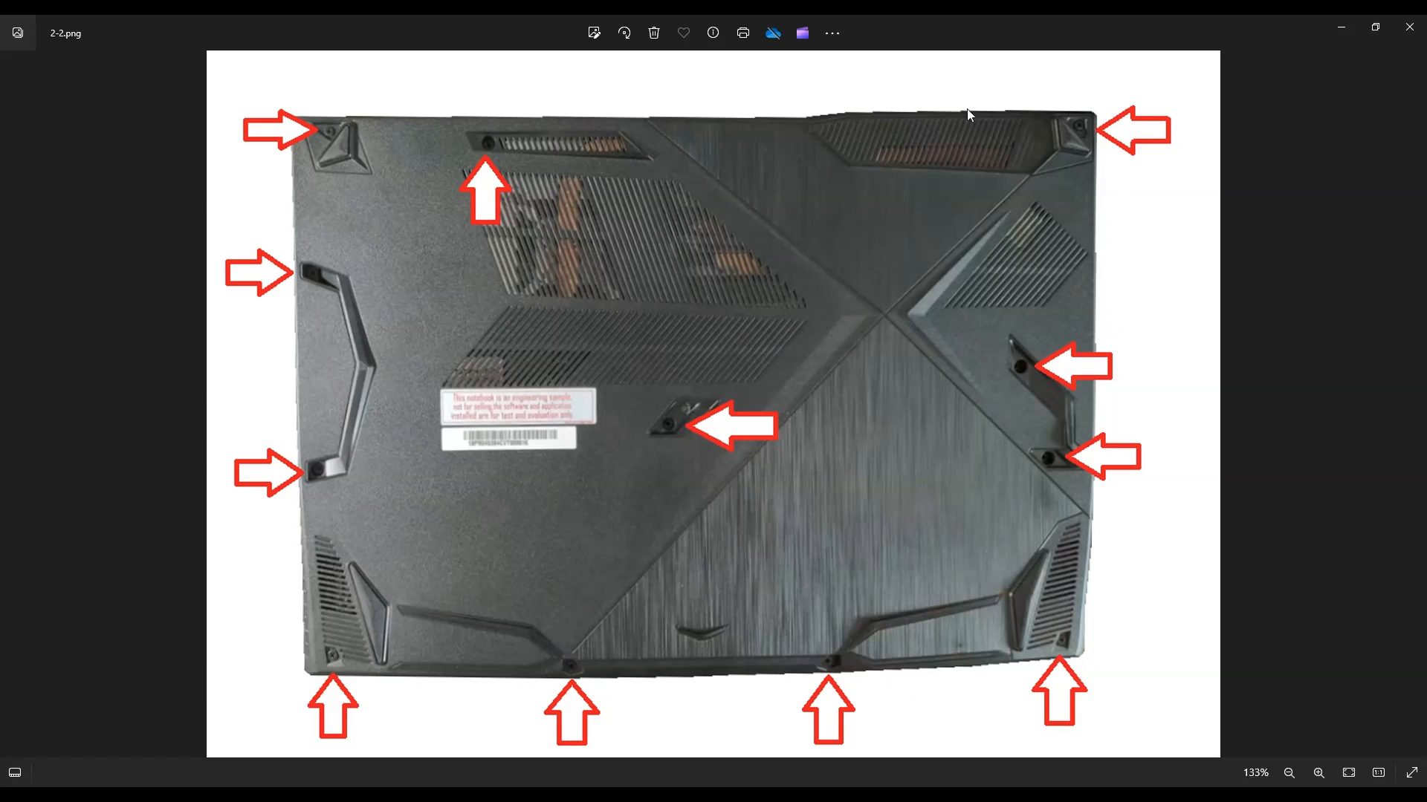
{"action": "mouse_move", "coordinate": [721, 102]}
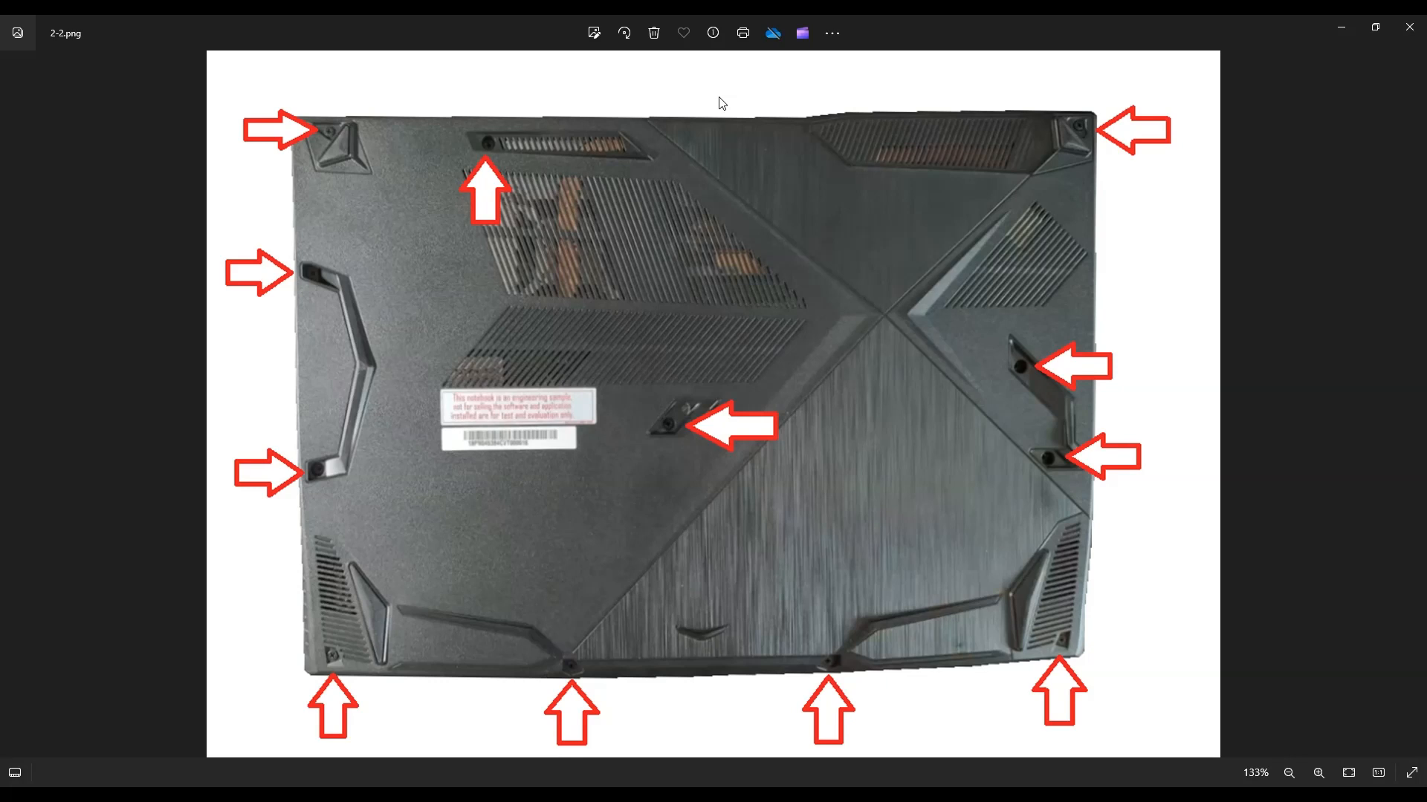
{"action": "mouse_move", "coordinate": [726, 162]}
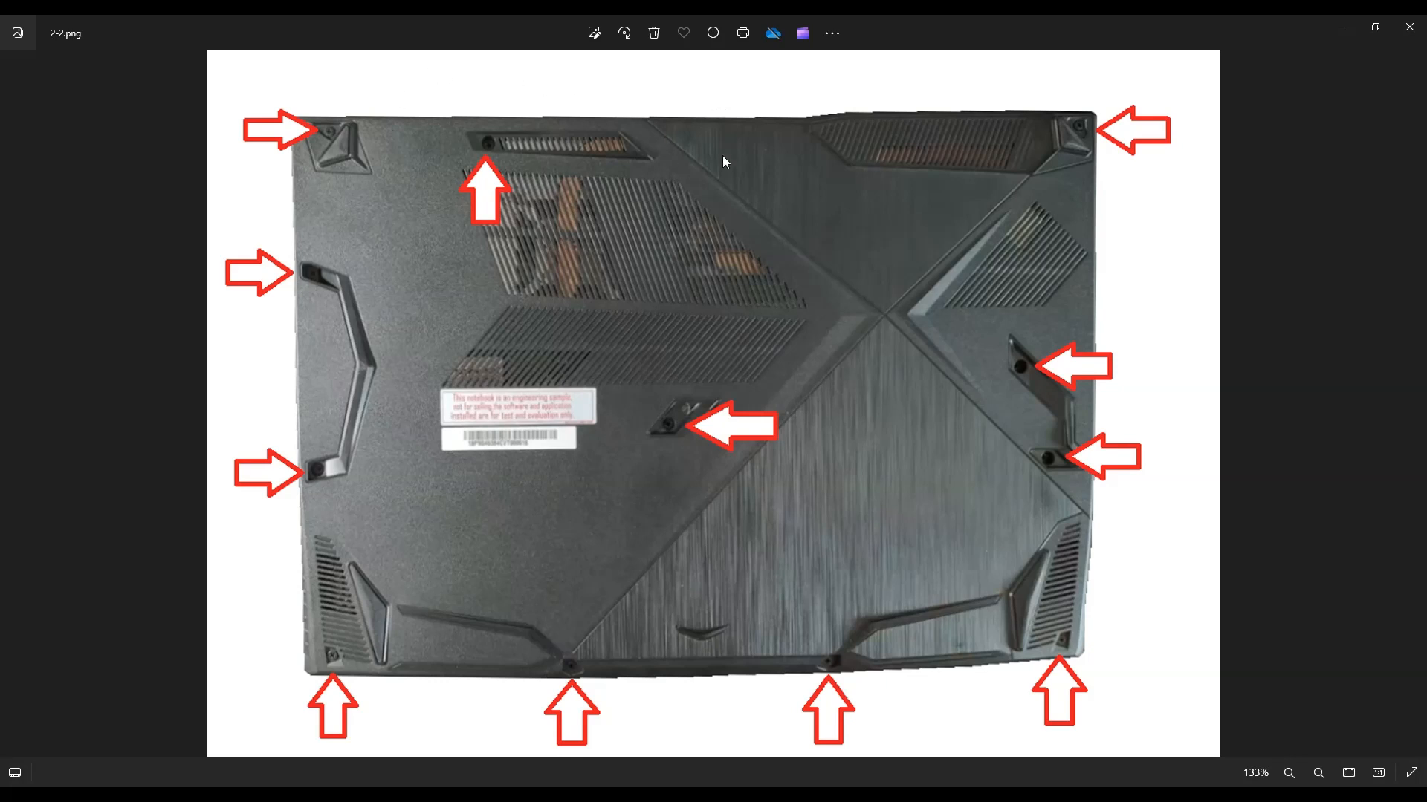
{"action": "mouse_move", "coordinate": [749, 143]}
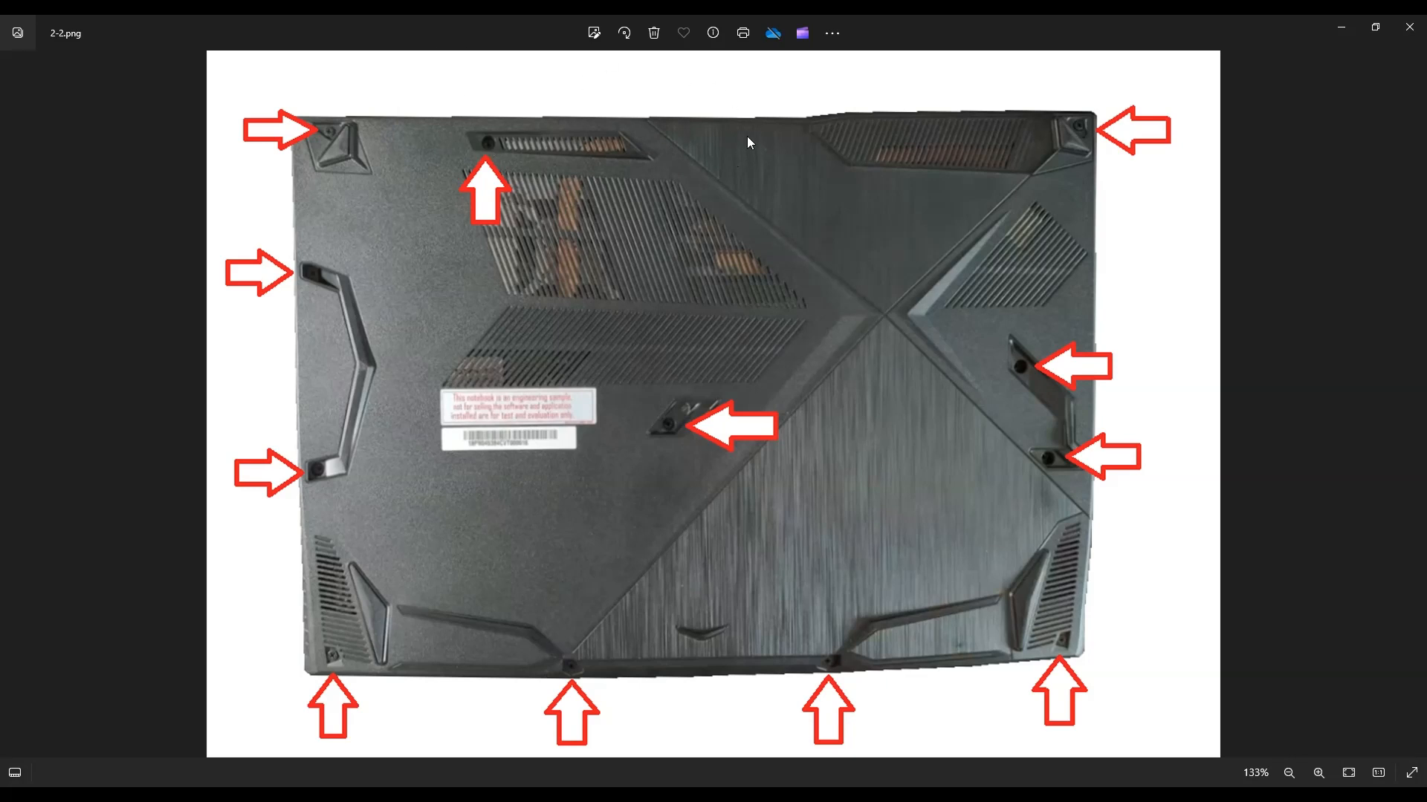
{"action": "mouse_move", "coordinate": [470, 81]}
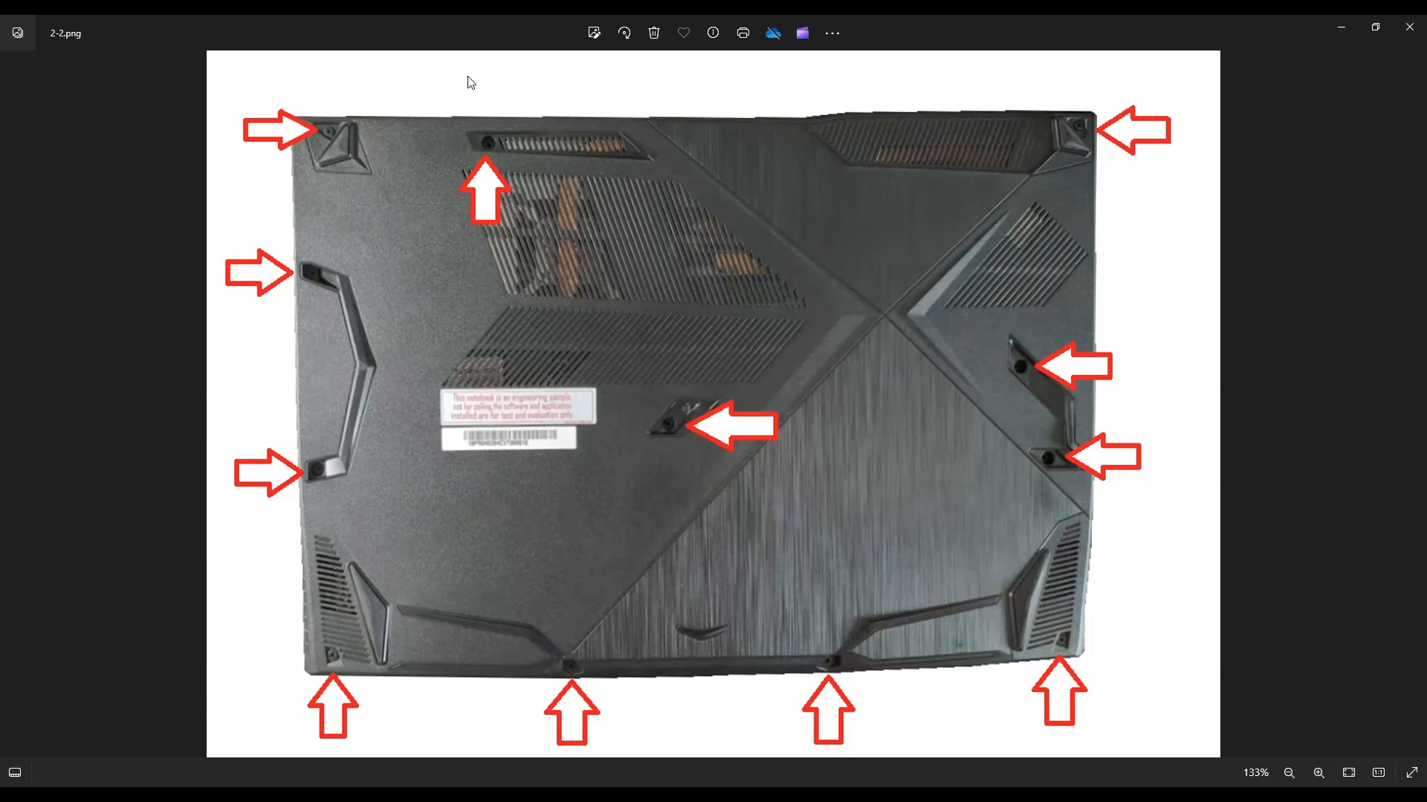
{"action": "mouse_move", "coordinate": [483, 147]}
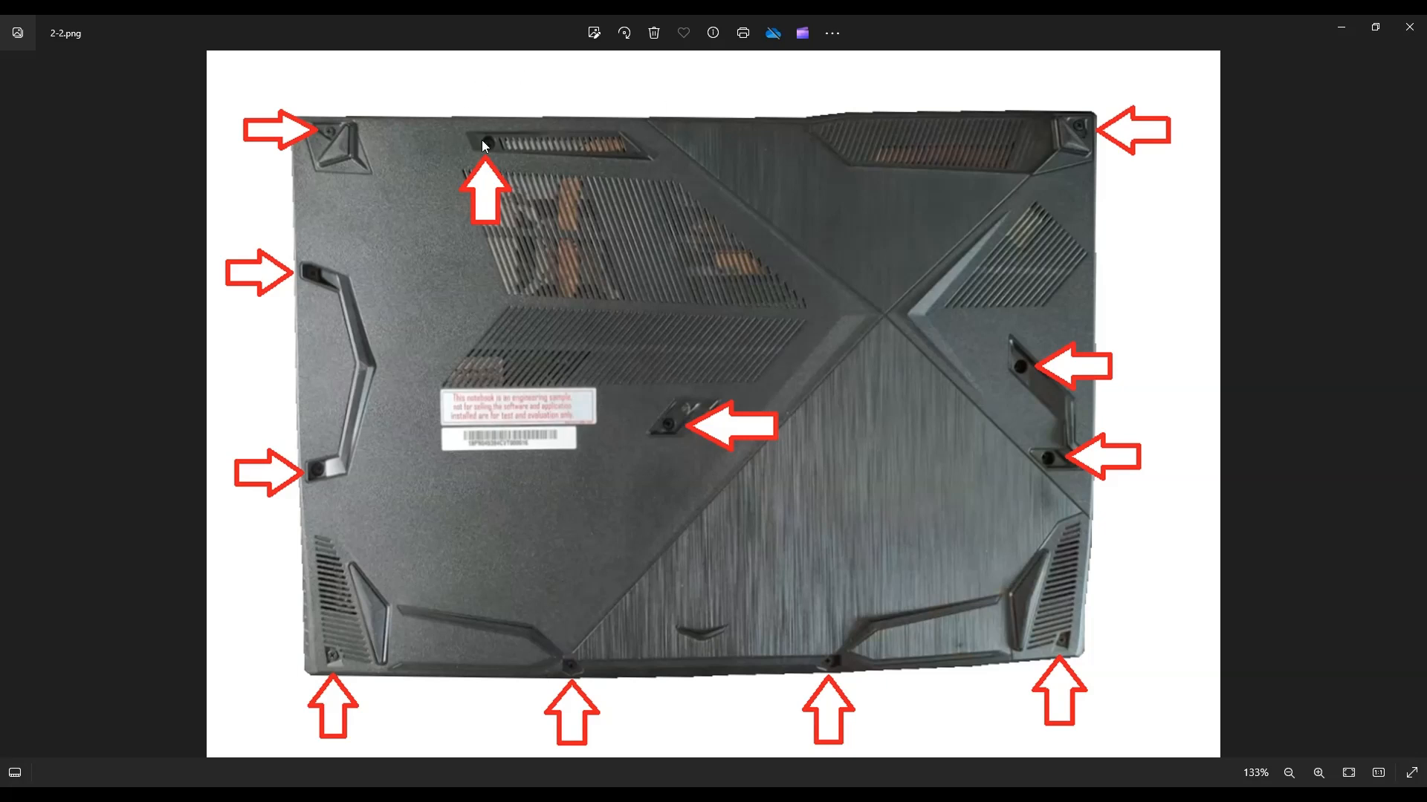
{"action": "mouse_move", "coordinate": [589, 103]}
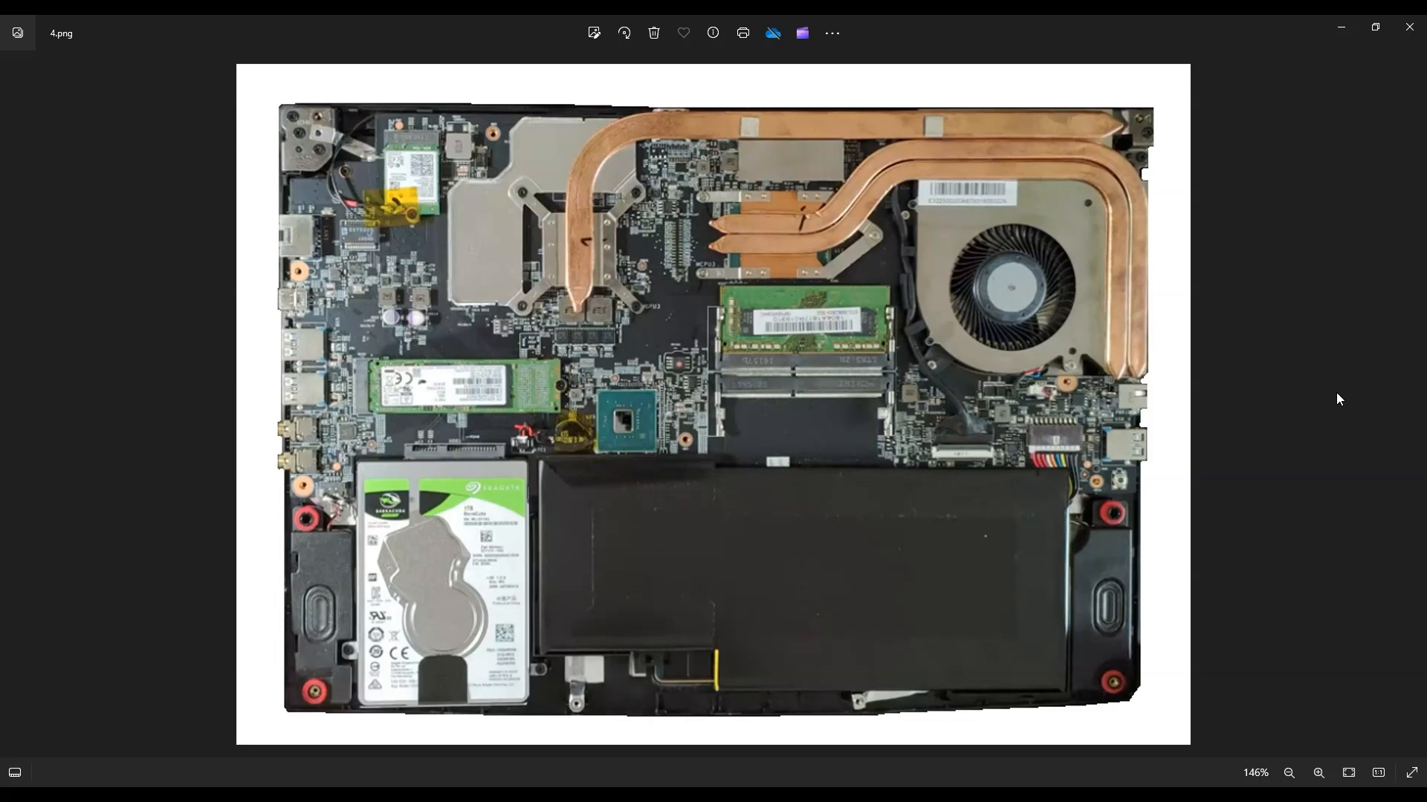
{"action": "mouse_move", "coordinate": [906, 572]}
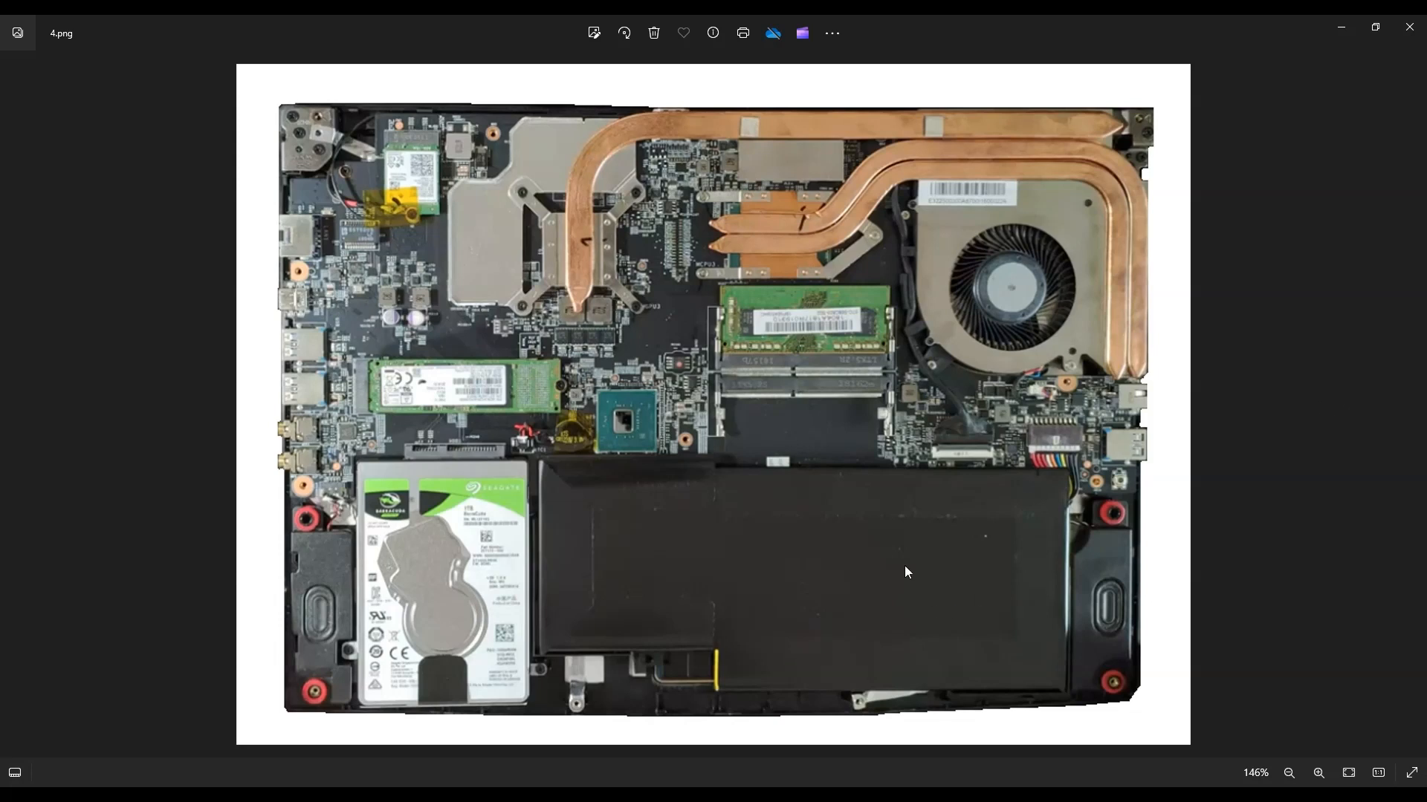
{"action": "mouse_move", "coordinate": [866, 495]}
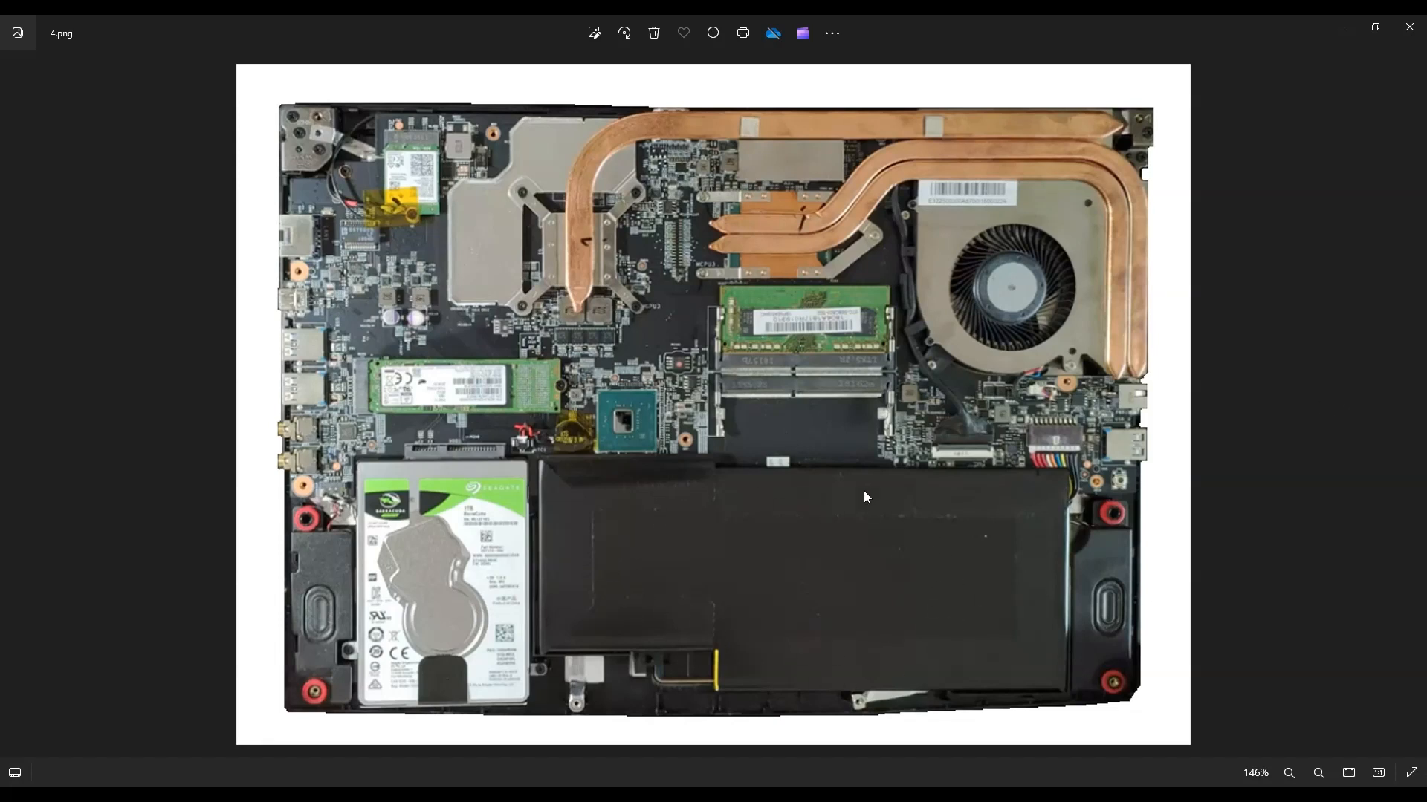
{"action": "mouse_move", "coordinate": [1007, 467]}
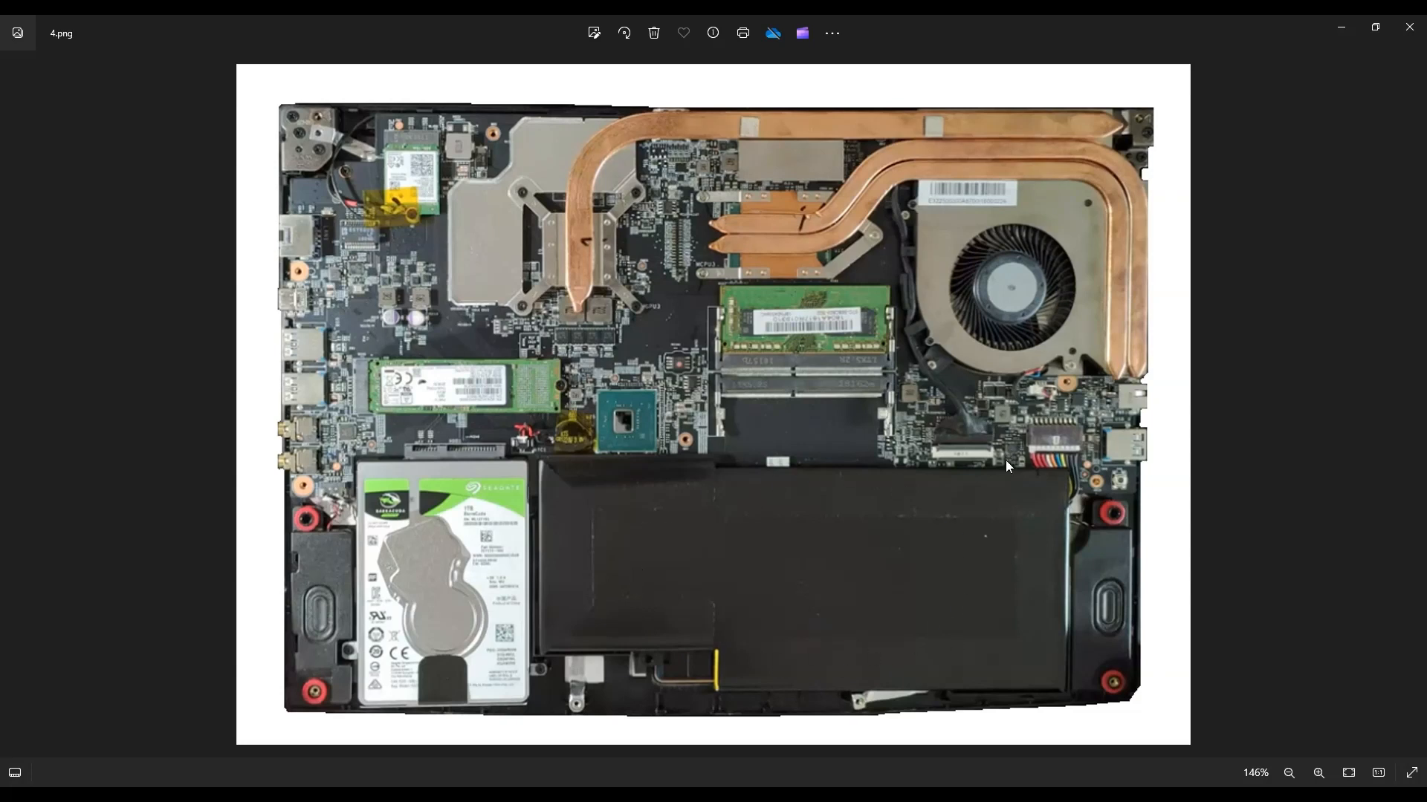
{"action": "mouse_move", "coordinate": [1034, 471]}
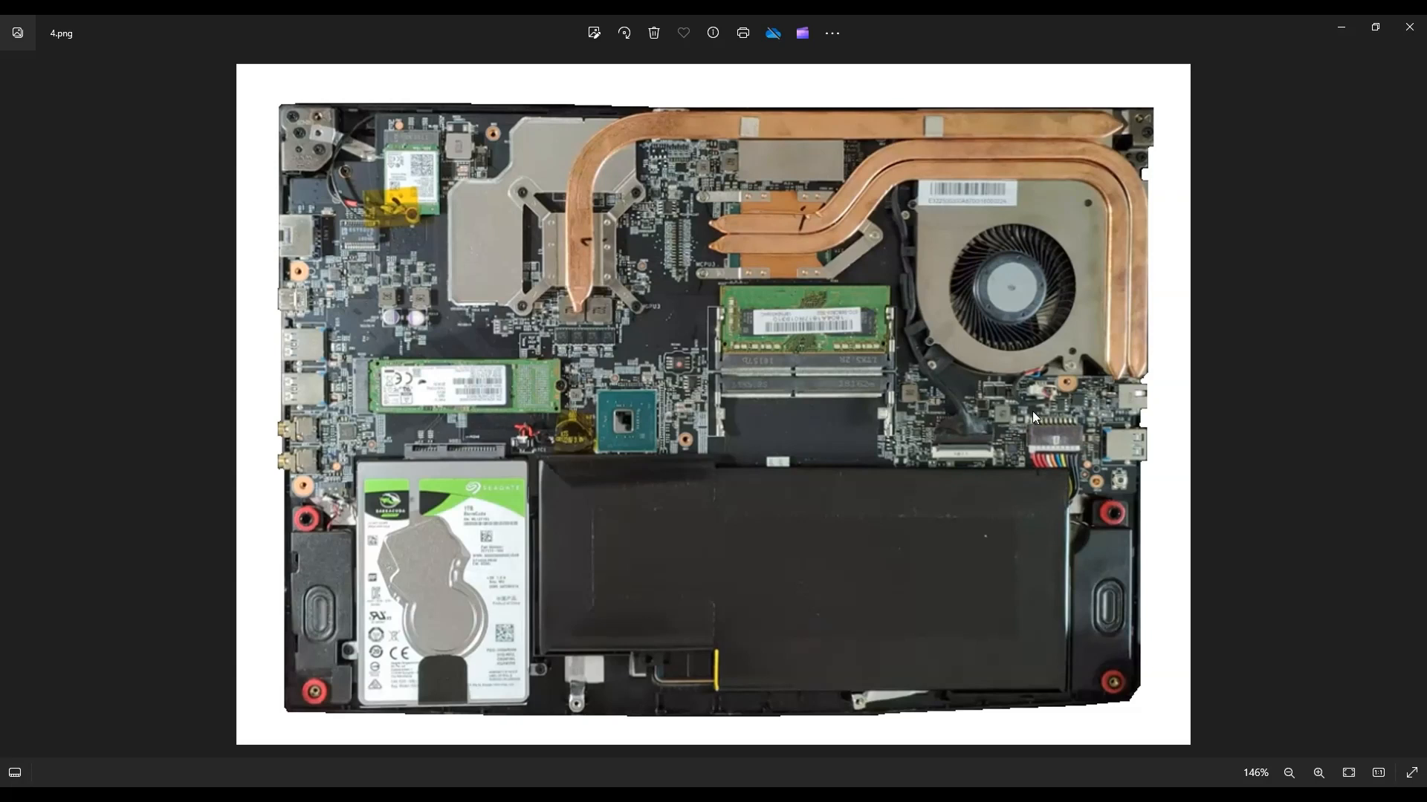
{"action": "mouse_move", "coordinate": [1063, 450]}
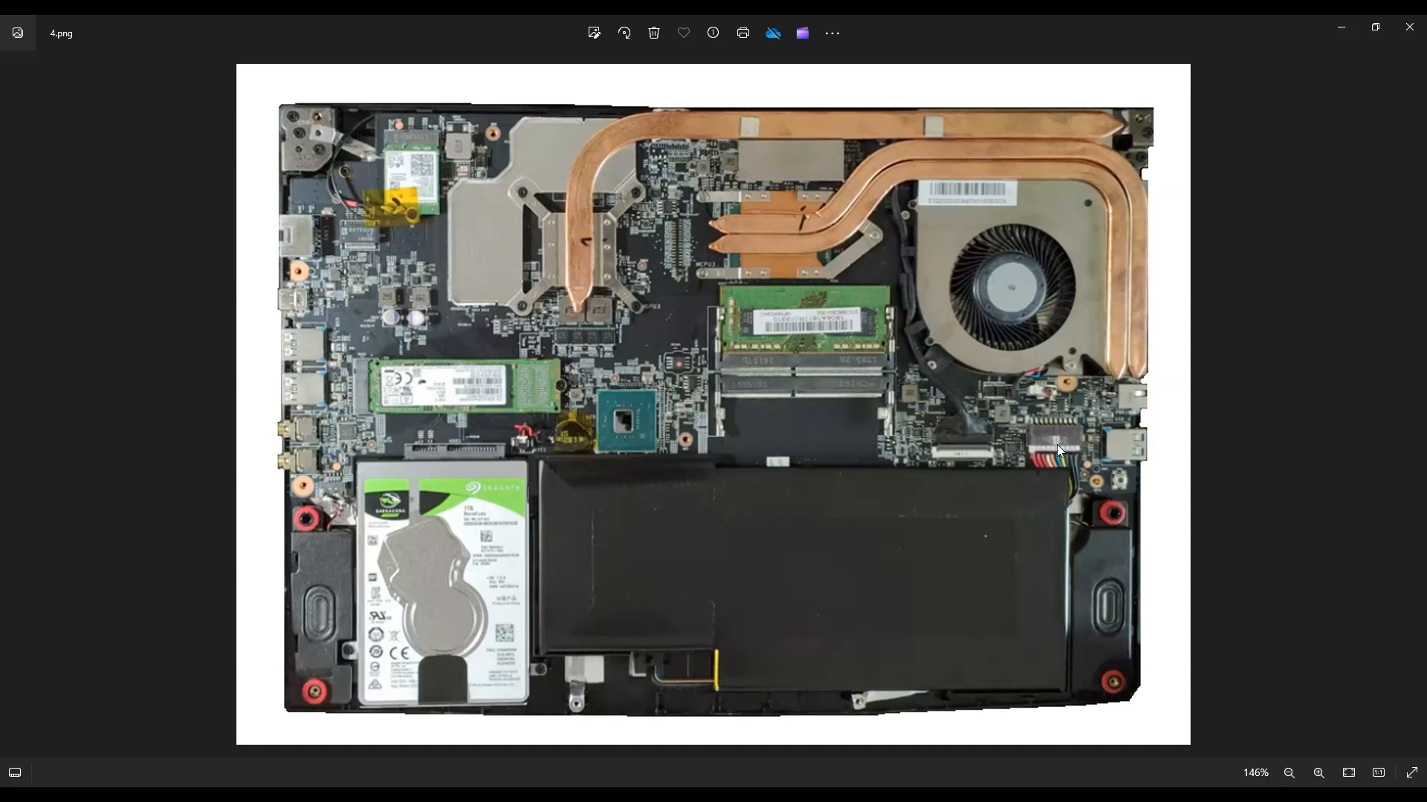
{"action": "mouse_move", "coordinate": [1096, 481]}
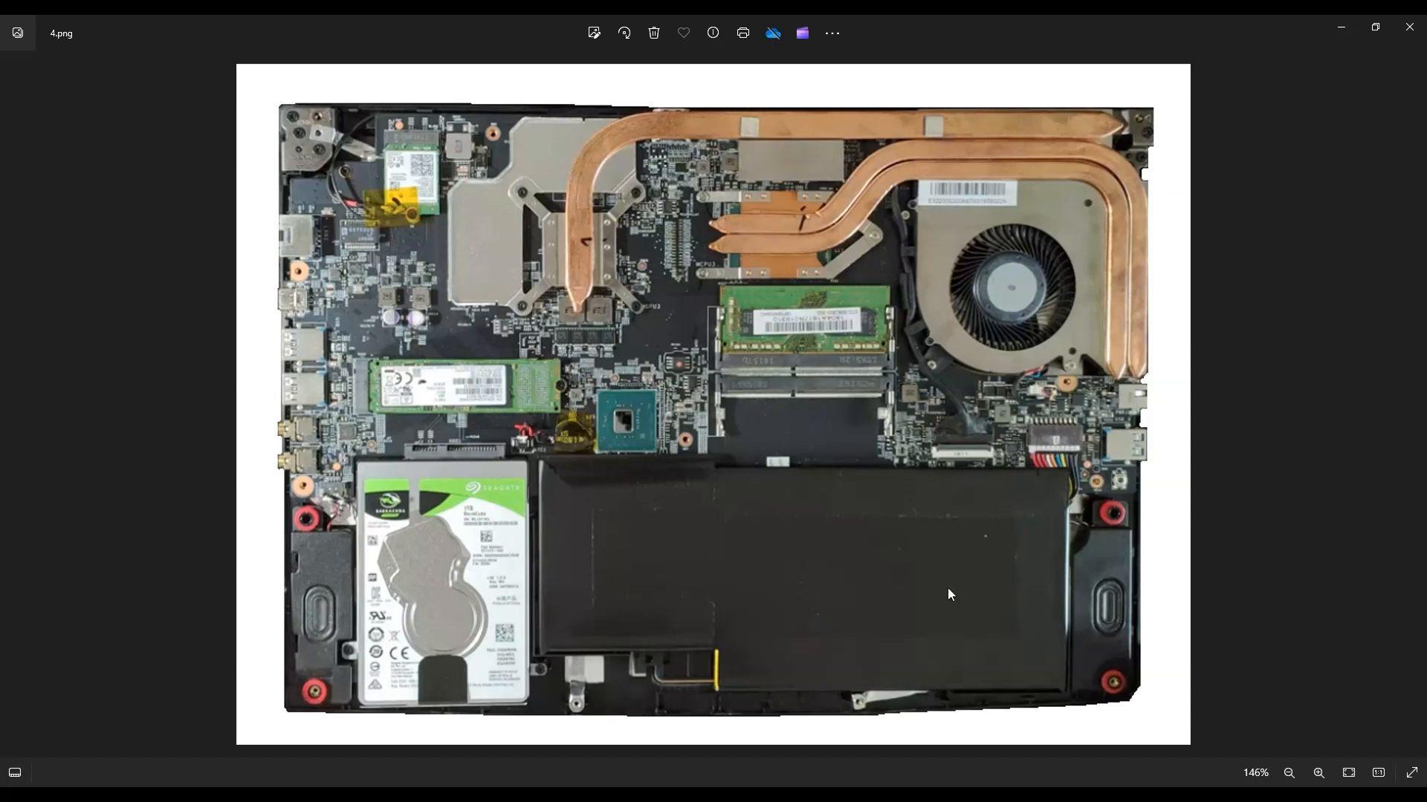
{"action": "mouse_move", "coordinate": [1085, 421]}
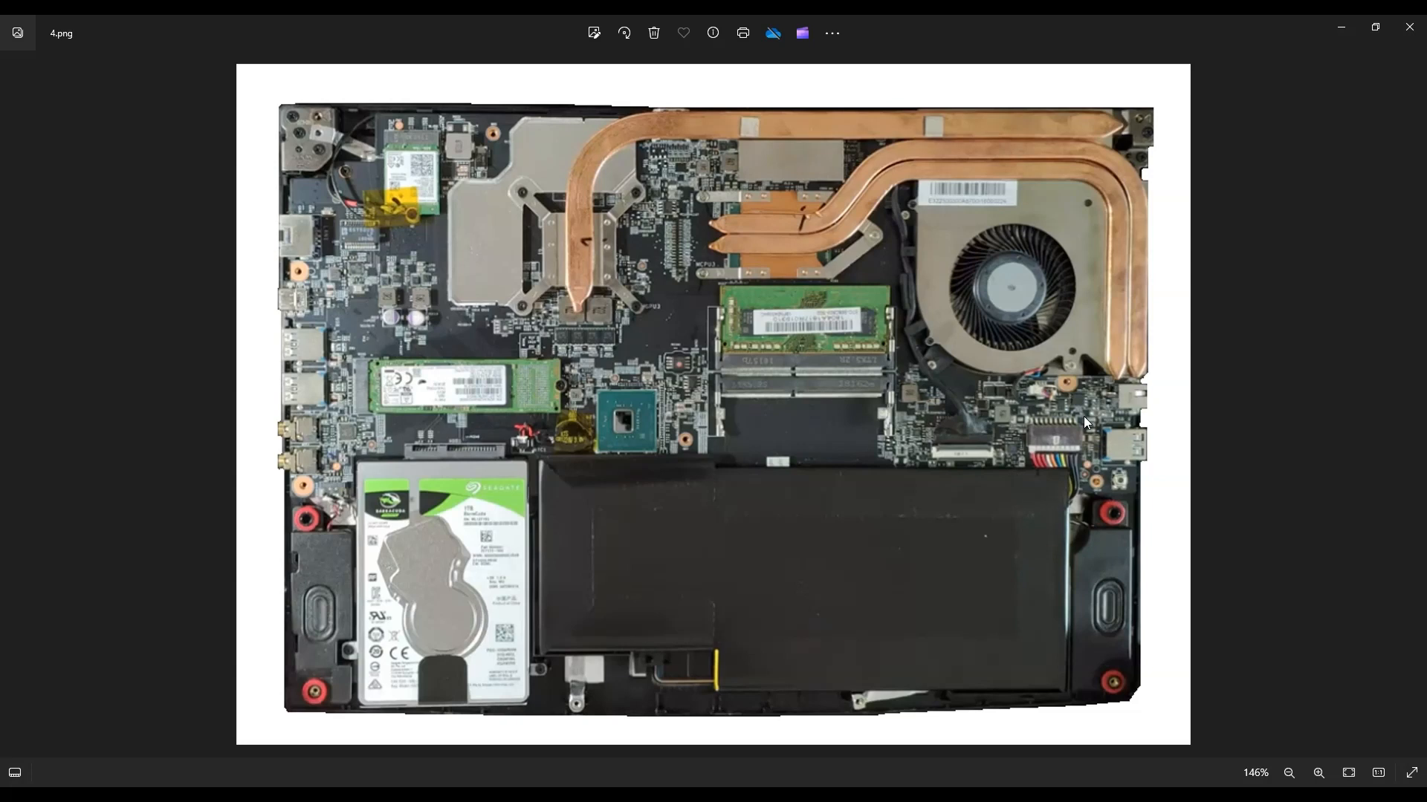
{"action": "mouse_move", "coordinate": [1069, 472]}
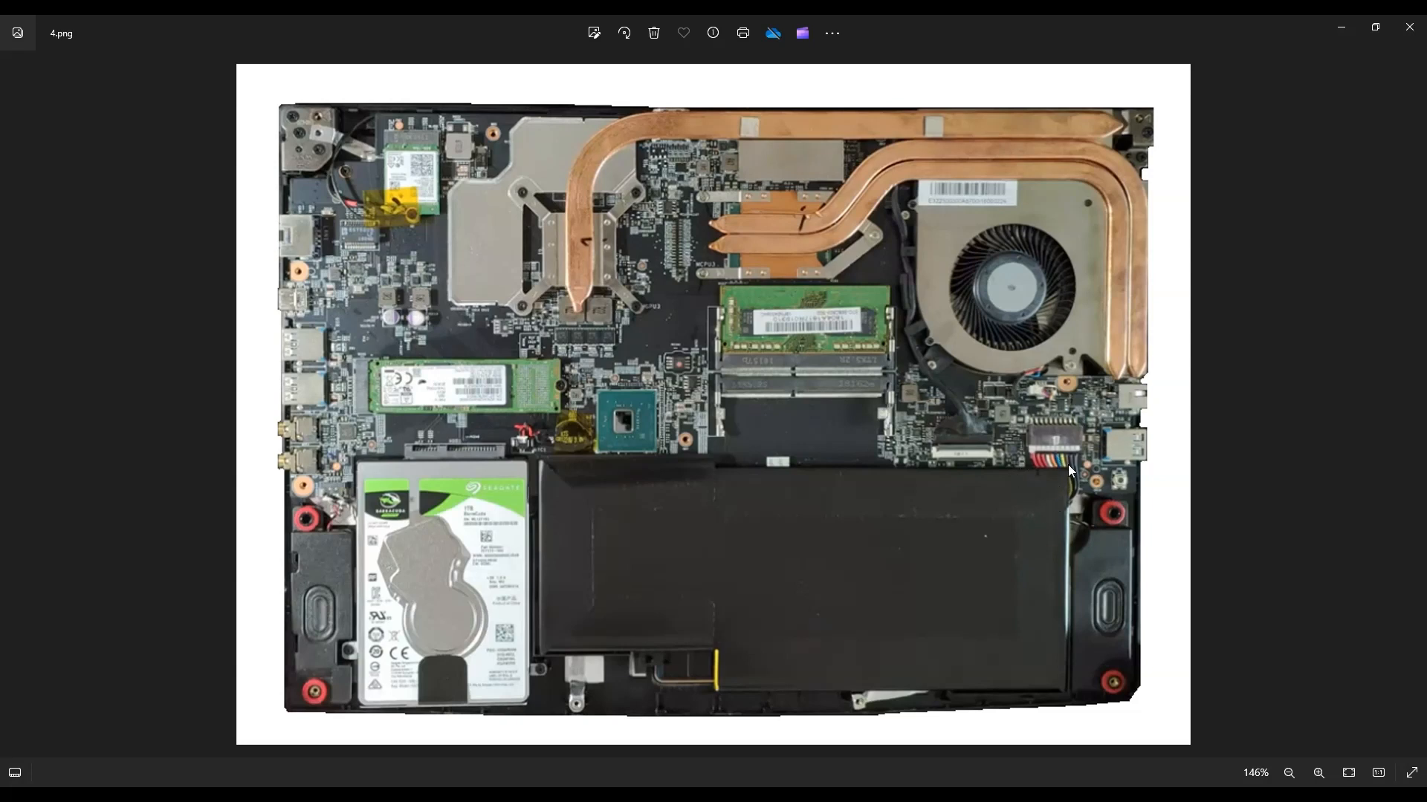
{"action": "mouse_move", "coordinate": [1052, 452]}
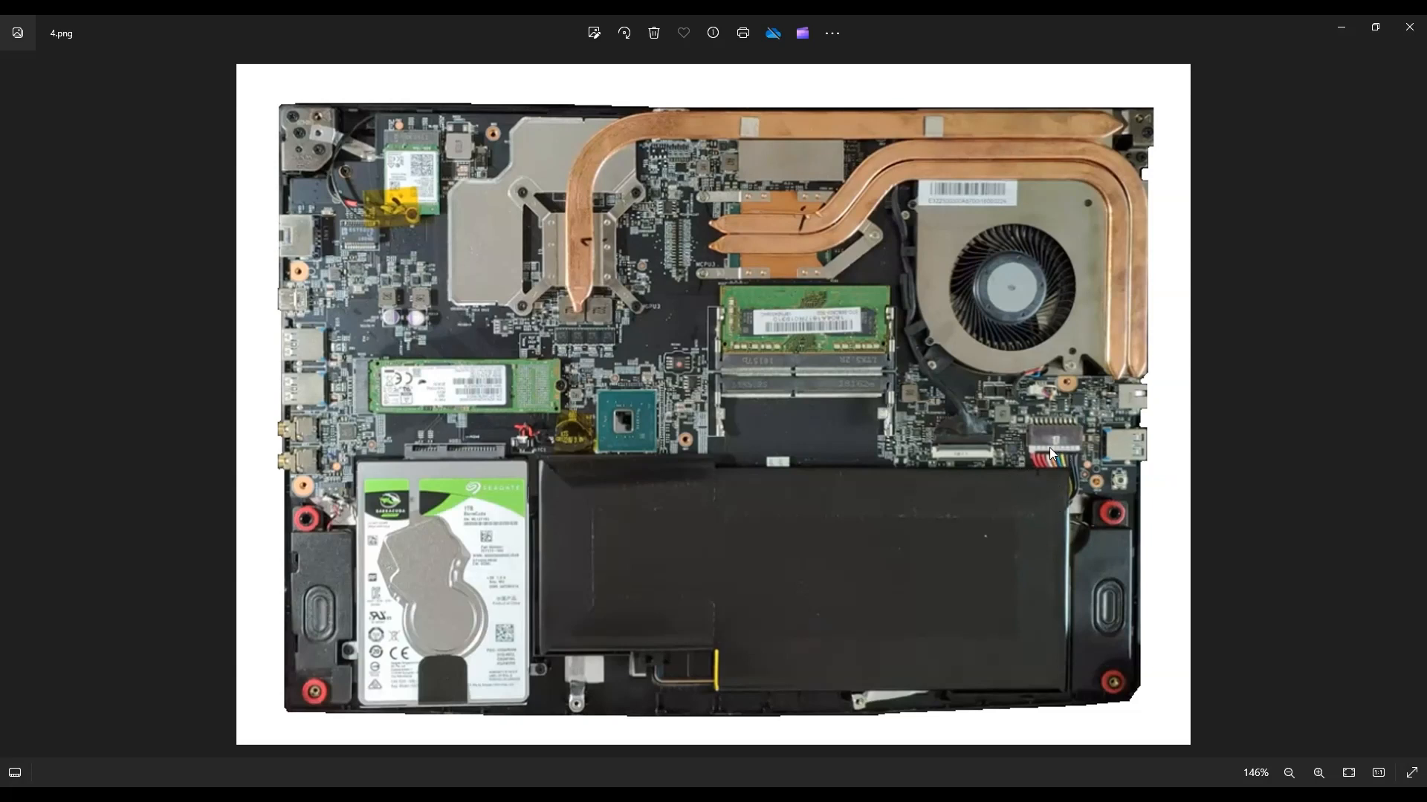
{"action": "mouse_move", "coordinate": [1094, 469]}
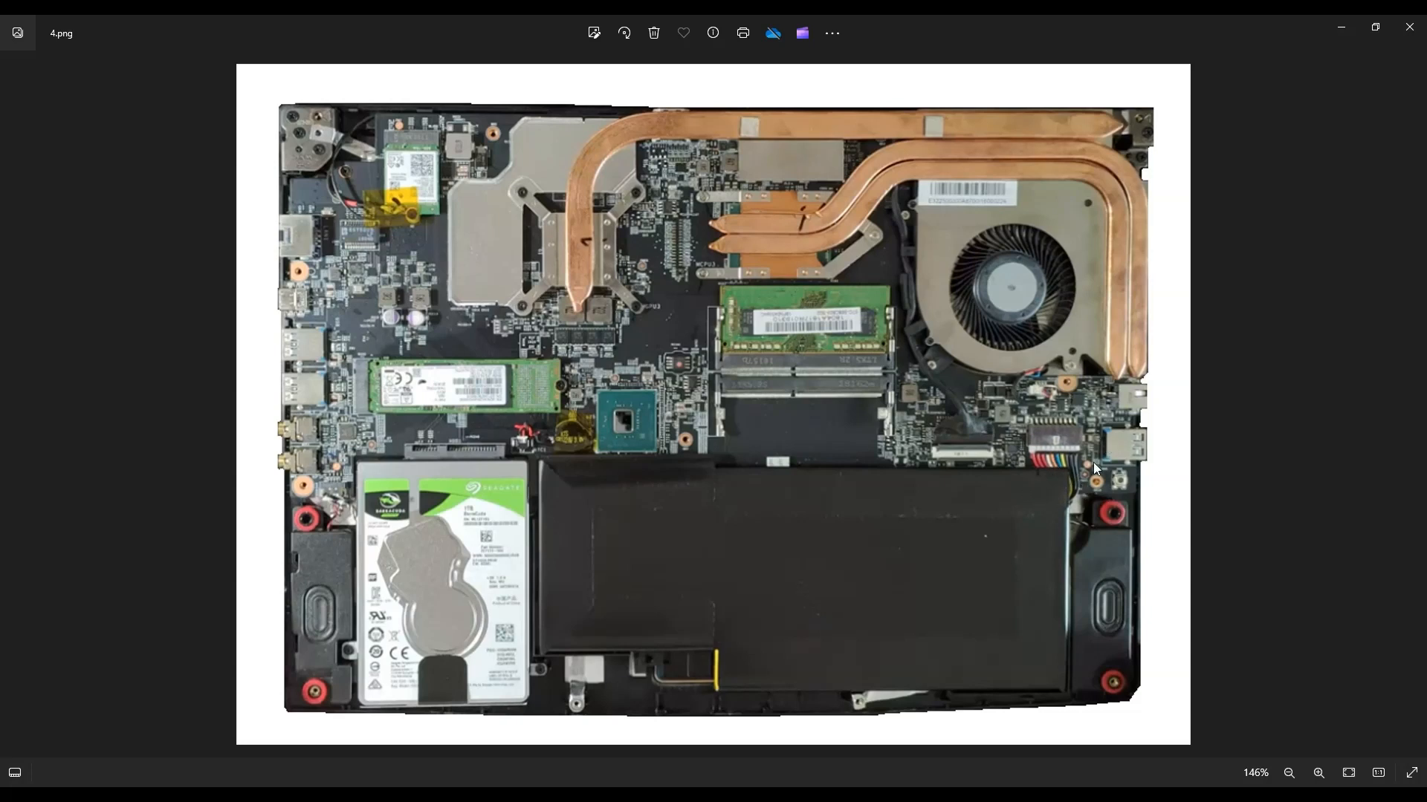
{"action": "mouse_move", "coordinate": [1010, 529]}
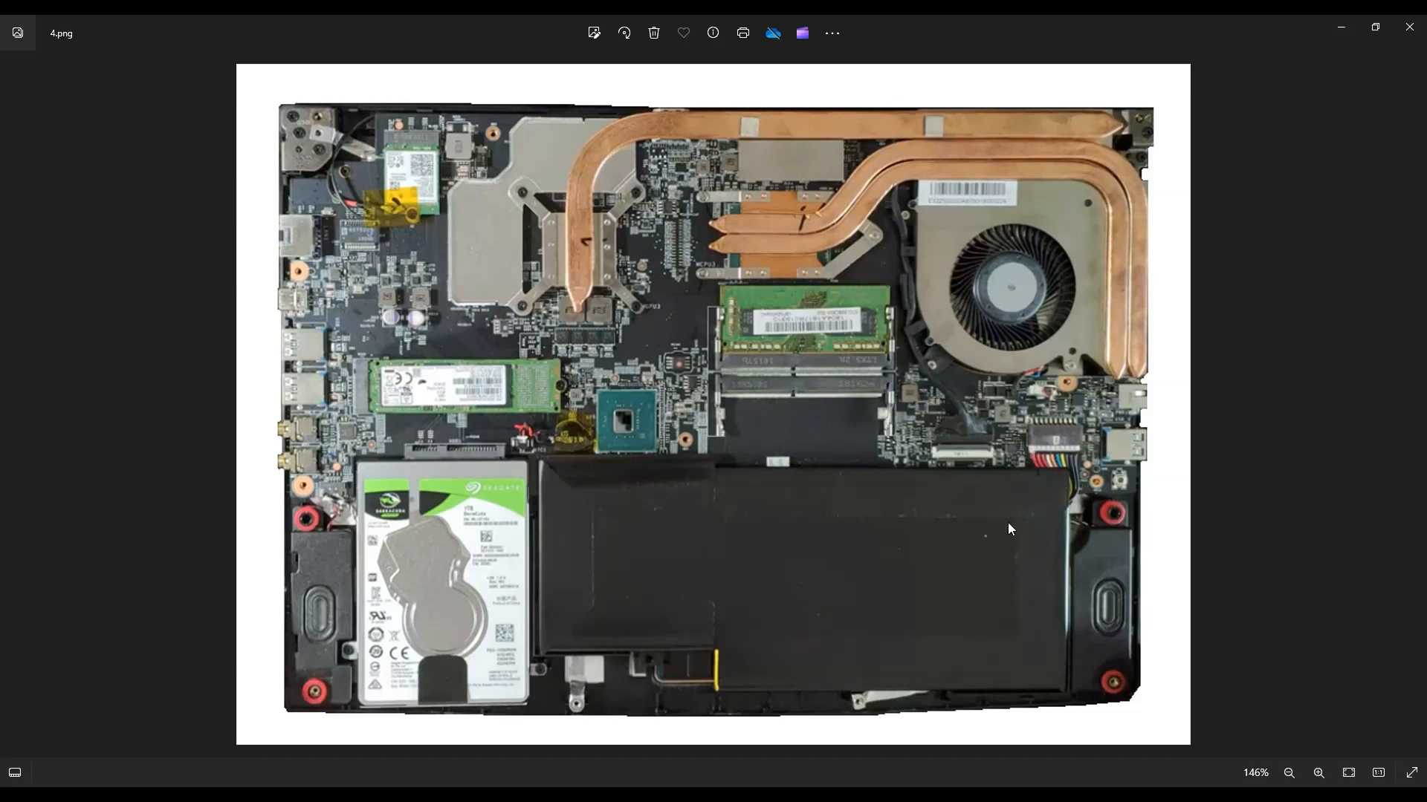
{"action": "mouse_move", "coordinate": [657, 560]}
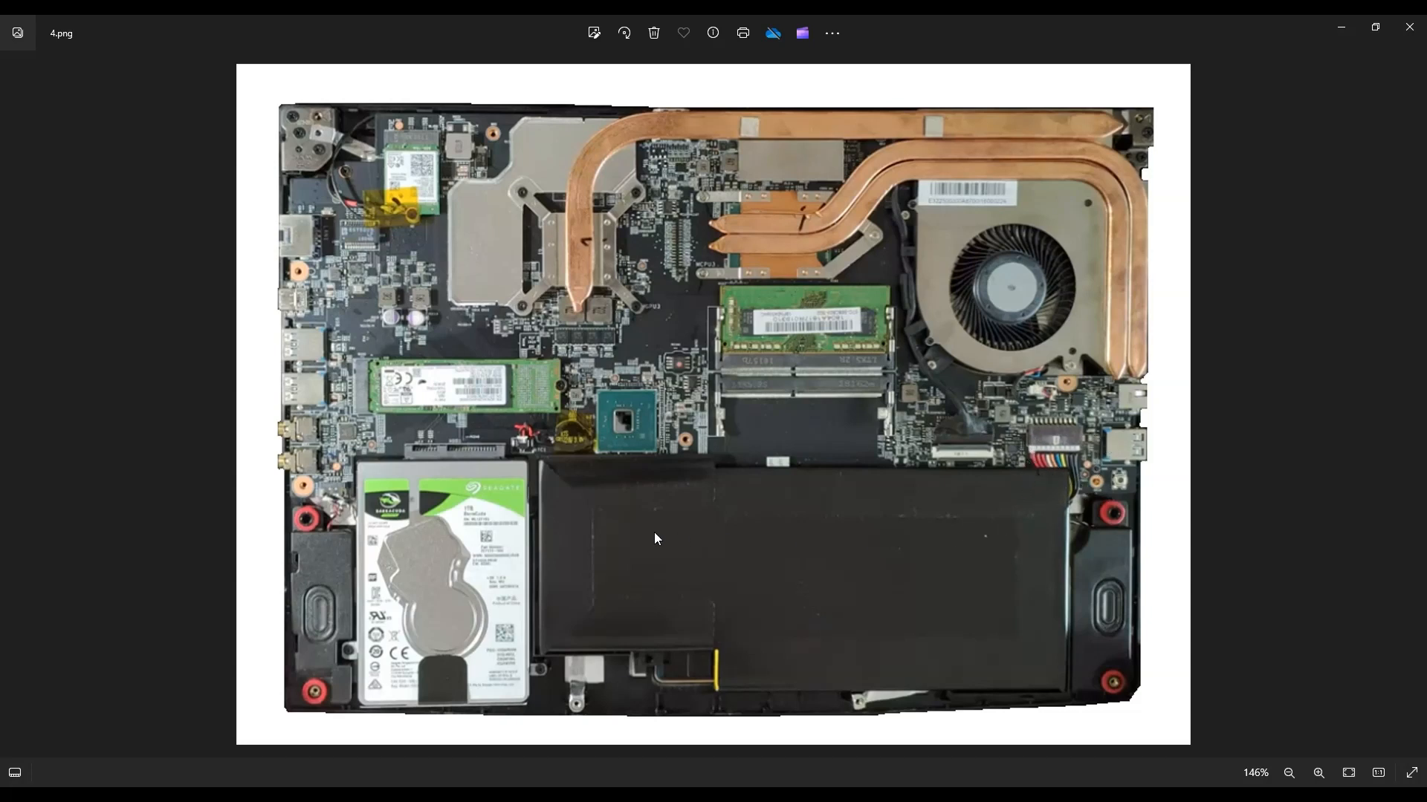
{"action": "mouse_move", "coordinate": [1035, 461]}
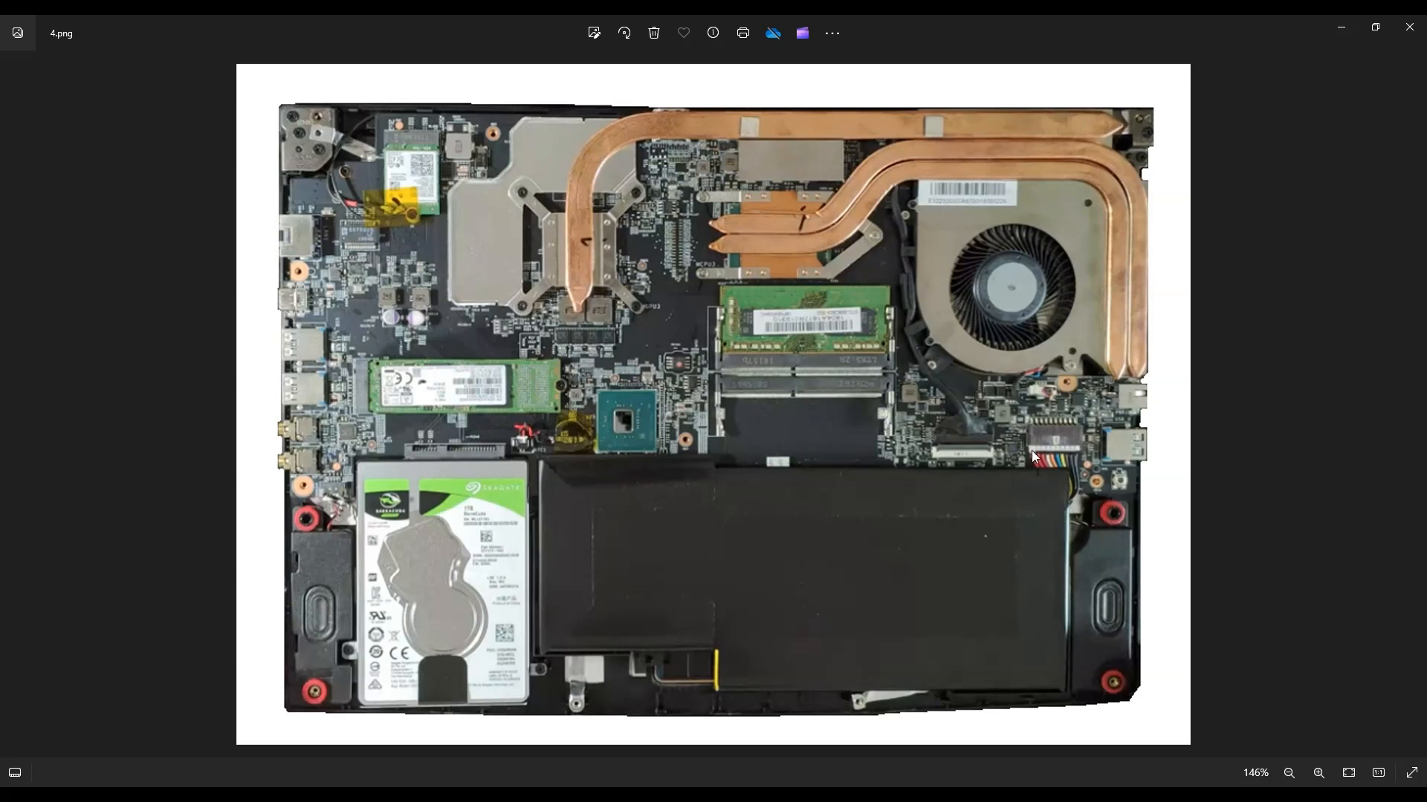
{"action": "mouse_move", "coordinate": [1093, 468]}
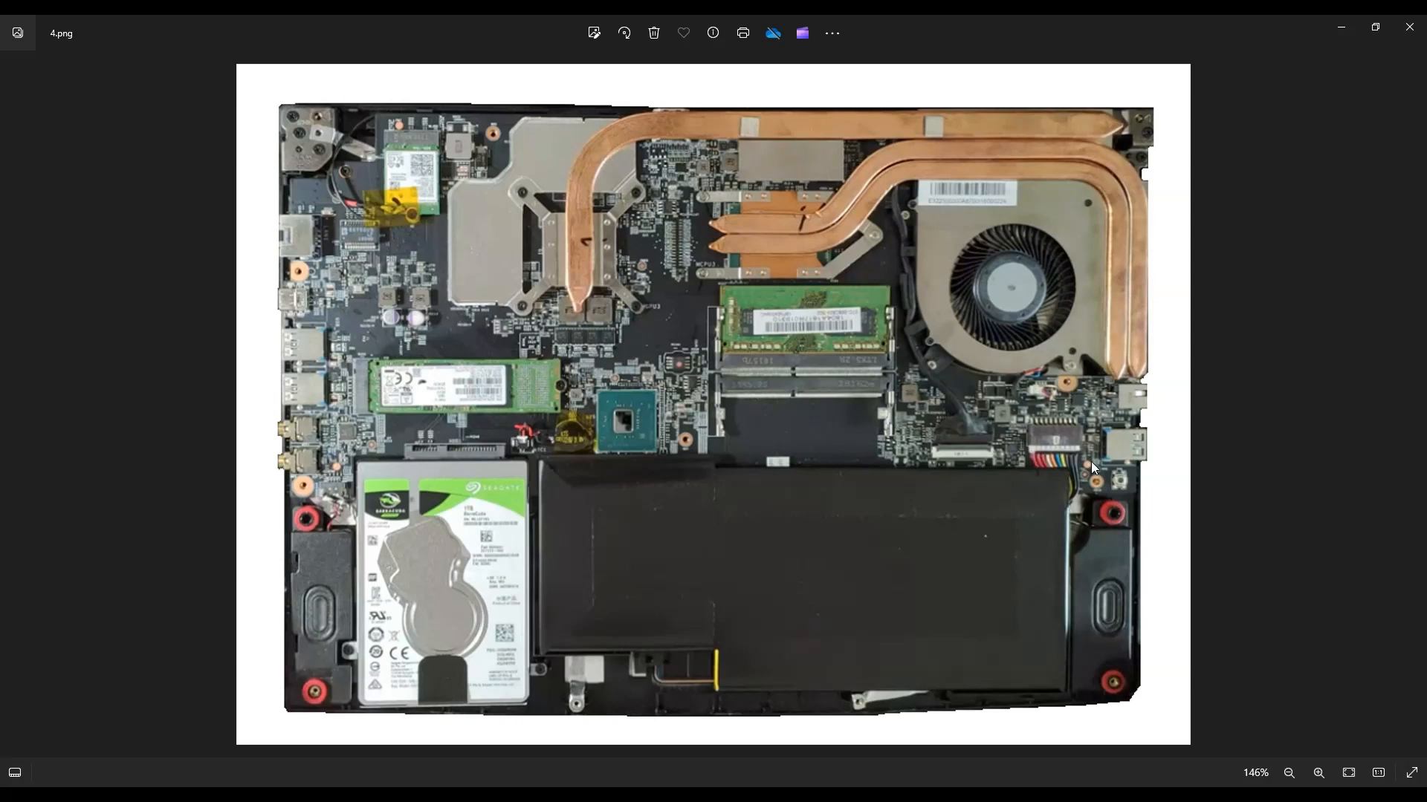
{"action": "mouse_move", "coordinate": [690, 562]}
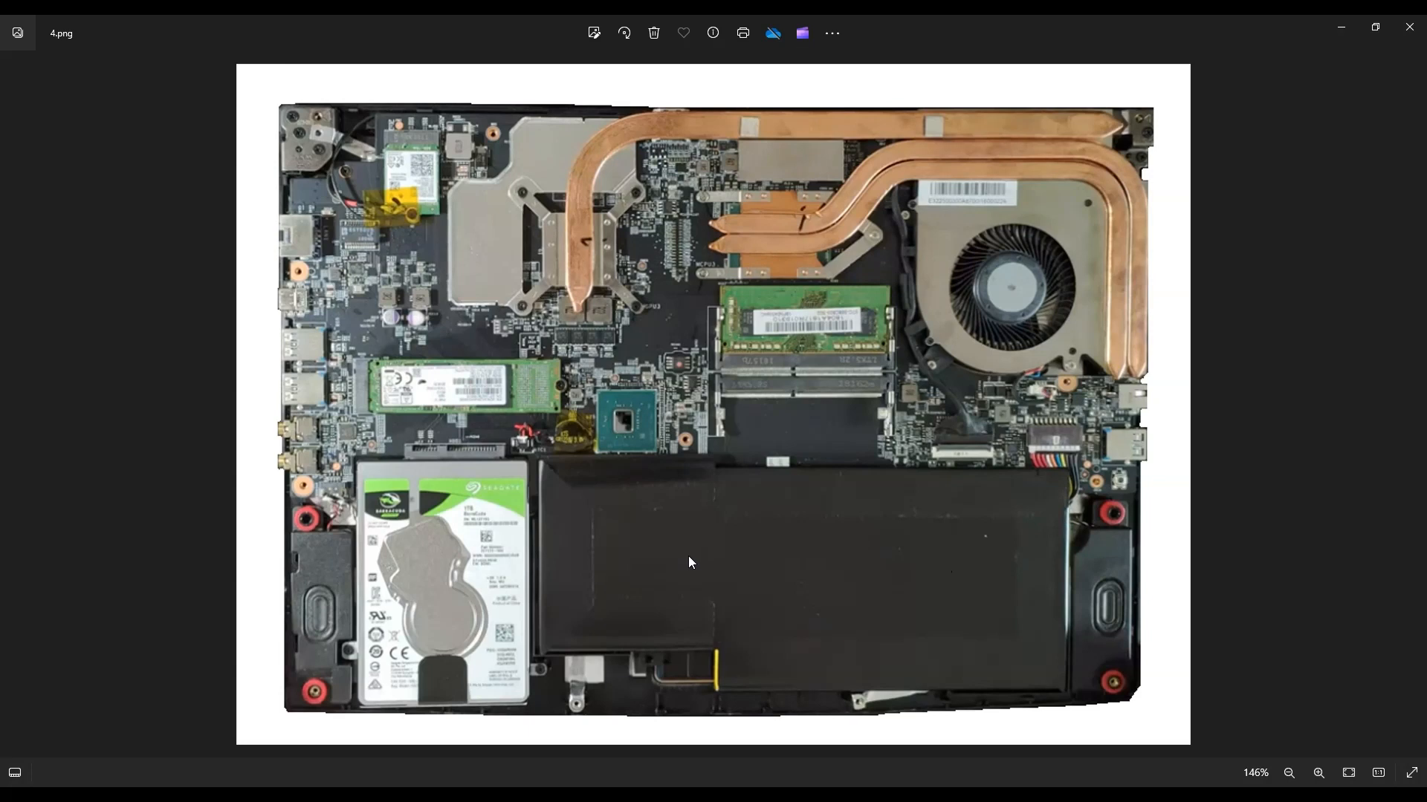
{"action": "mouse_move", "coordinate": [807, 573]}
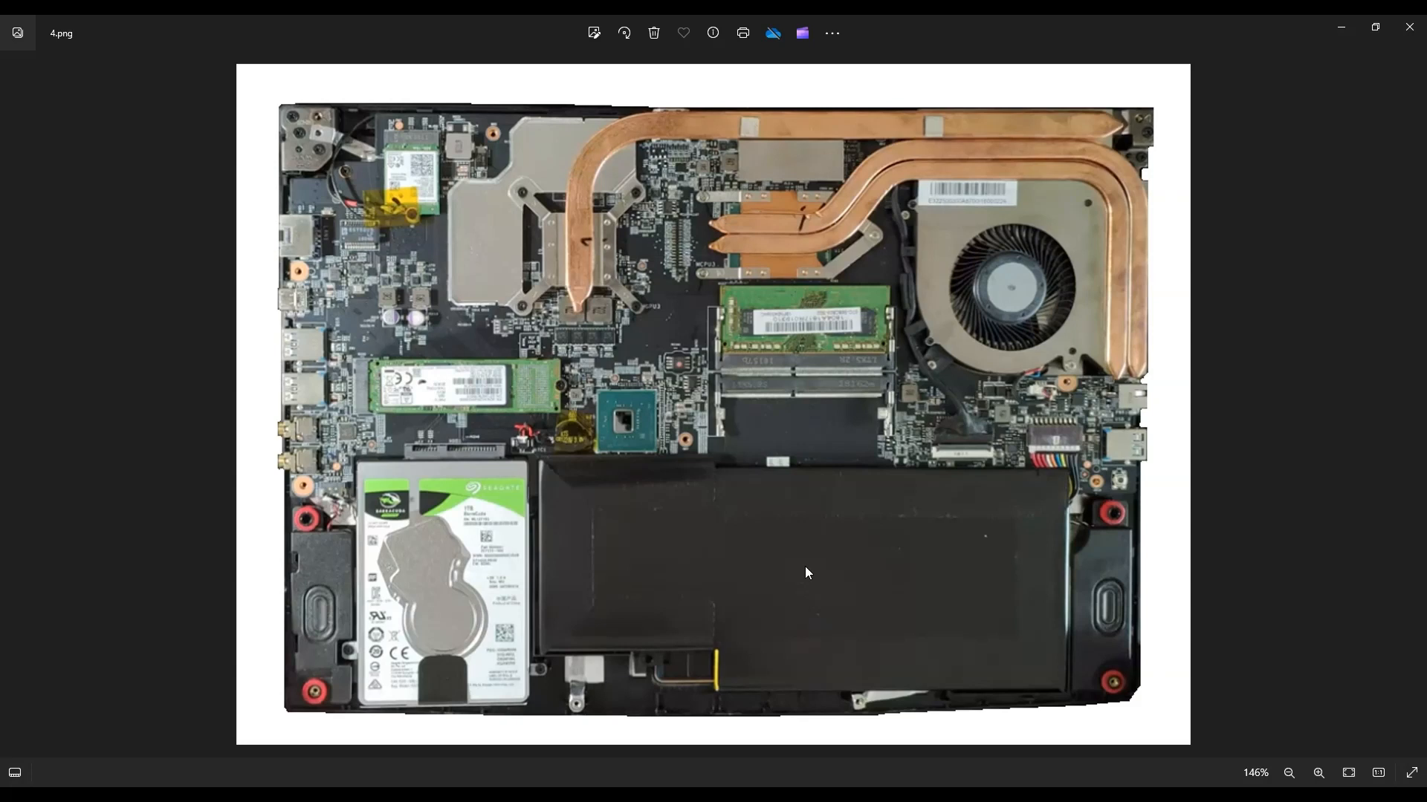
{"action": "mouse_move", "coordinate": [776, 483]}
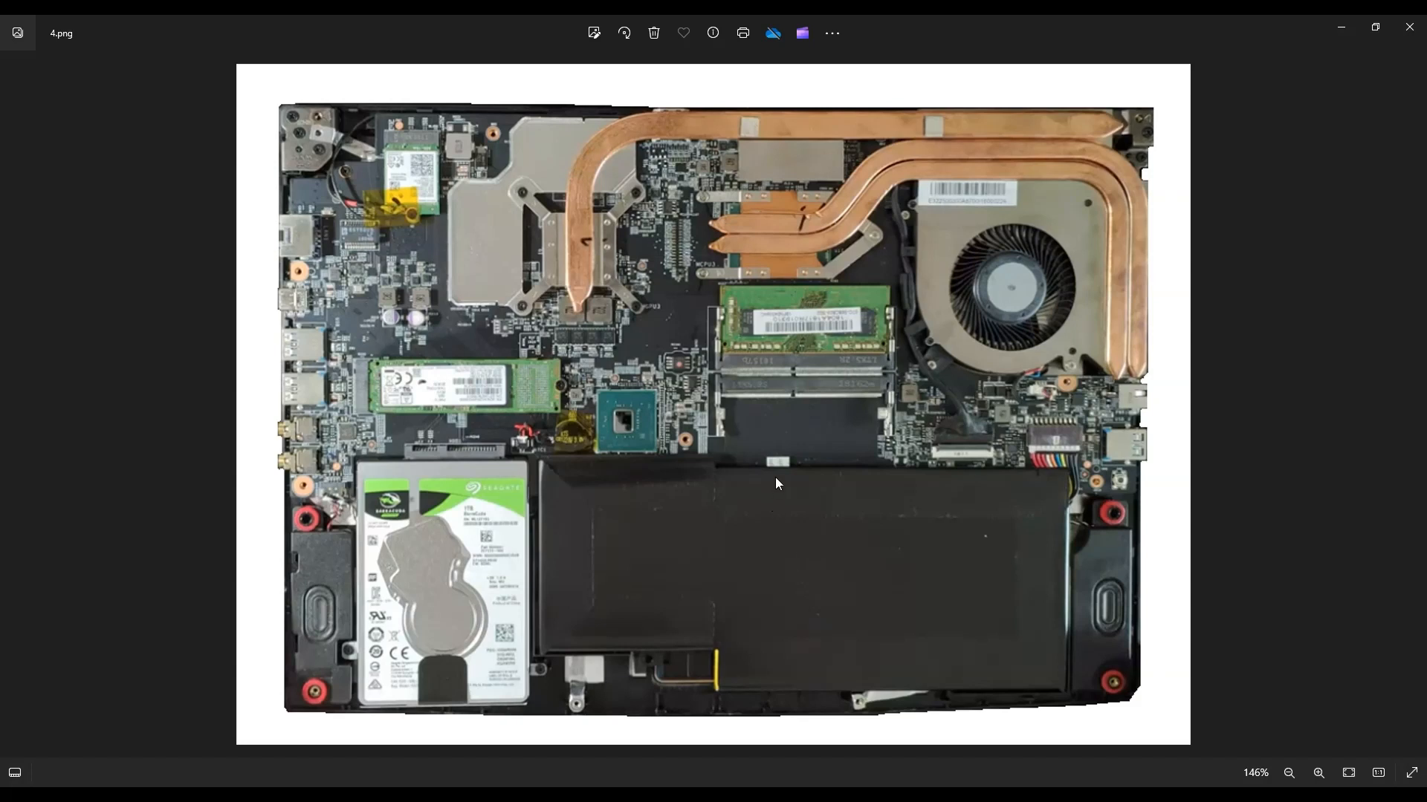
{"action": "mouse_move", "coordinate": [735, 602]}
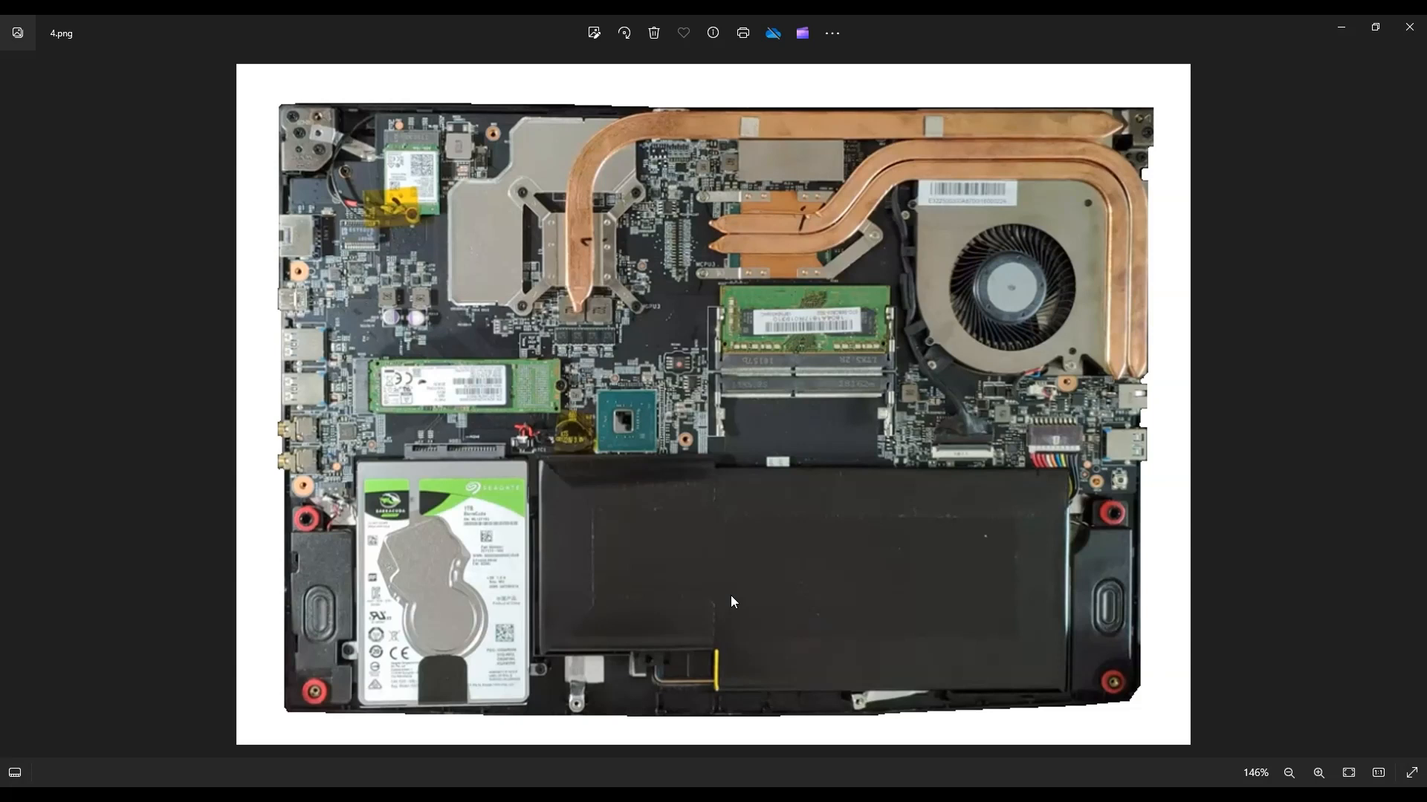
{"action": "mouse_move", "coordinate": [804, 605]}
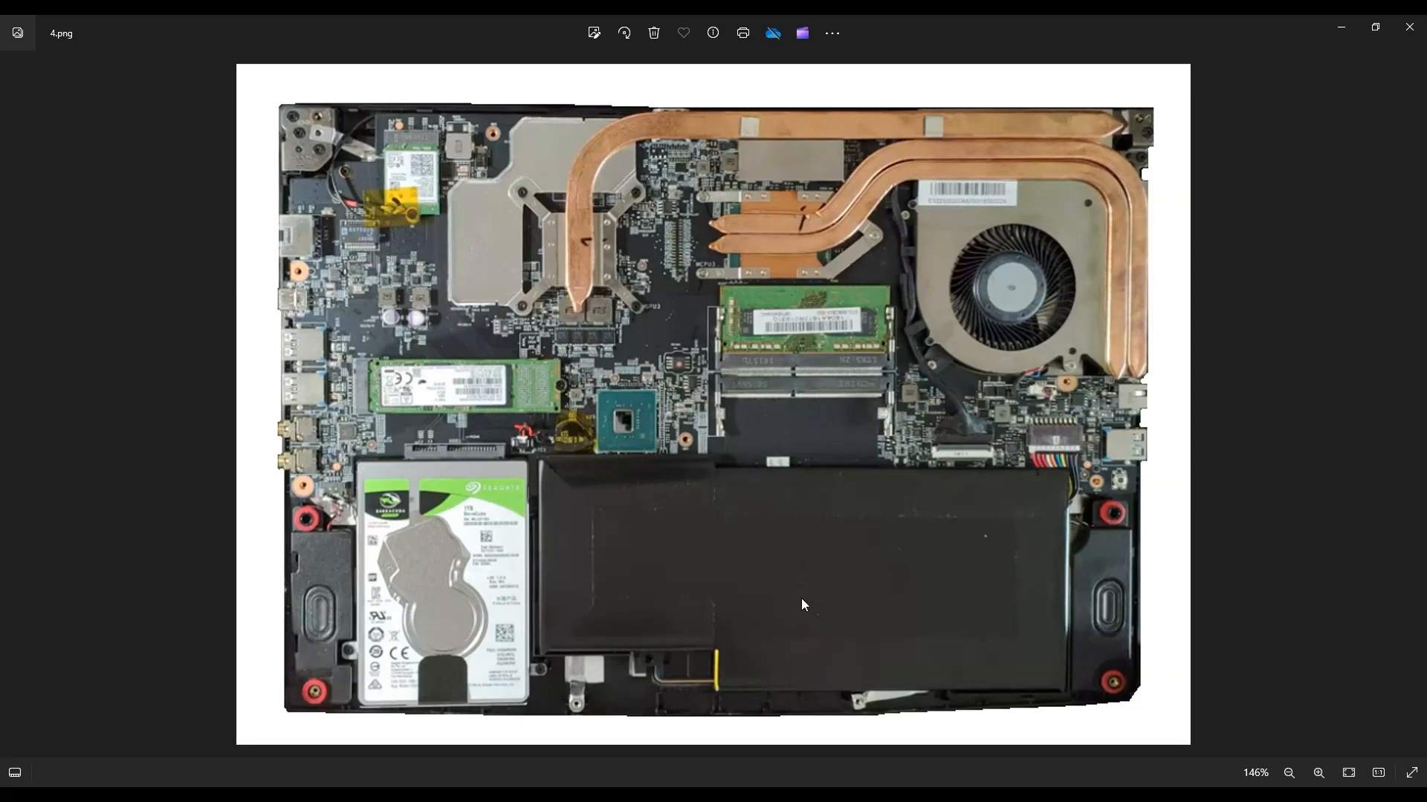
{"action": "mouse_move", "coordinate": [570, 529]}
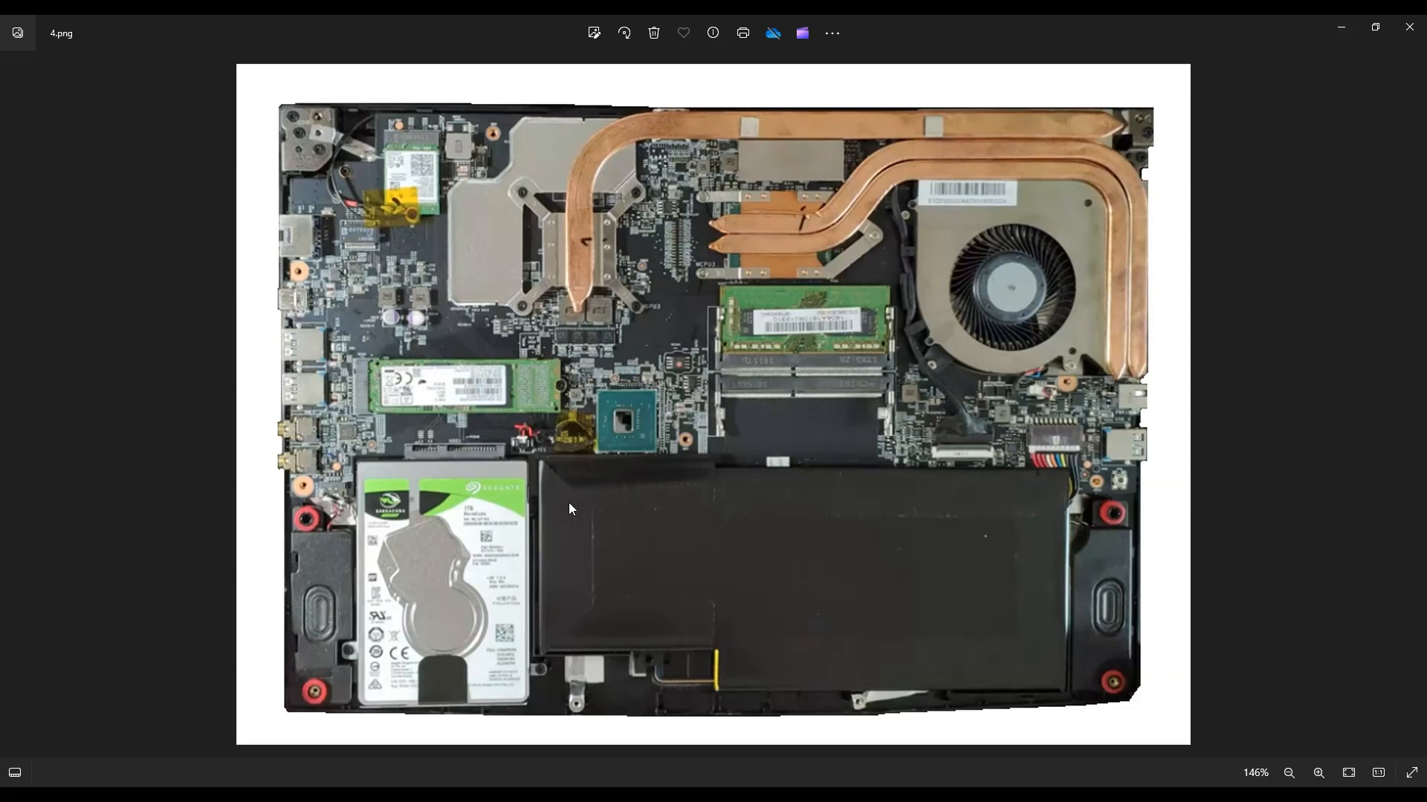
{"action": "mouse_move", "coordinate": [1034, 639]}
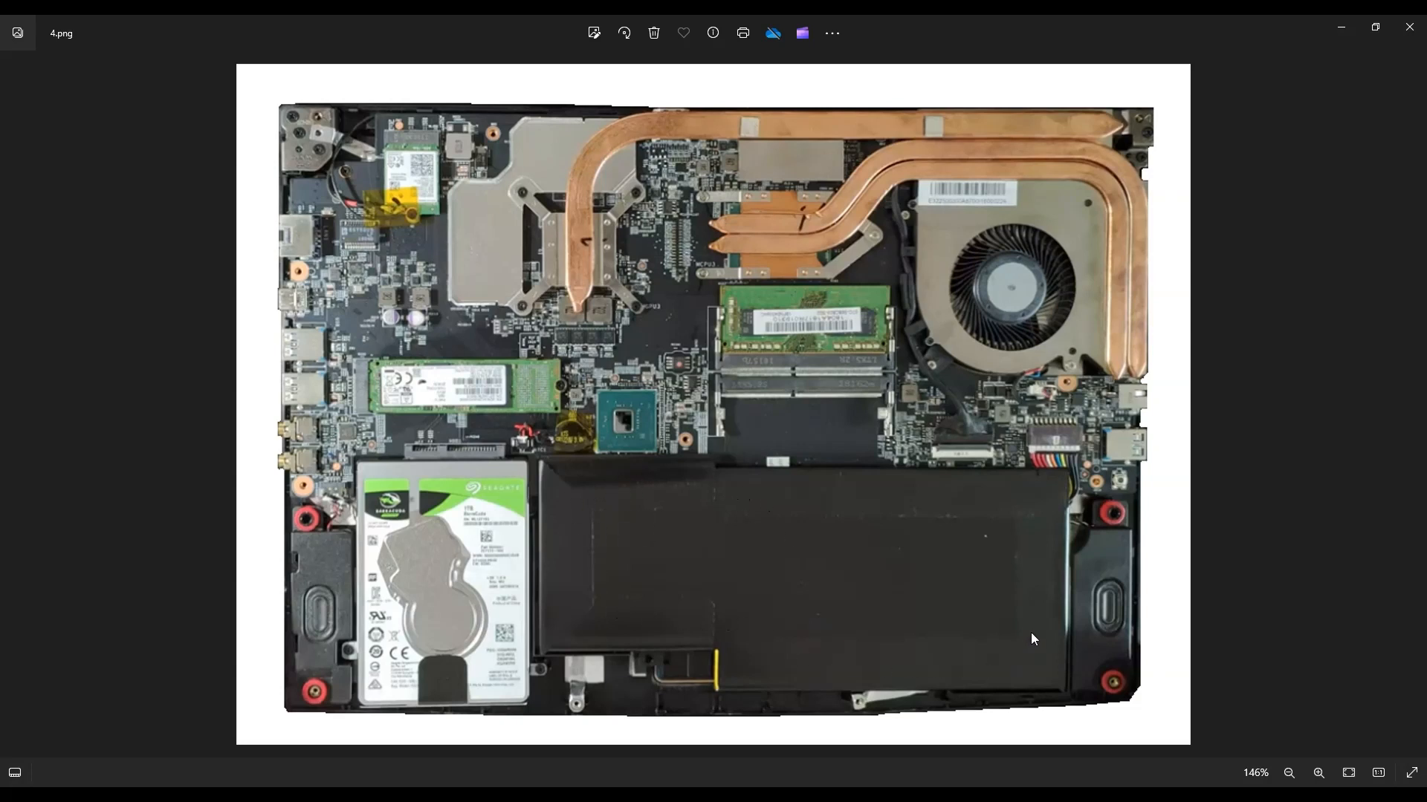
{"action": "mouse_move", "coordinate": [929, 514]}
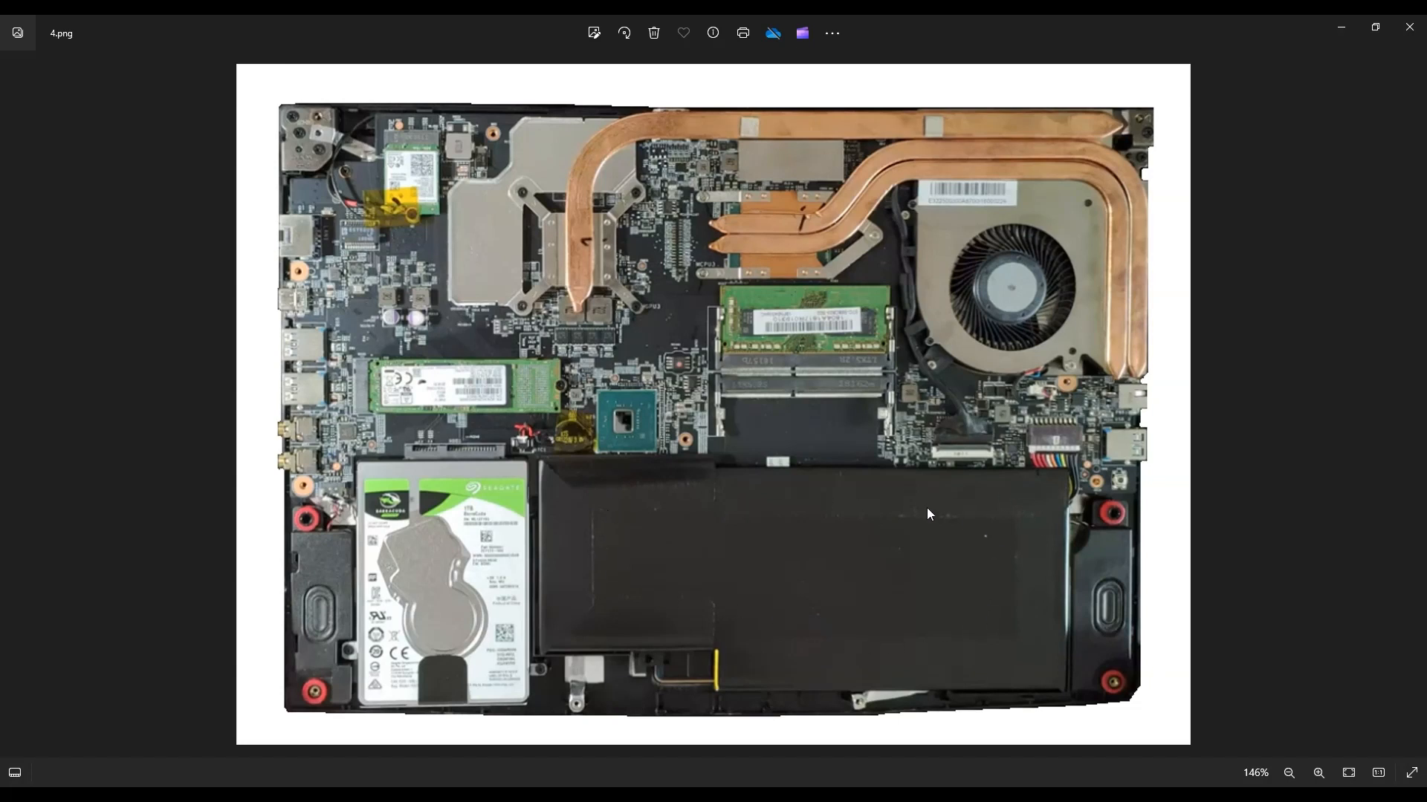
{"action": "mouse_move", "coordinate": [687, 528]}
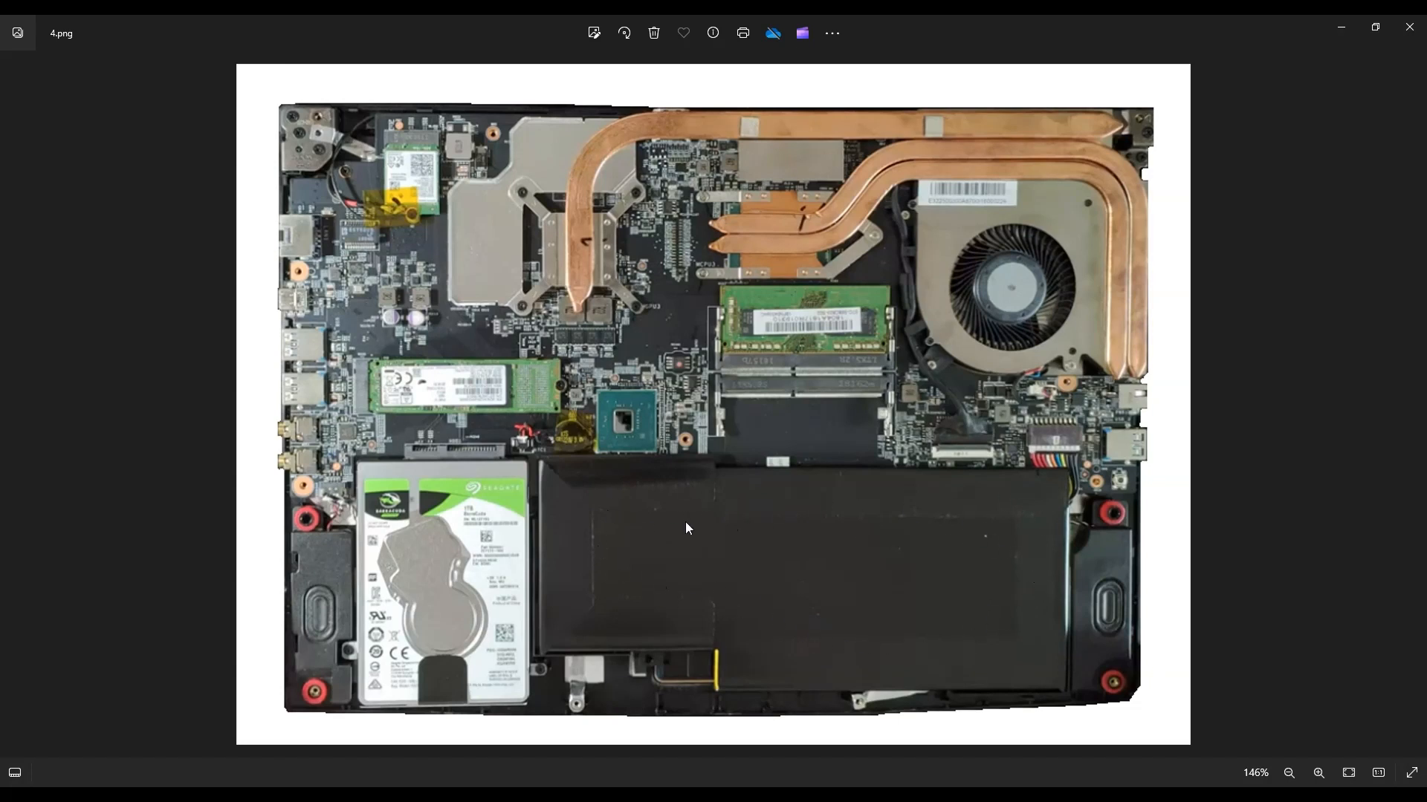
{"action": "mouse_move", "coordinate": [685, 528]}
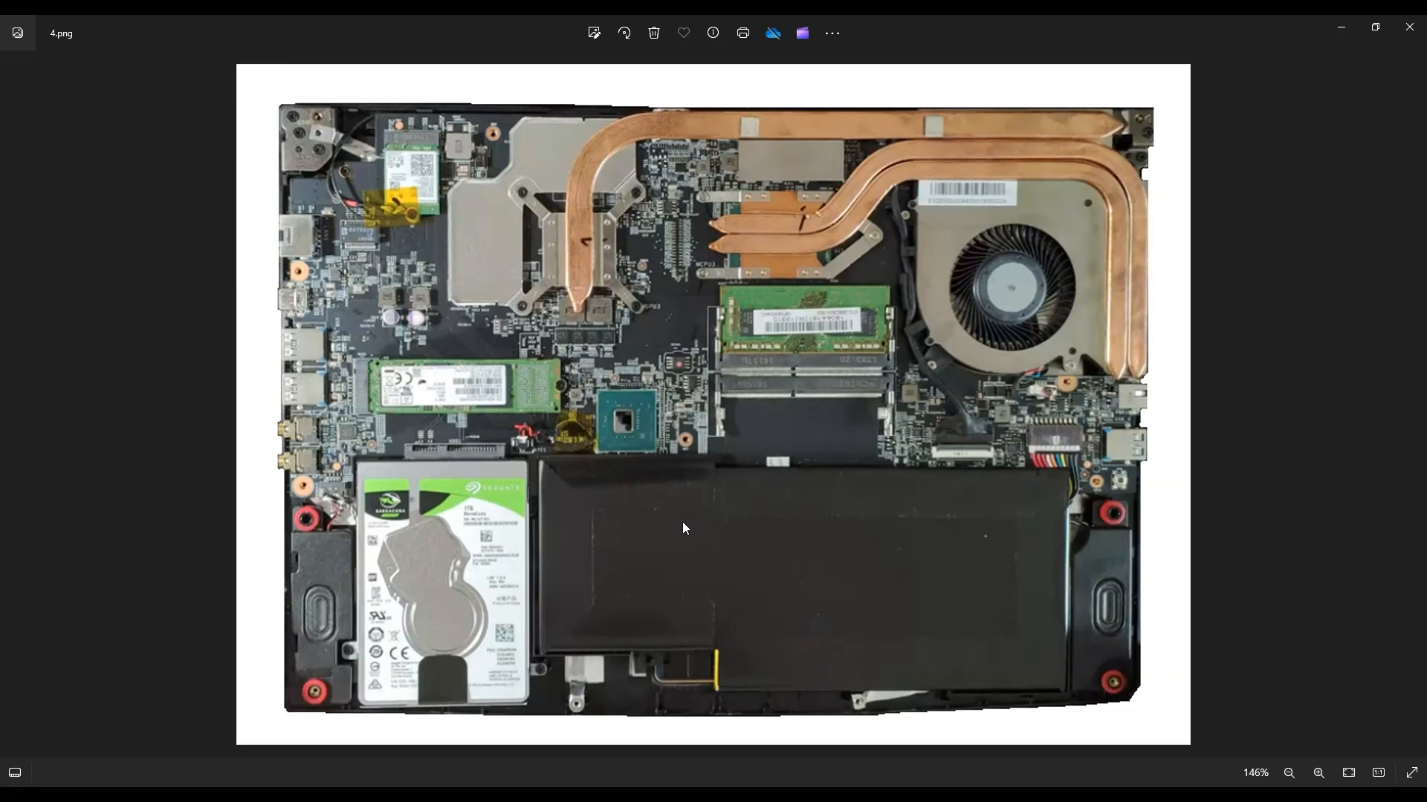
{"action": "mouse_move", "coordinate": [692, 529]}
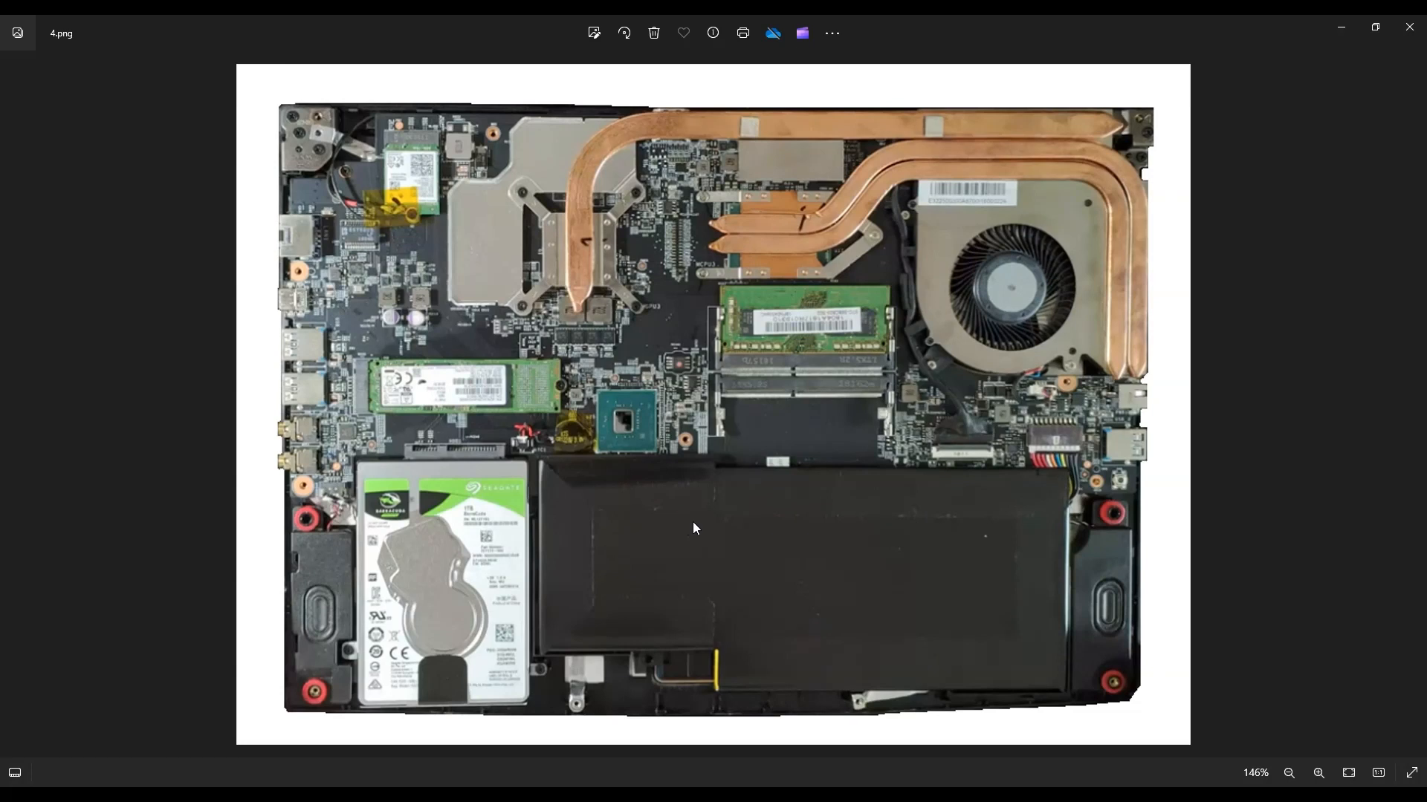
{"action": "mouse_move", "coordinate": [1027, 652]}
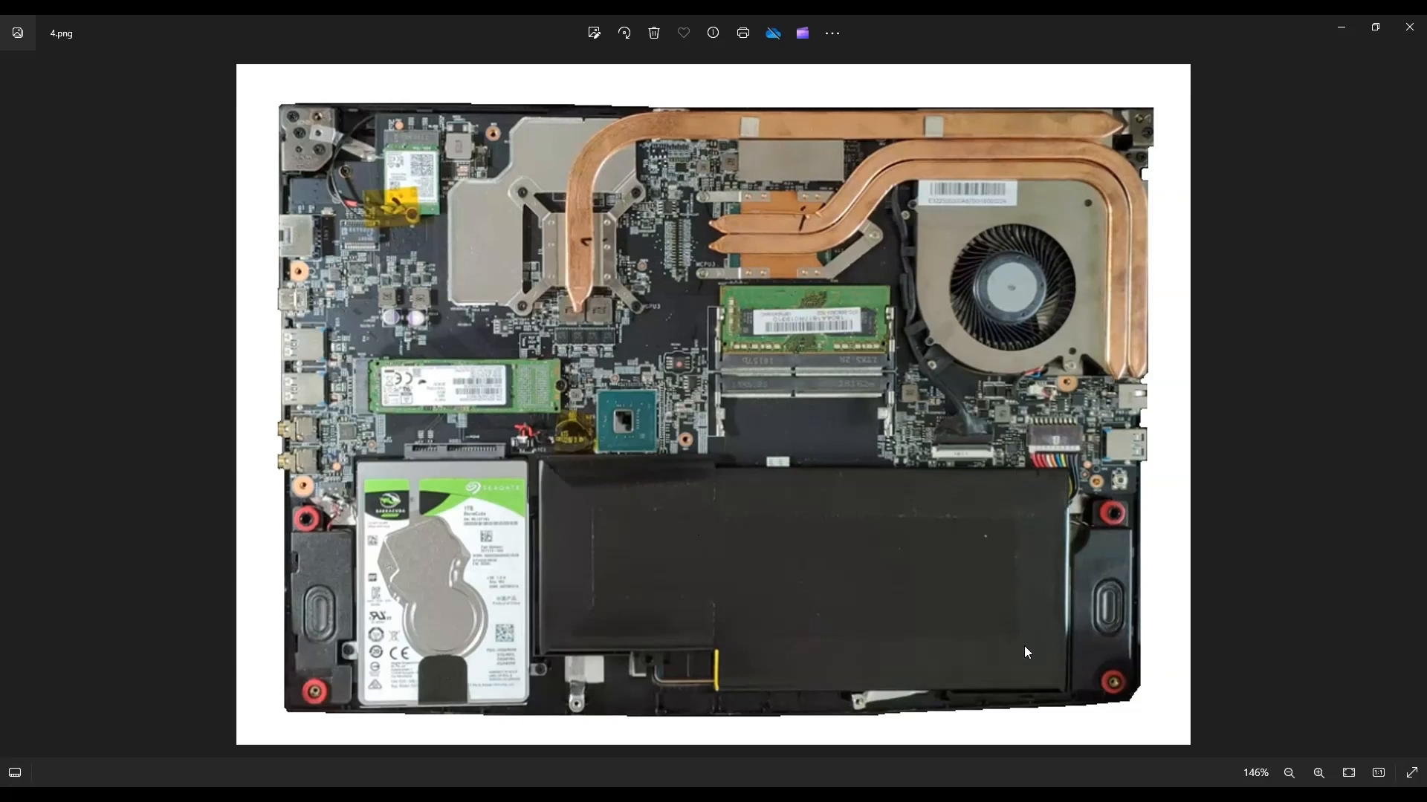
{"action": "mouse_move", "coordinate": [644, 517]}
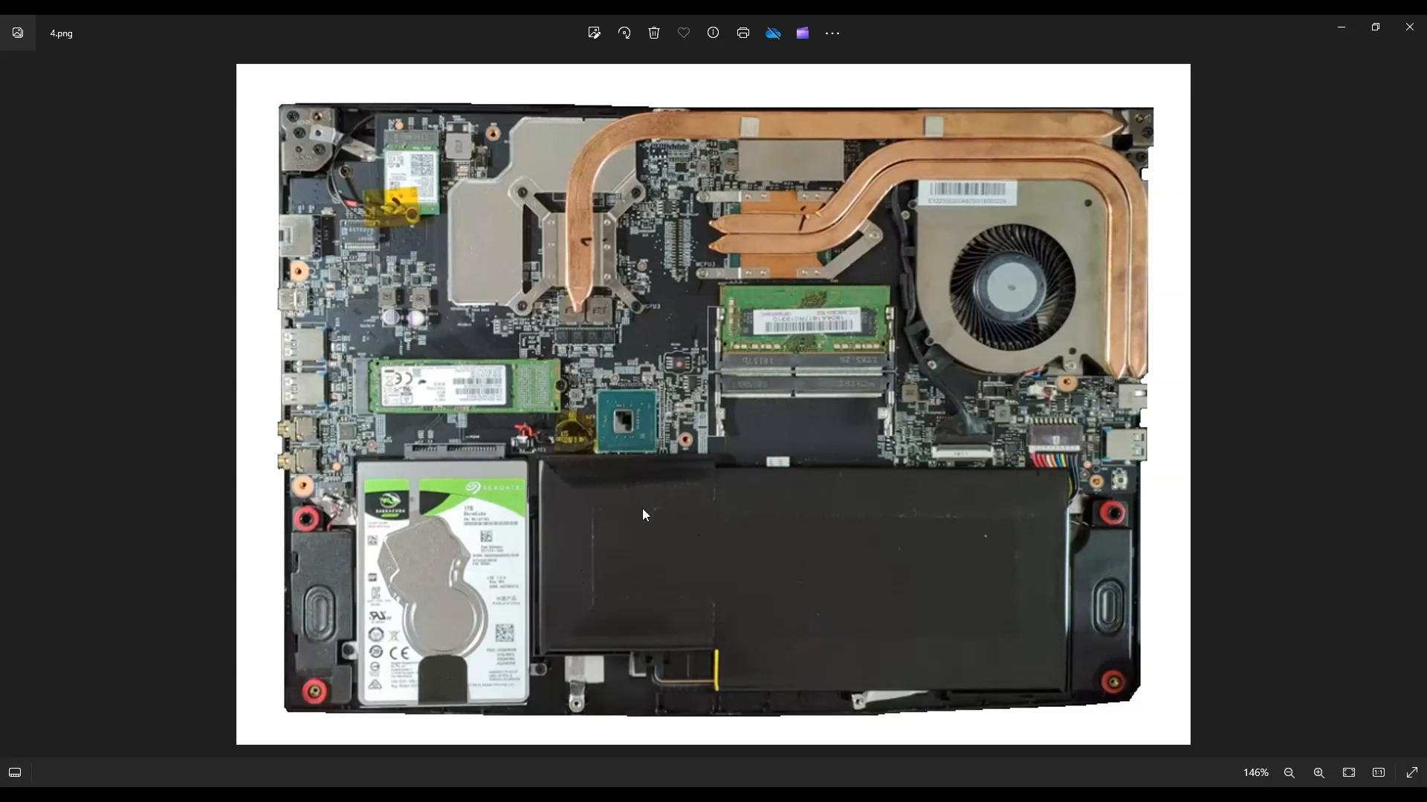
{"action": "mouse_move", "coordinate": [651, 526]}
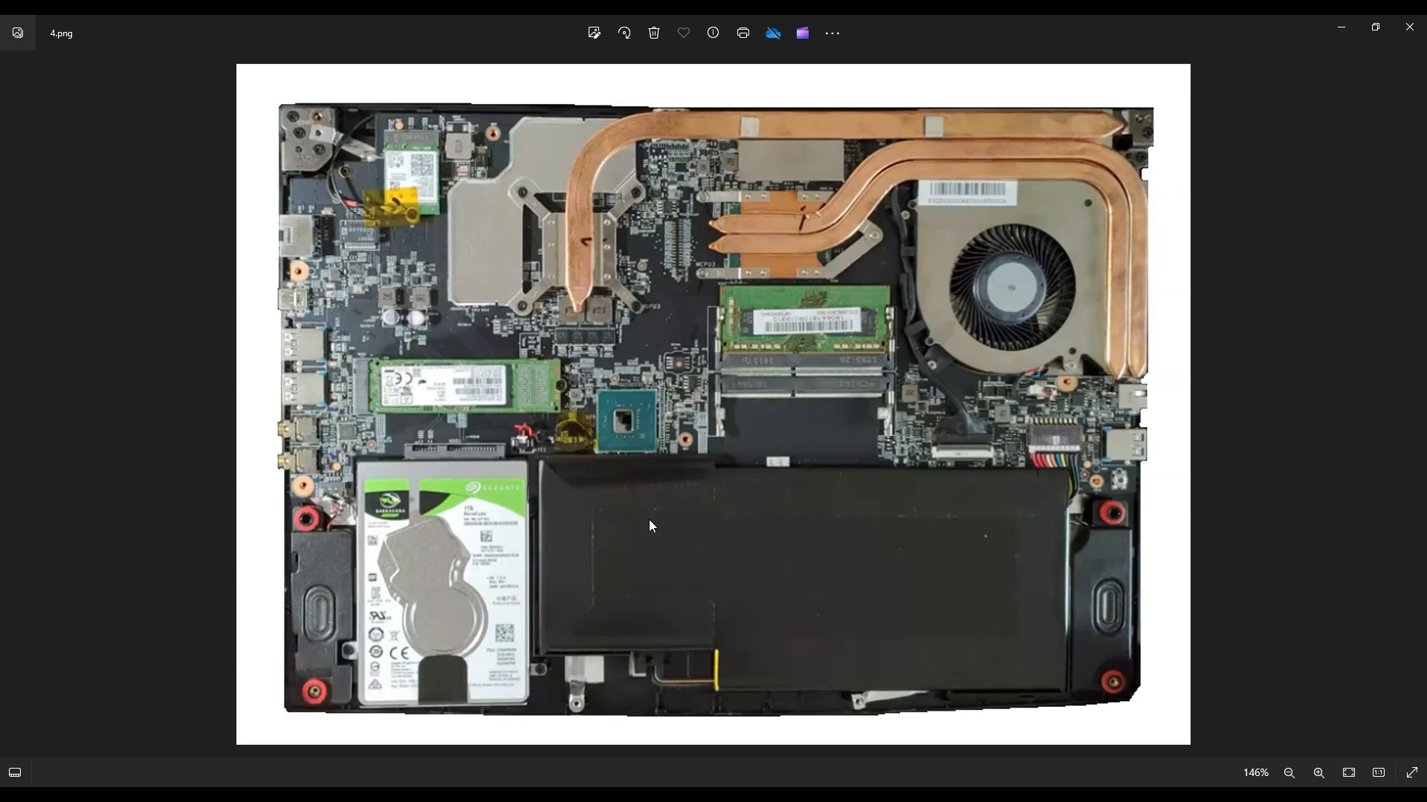
{"action": "mouse_move", "coordinate": [700, 363]}
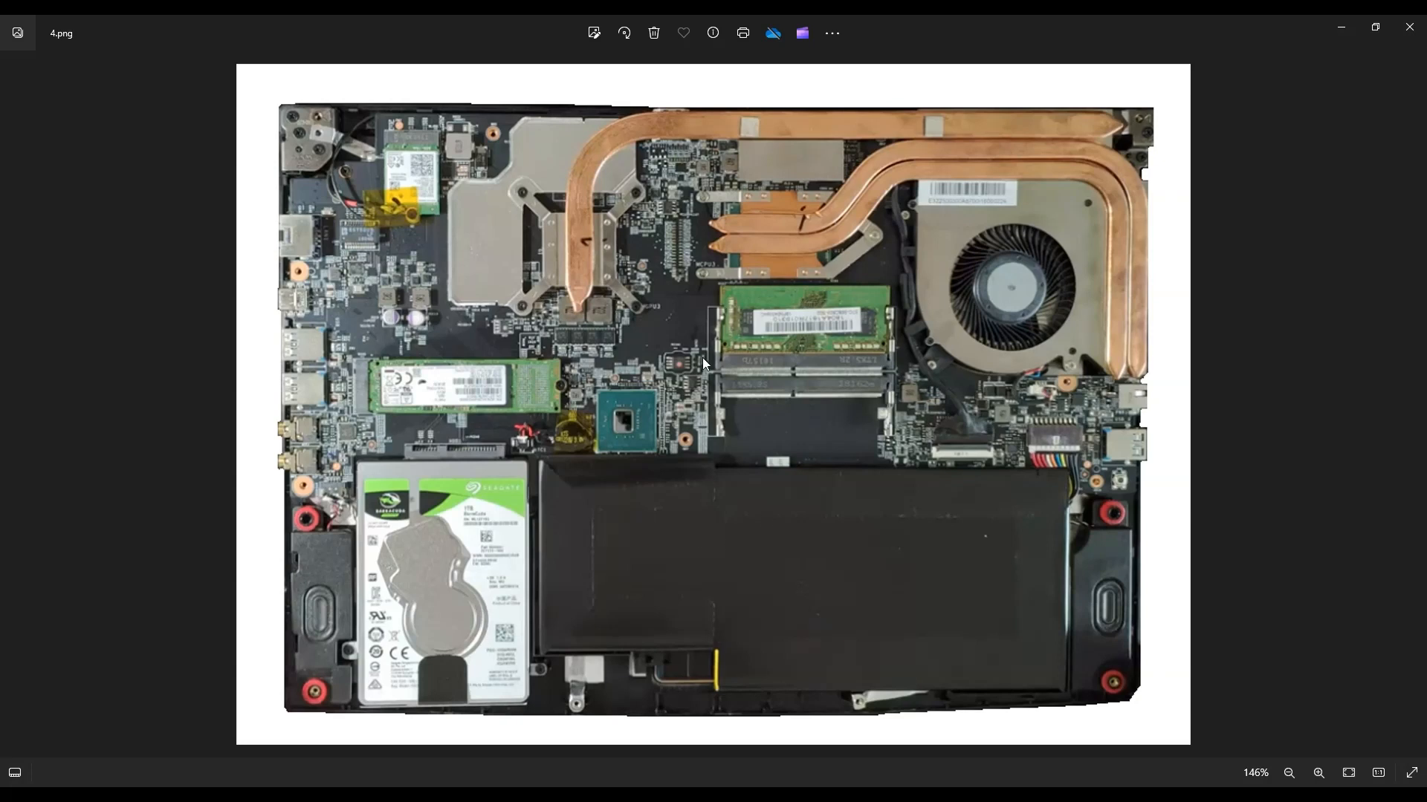
{"action": "mouse_move", "coordinate": [735, 370]}
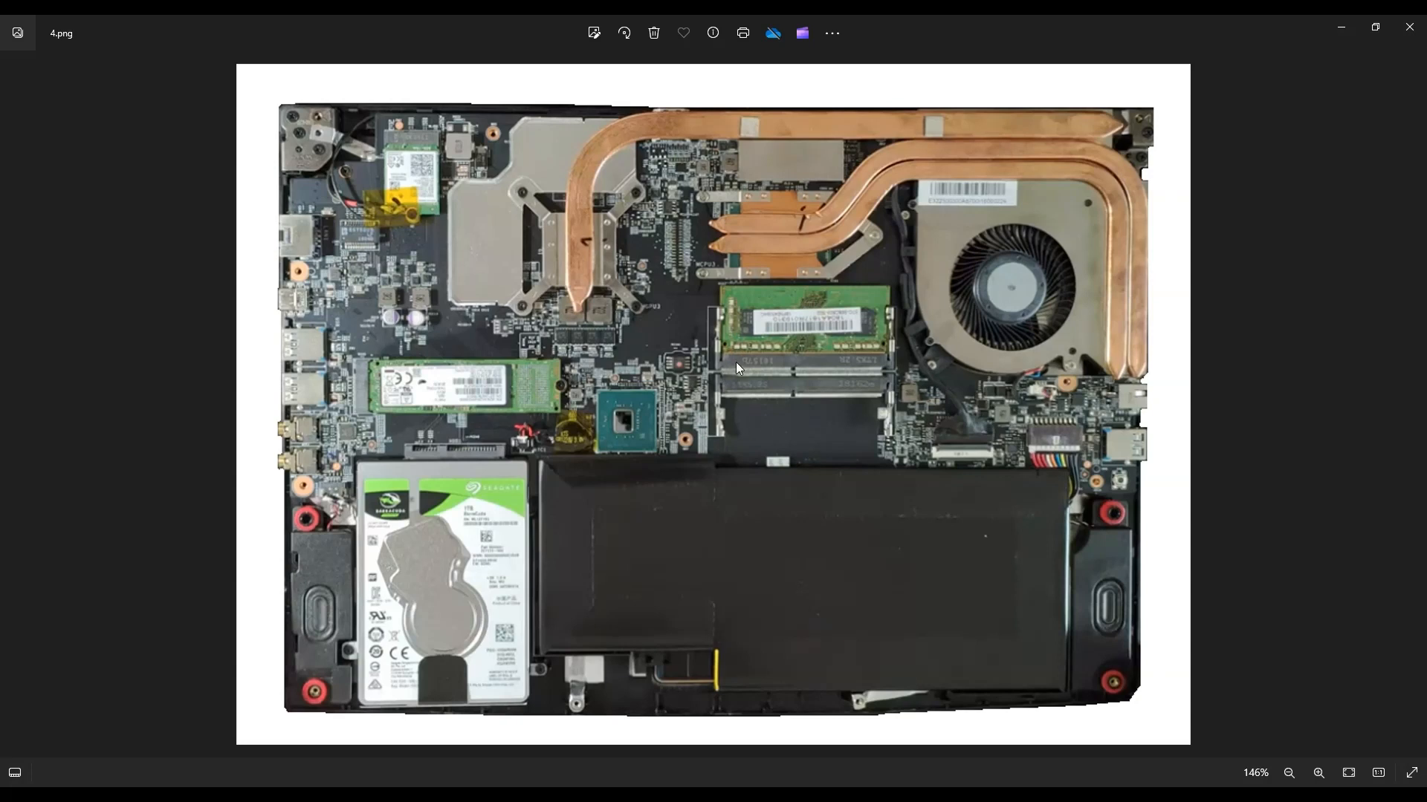
{"action": "mouse_move", "coordinate": [894, 341]}
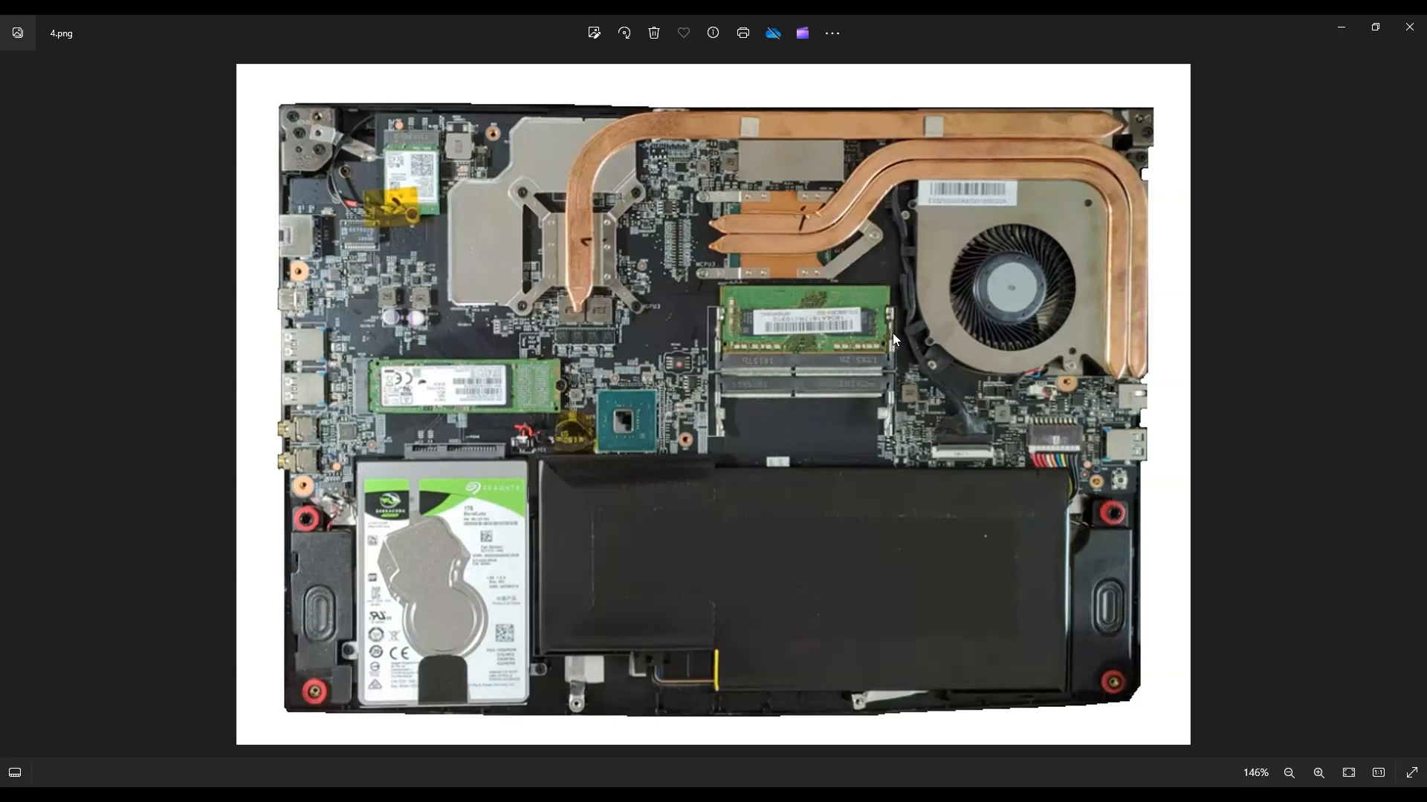
{"action": "mouse_move", "coordinate": [806, 340]}
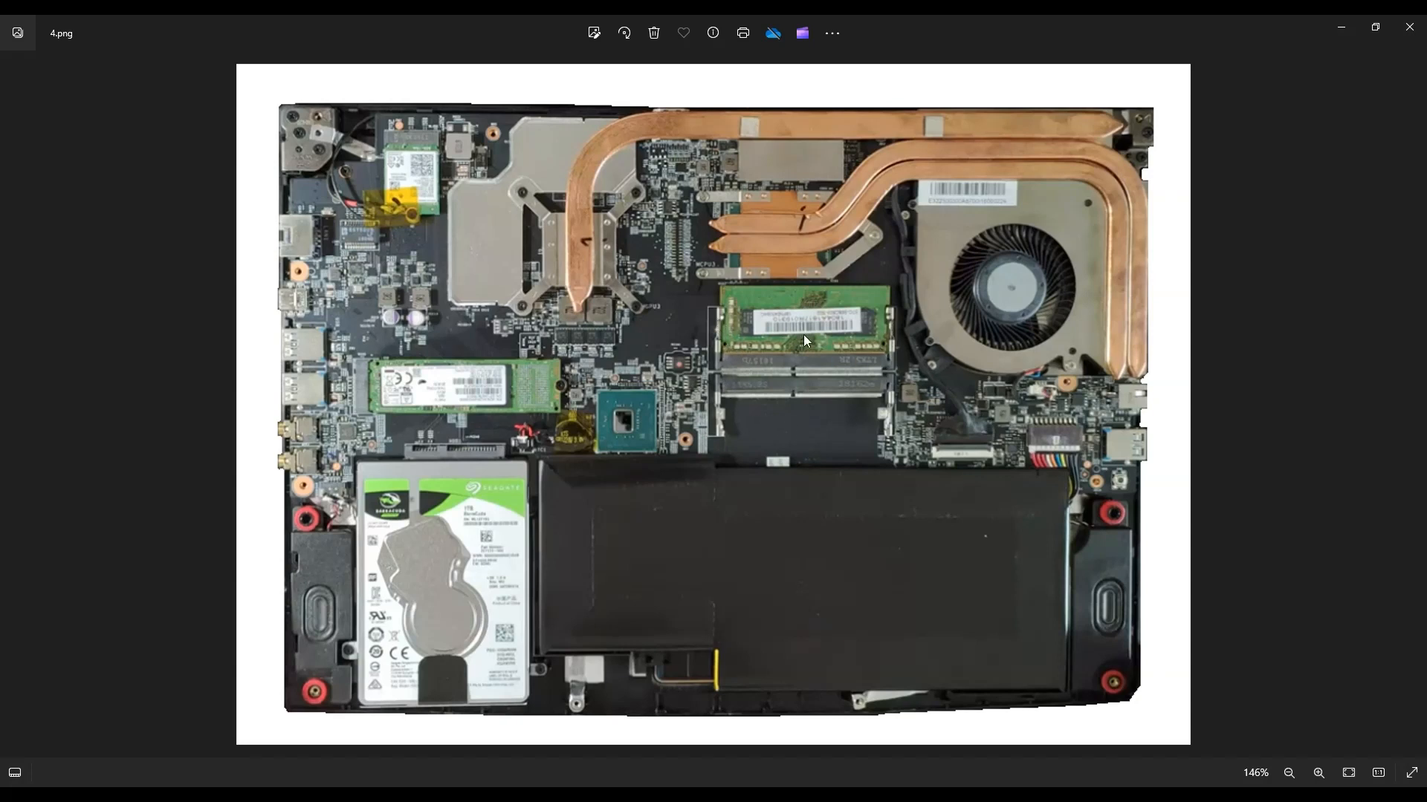
{"action": "mouse_move", "coordinate": [824, 335]}
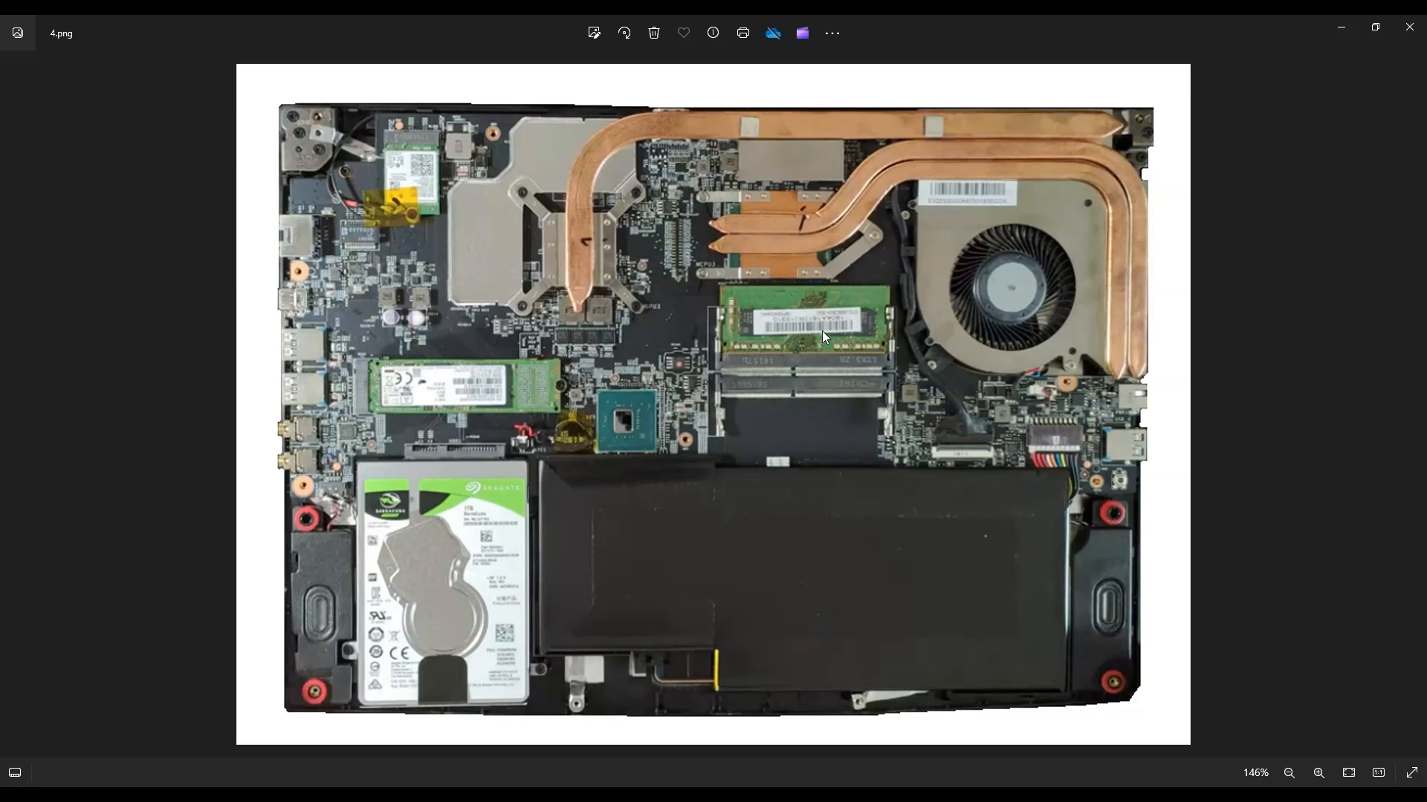
{"action": "mouse_move", "coordinate": [944, 312]}
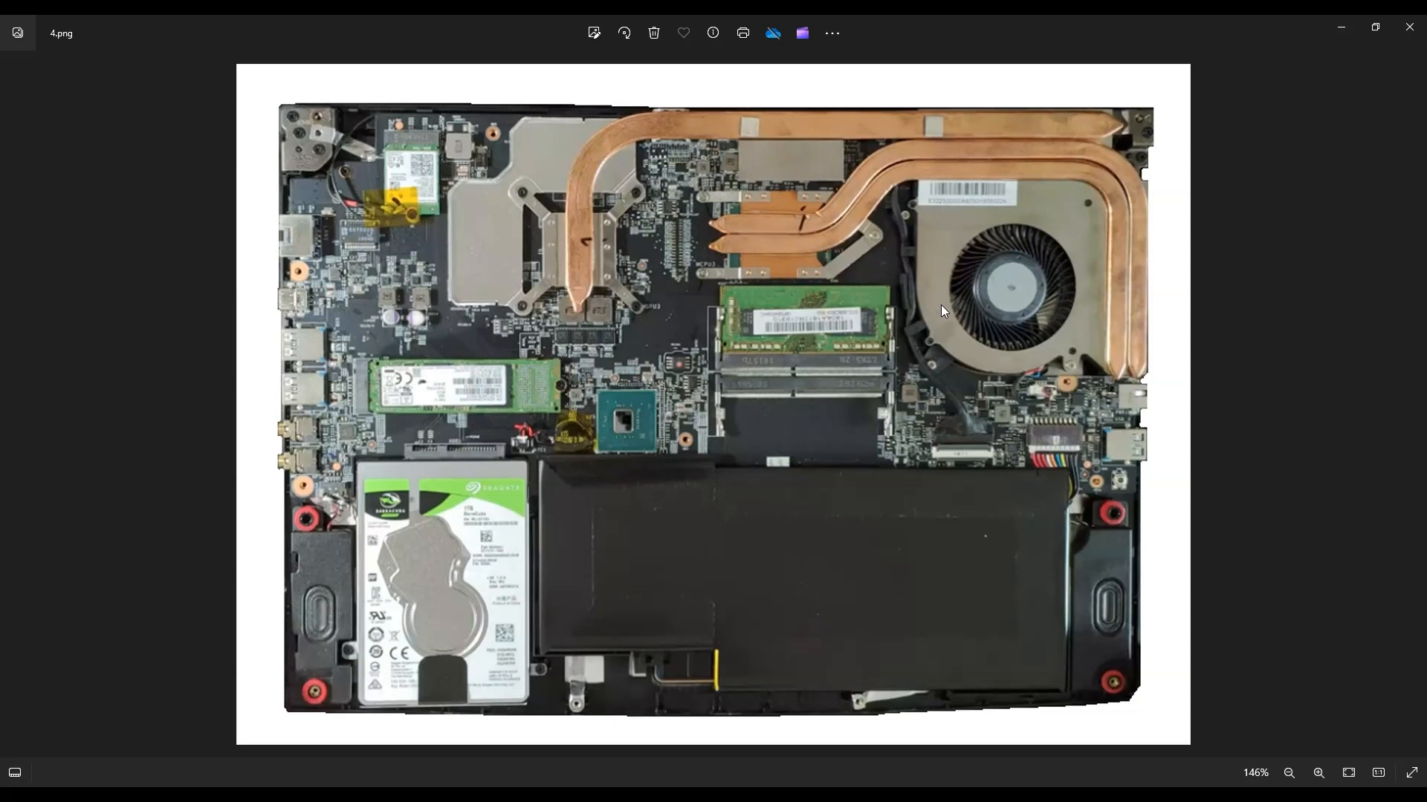
{"action": "mouse_move", "coordinate": [891, 305]}
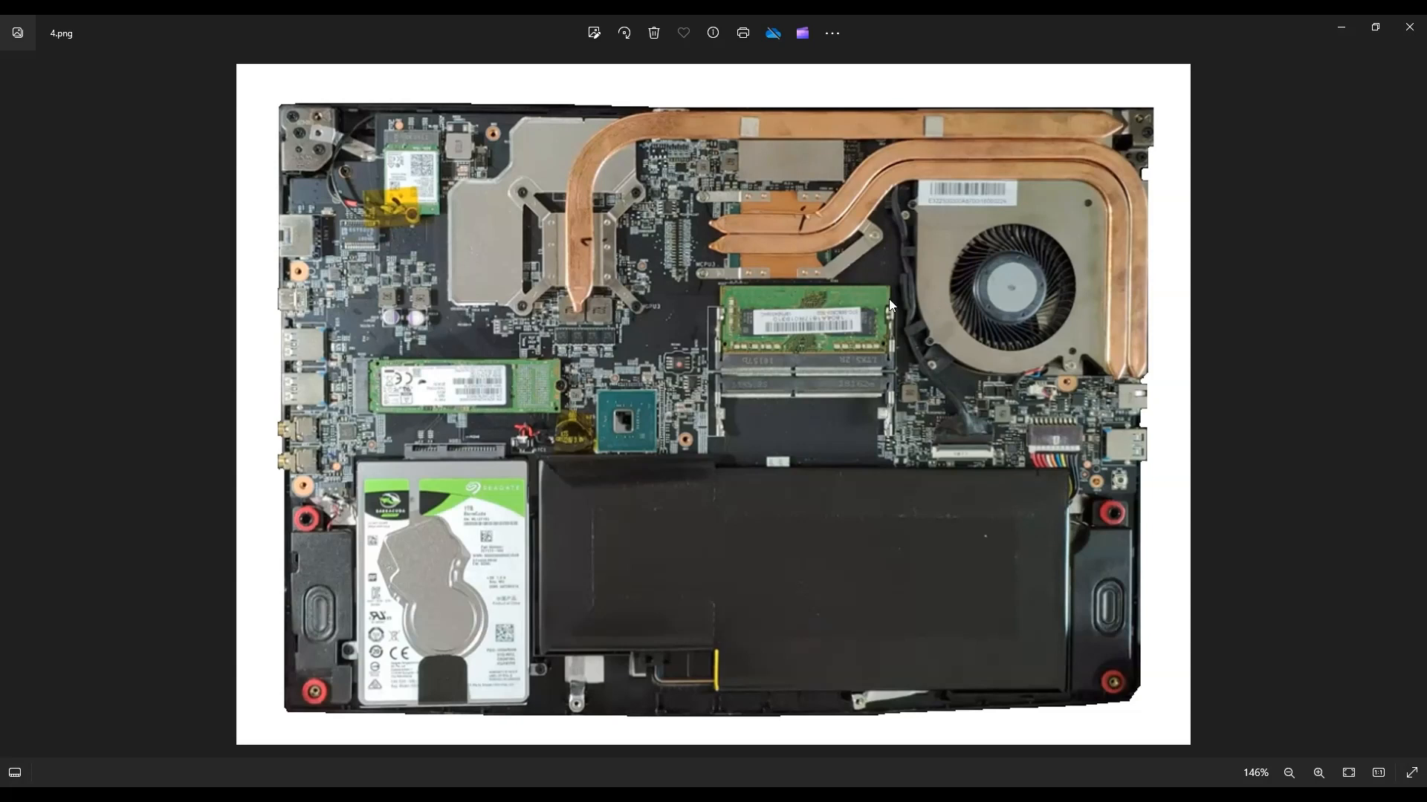
{"action": "mouse_move", "coordinate": [797, 357]}
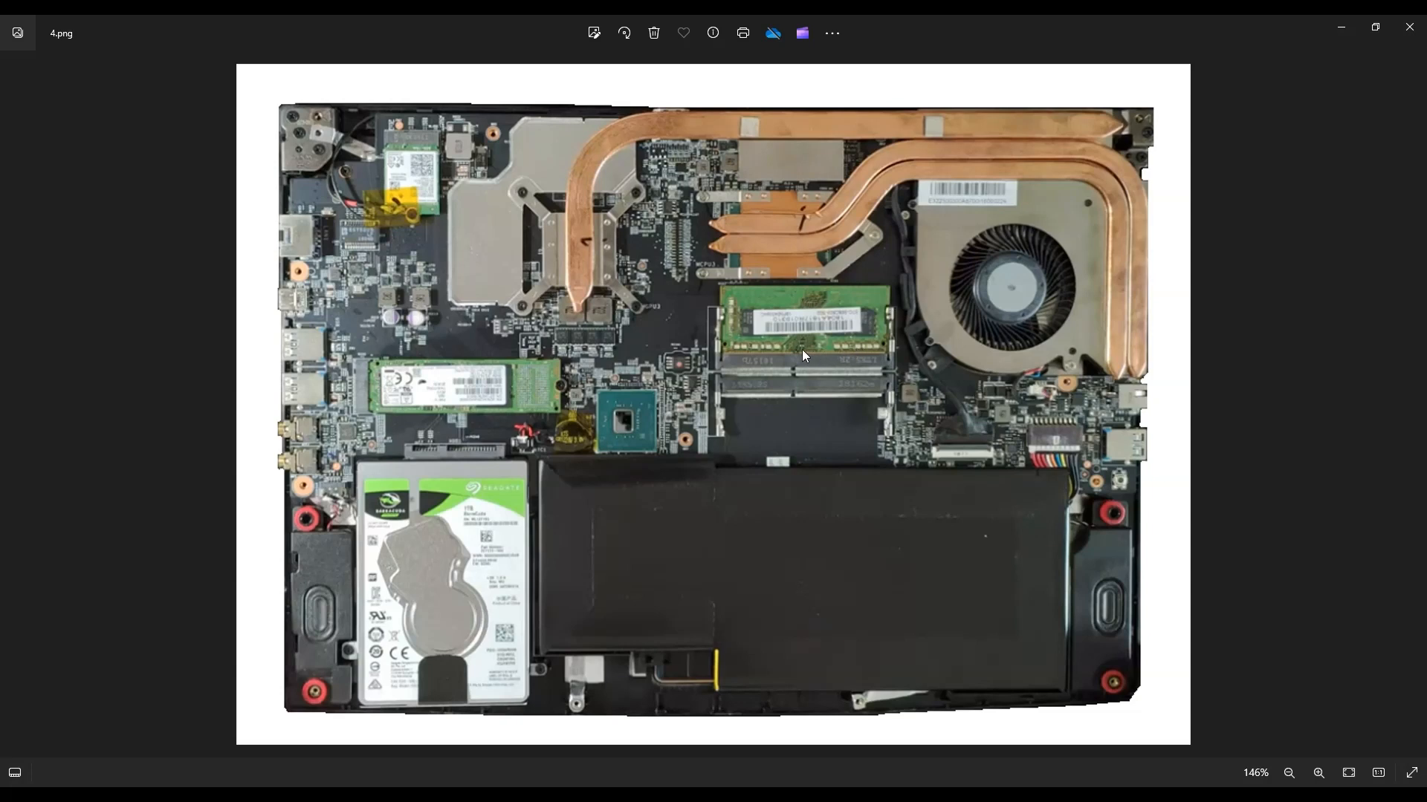
{"action": "mouse_move", "coordinate": [844, 352]}
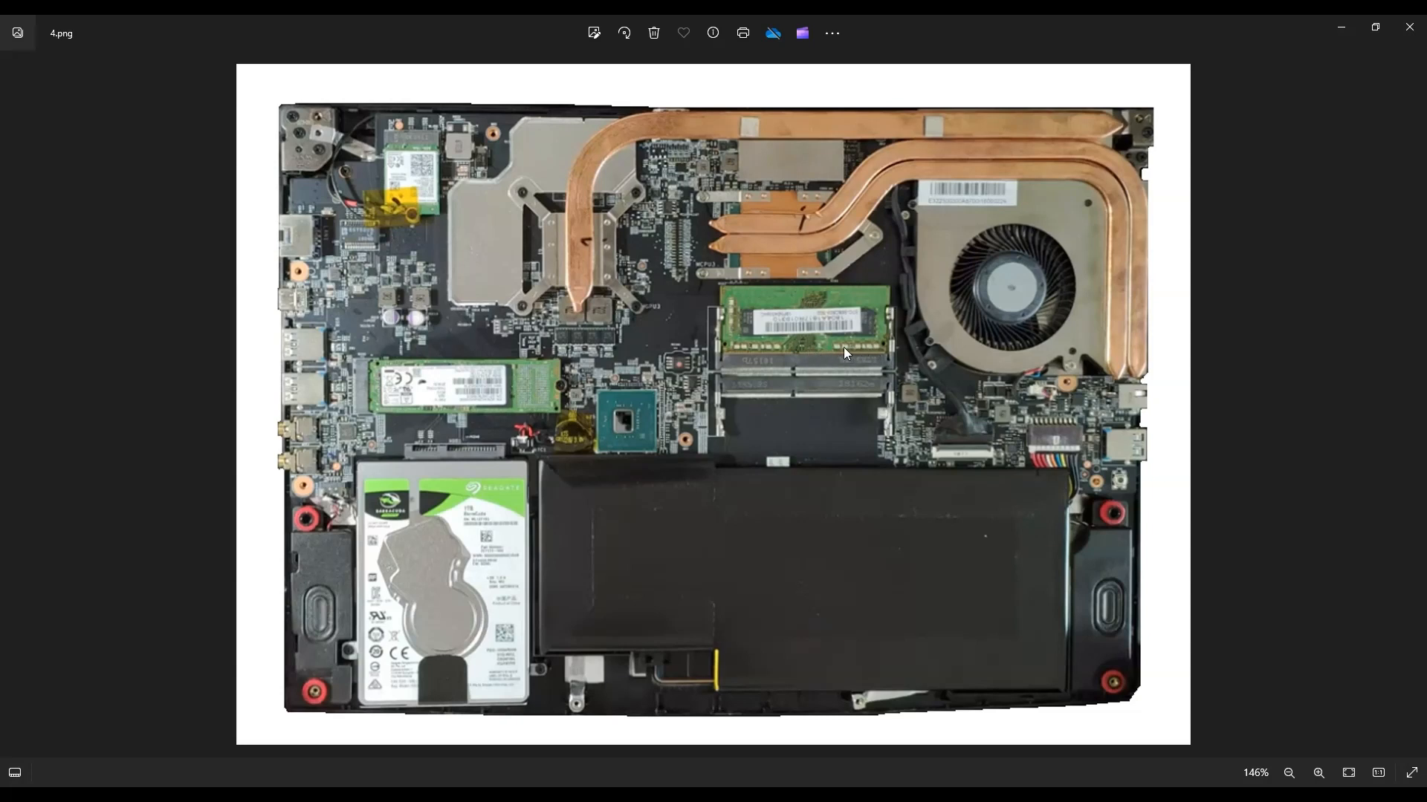
{"action": "mouse_move", "coordinate": [793, 347]}
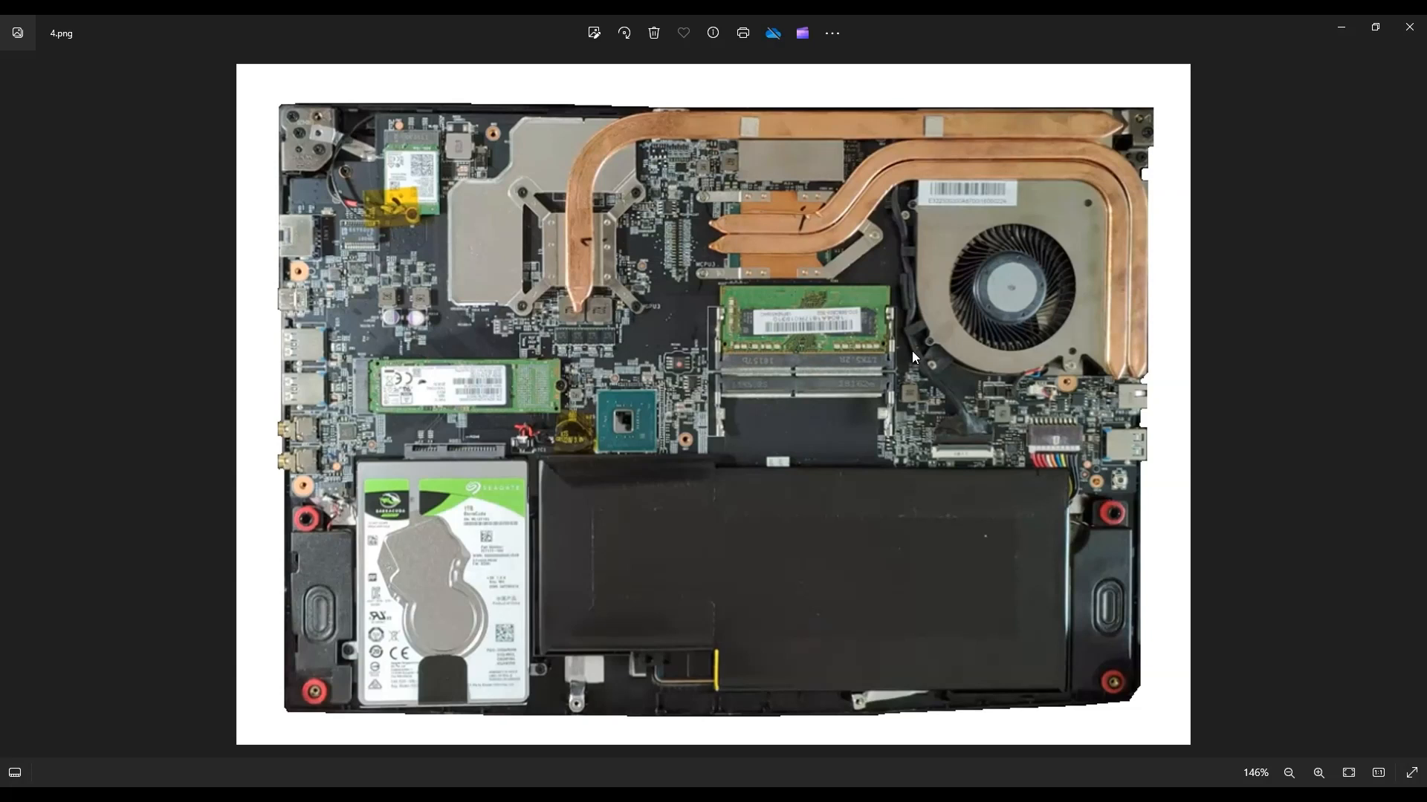
{"action": "mouse_move", "coordinate": [832, 331]}
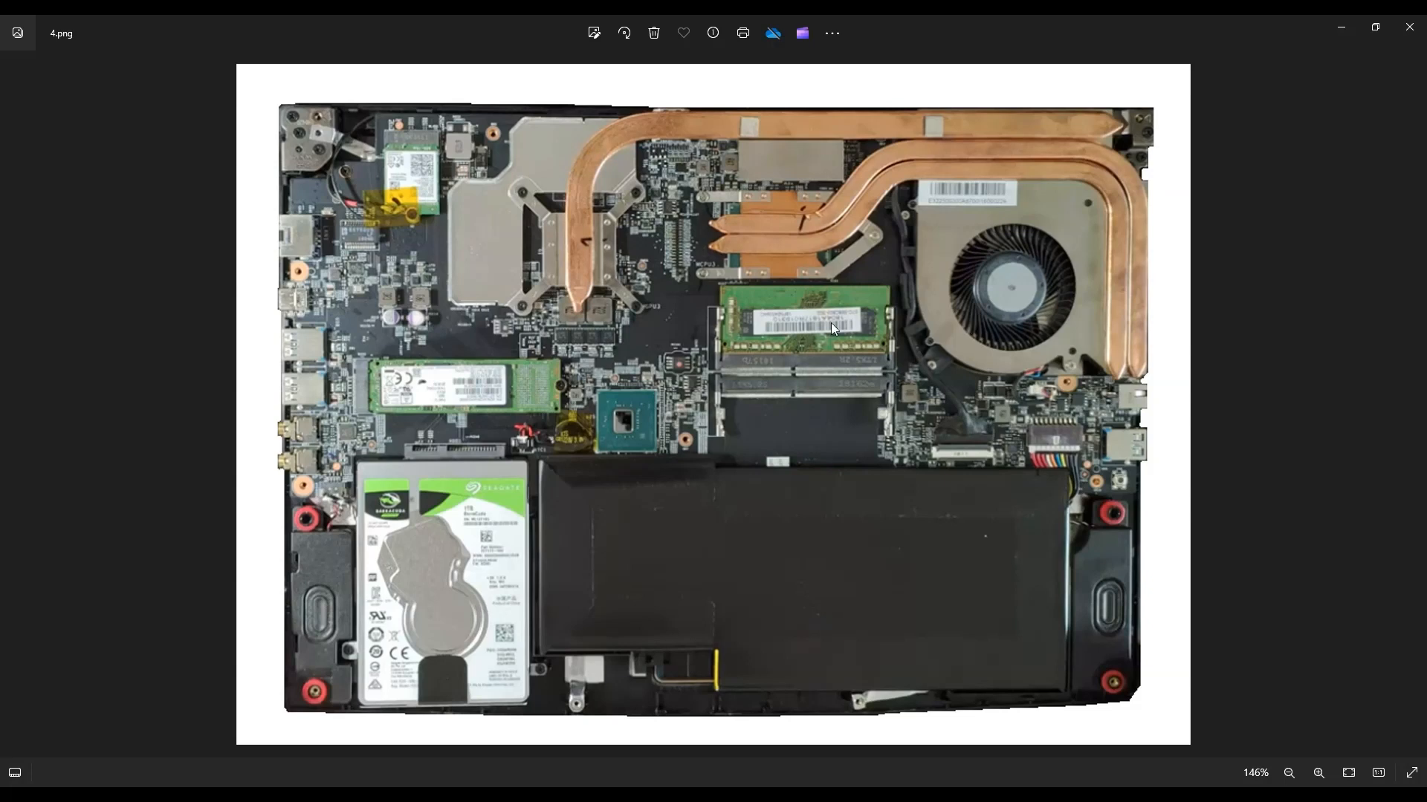
{"action": "mouse_move", "coordinate": [822, 302]}
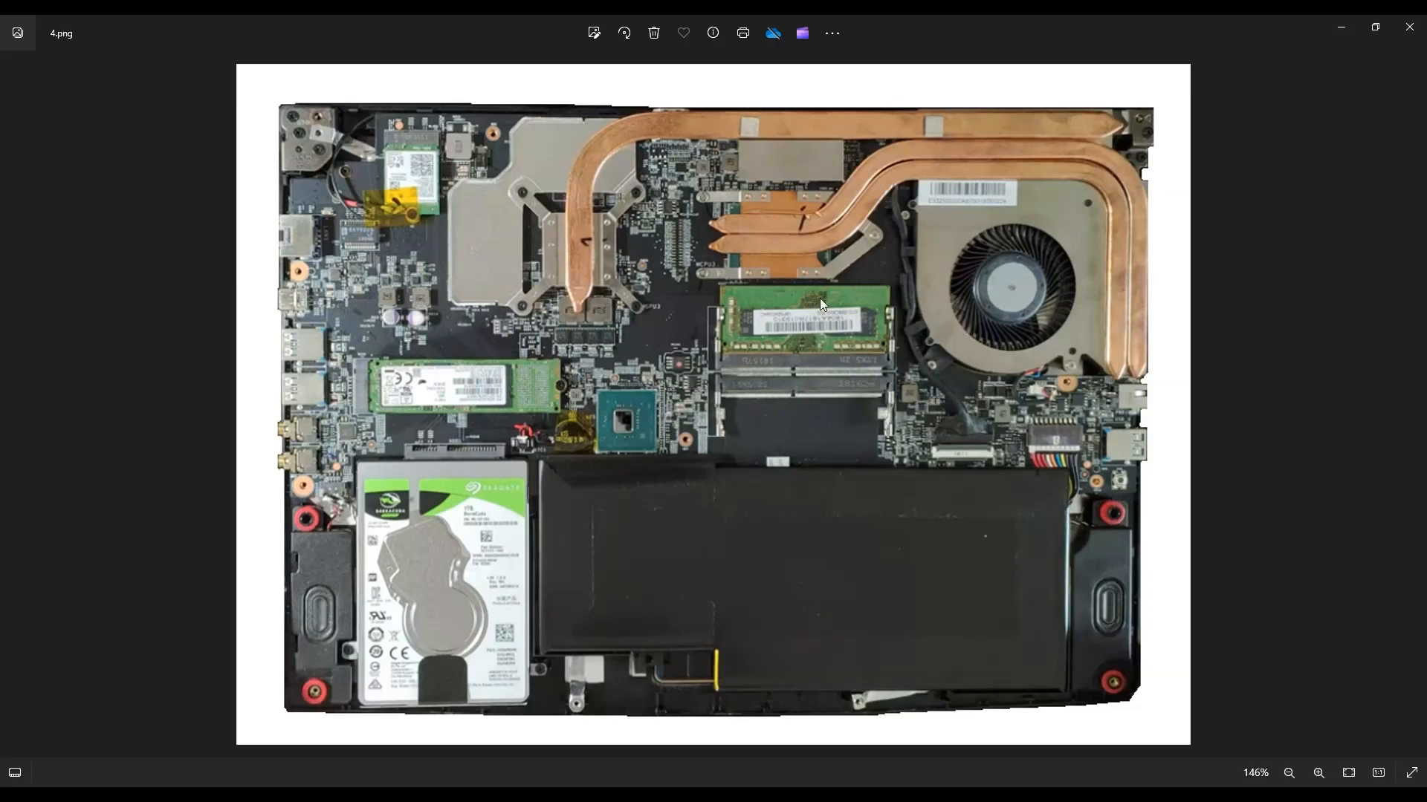
{"action": "mouse_move", "coordinate": [801, 299]}
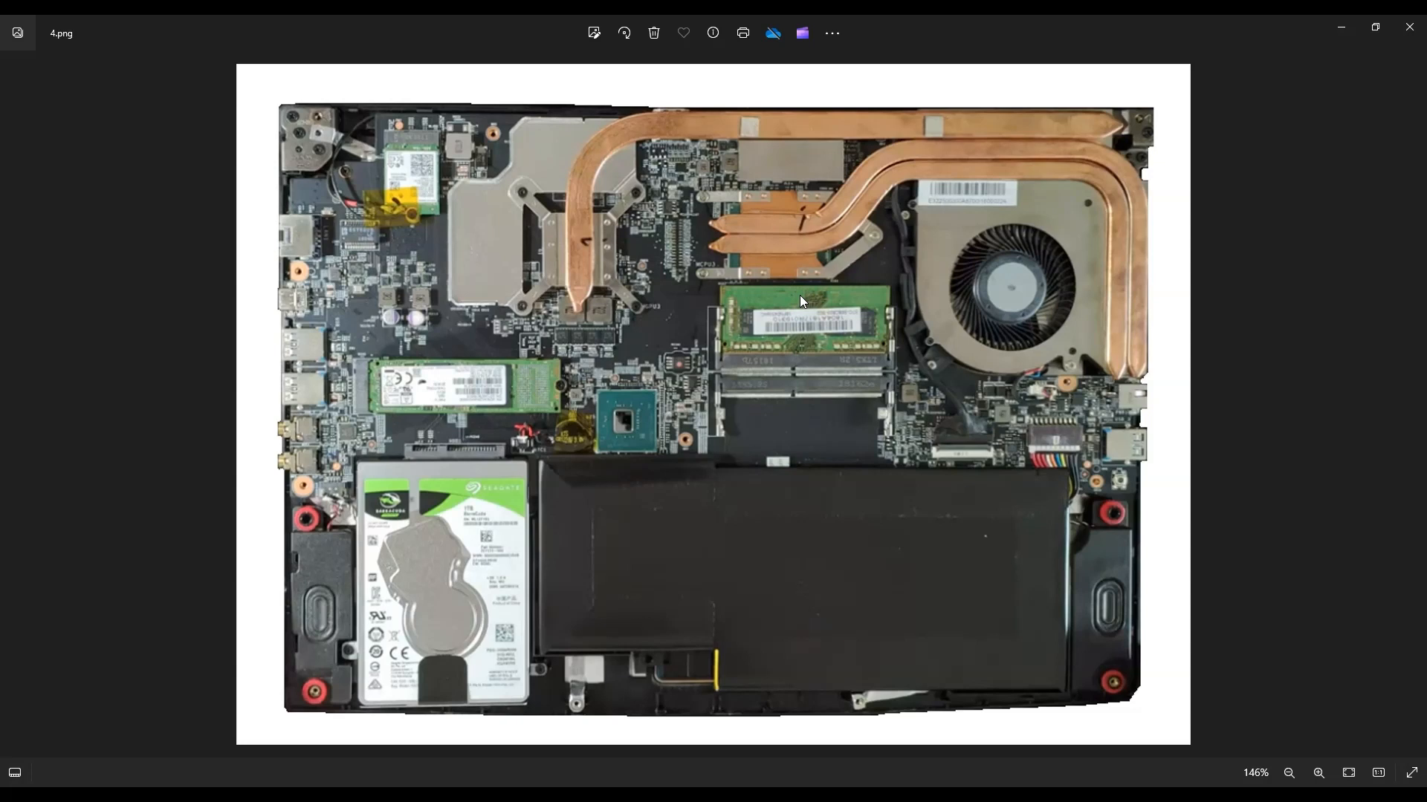
{"action": "mouse_move", "coordinate": [789, 337]}
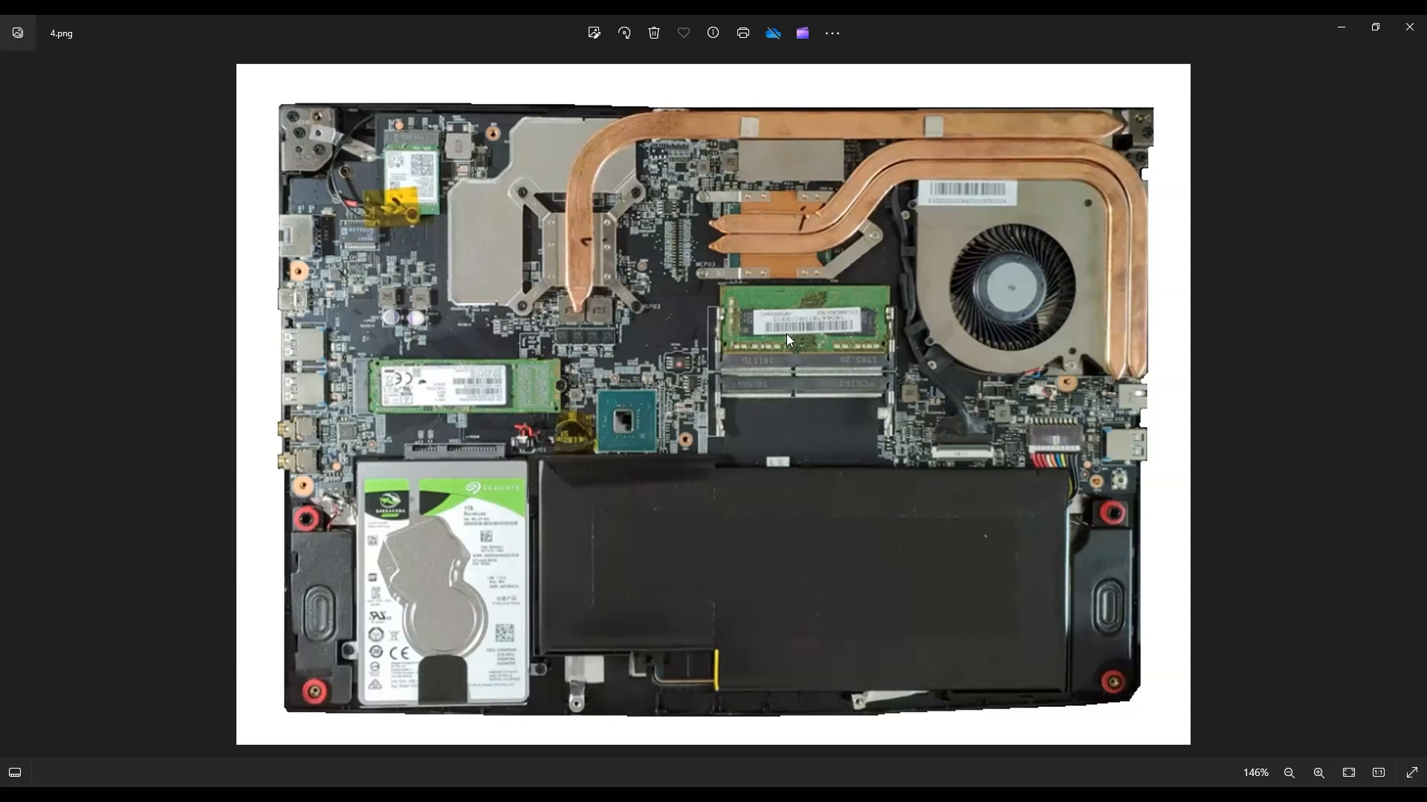
{"action": "mouse_move", "coordinate": [788, 371]}
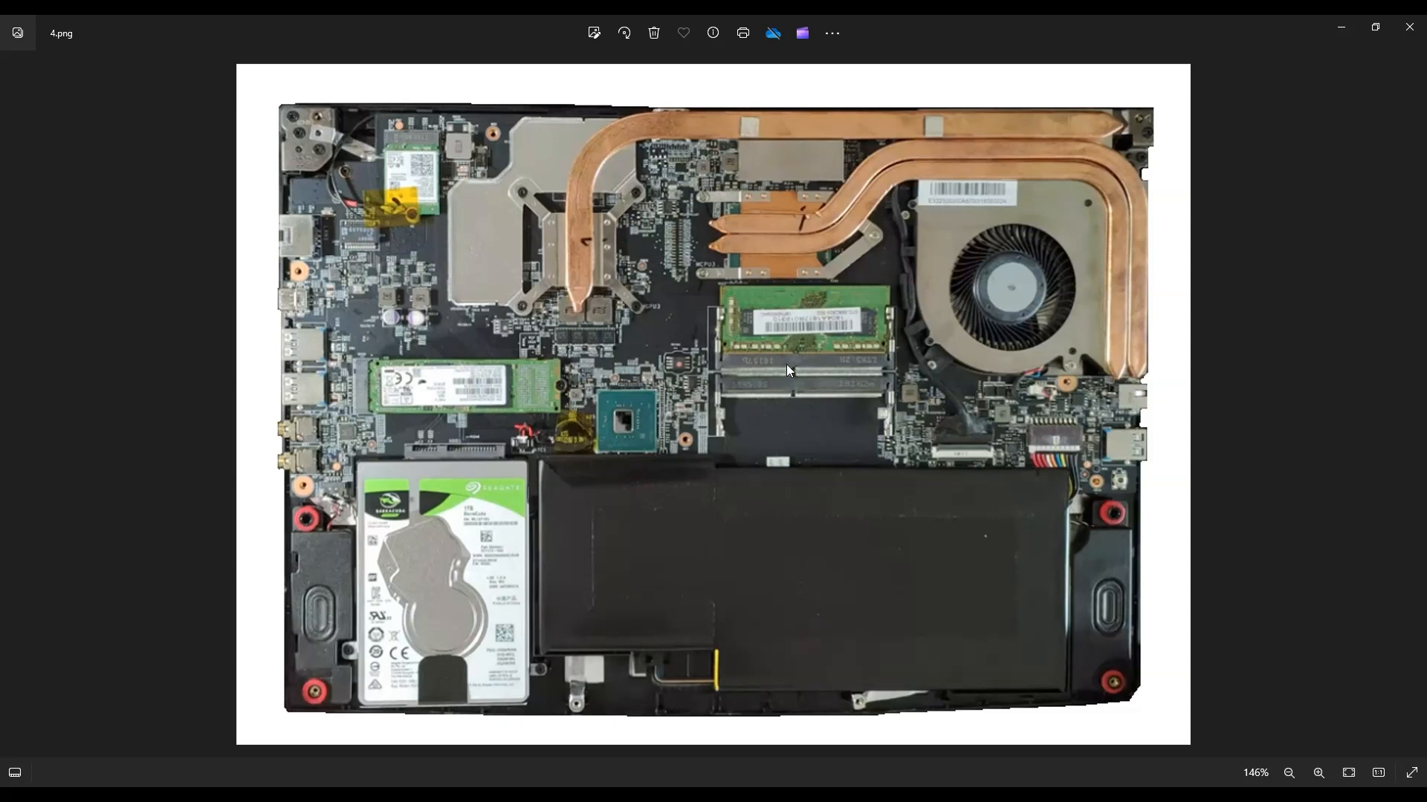
{"action": "mouse_move", "coordinate": [843, 332]}
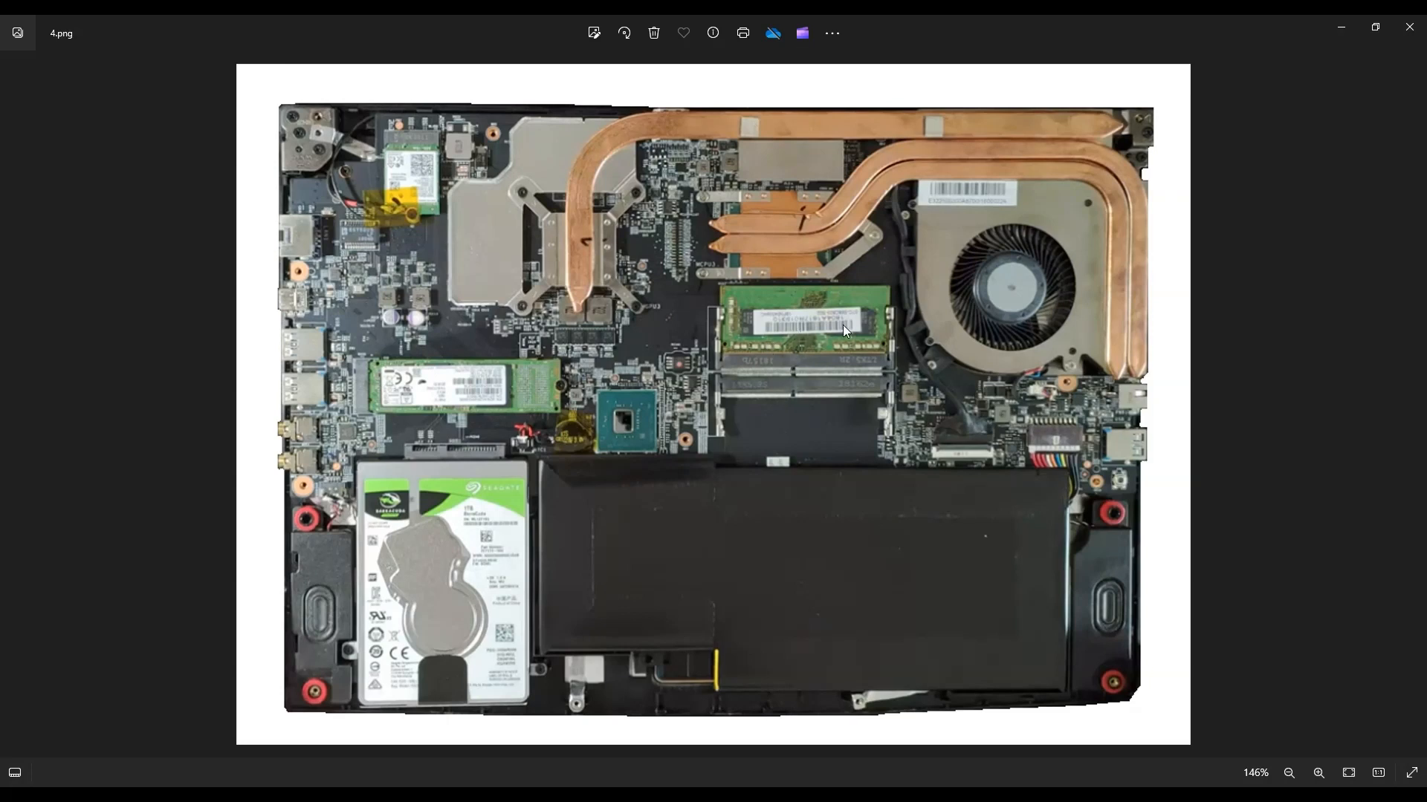
{"action": "mouse_move", "coordinate": [877, 367]}
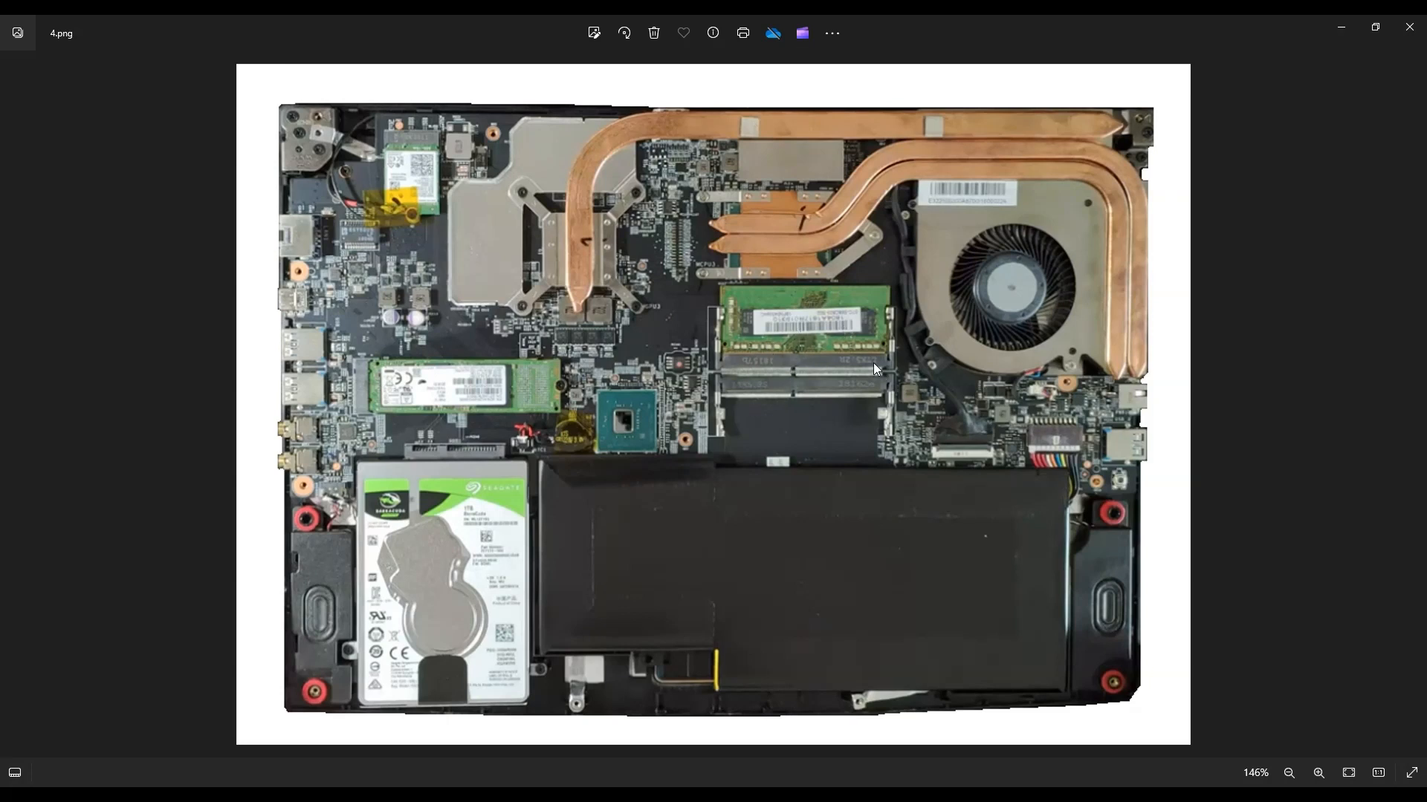
{"action": "mouse_move", "coordinate": [625, 281]}
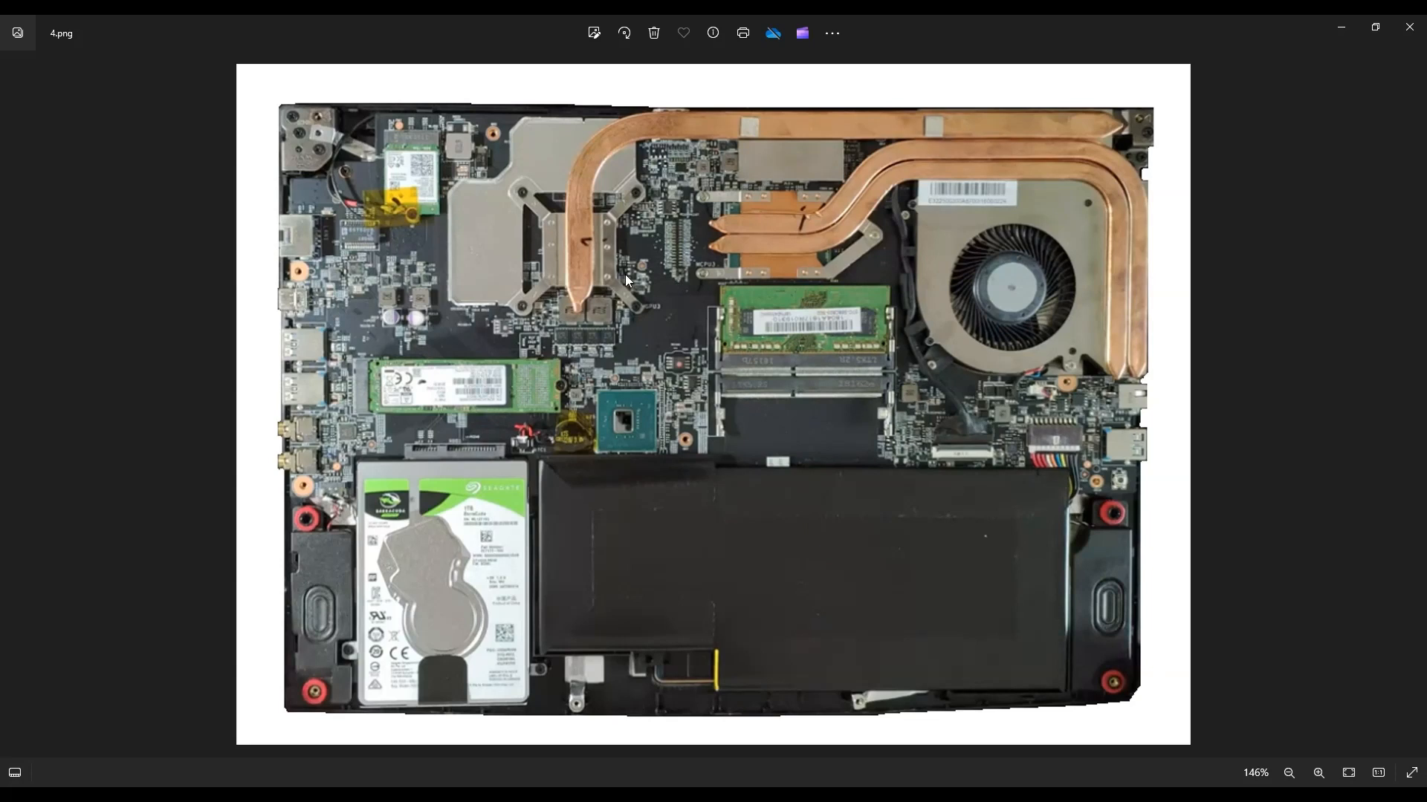
{"action": "mouse_move", "coordinate": [445, 364]}
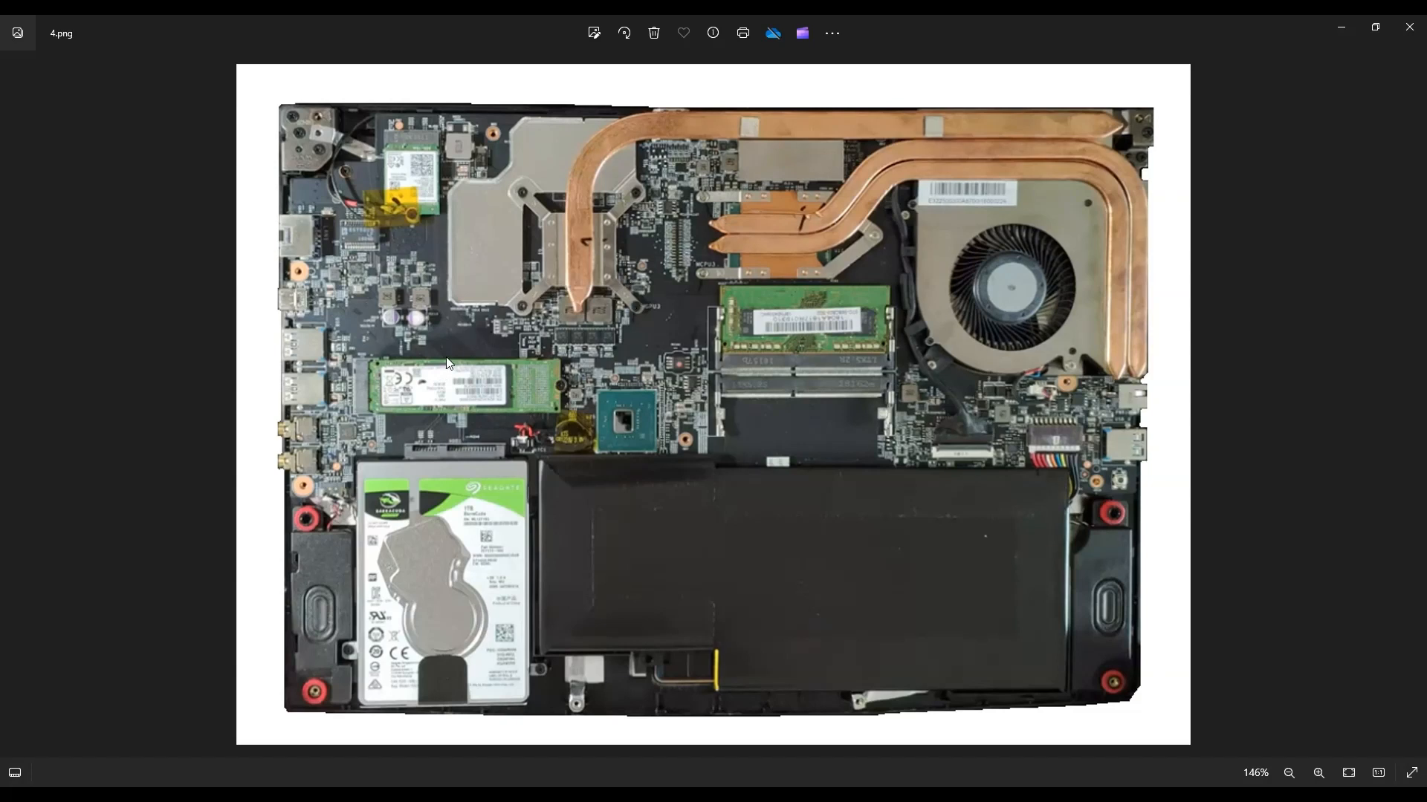
{"action": "mouse_move", "coordinate": [540, 388]}
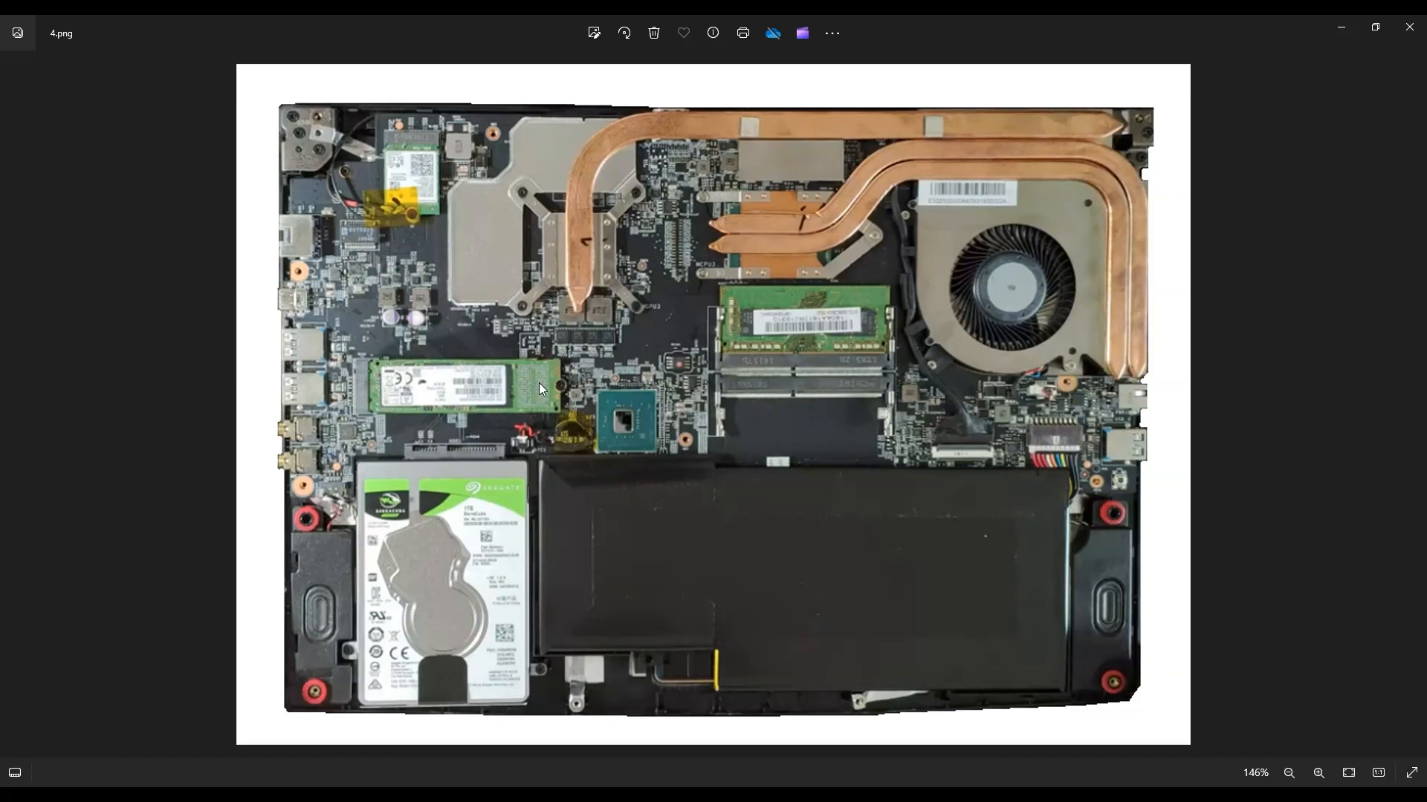
{"action": "mouse_move", "coordinate": [381, 393]}
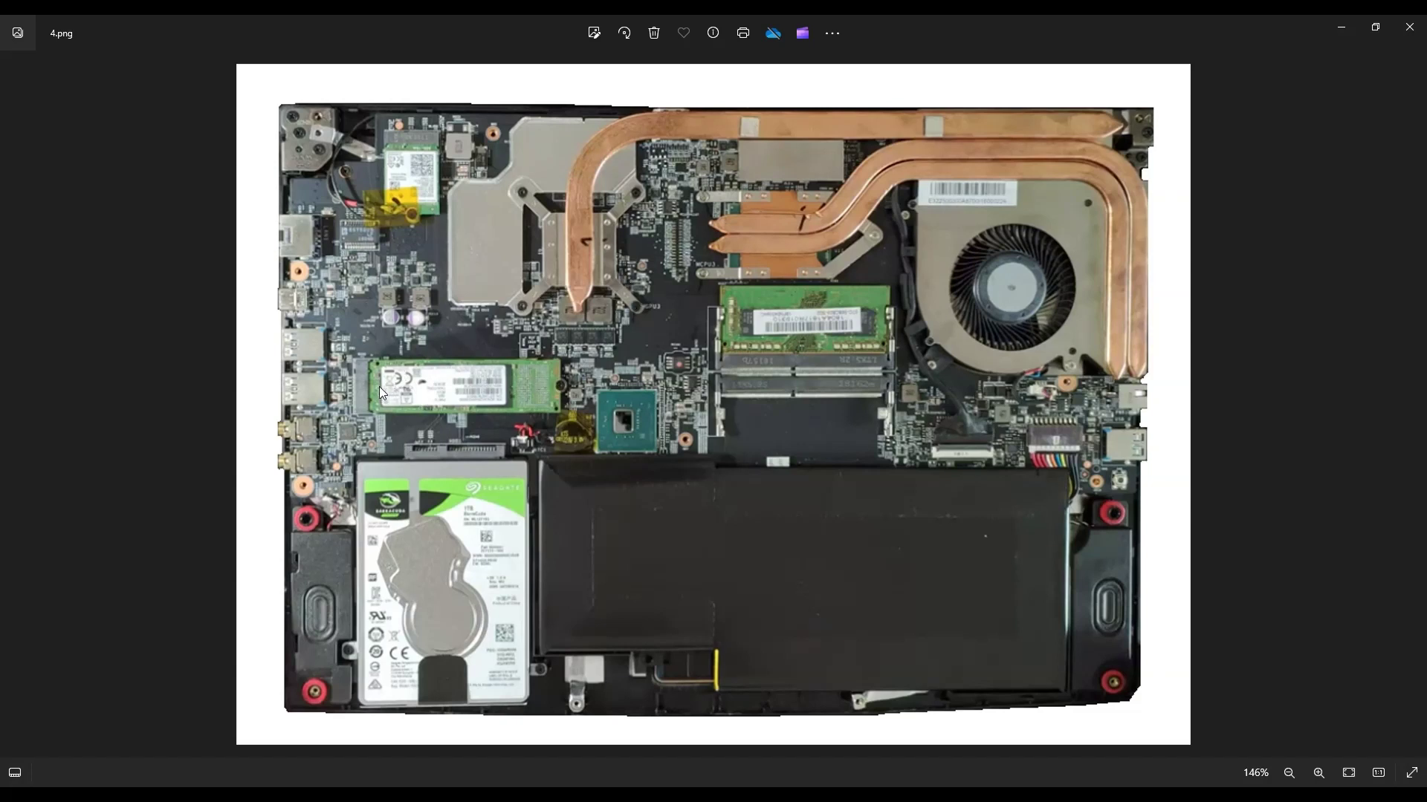
{"action": "mouse_move", "coordinate": [488, 608]}
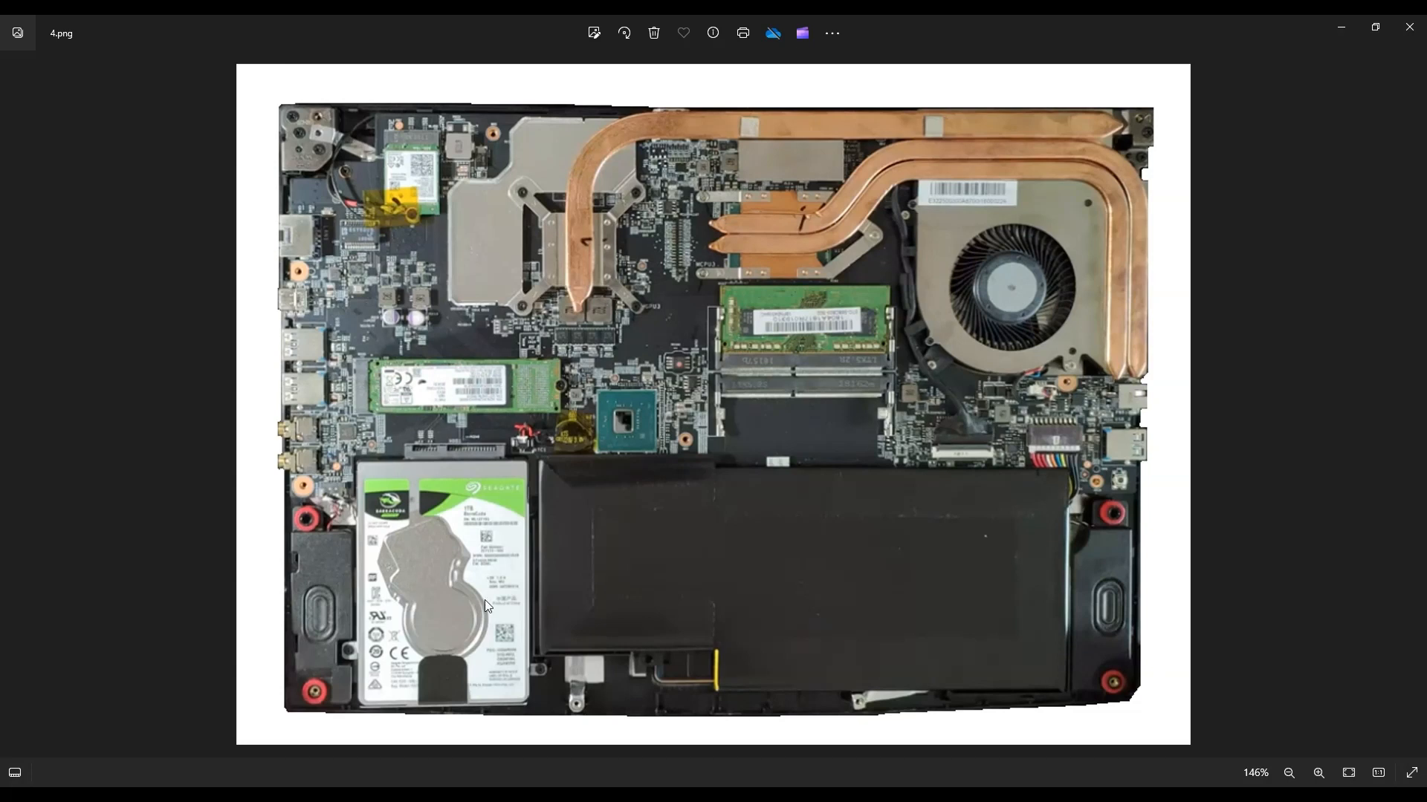
{"action": "mouse_move", "coordinate": [457, 655]}
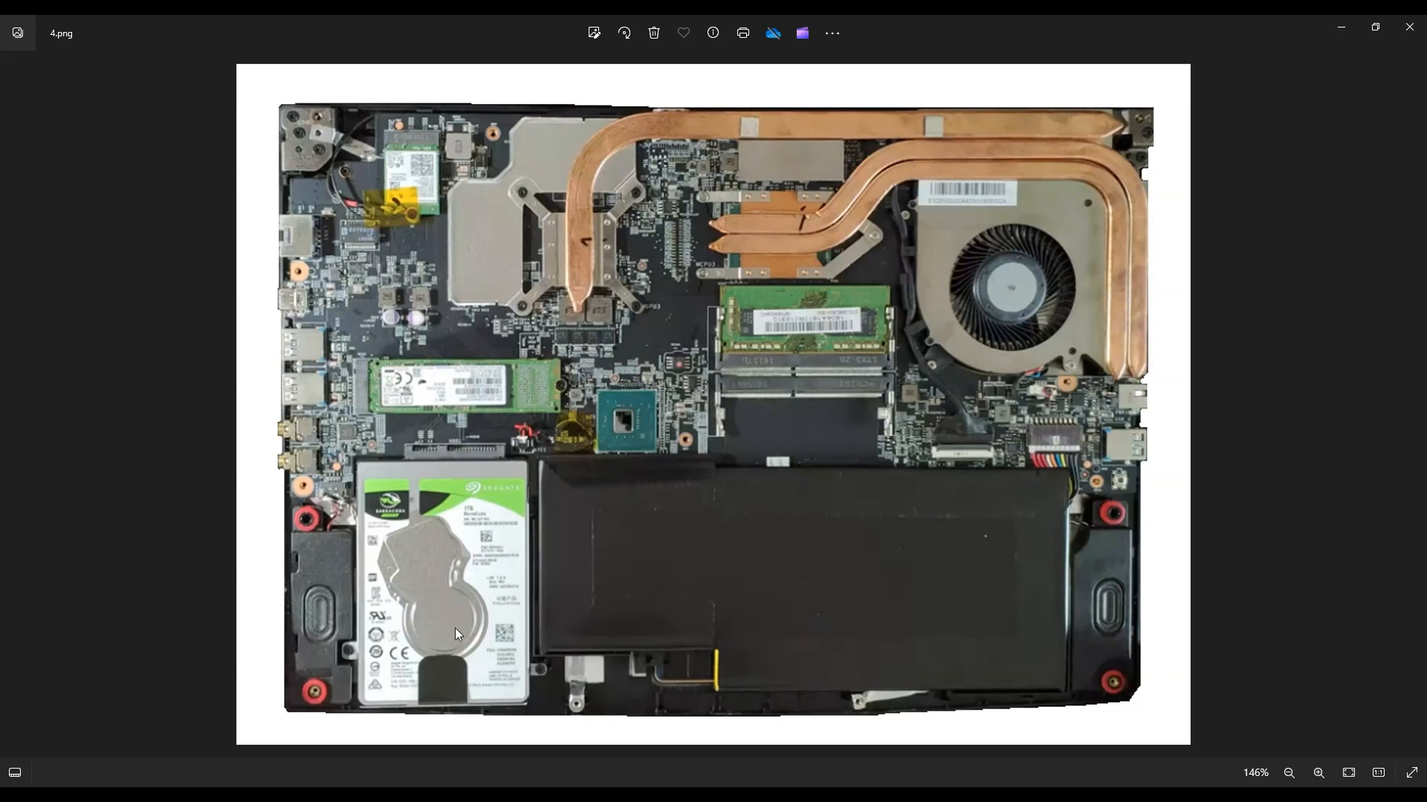
{"action": "mouse_move", "coordinate": [414, 514]}
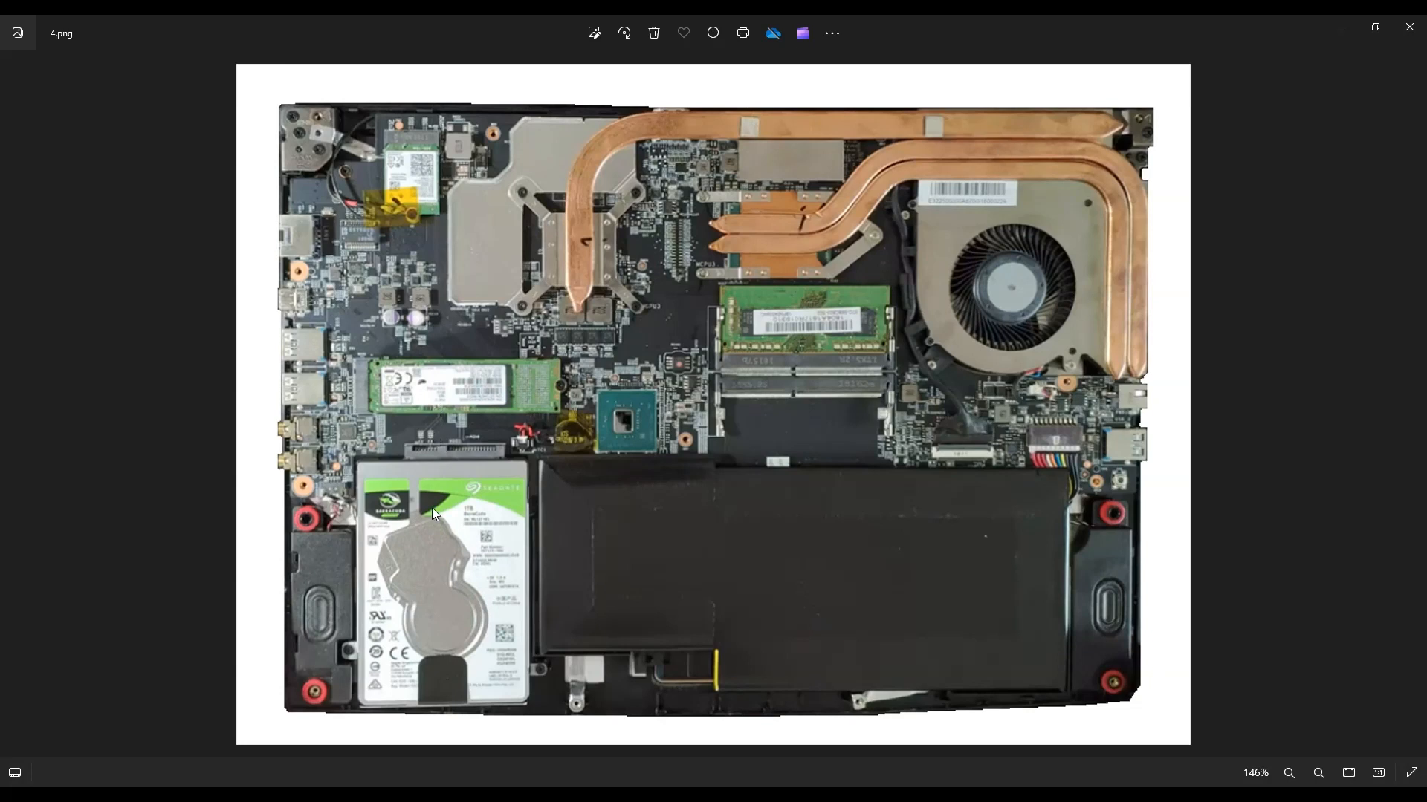
{"action": "mouse_move", "coordinate": [451, 402]}
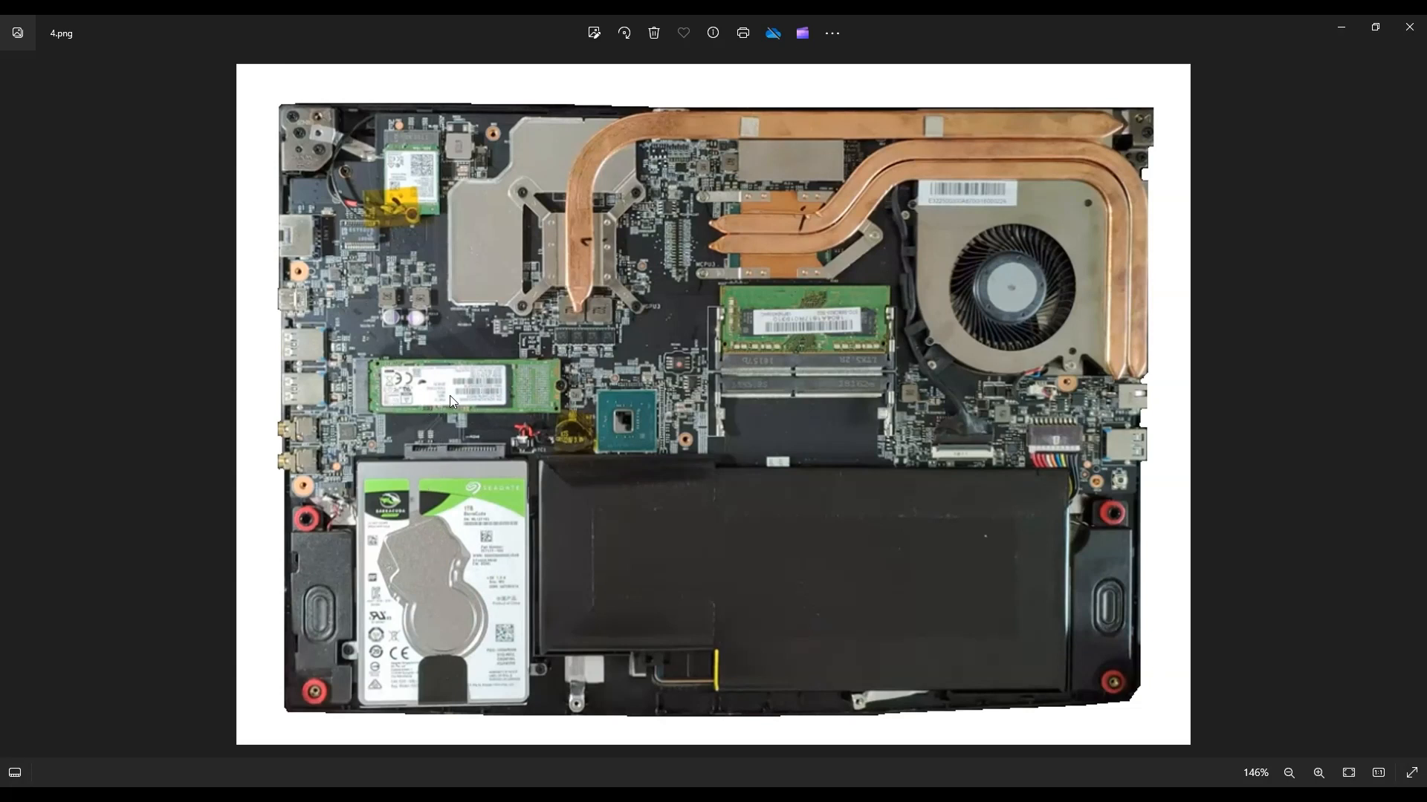
{"action": "mouse_move", "coordinate": [568, 387]}
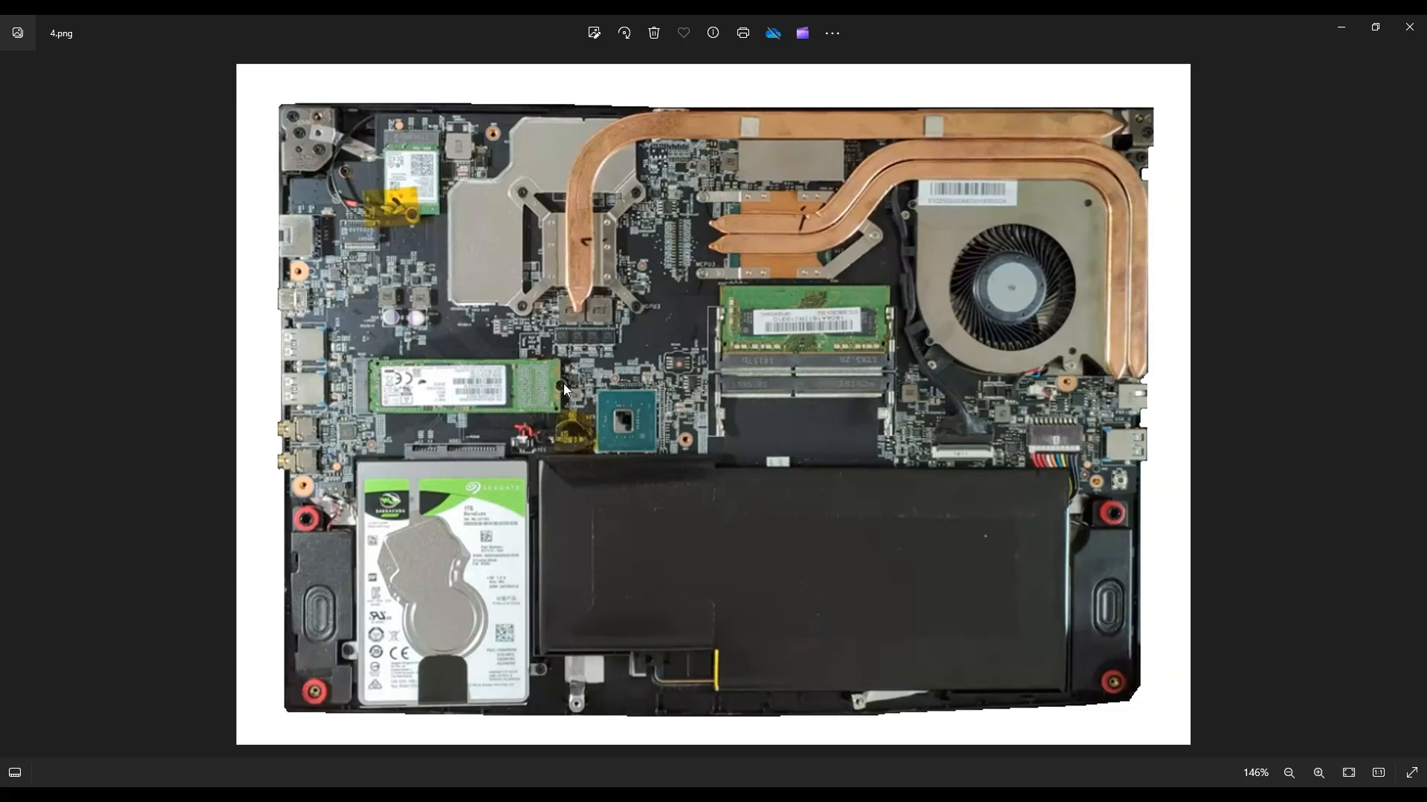
{"action": "mouse_move", "coordinate": [513, 386]}
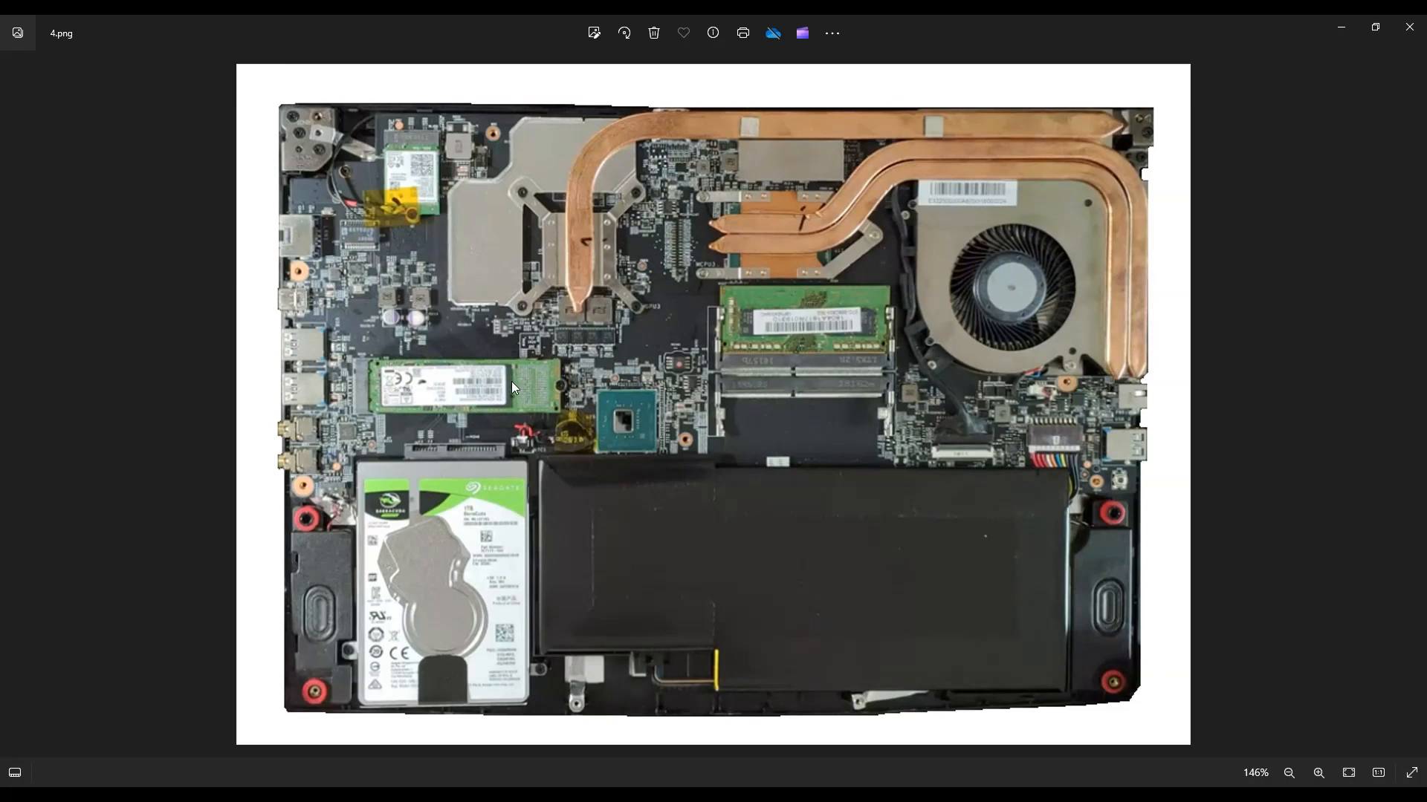
{"action": "mouse_move", "coordinate": [495, 616]}
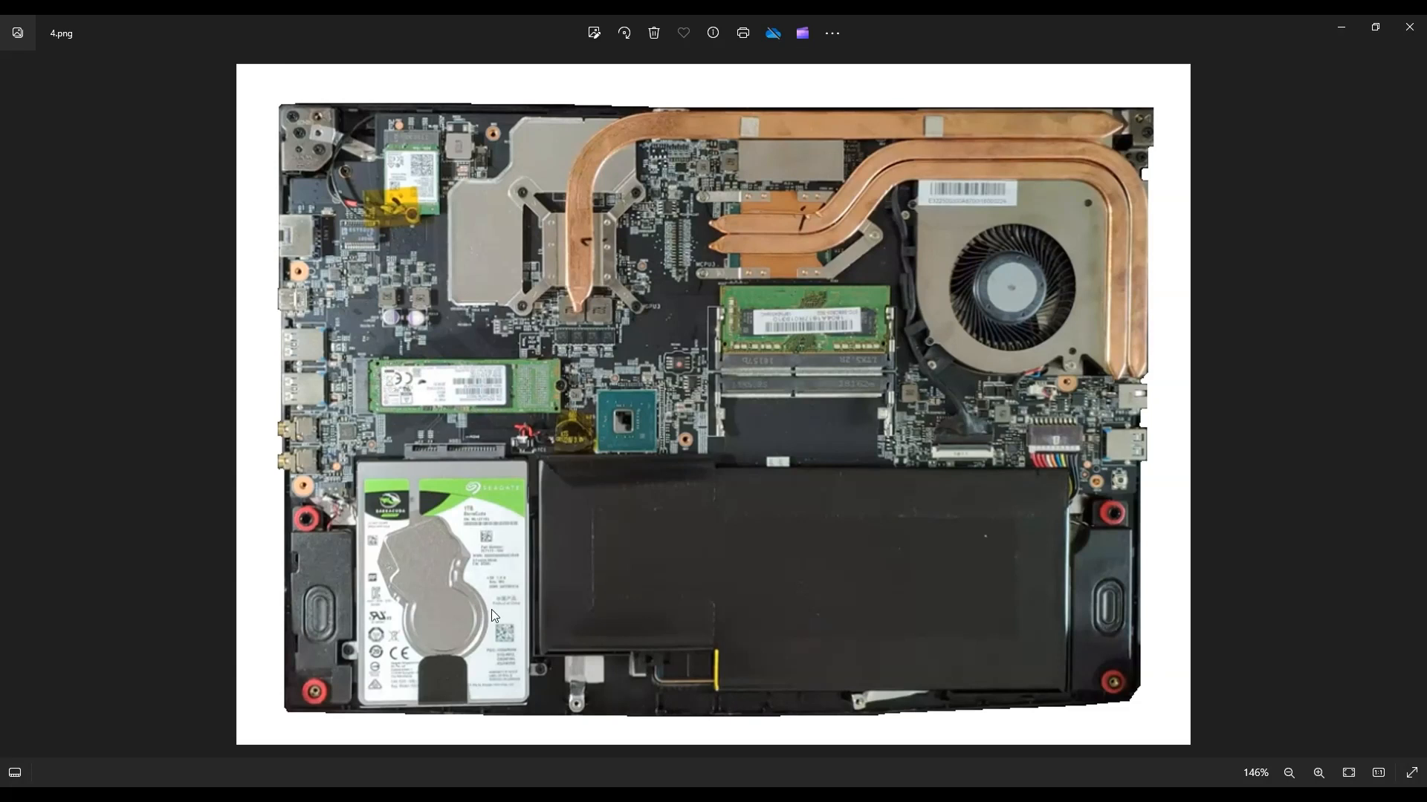
{"action": "mouse_move", "coordinate": [406, 540]}
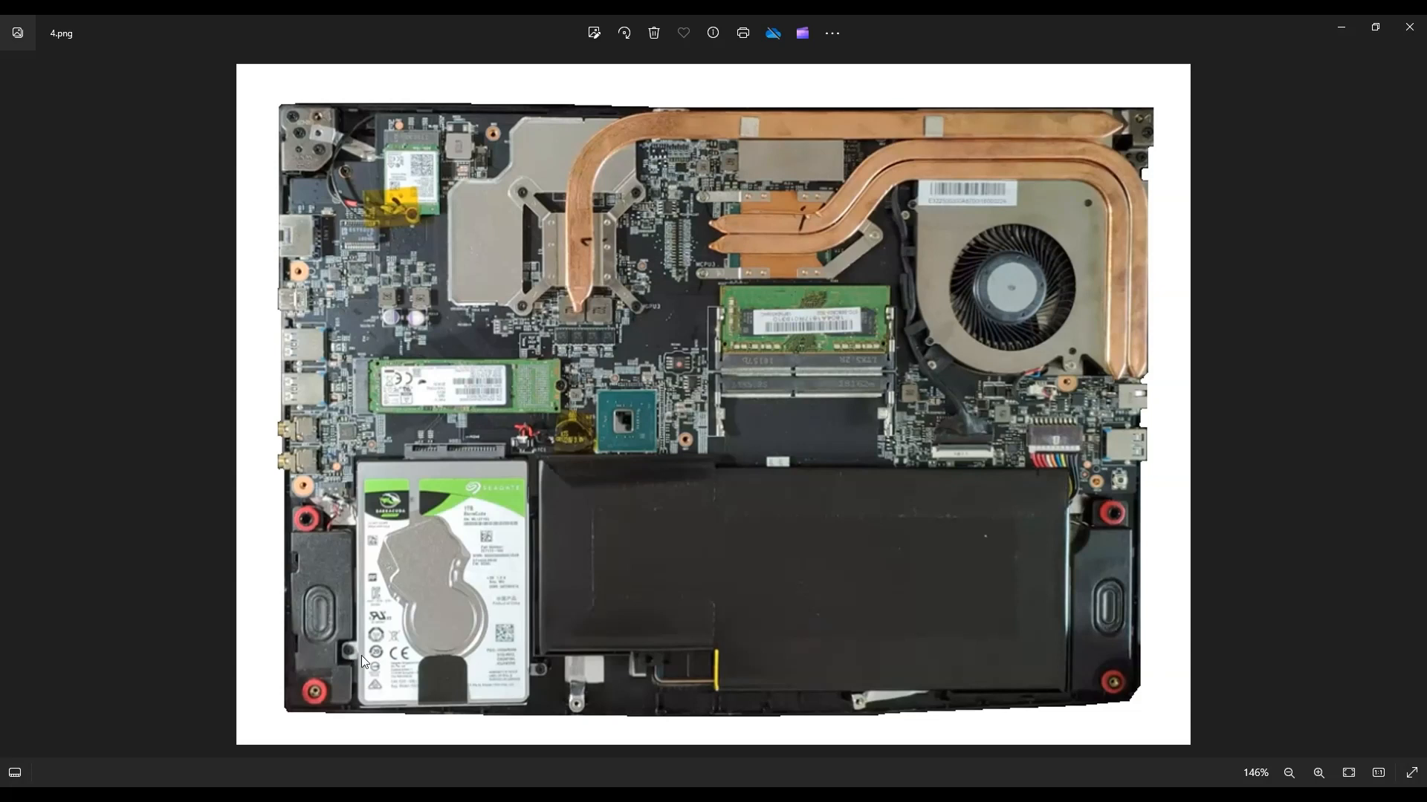
{"action": "mouse_move", "coordinate": [470, 676]}
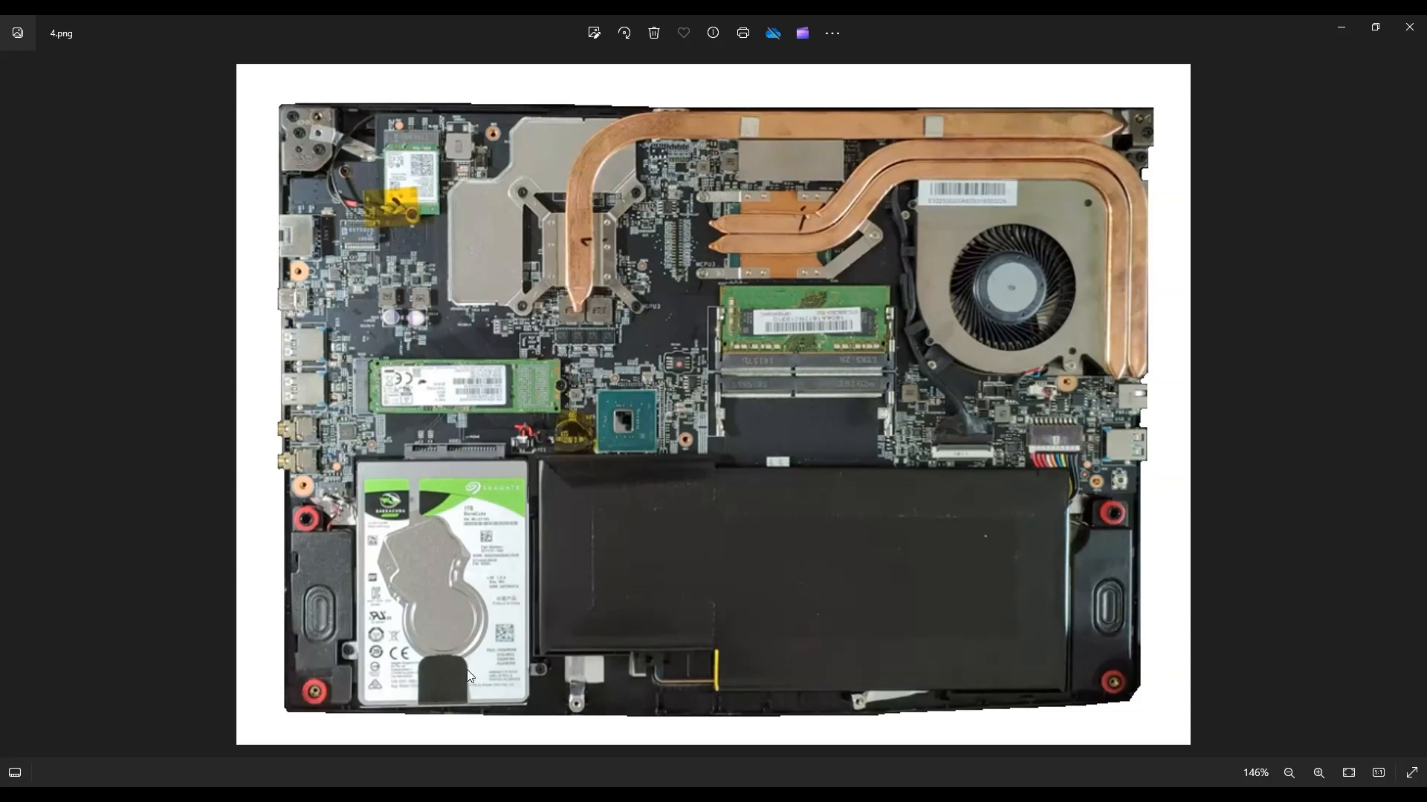
{"action": "mouse_move", "coordinate": [438, 691]}
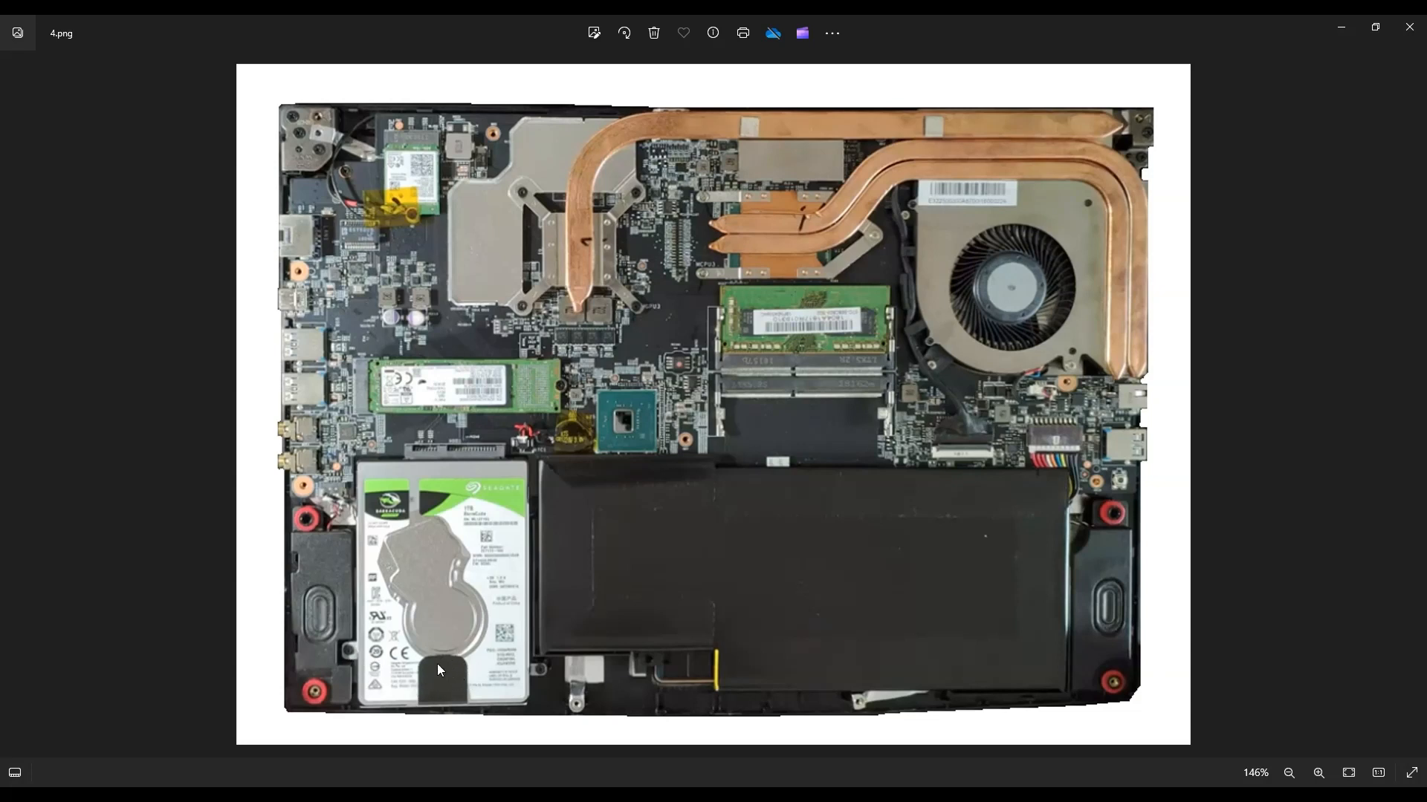
{"action": "mouse_move", "coordinate": [473, 600]}
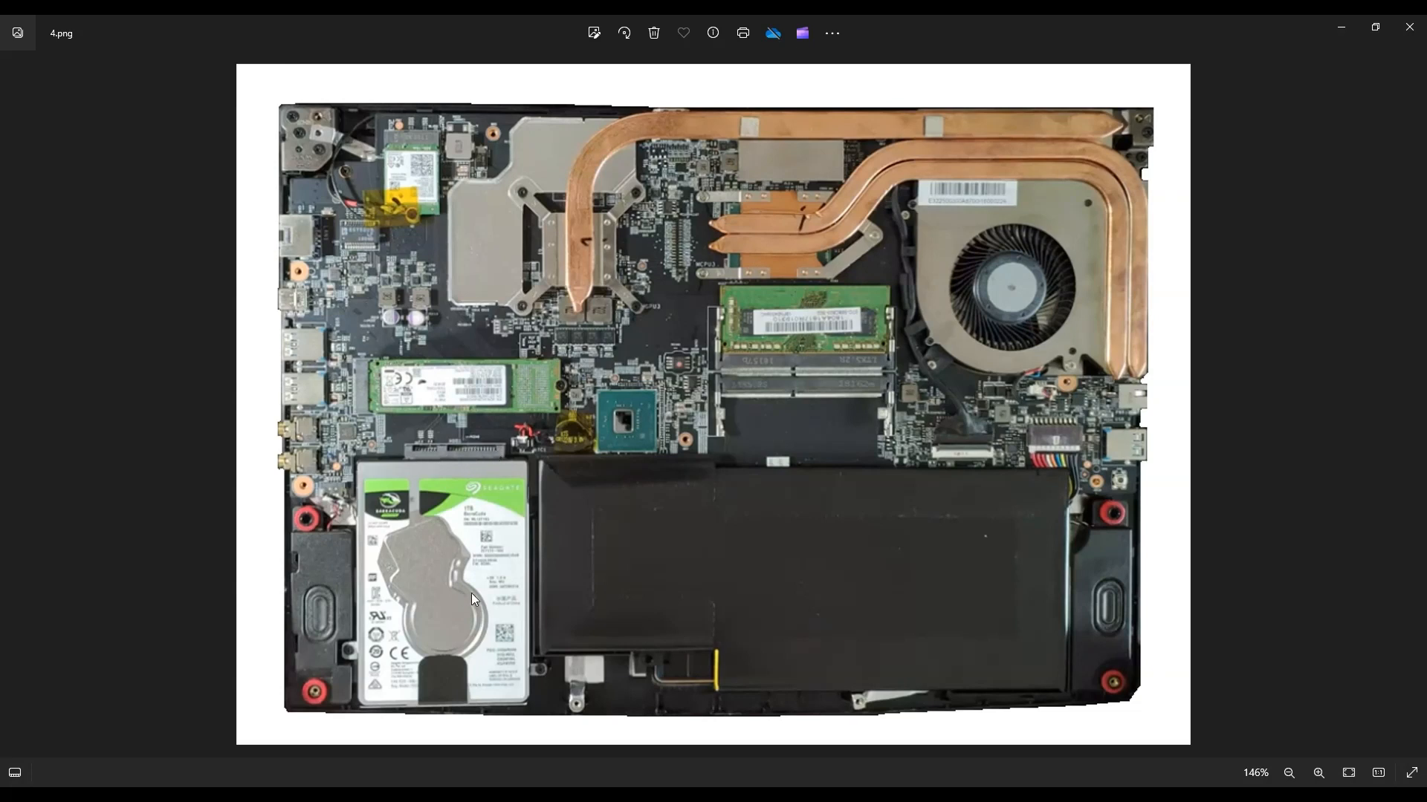
{"action": "mouse_move", "coordinate": [457, 640]}
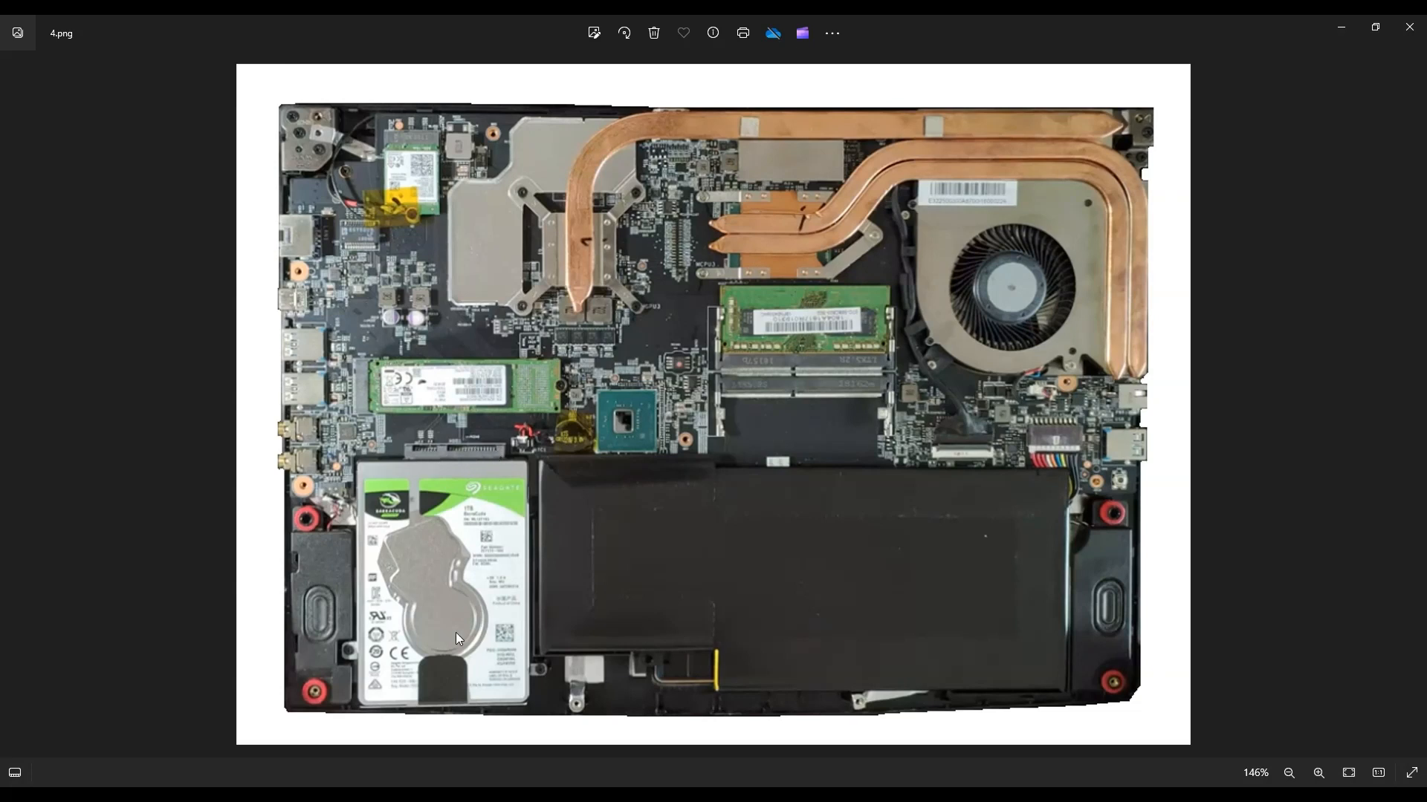
{"action": "mouse_move", "coordinate": [442, 536]}
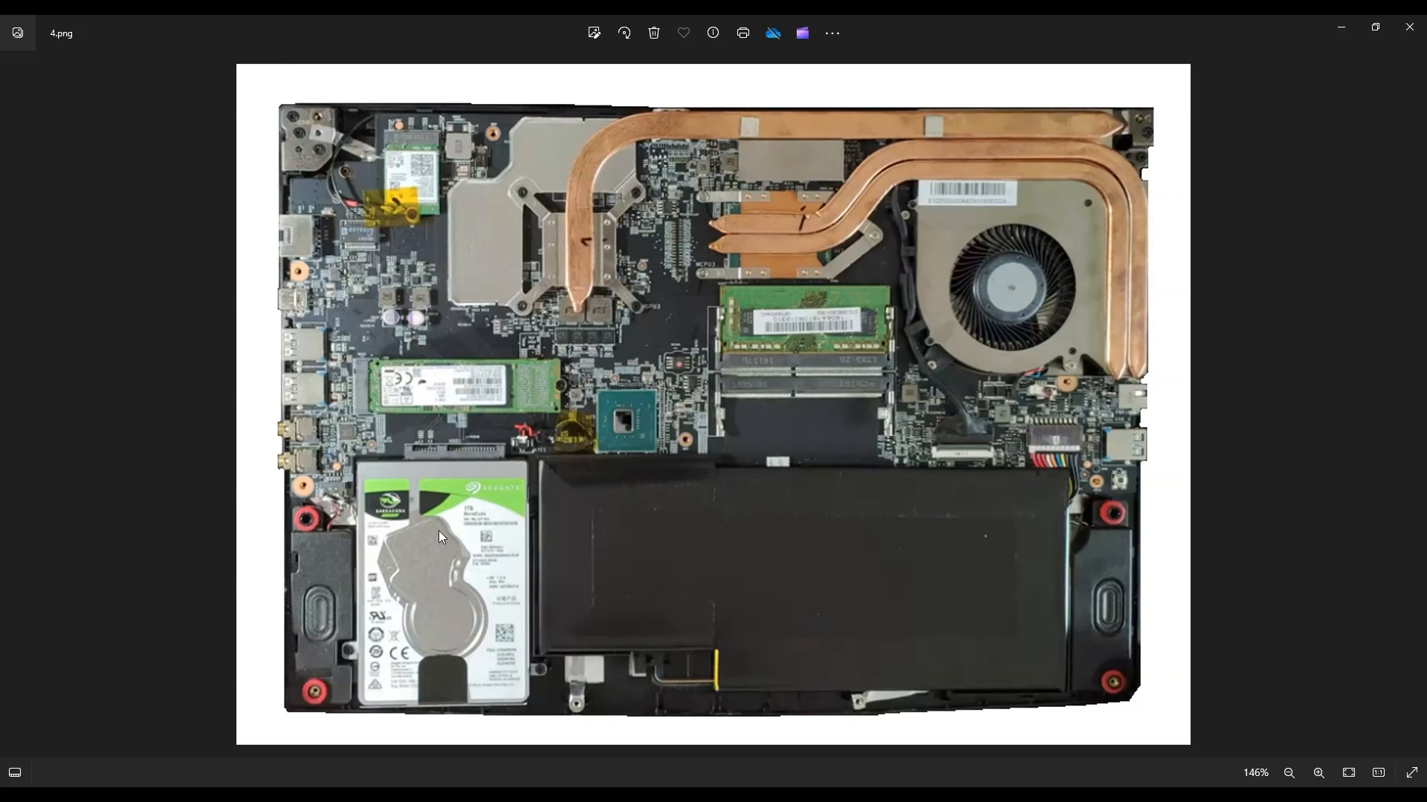
{"action": "mouse_move", "coordinate": [495, 523]}
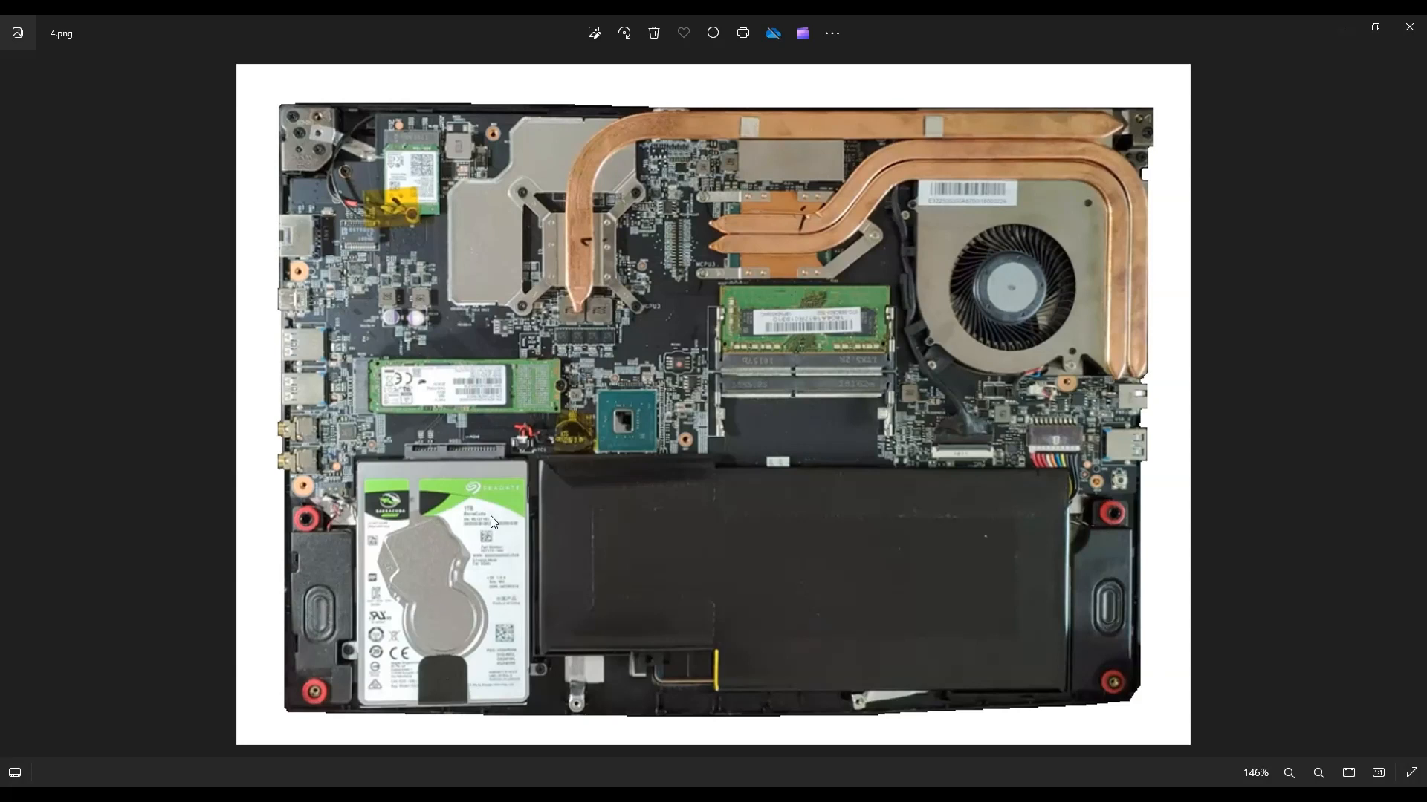
{"action": "mouse_move", "coordinate": [490, 486]}
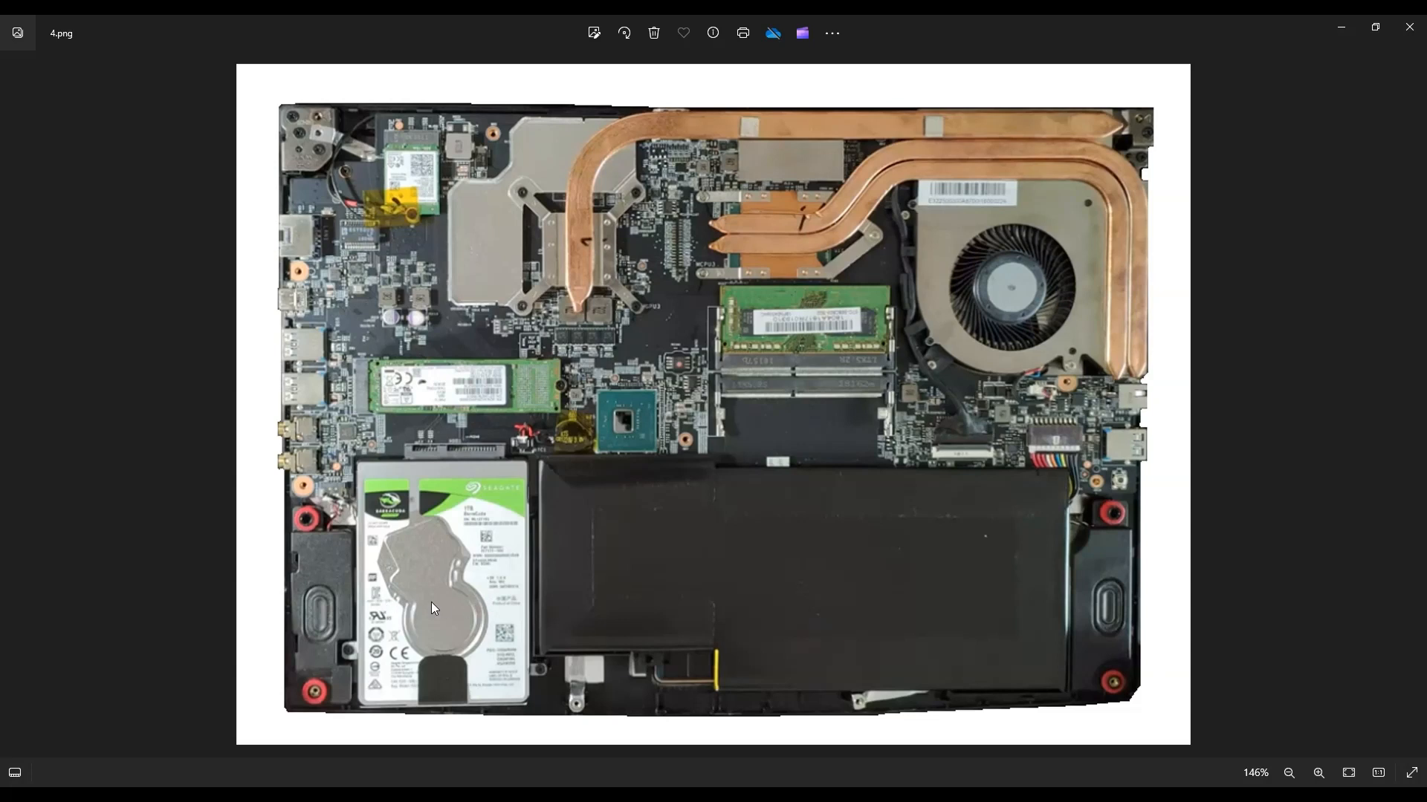
{"action": "mouse_move", "coordinate": [474, 546]}
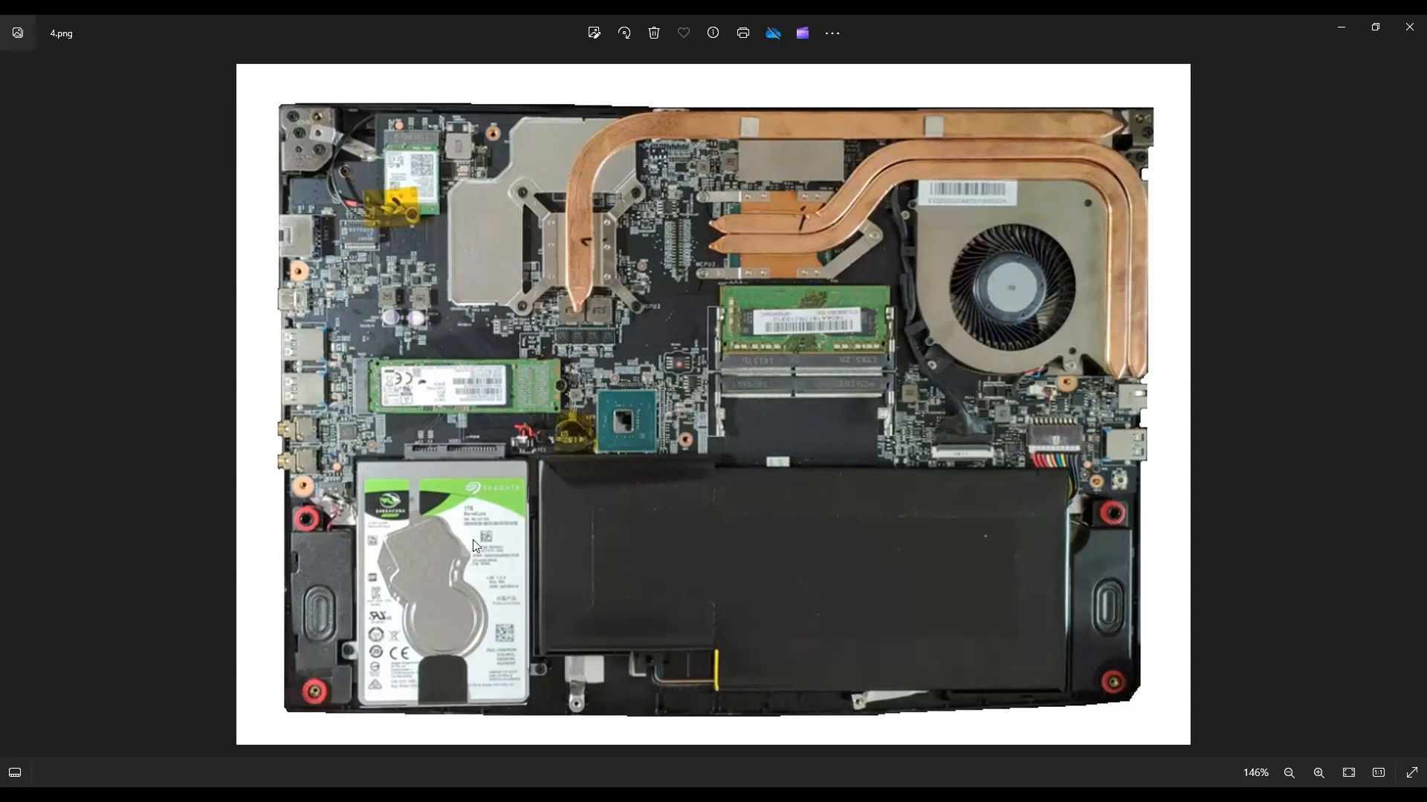
{"action": "mouse_move", "coordinate": [625, 311]}
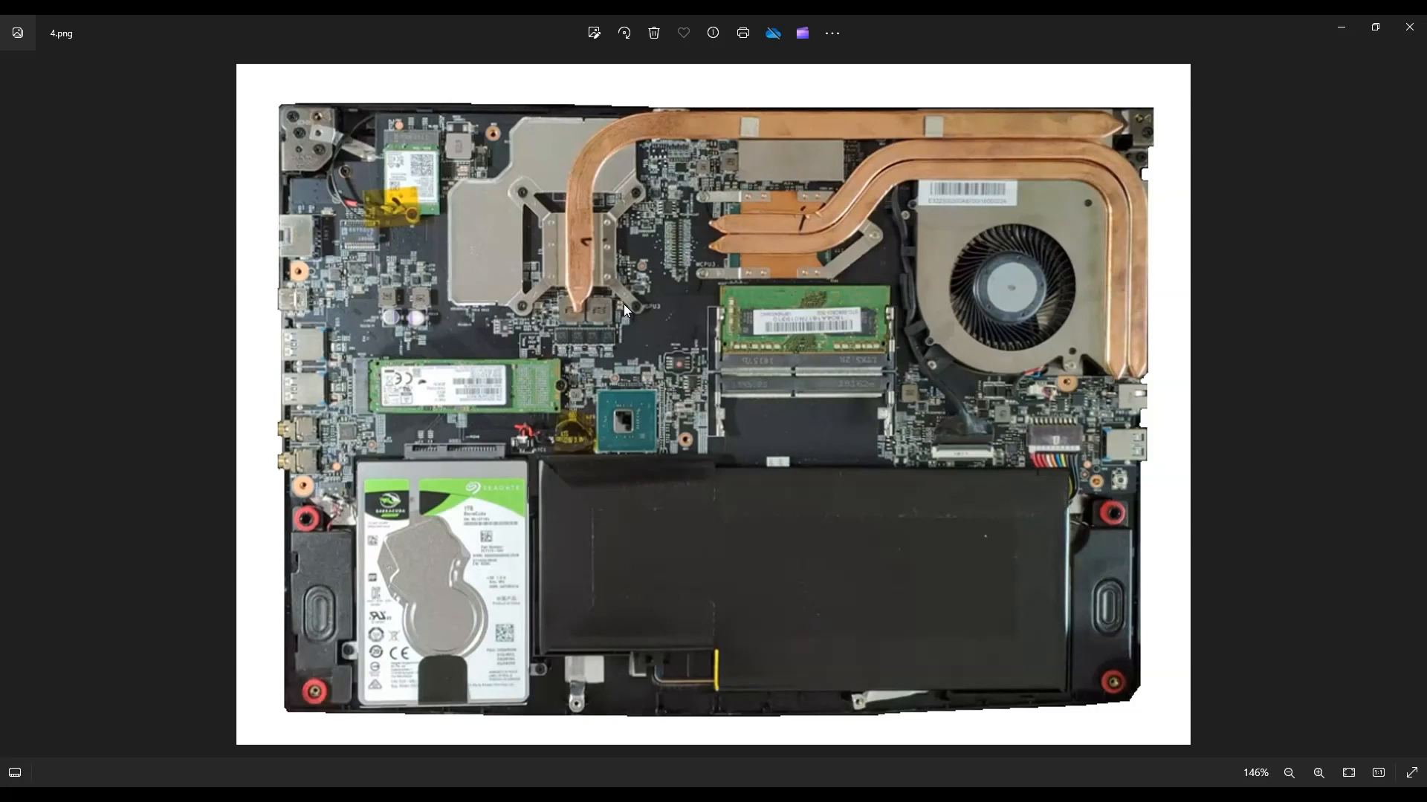
{"action": "mouse_move", "coordinate": [653, 365]}
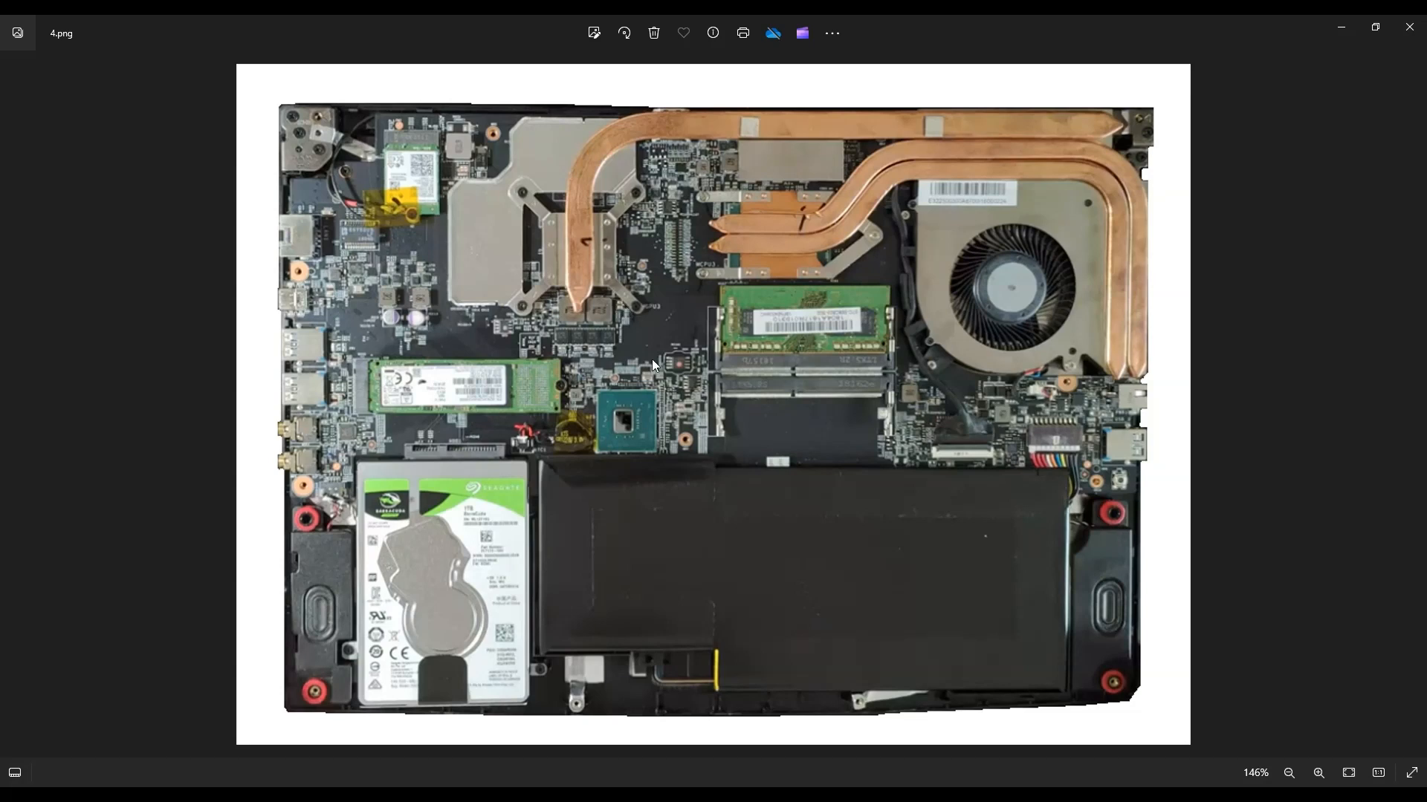
{"action": "mouse_move", "coordinate": [420, 206]}
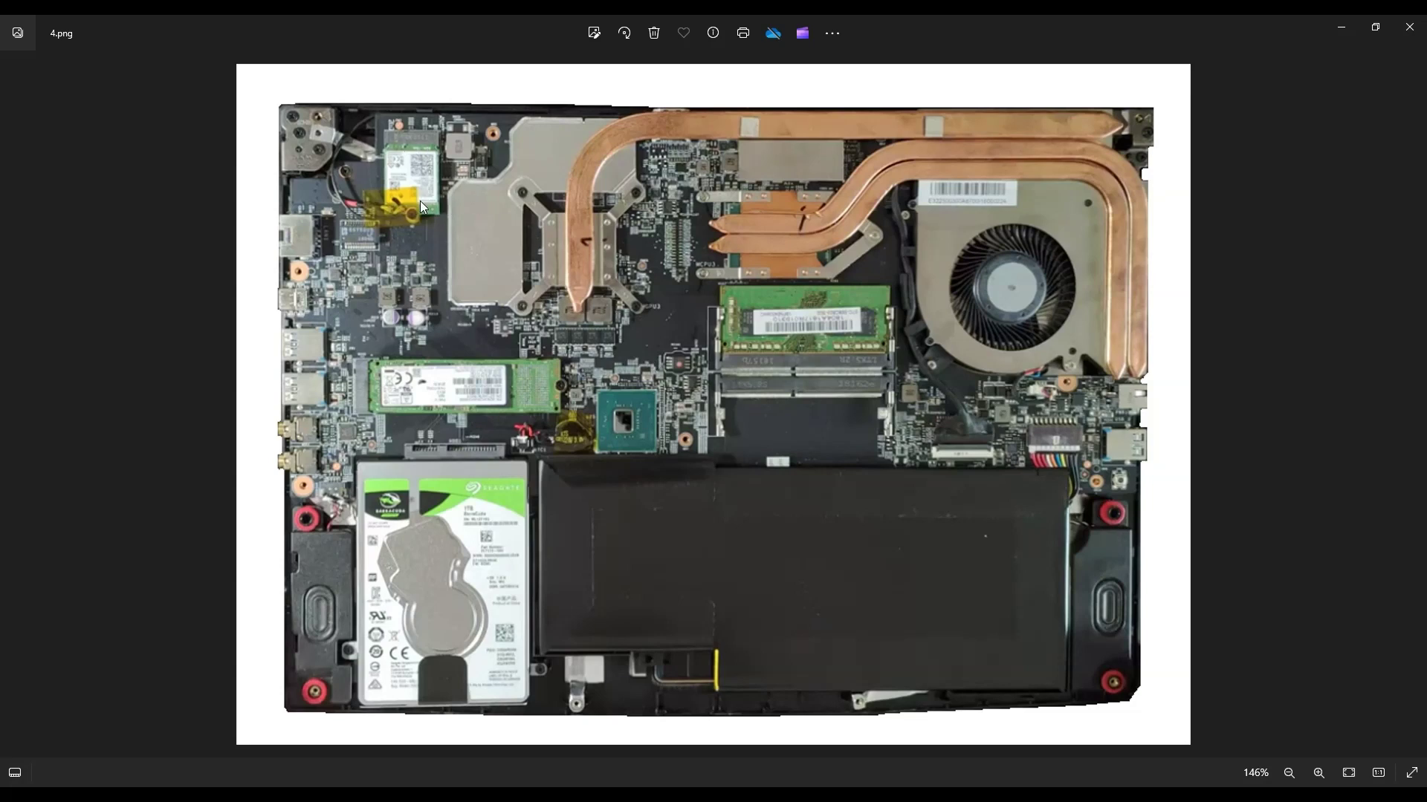
{"action": "mouse_move", "coordinate": [402, 216]}
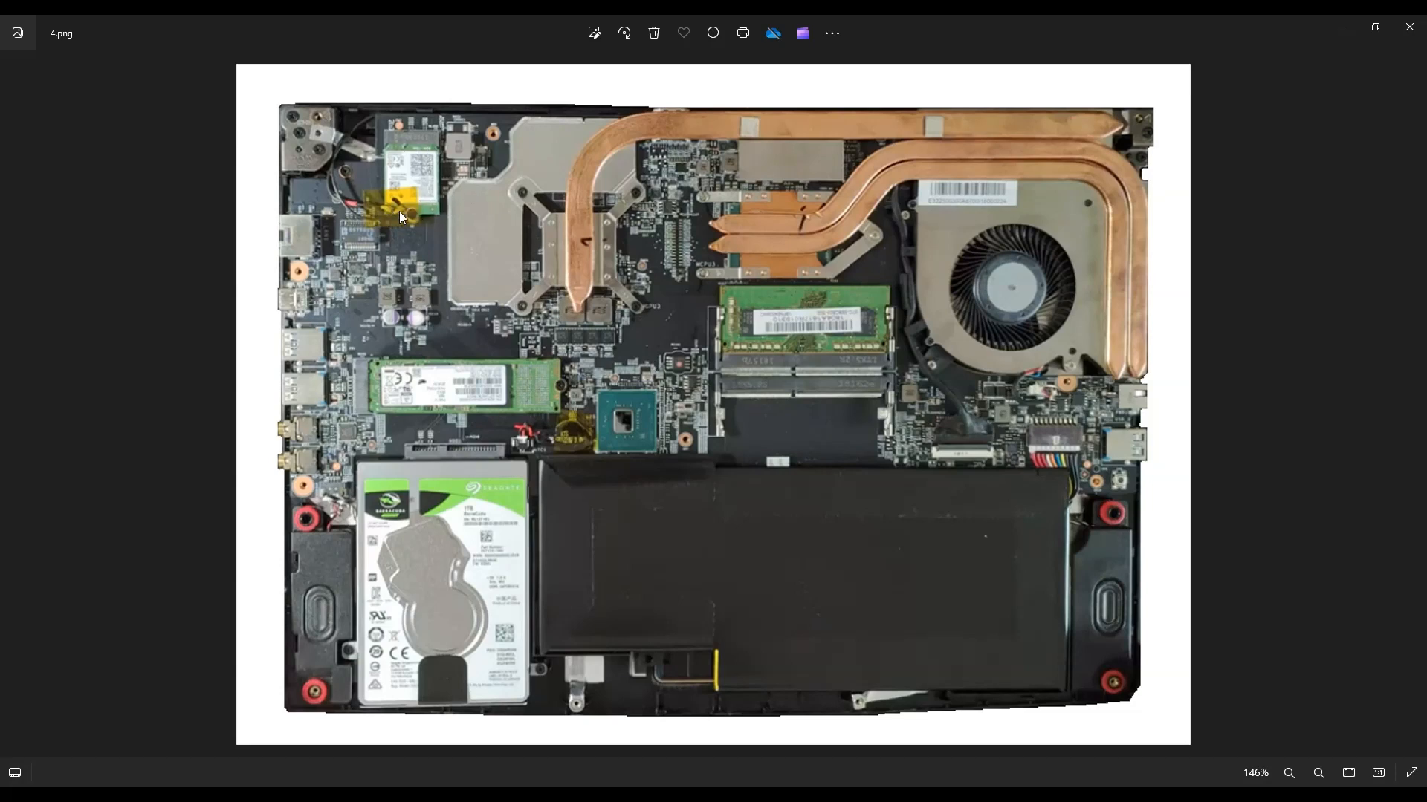
{"action": "mouse_move", "coordinate": [410, 206]}
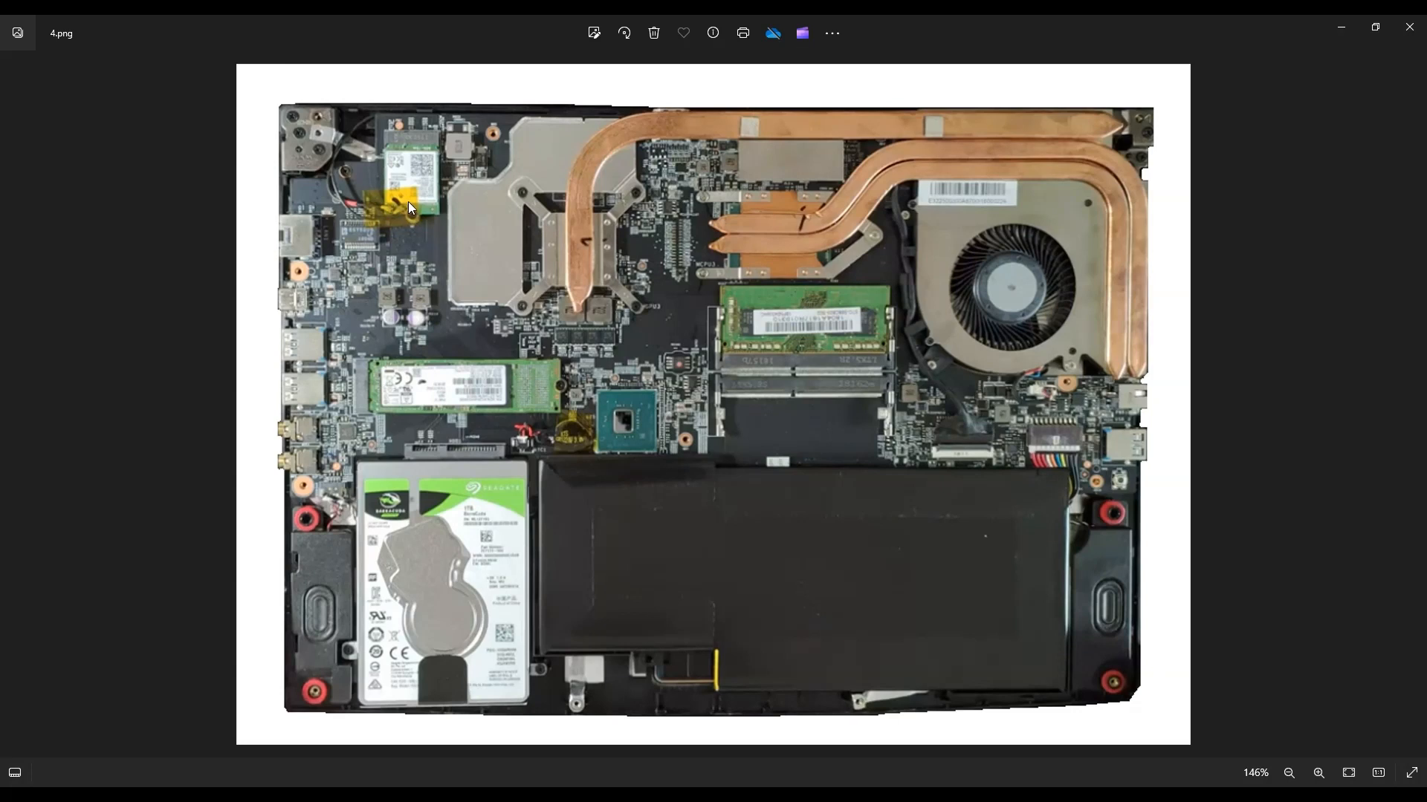
{"action": "mouse_move", "coordinate": [403, 216]}
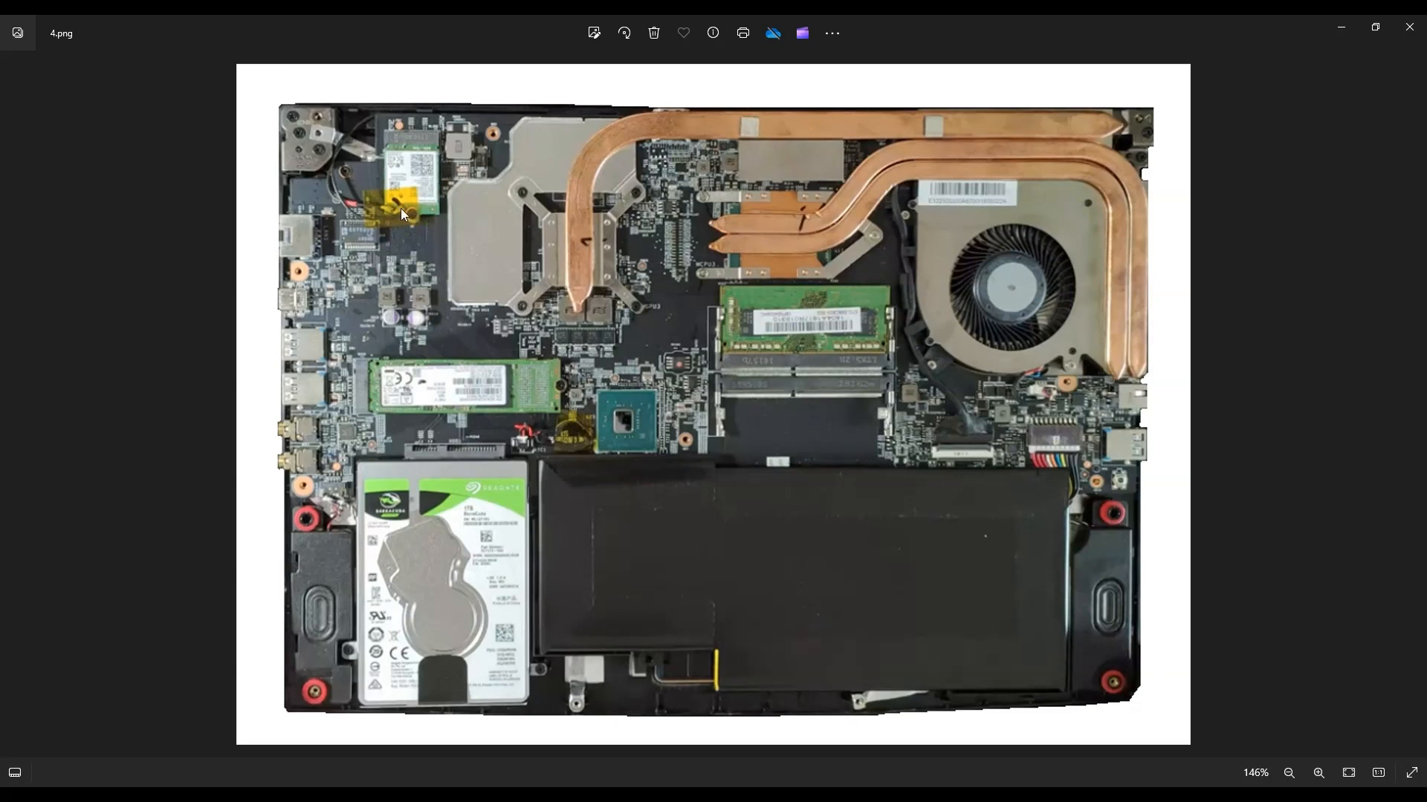
{"action": "mouse_move", "coordinate": [407, 210]}
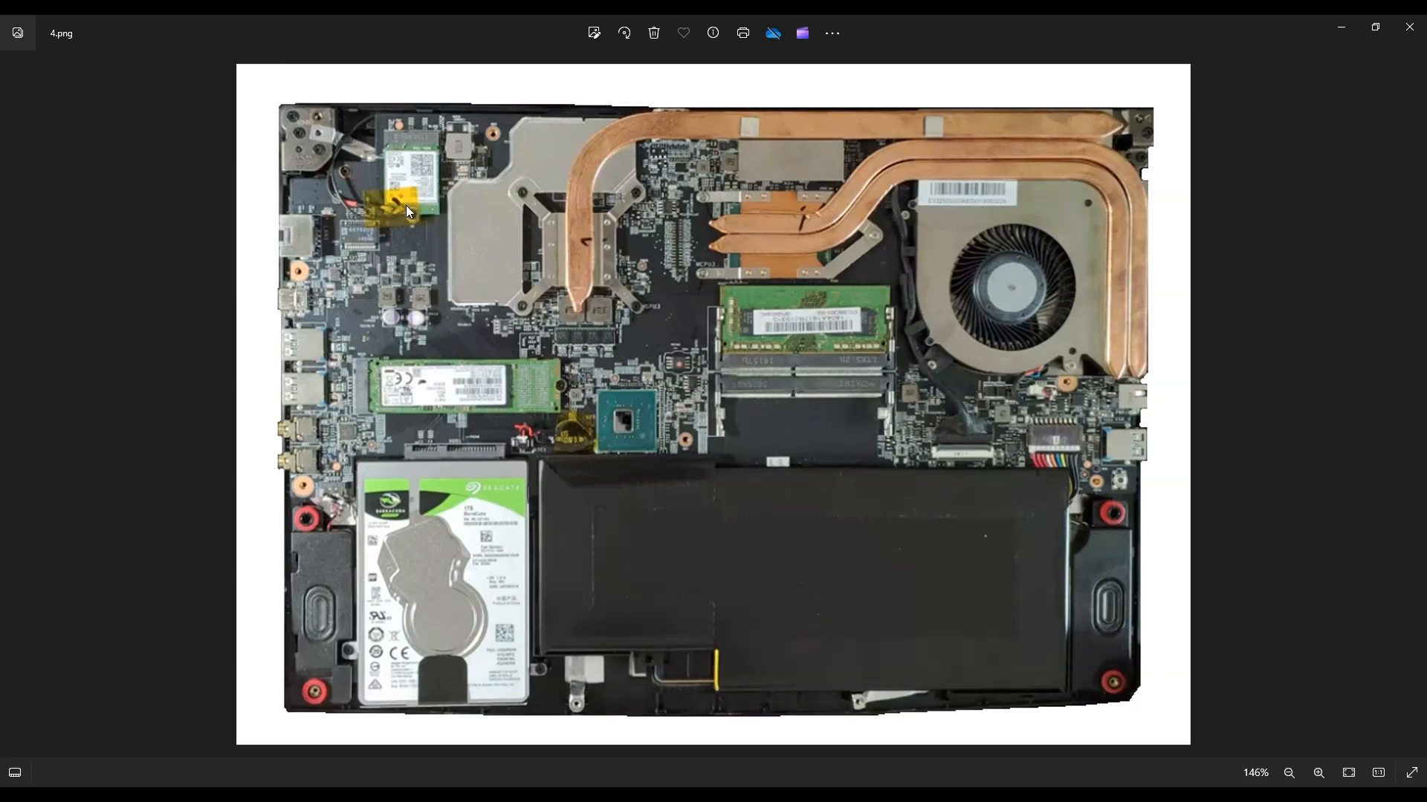
{"action": "mouse_move", "coordinate": [415, 182]}
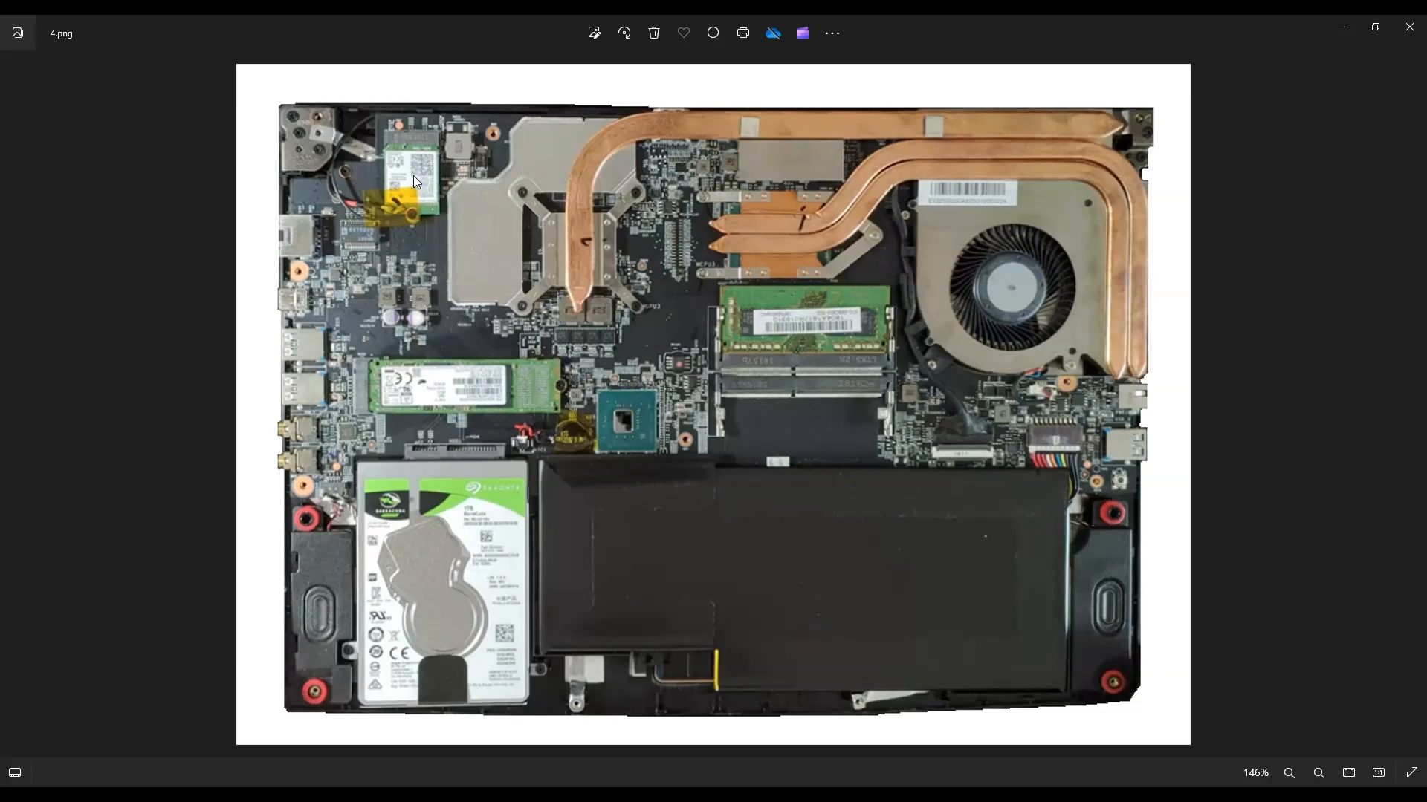
{"action": "mouse_move", "coordinate": [398, 146]}
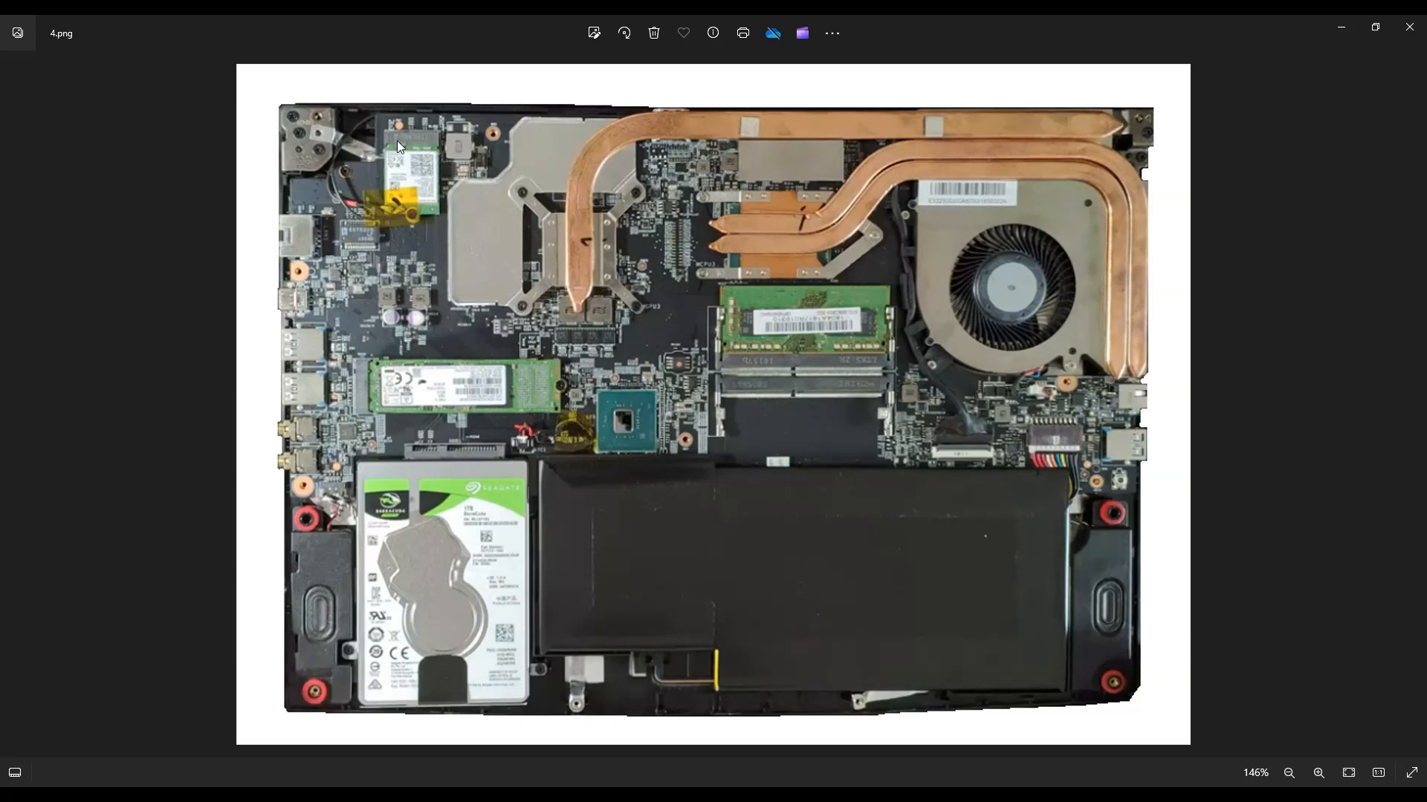
{"action": "mouse_move", "coordinate": [394, 214]}
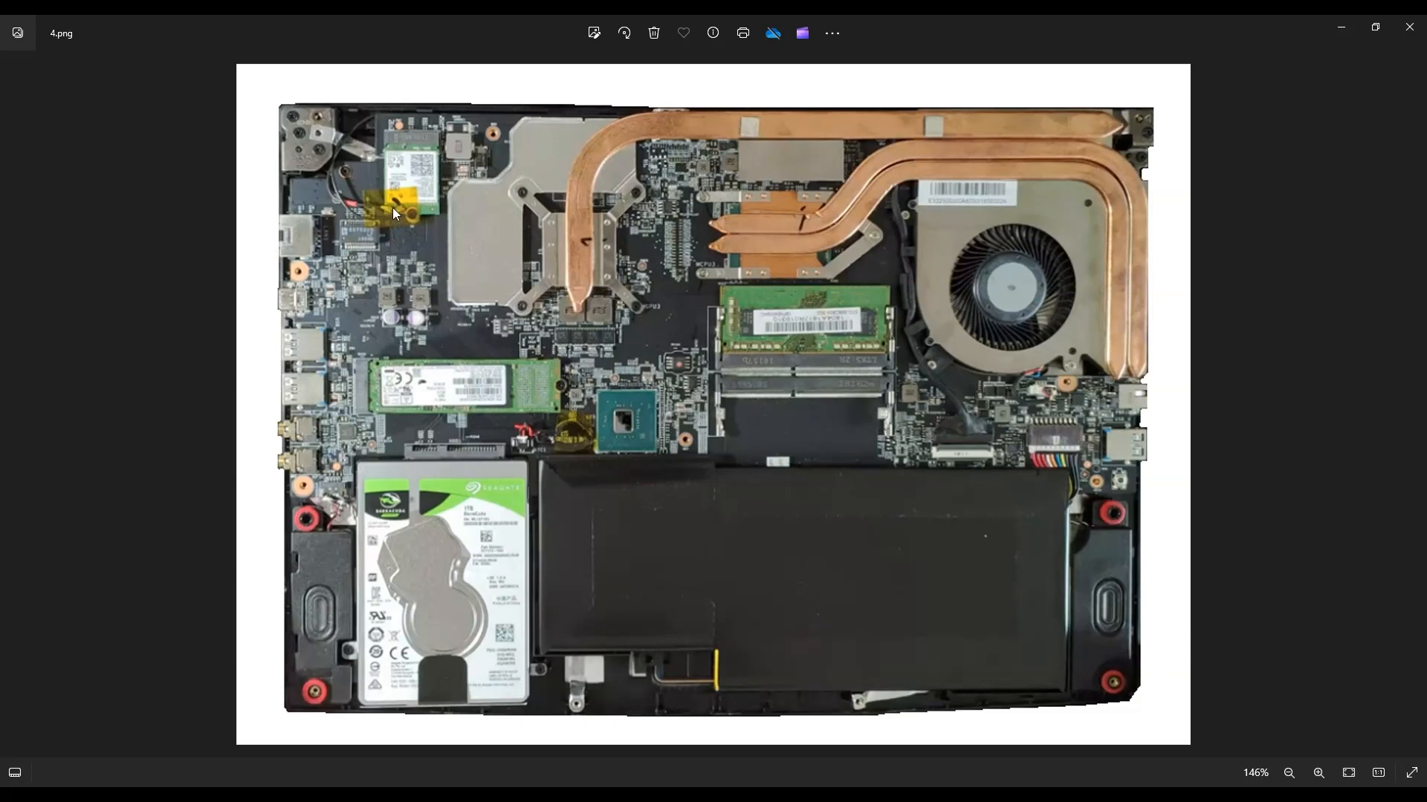
{"action": "mouse_move", "coordinate": [371, 125]}
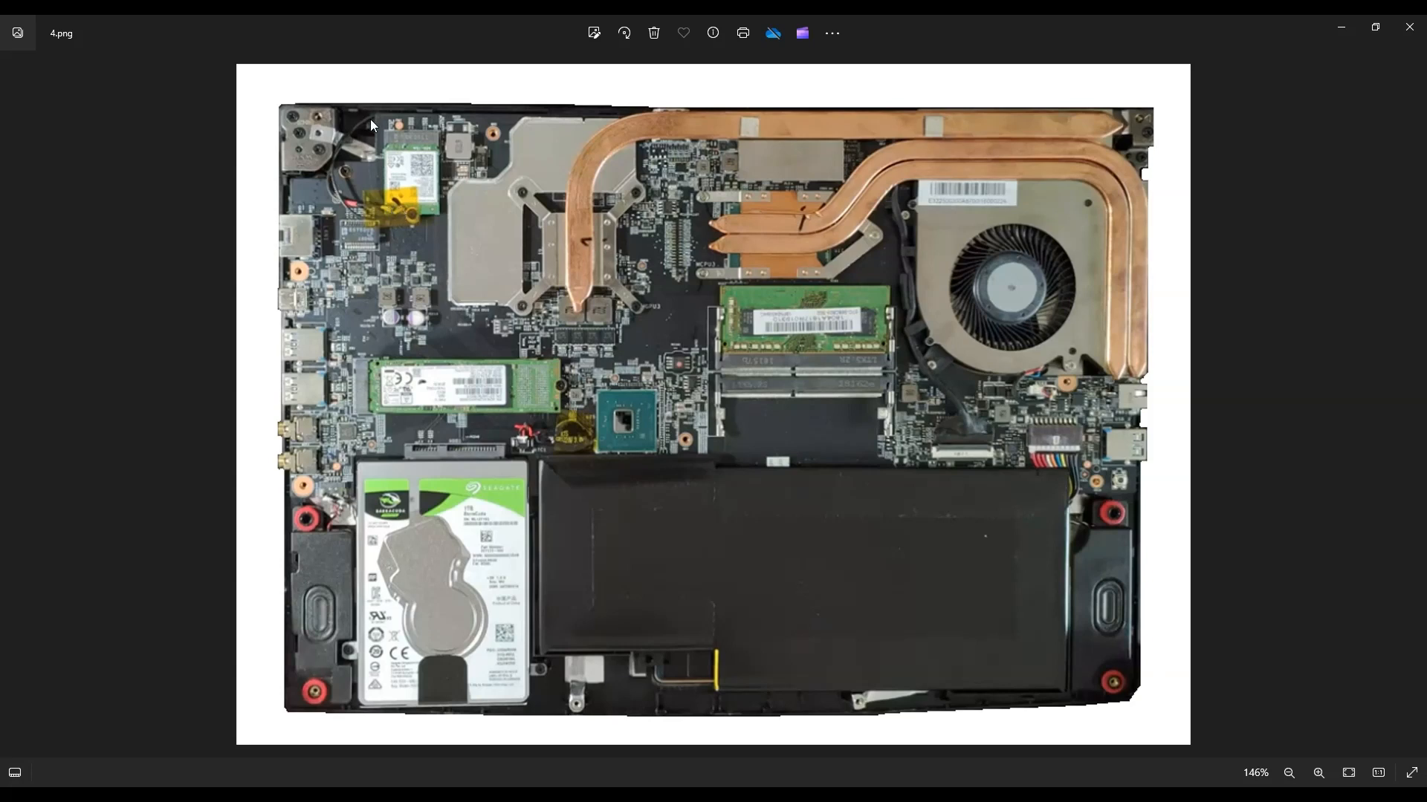
{"action": "mouse_move", "coordinate": [392, 211]}
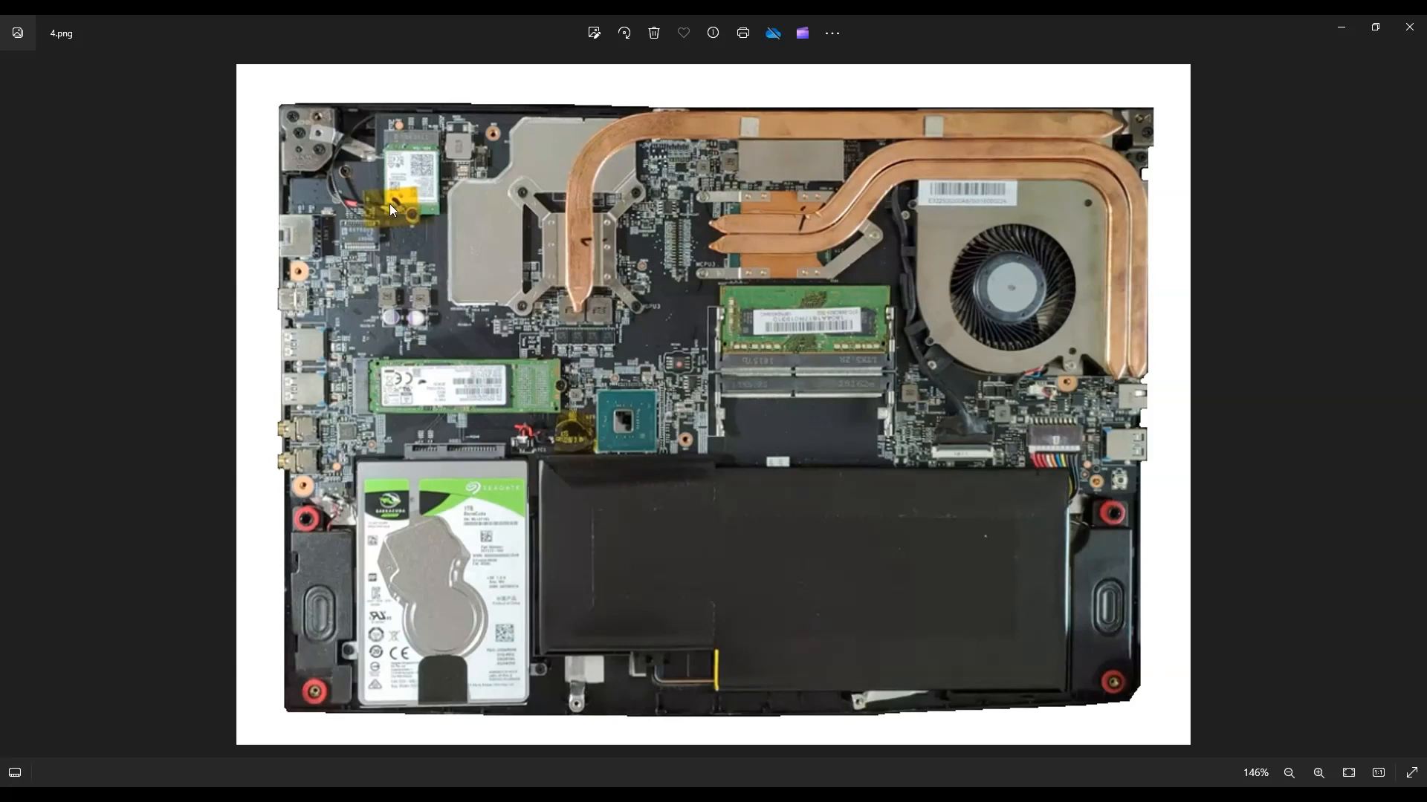
{"action": "mouse_move", "coordinate": [399, 221]}
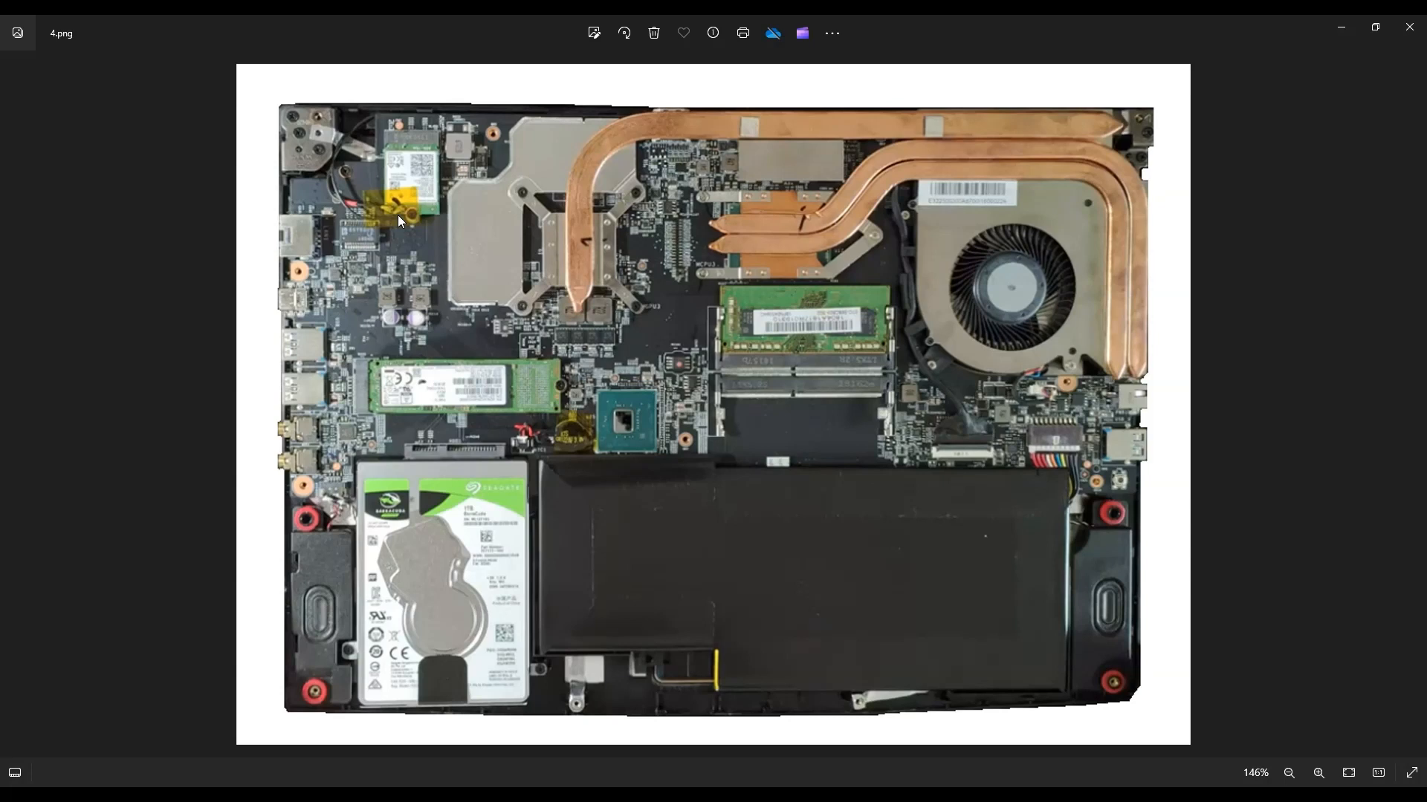
{"action": "mouse_move", "coordinate": [605, 326]}
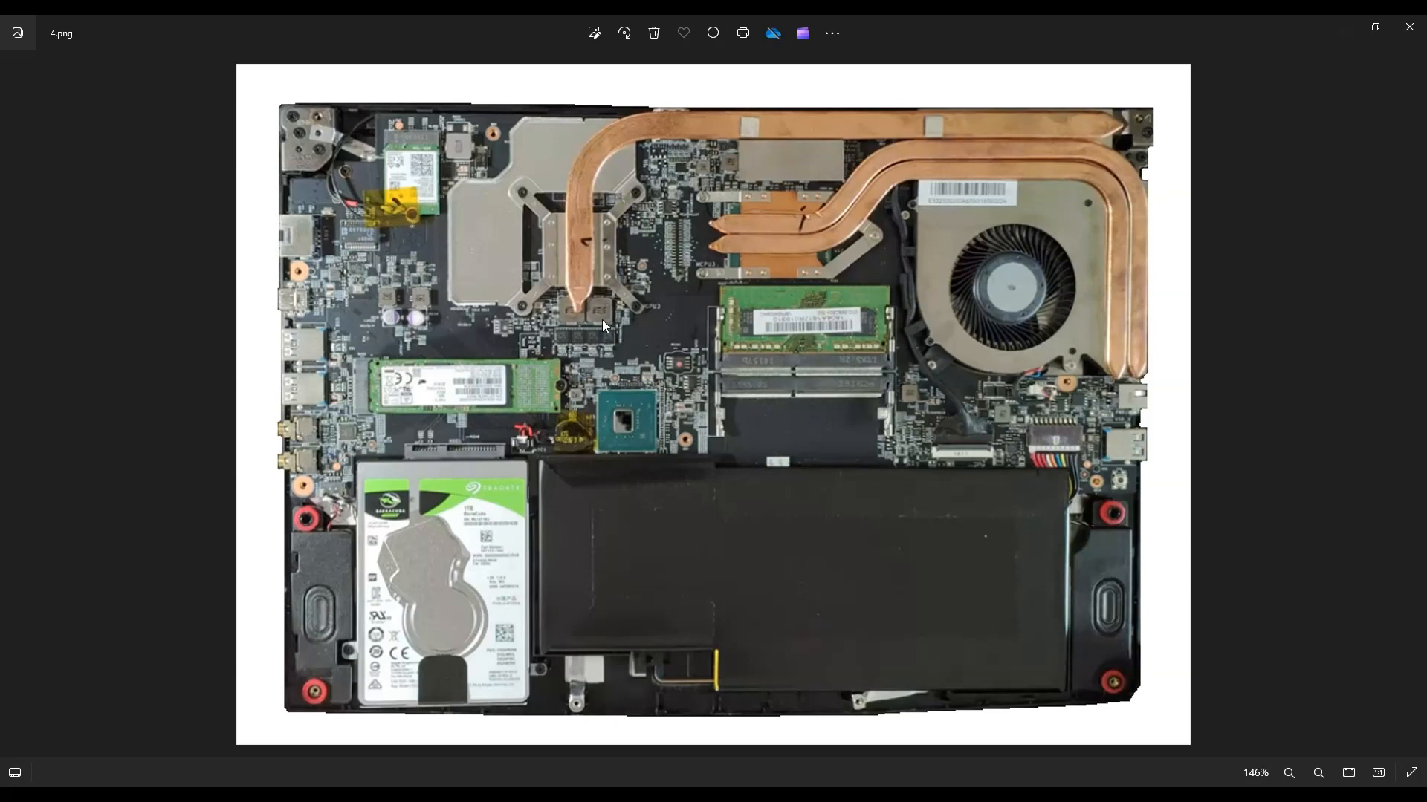
{"action": "mouse_move", "coordinate": [315, 580]}
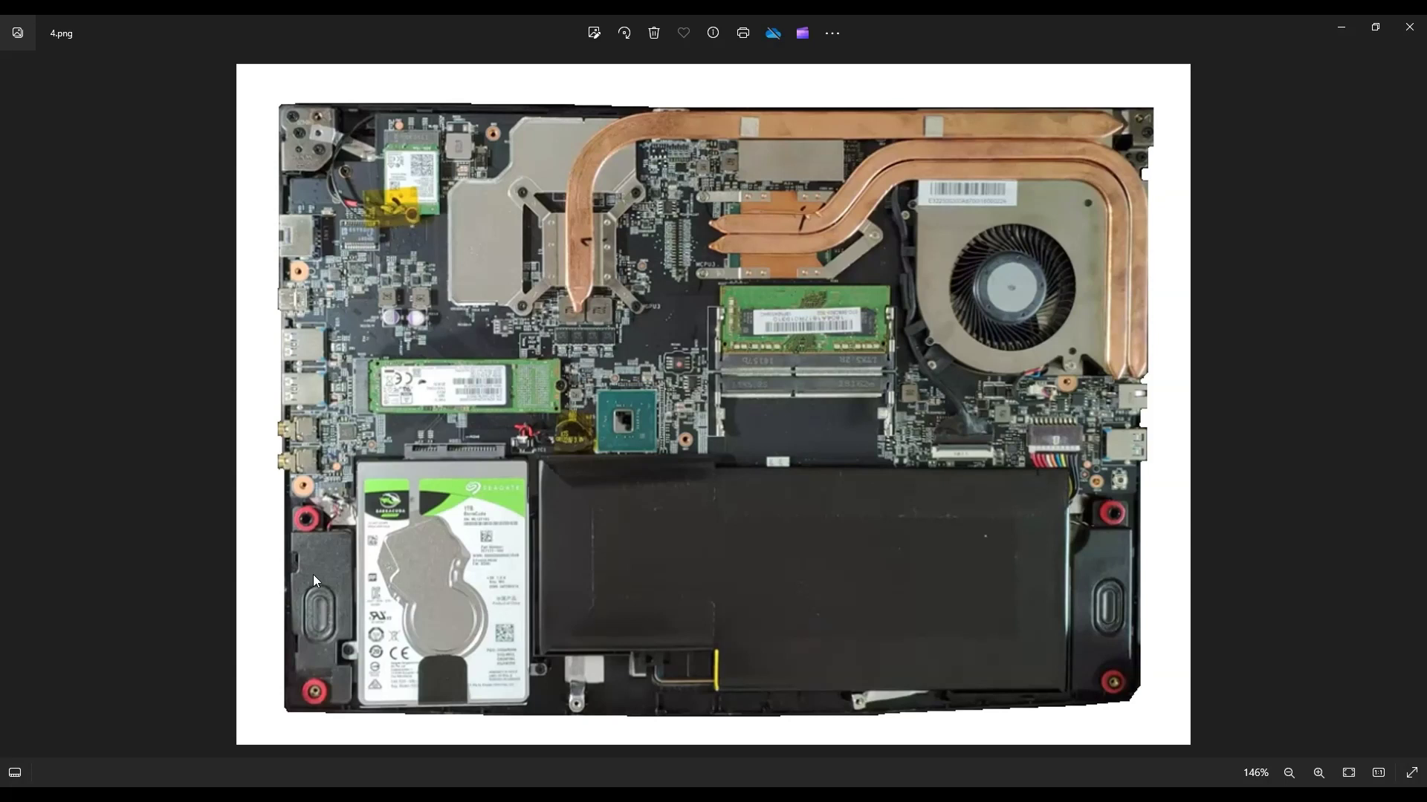
{"action": "mouse_move", "coordinate": [303, 642]}
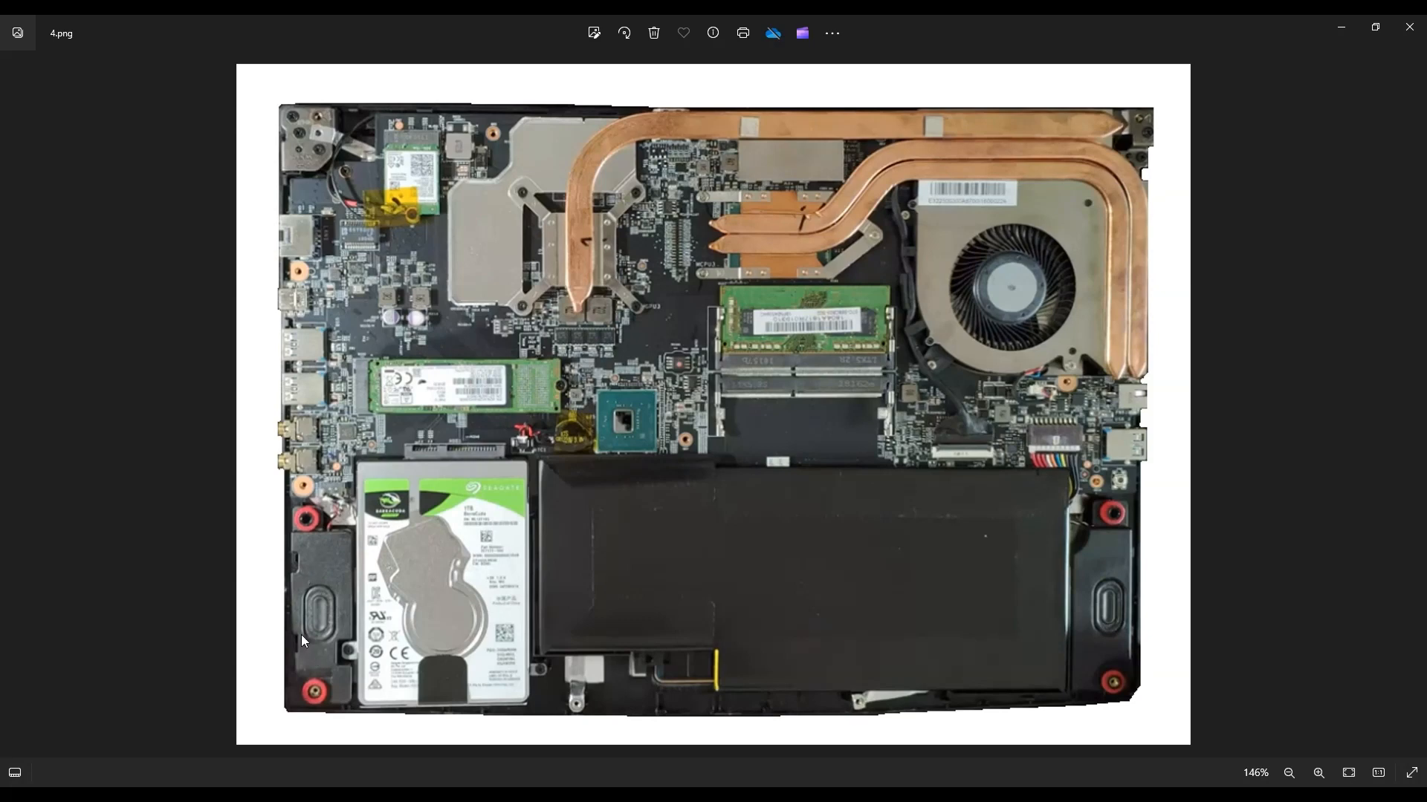
{"action": "mouse_move", "coordinate": [1100, 545]}
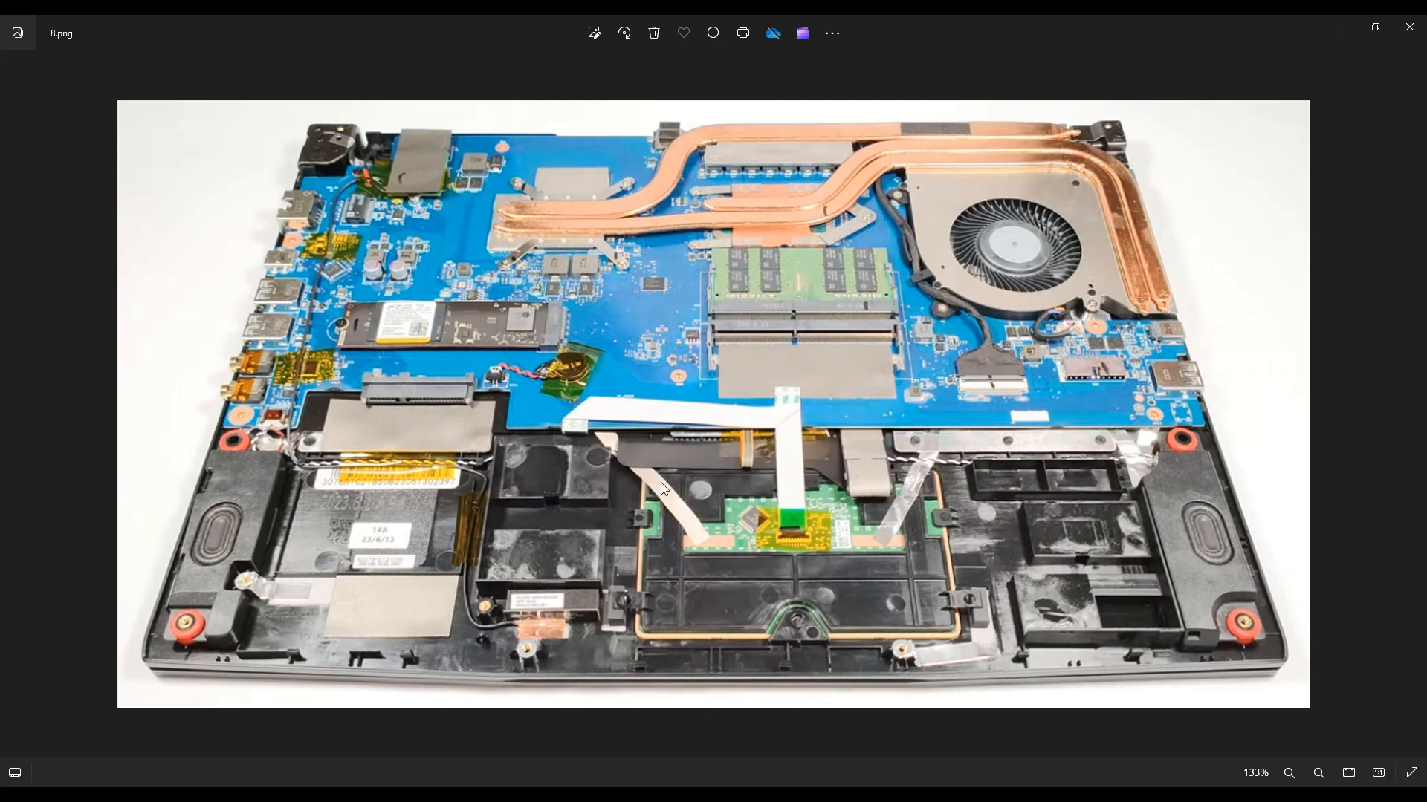
{"action": "mouse_move", "coordinate": [449, 485]}
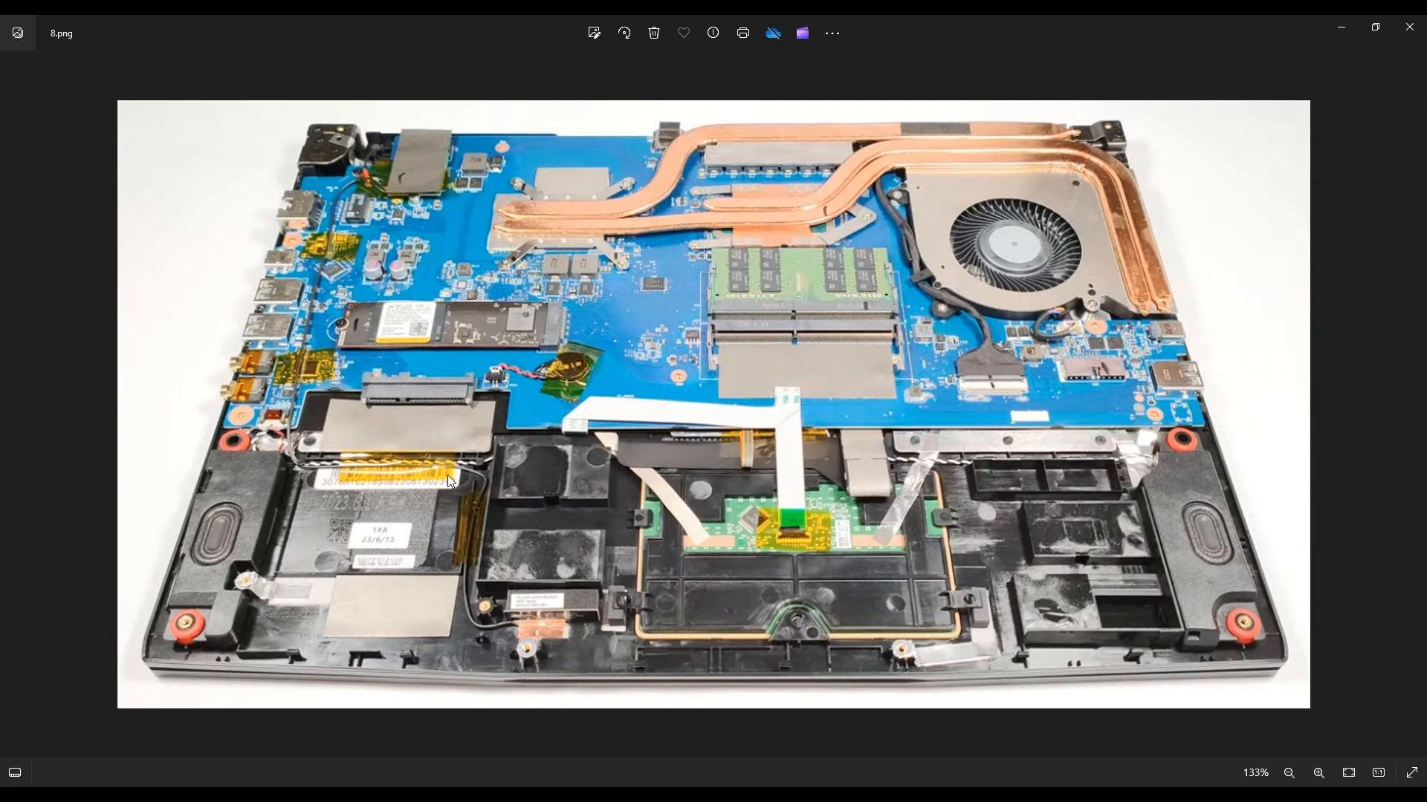
{"action": "mouse_move", "coordinate": [1023, 609]}
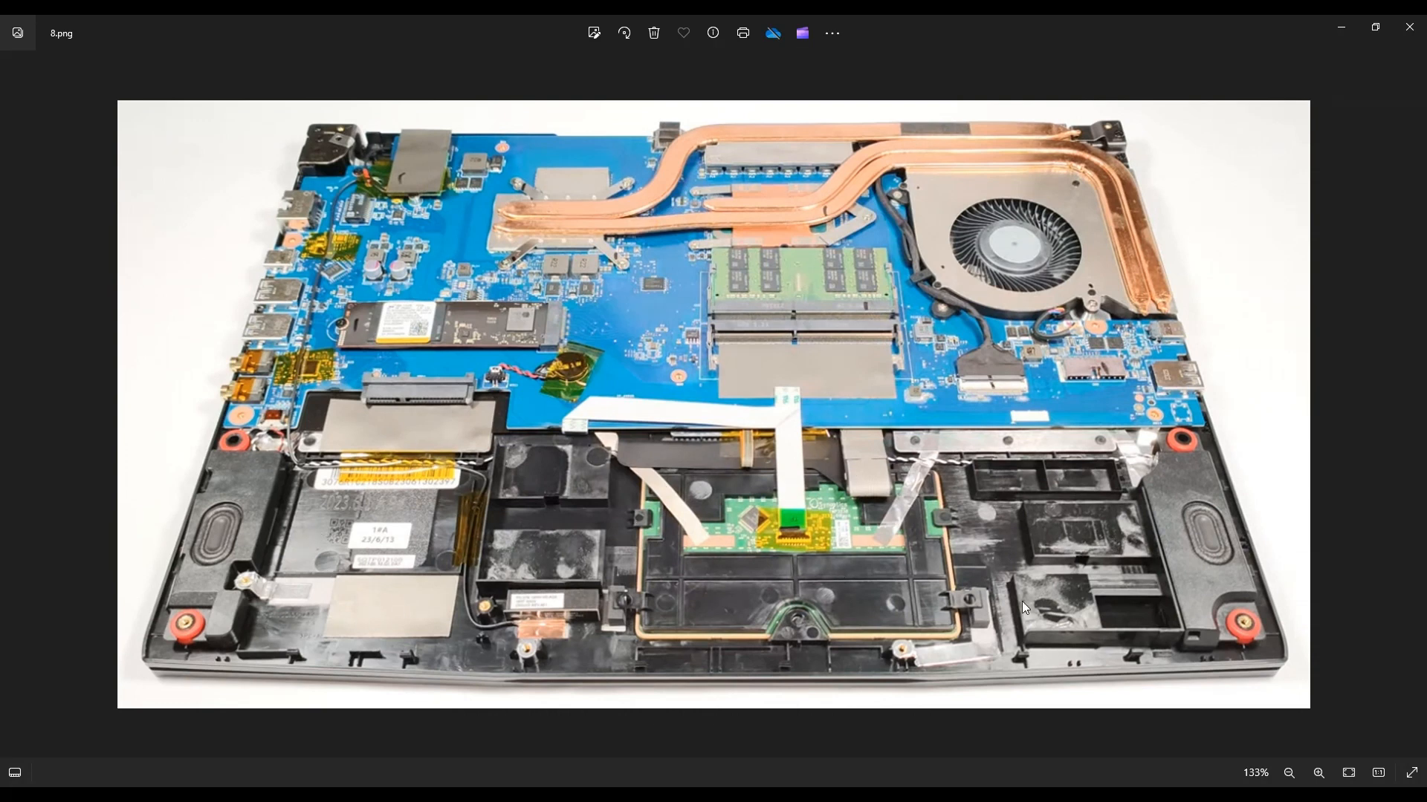
{"action": "mouse_move", "coordinate": [1175, 471]}
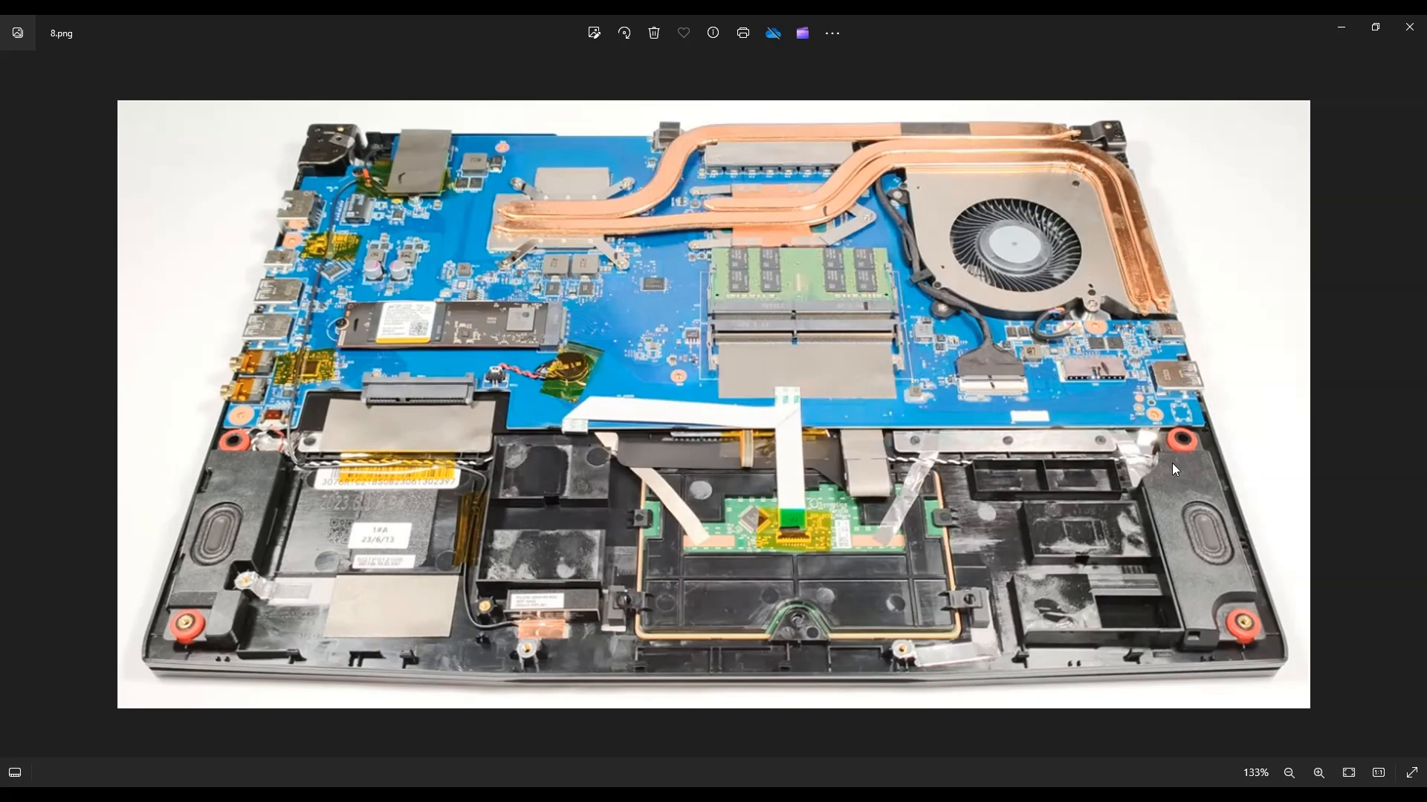
{"action": "mouse_move", "coordinate": [1080, 466]}
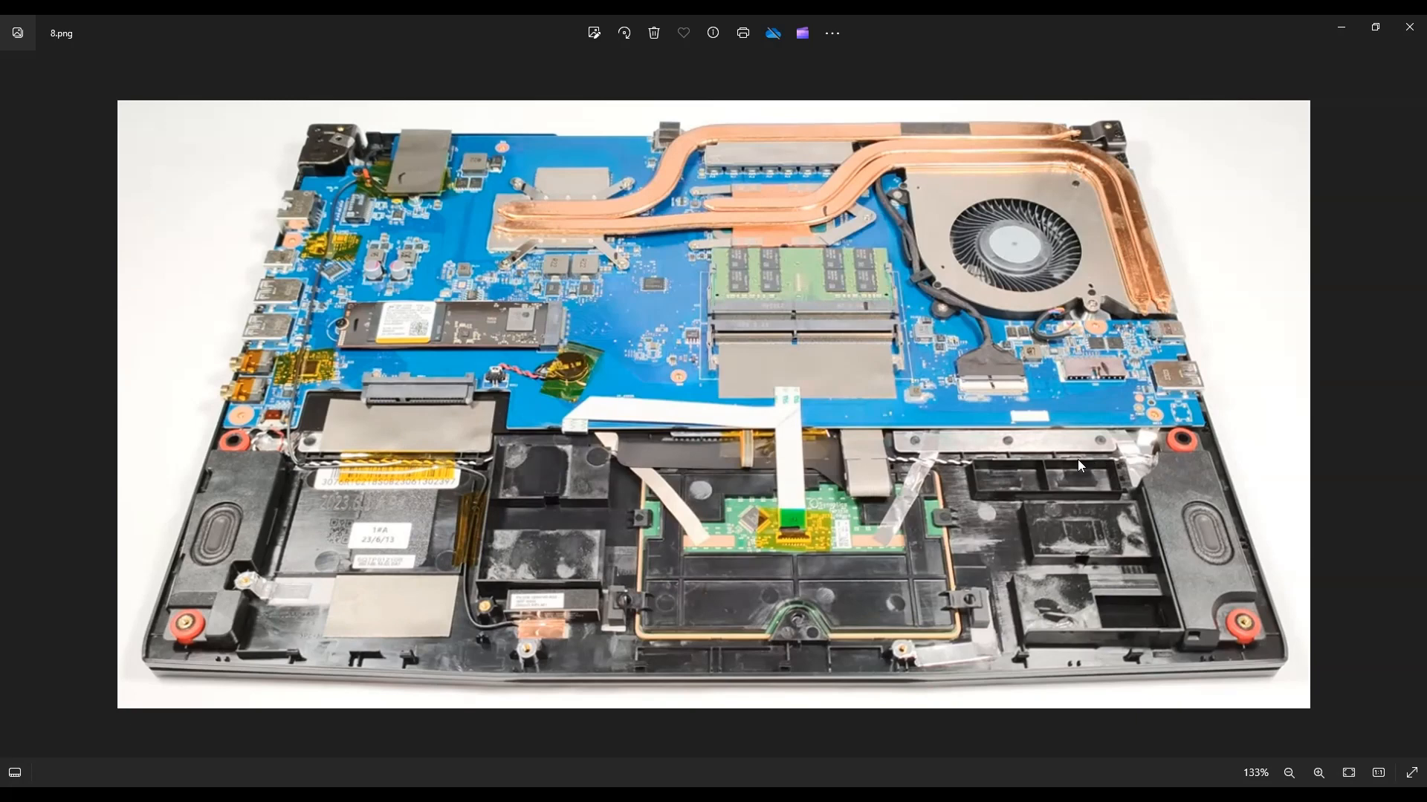
{"action": "mouse_move", "coordinate": [857, 464]}
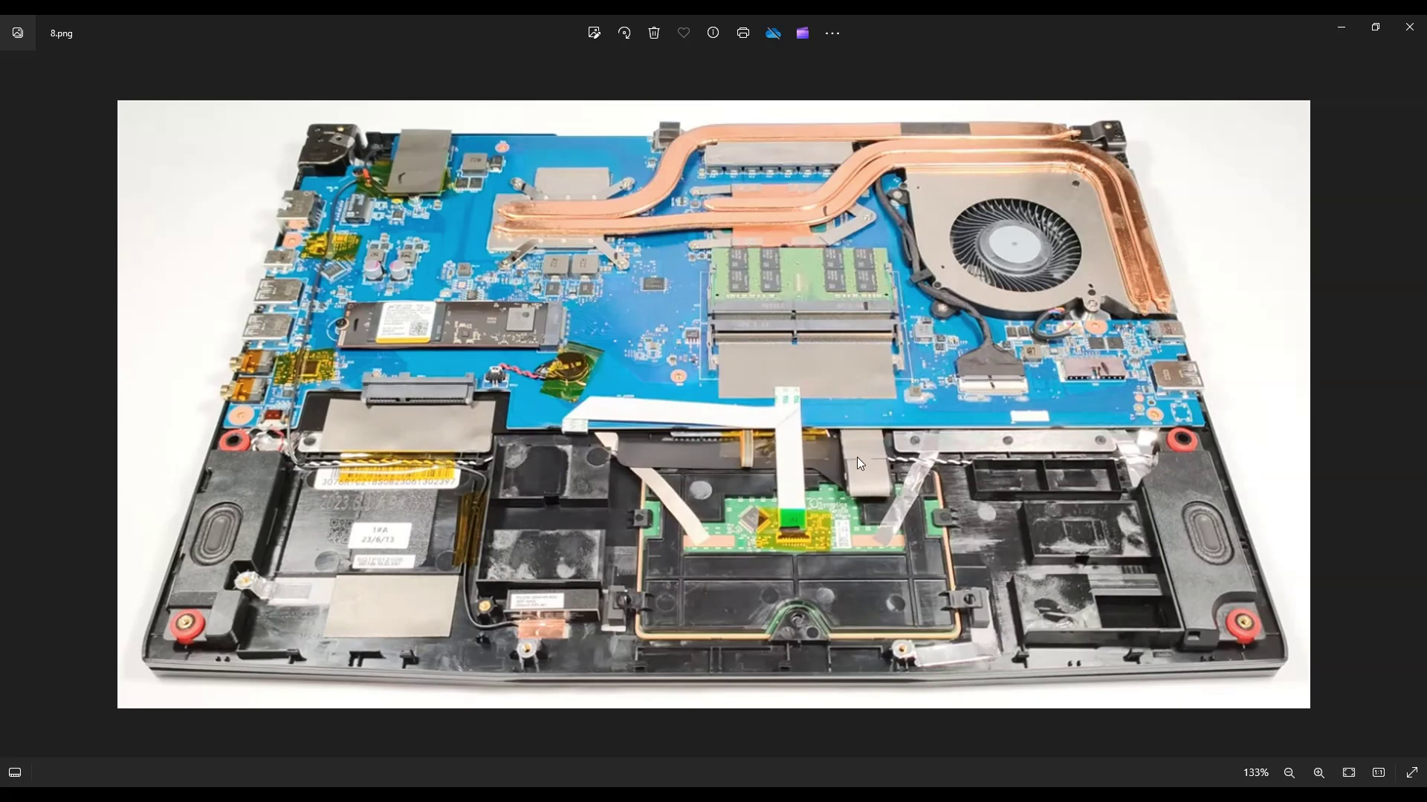
{"action": "mouse_move", "coordinate": [608, 440]}
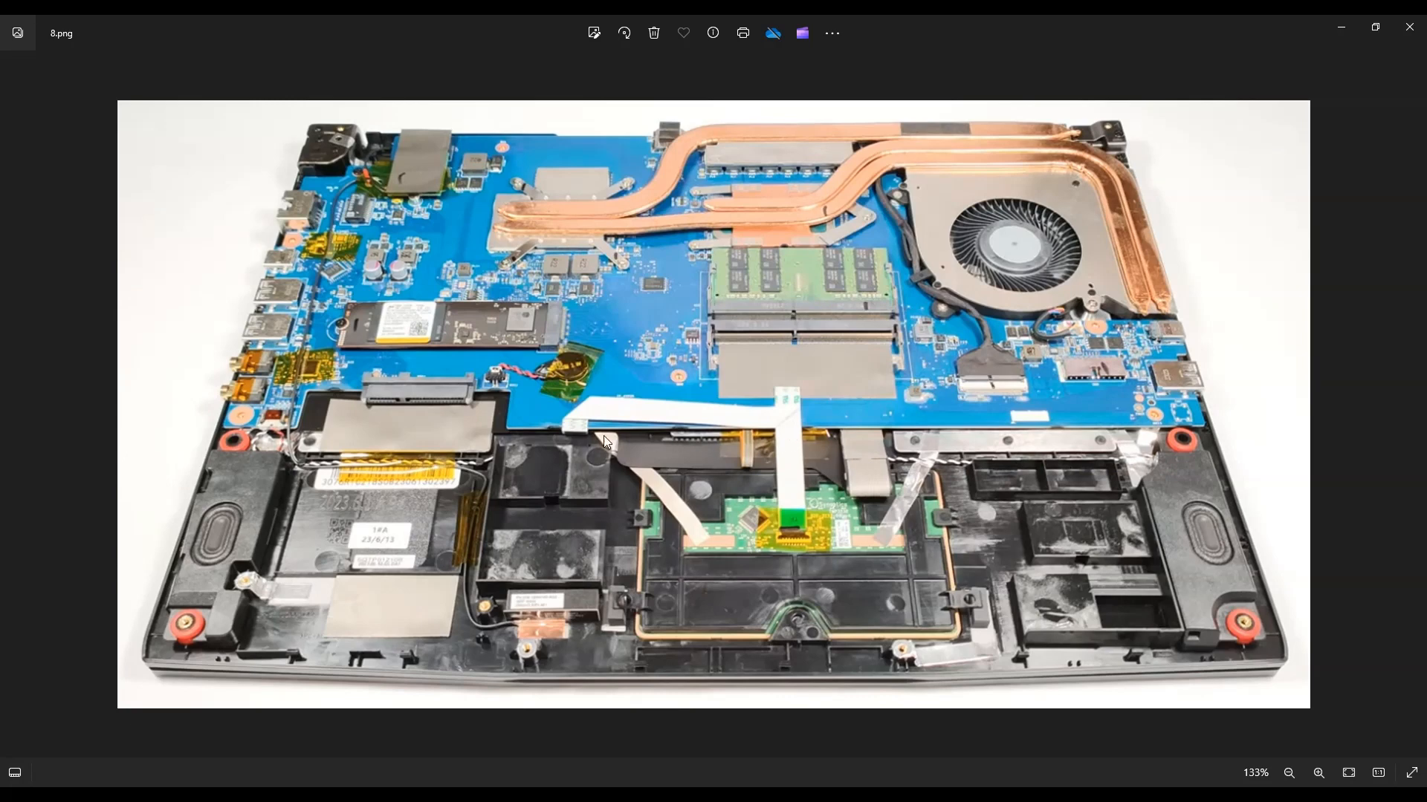
{"action": "mouse_move", "coordinate": [258, 415]}
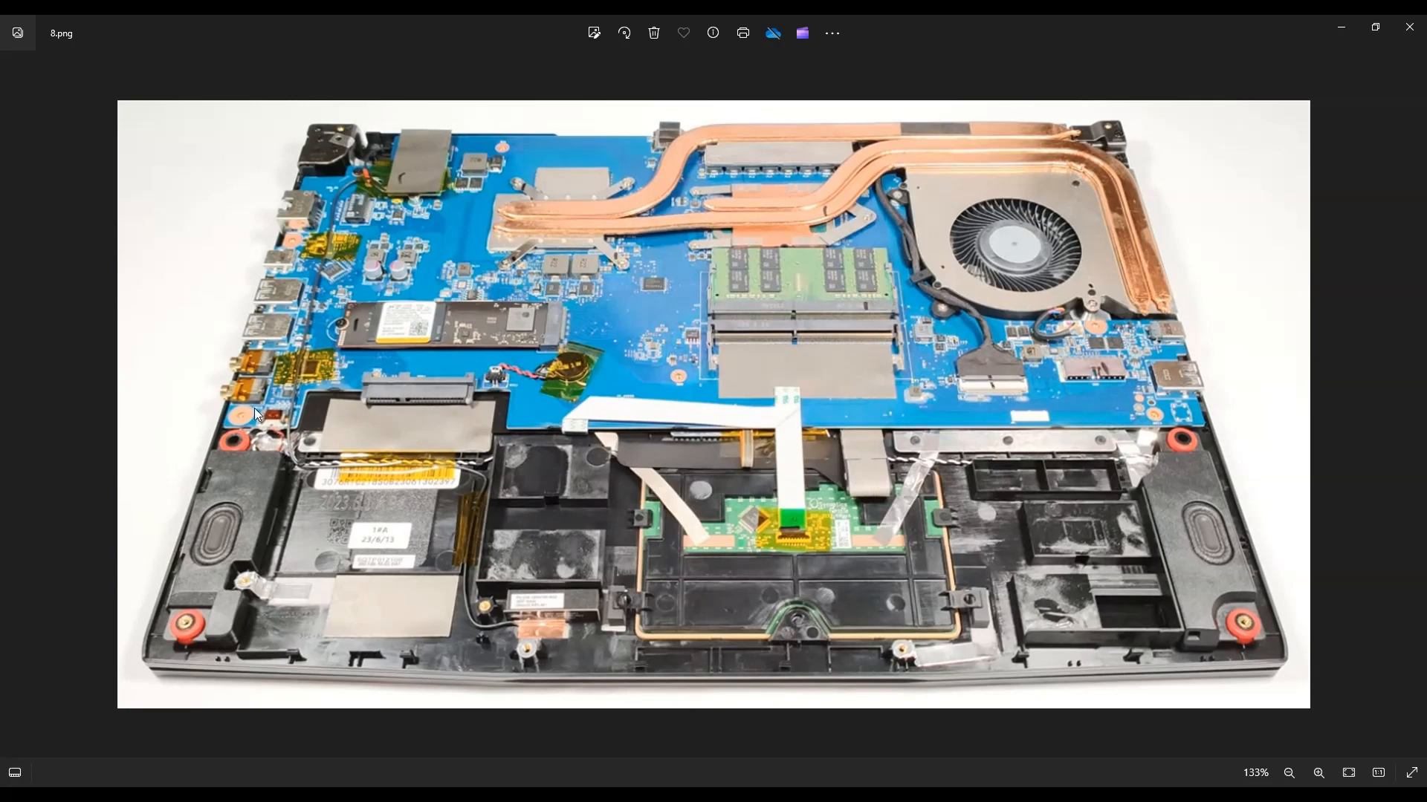
{"action": "mouse_move", "coordinate": [247, 477]}
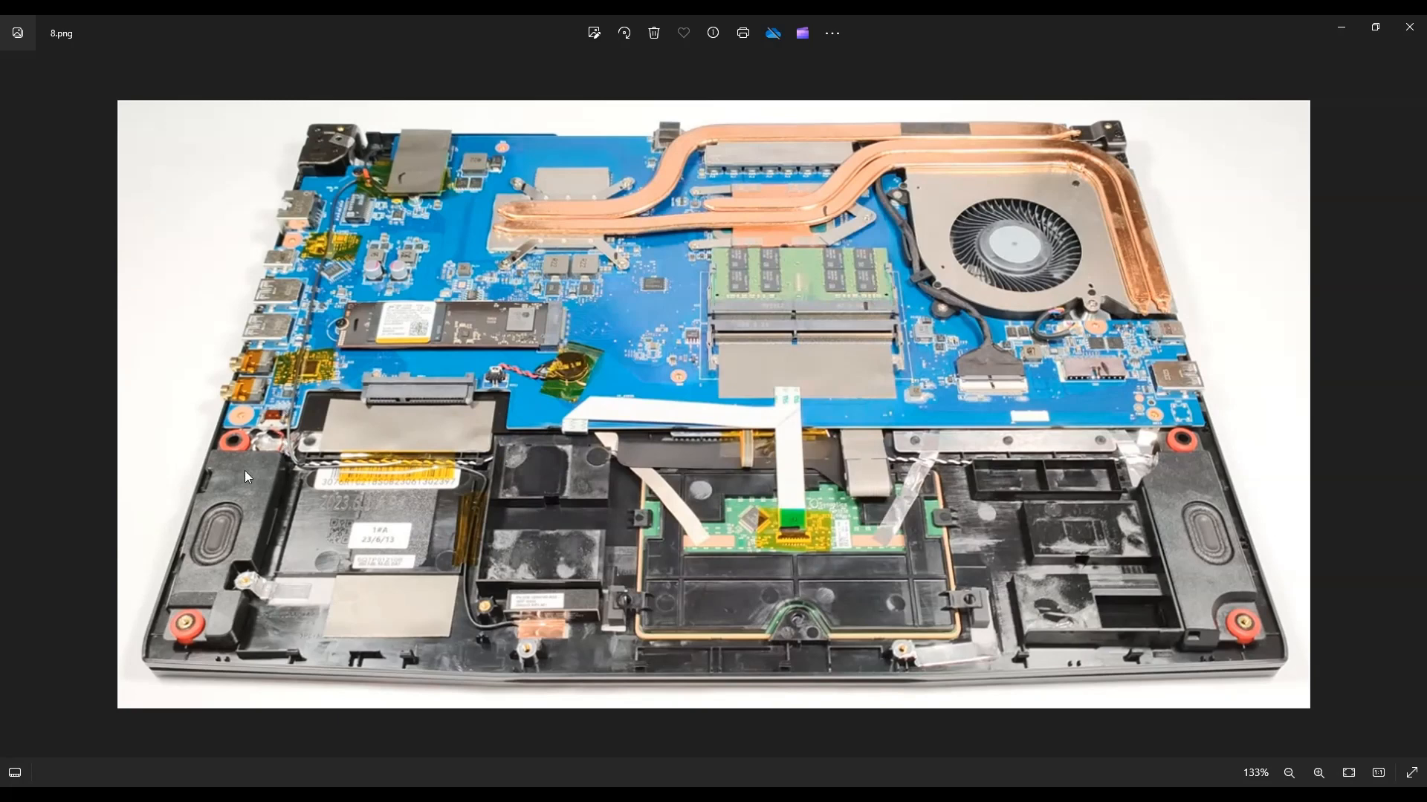
{"action": "mouse_move", "coordinate": [745, 545]}
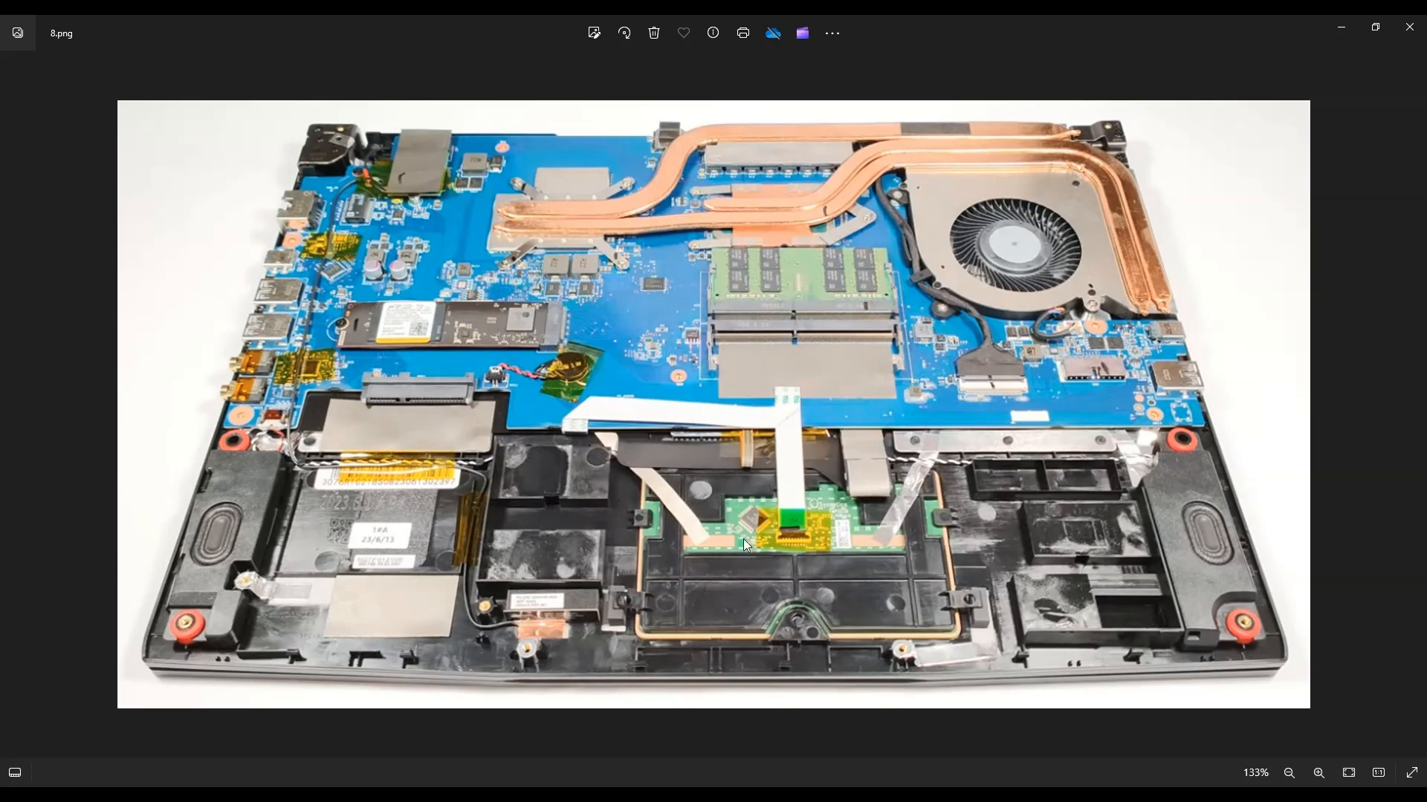
{"action": "mouse_move", "coordinate": [450, 548]}
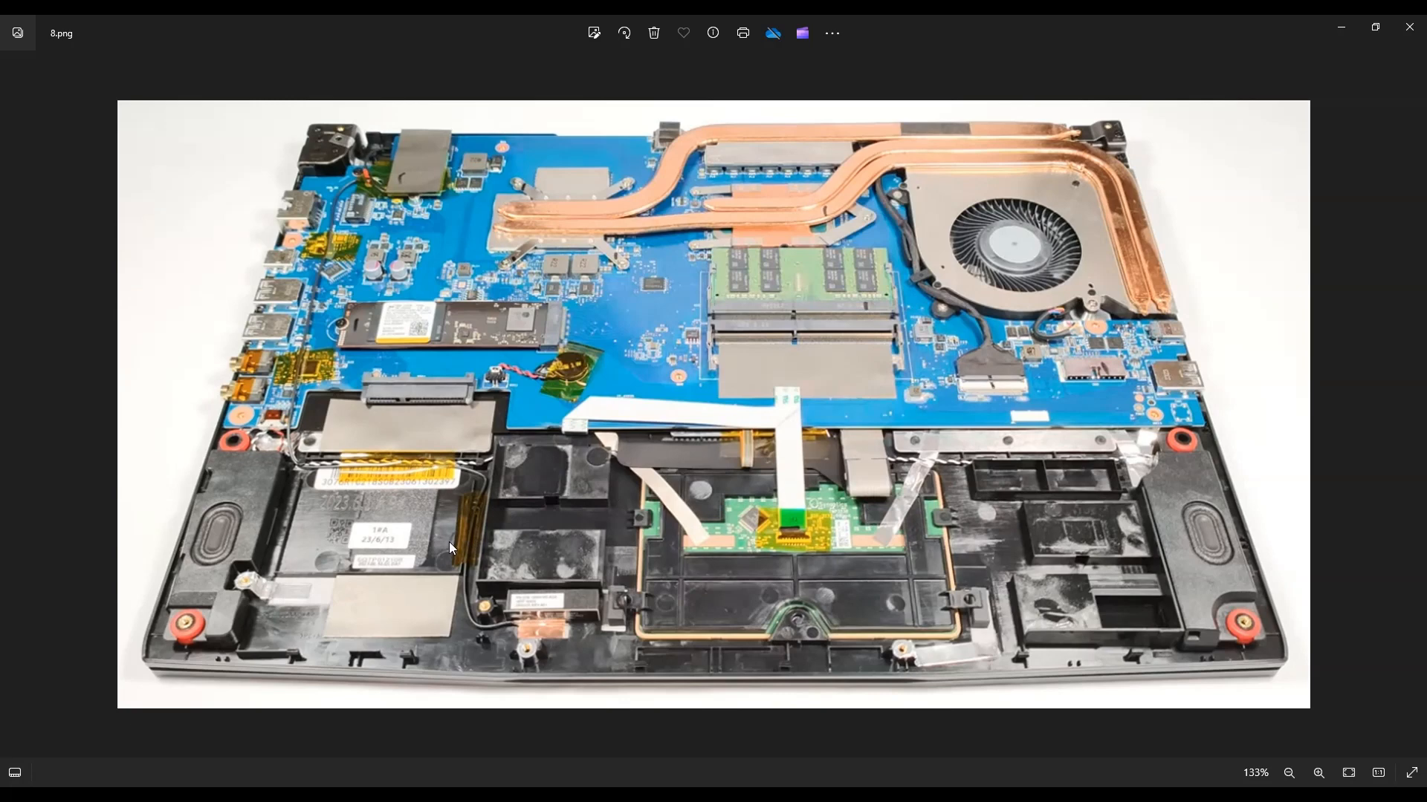
{"action": "mouse_move", "coordinate": [284, 411]}
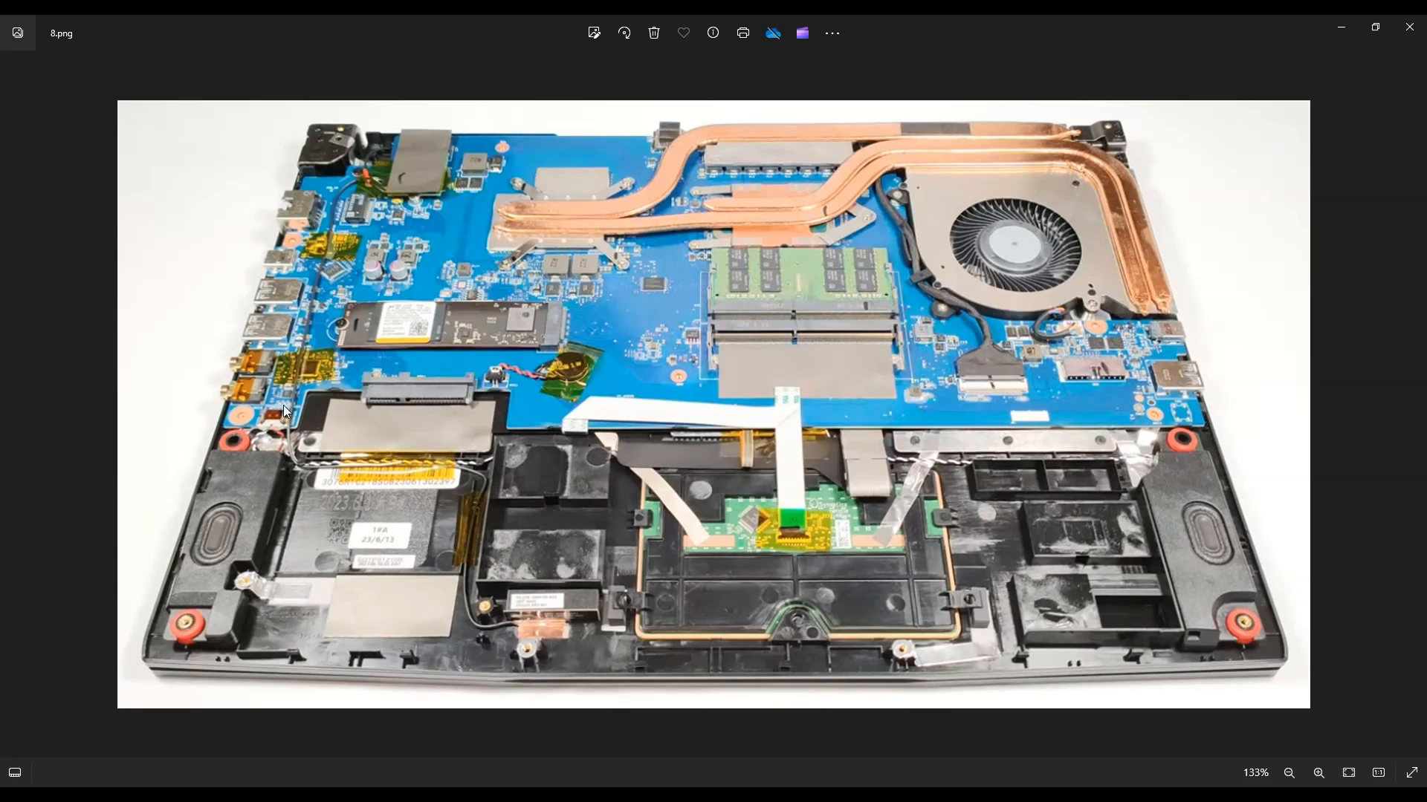
{"action": "mouse_move", "coordinate": [361, 417]}
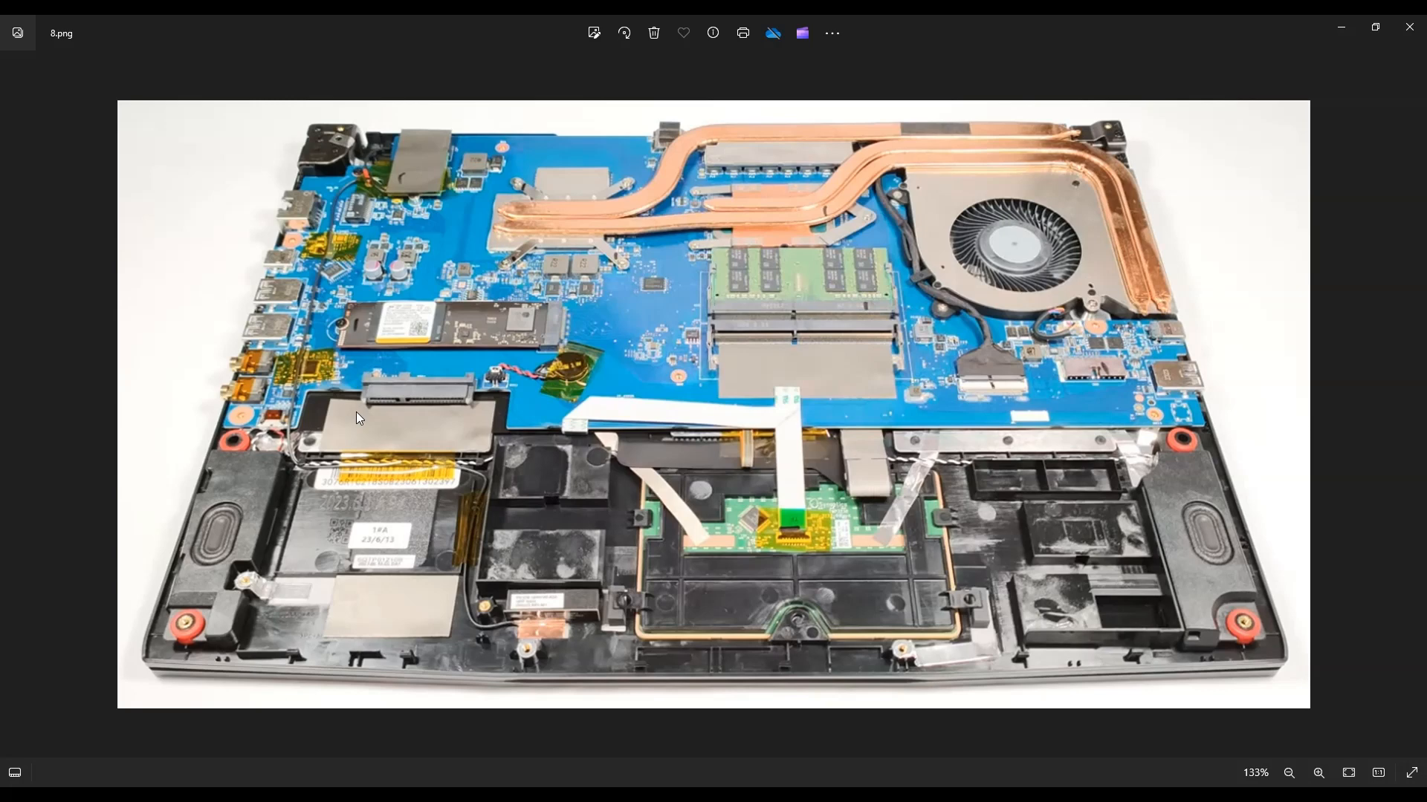
{"action": "mouse_move", "coordinate": [259, 438]}
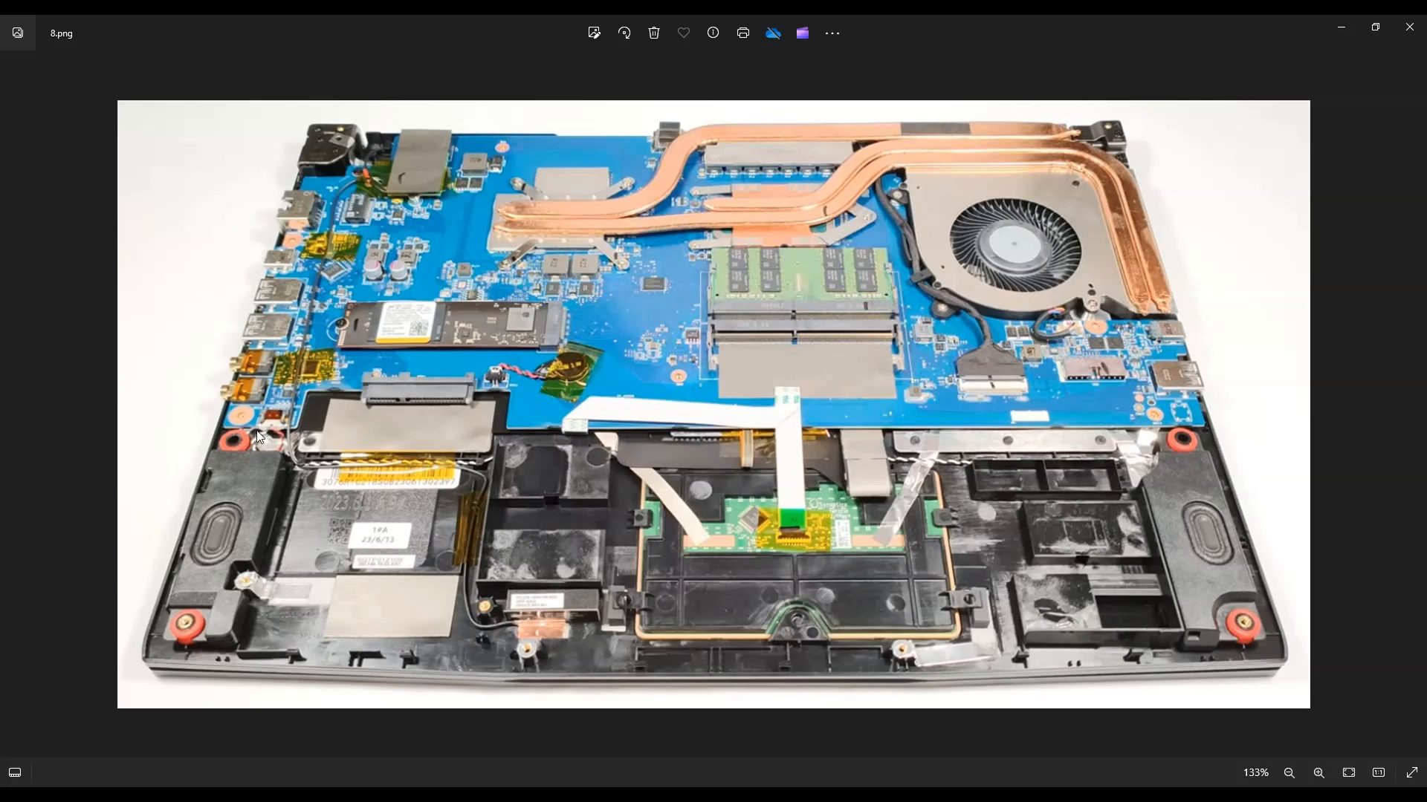
{"action": "mouse_move", "coordinate": [400, 428]}
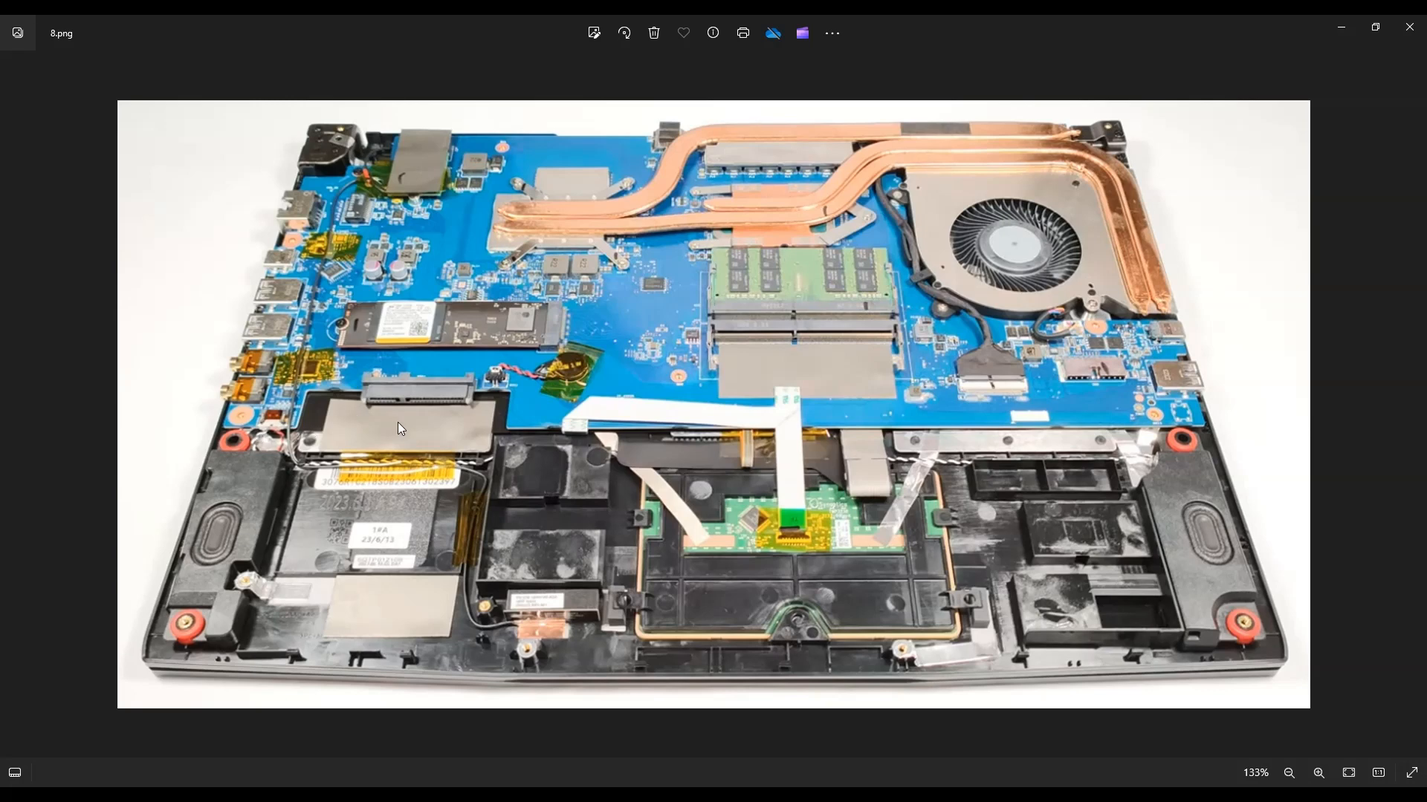
{"action": "mouse_move", "coordinate": [422, 436]}
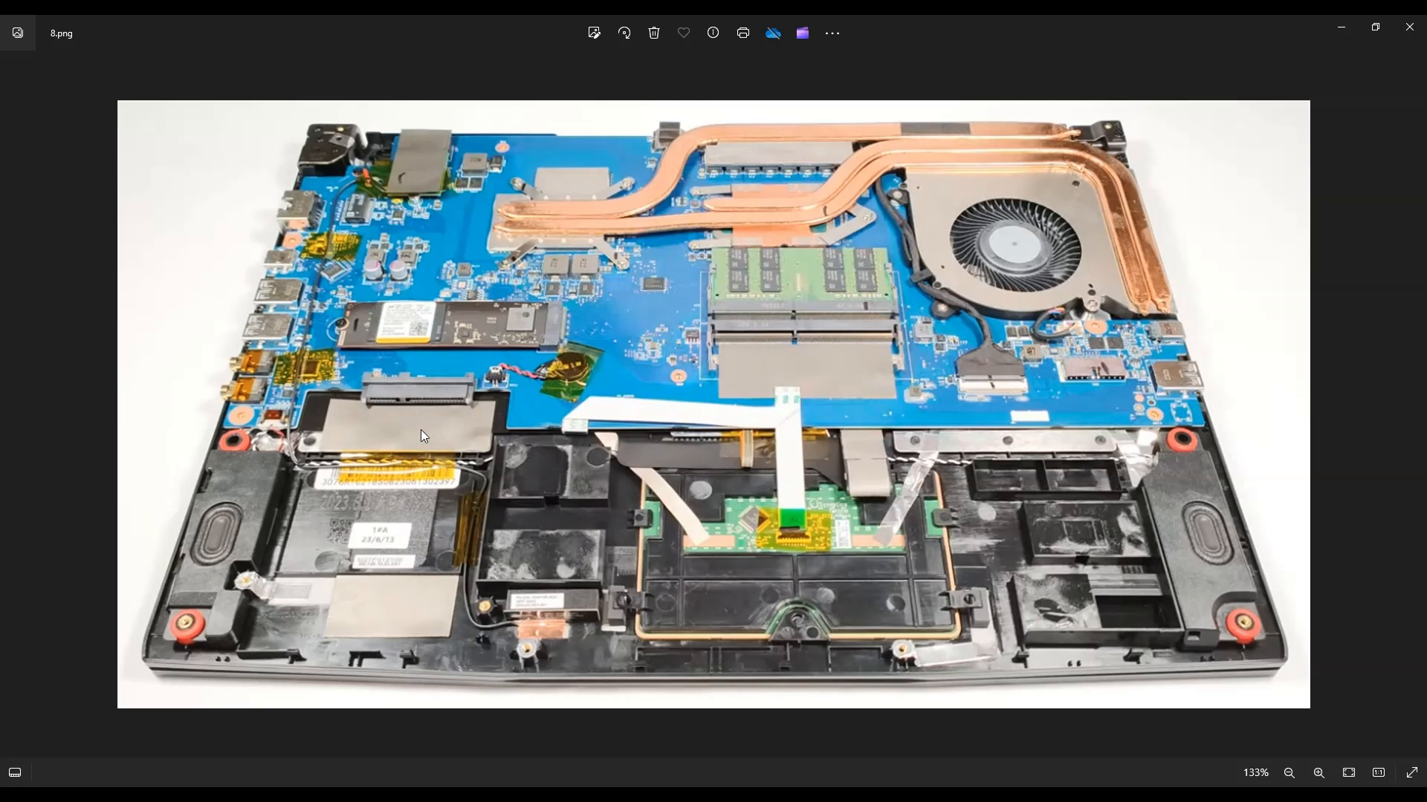
{"action": "mouse_move", "coordinate": [262, 418]}
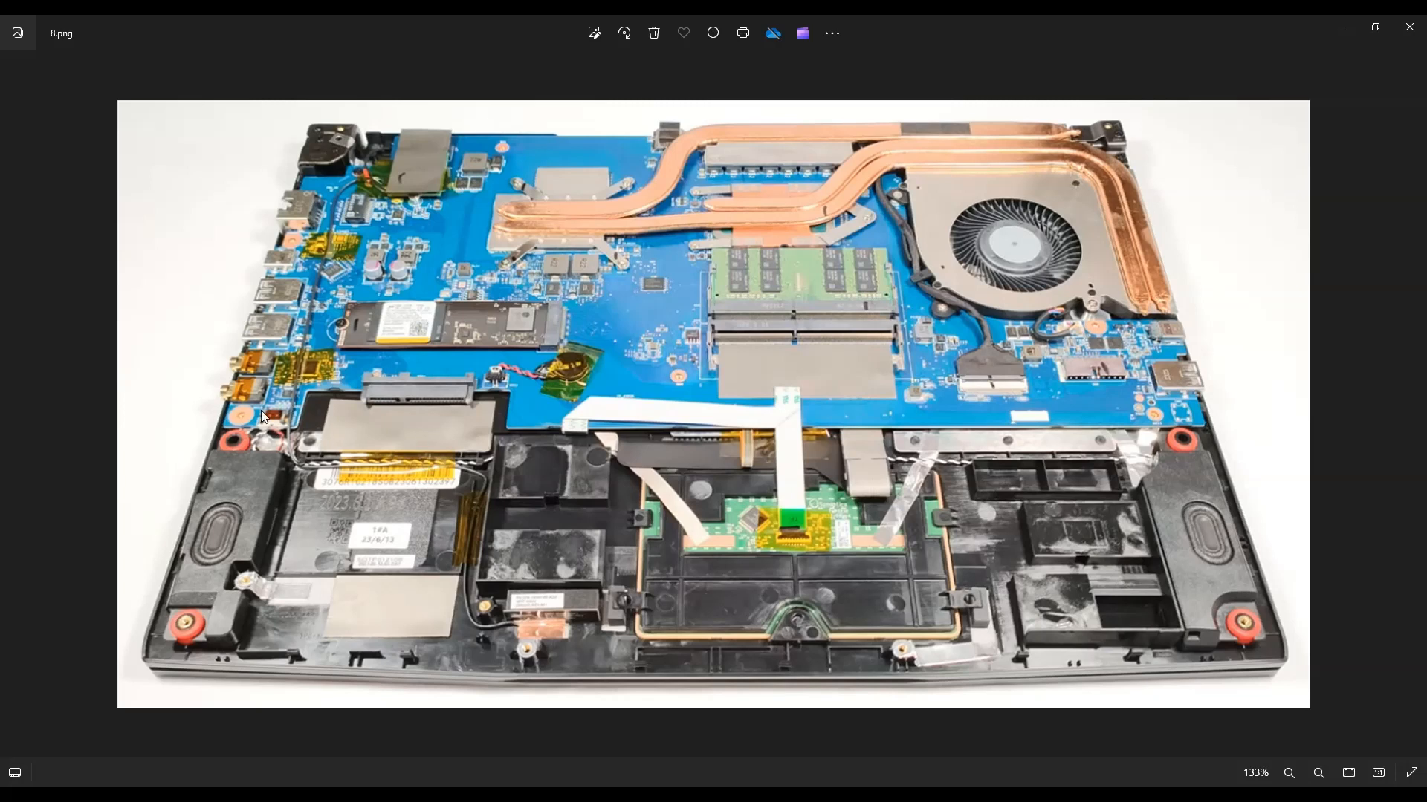
{"action": "mouse_move", "coordinate": [278, 443]}
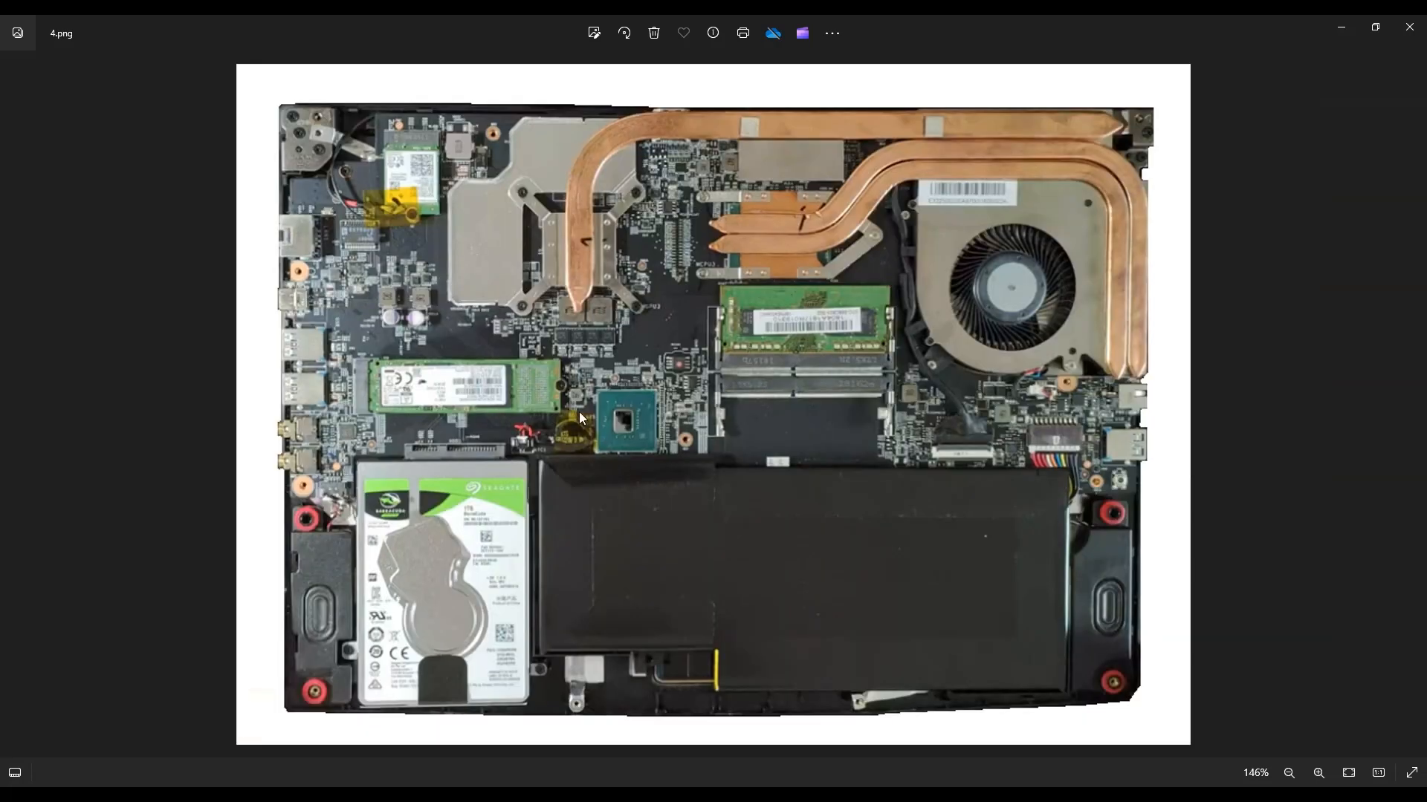
{"action": "mouse_move", "coordinate": [586, 465]}
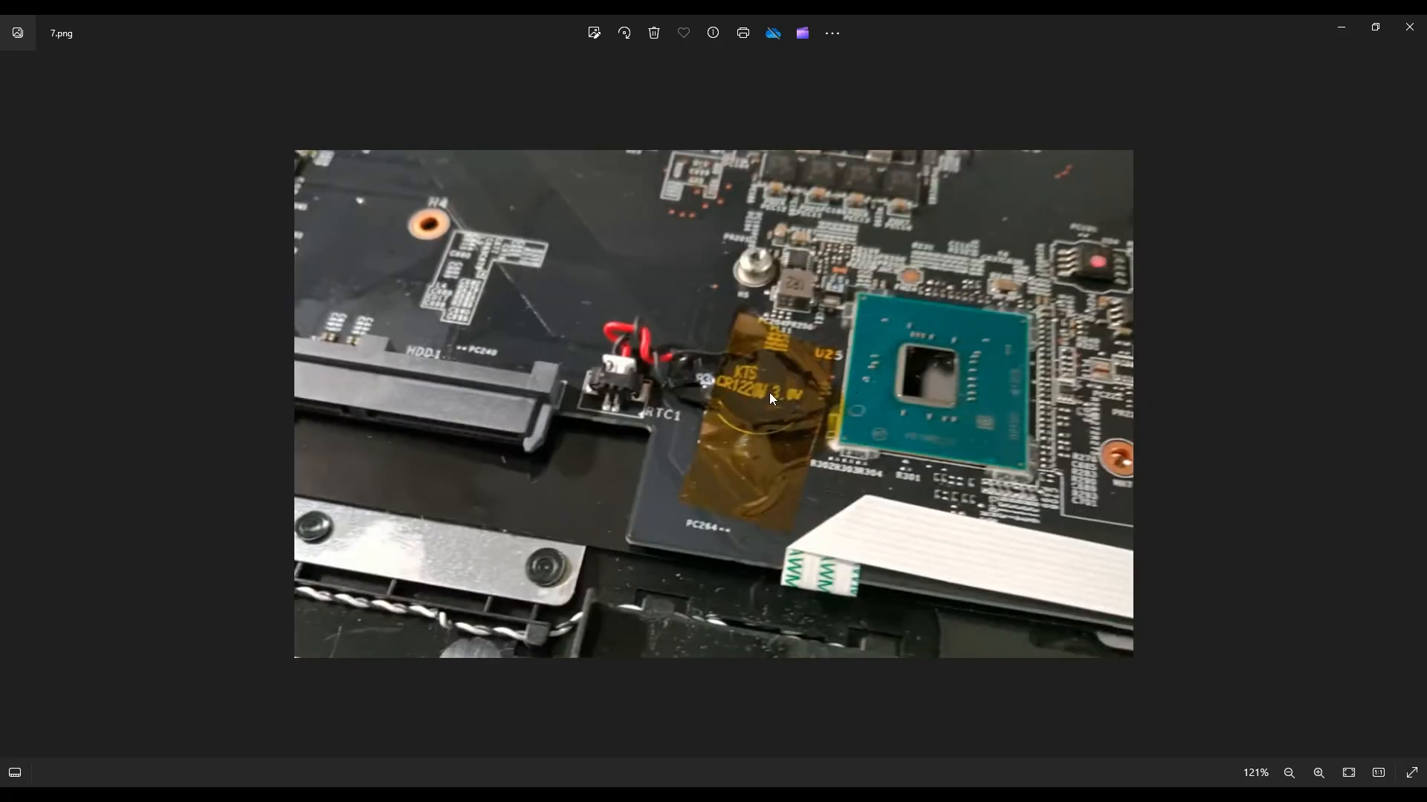
{"action": "mouse_move", "coordinate": [1307, 465]}
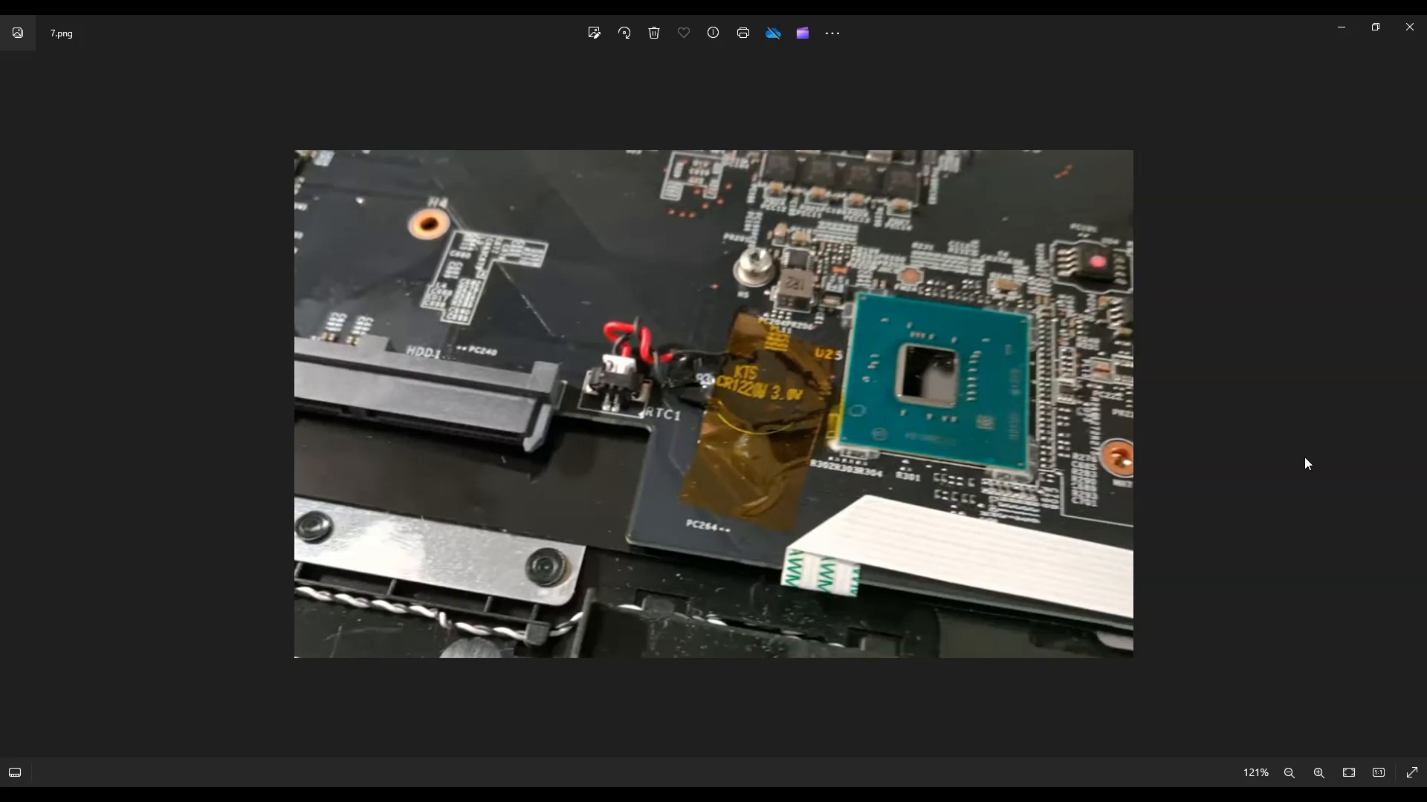
{"action": "mouse_move", "coordinate": [586, 447]}
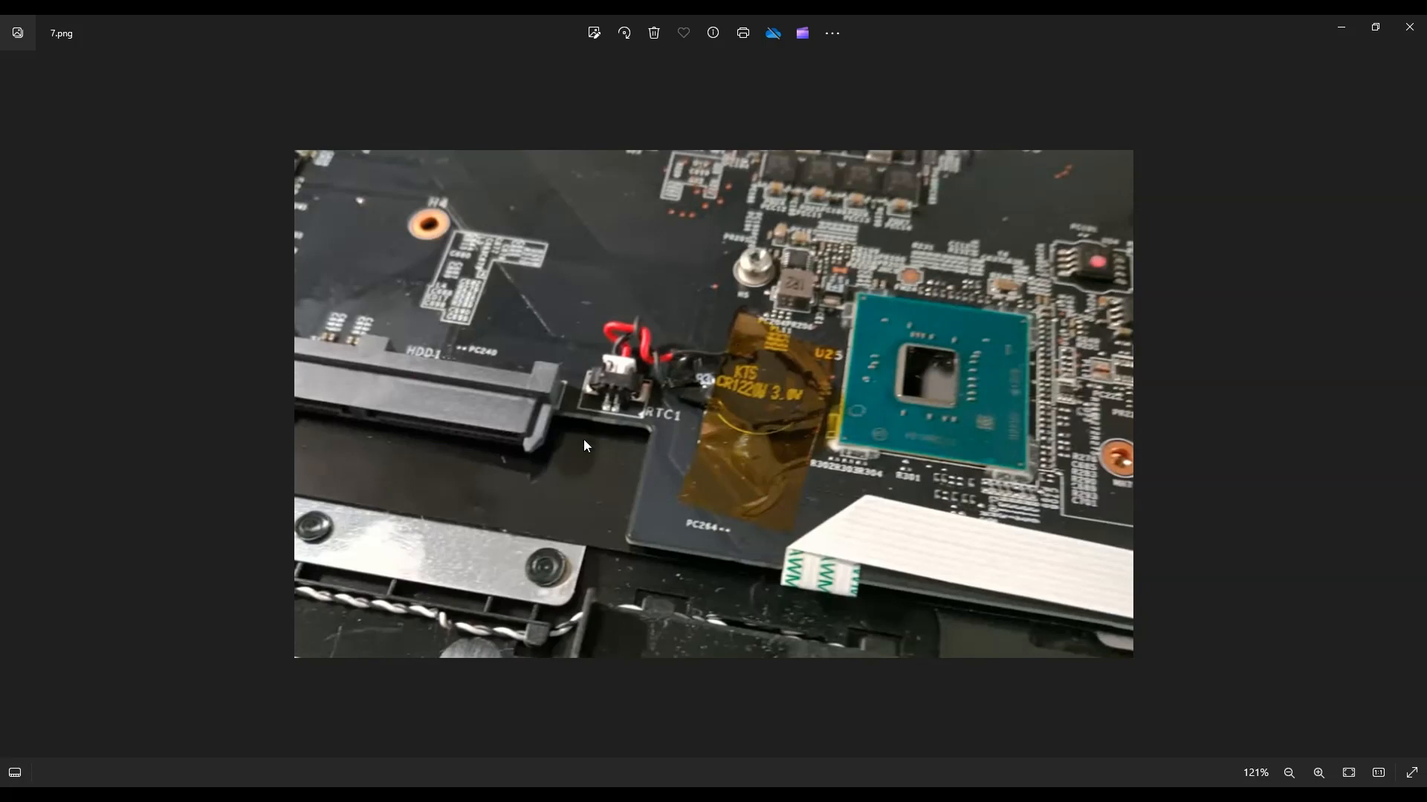
{"action": "mouse_move", "coordinate": [741, 427]}
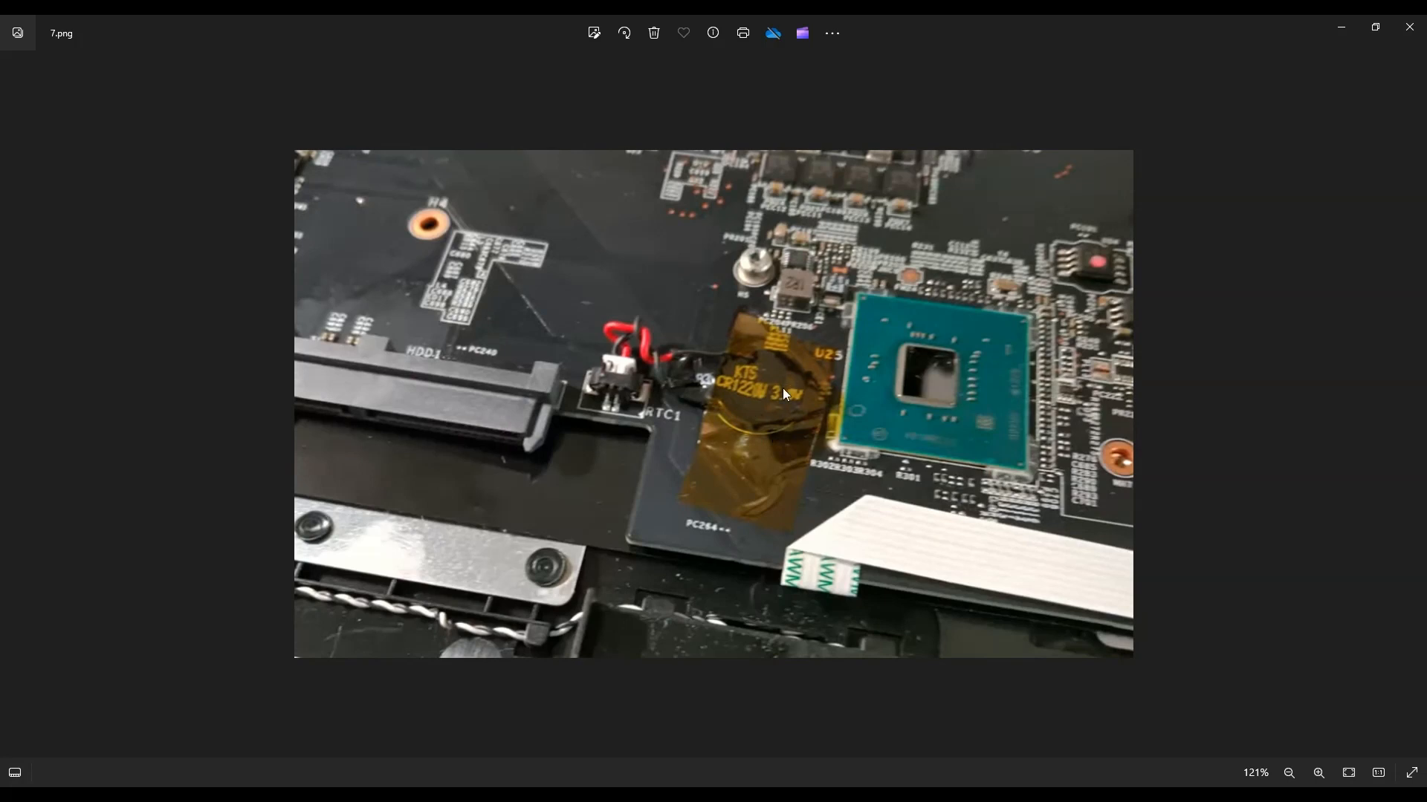
{"action": "mouse_move", "coordinate": [722, 425]}
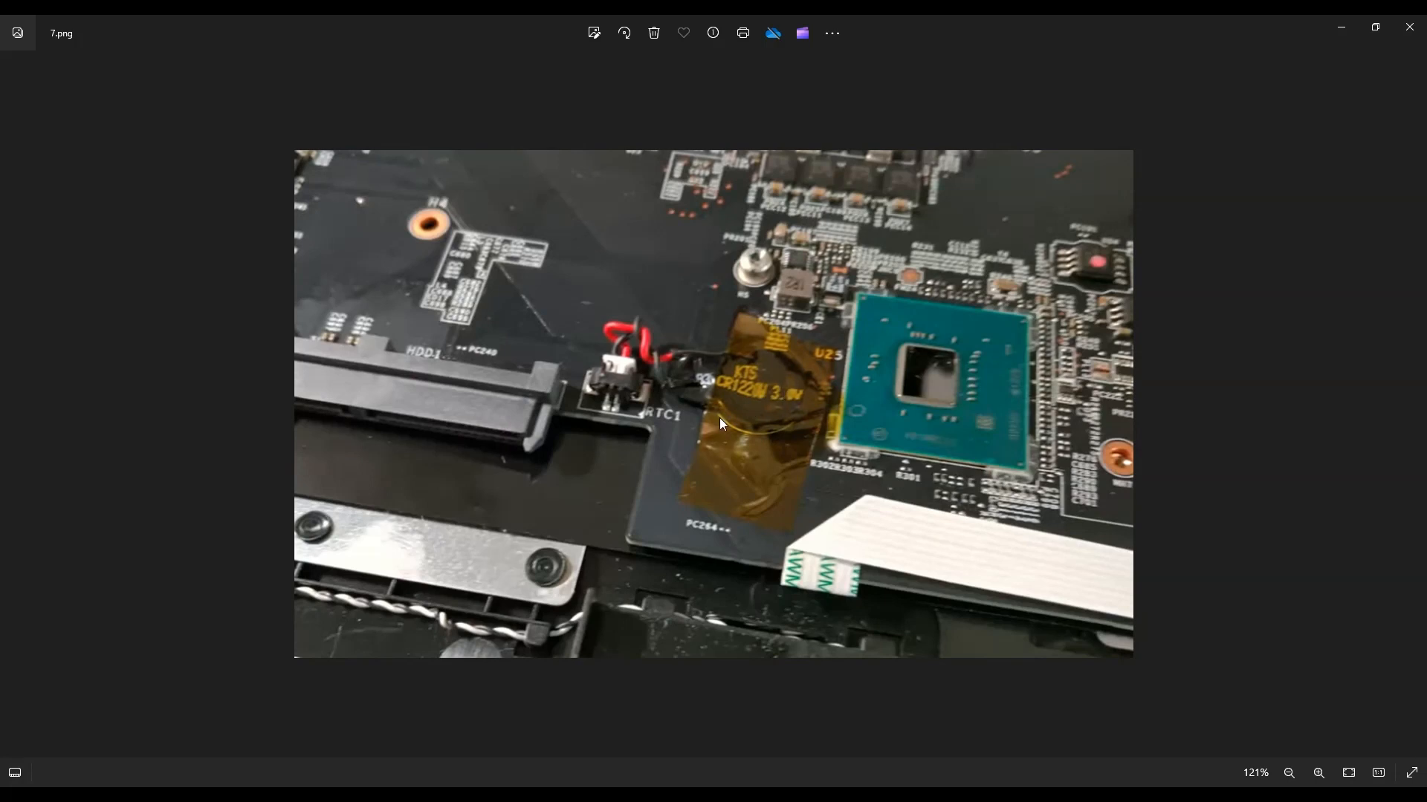
{"action": "mouse_move", "coordinate": [777, 387]}
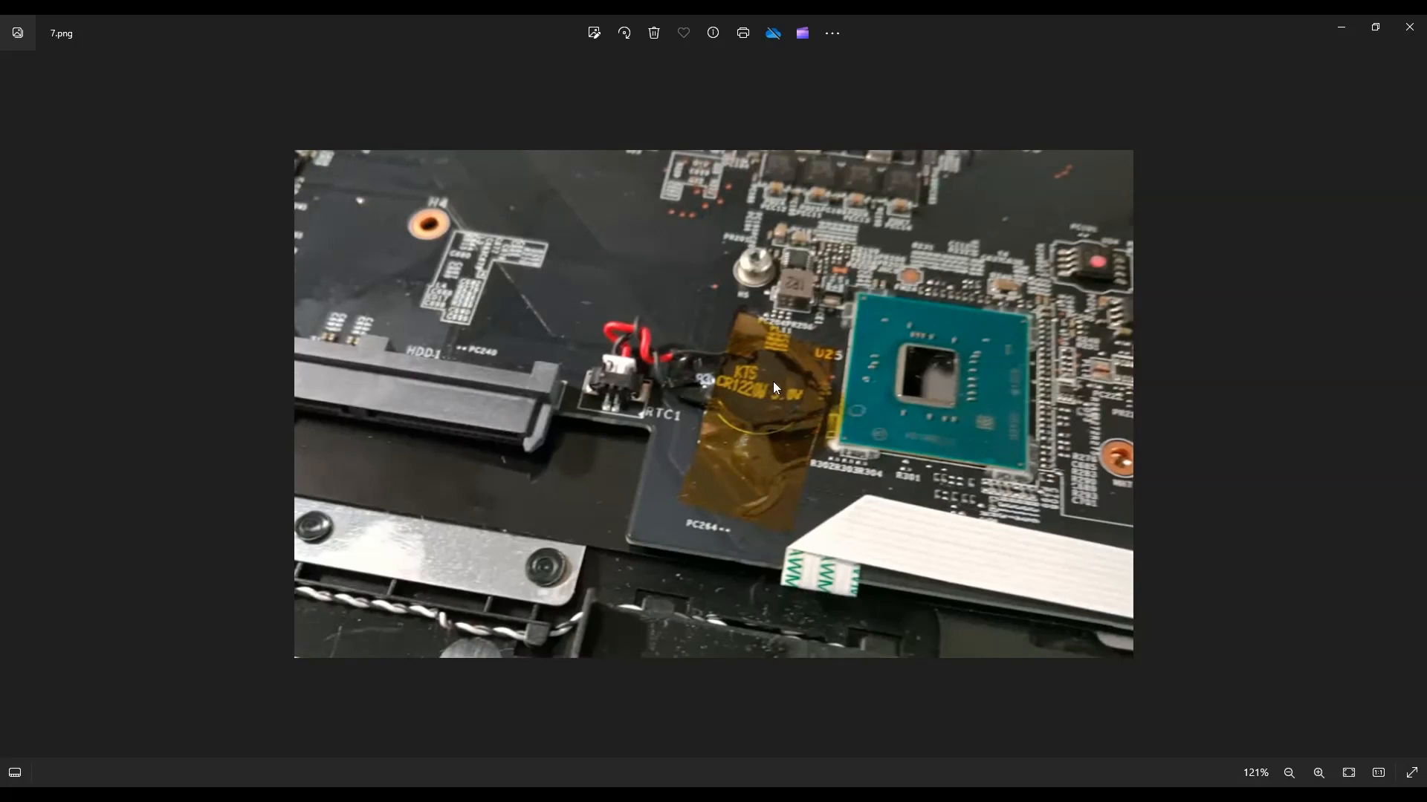
{"action": "mouse_move", "coordinate": [758, 419]}
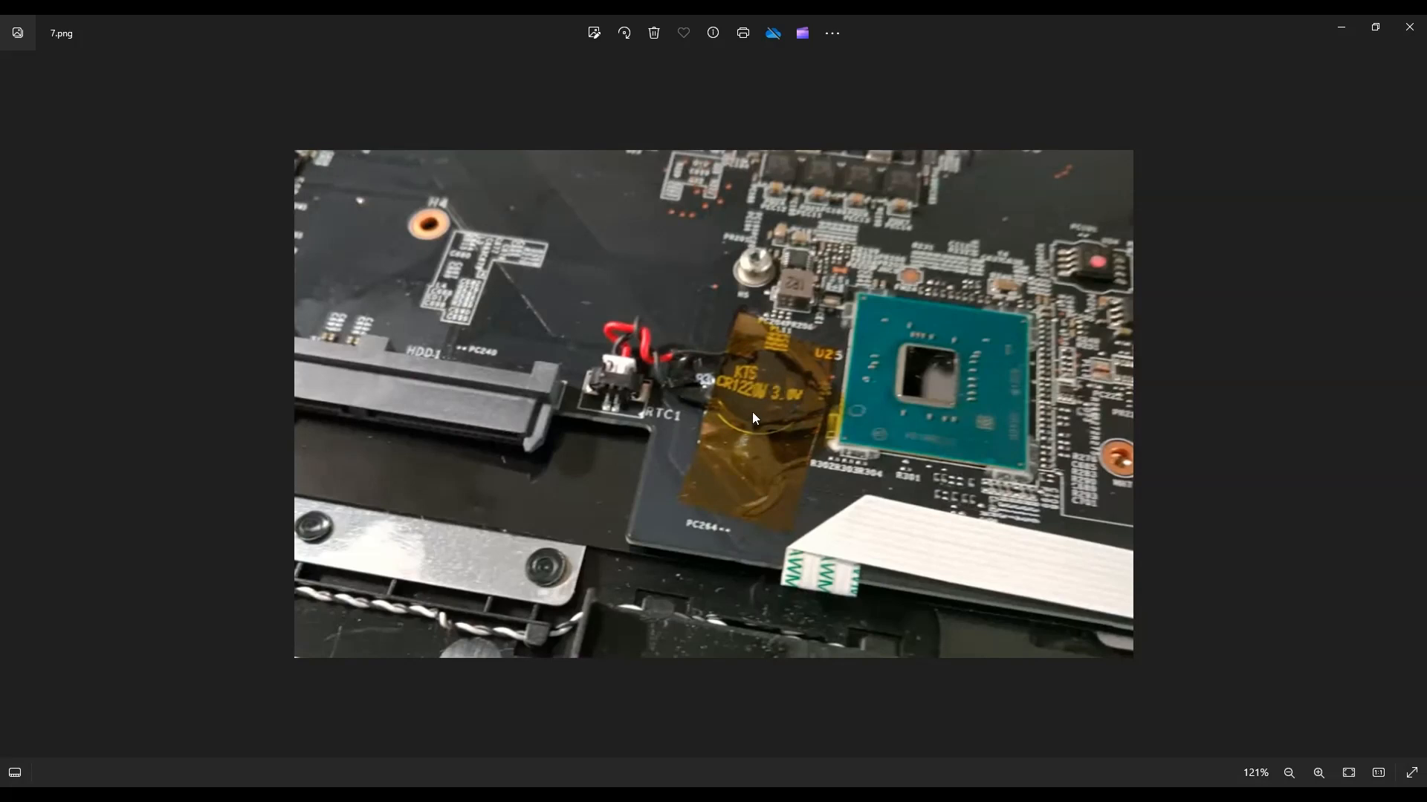
{"action": "mouse_move", "coordinate": [773, 434]}
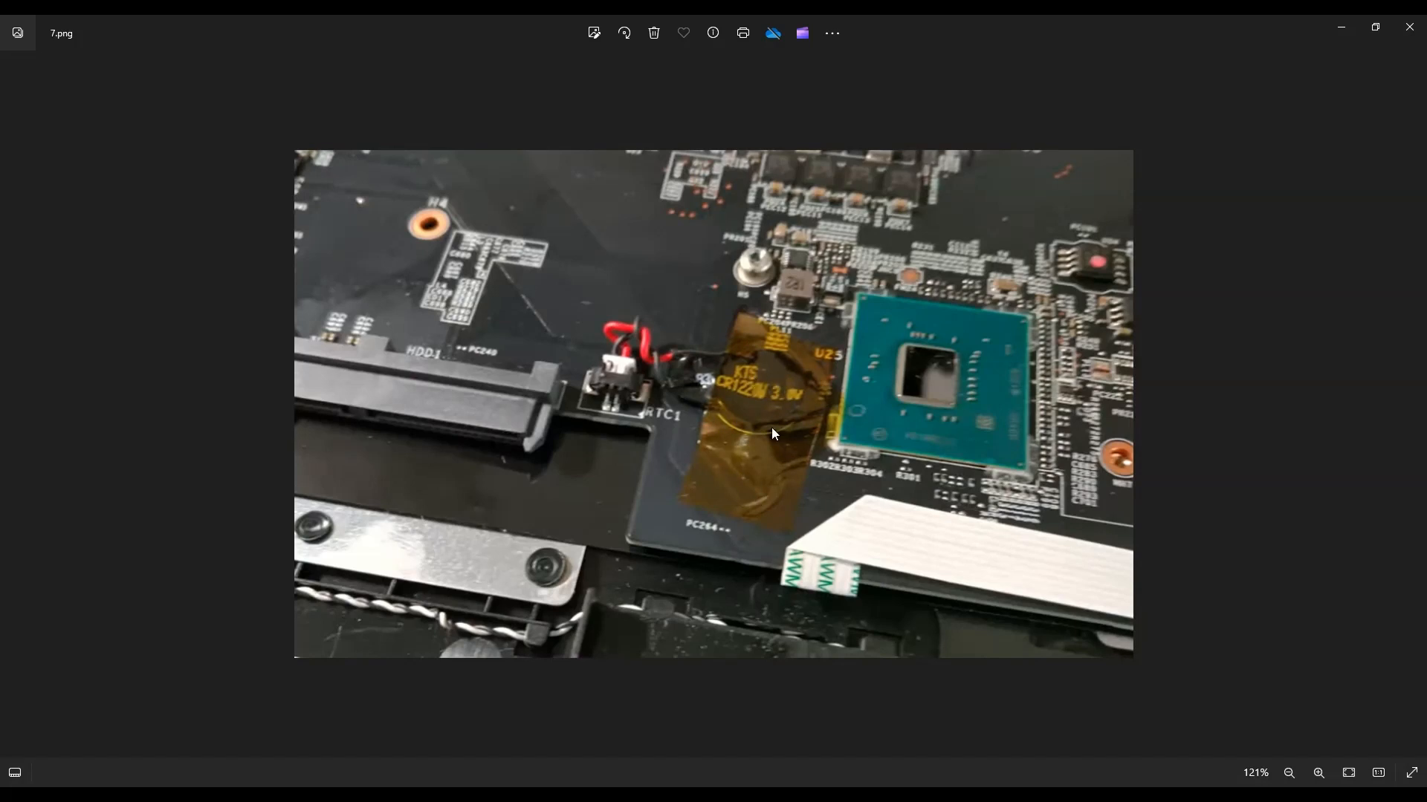
{"action": "mouse_move", "coordinate": [621, 403]}
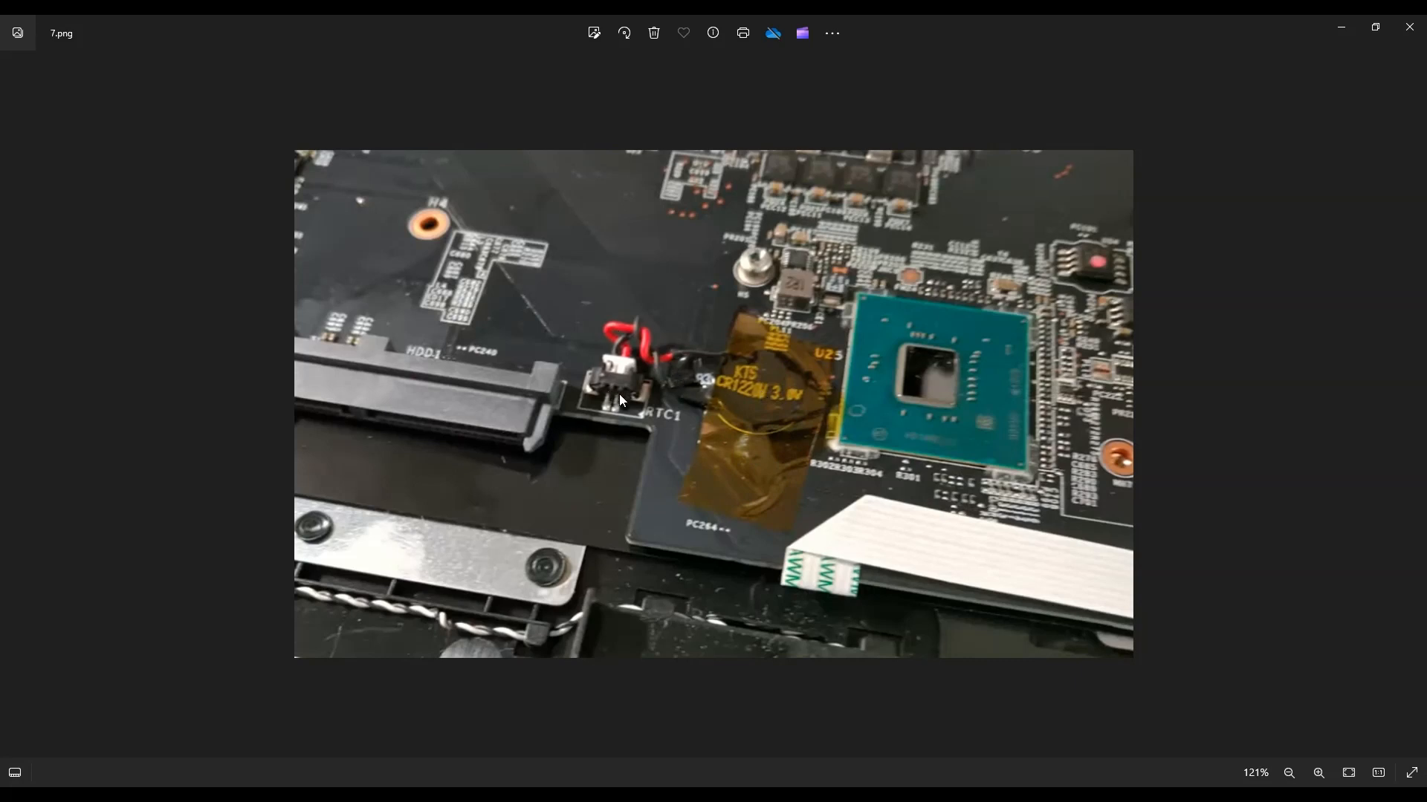
{"action": "mouse_move", "coordinate": [647, 395]}
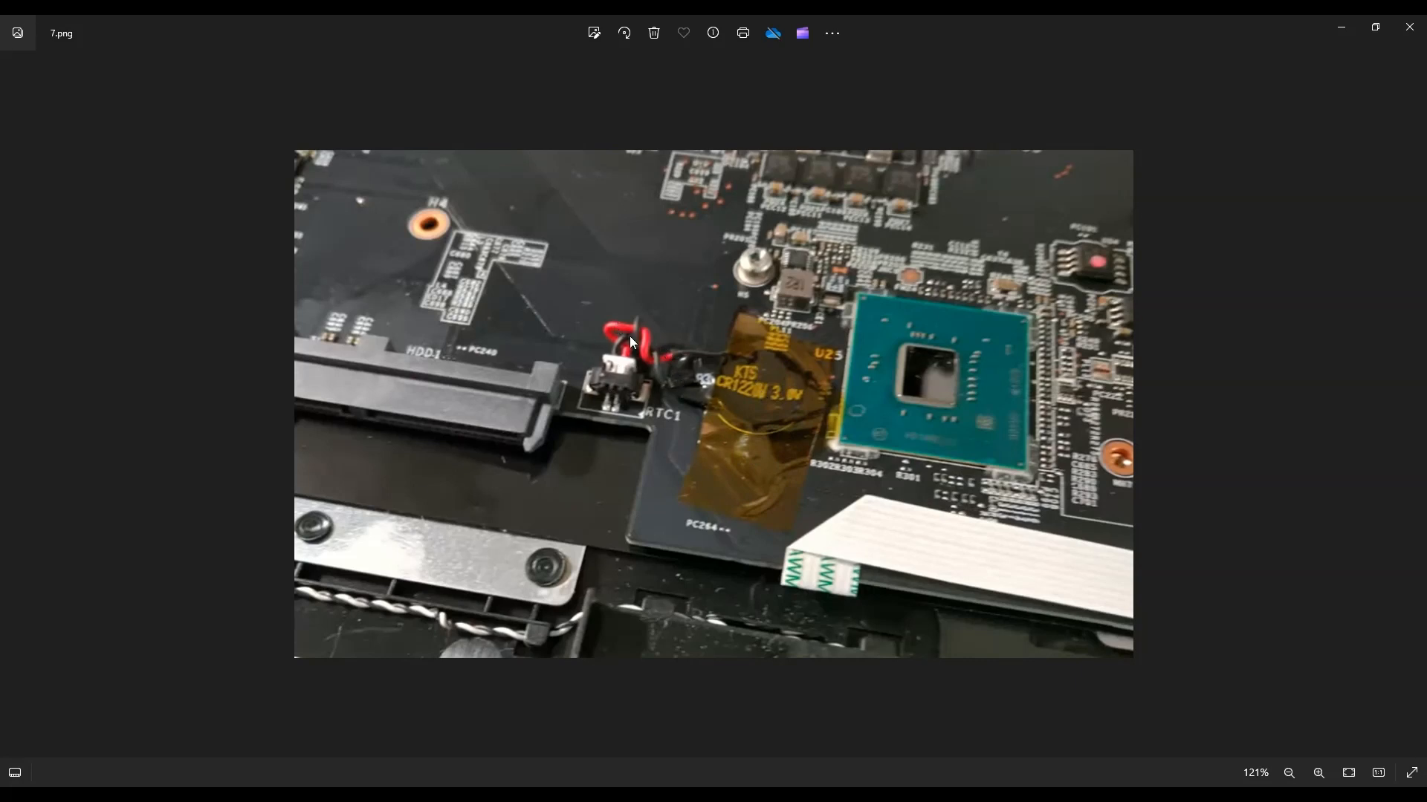
{"action": "mouse_move", "coordinate": [636, 377]}
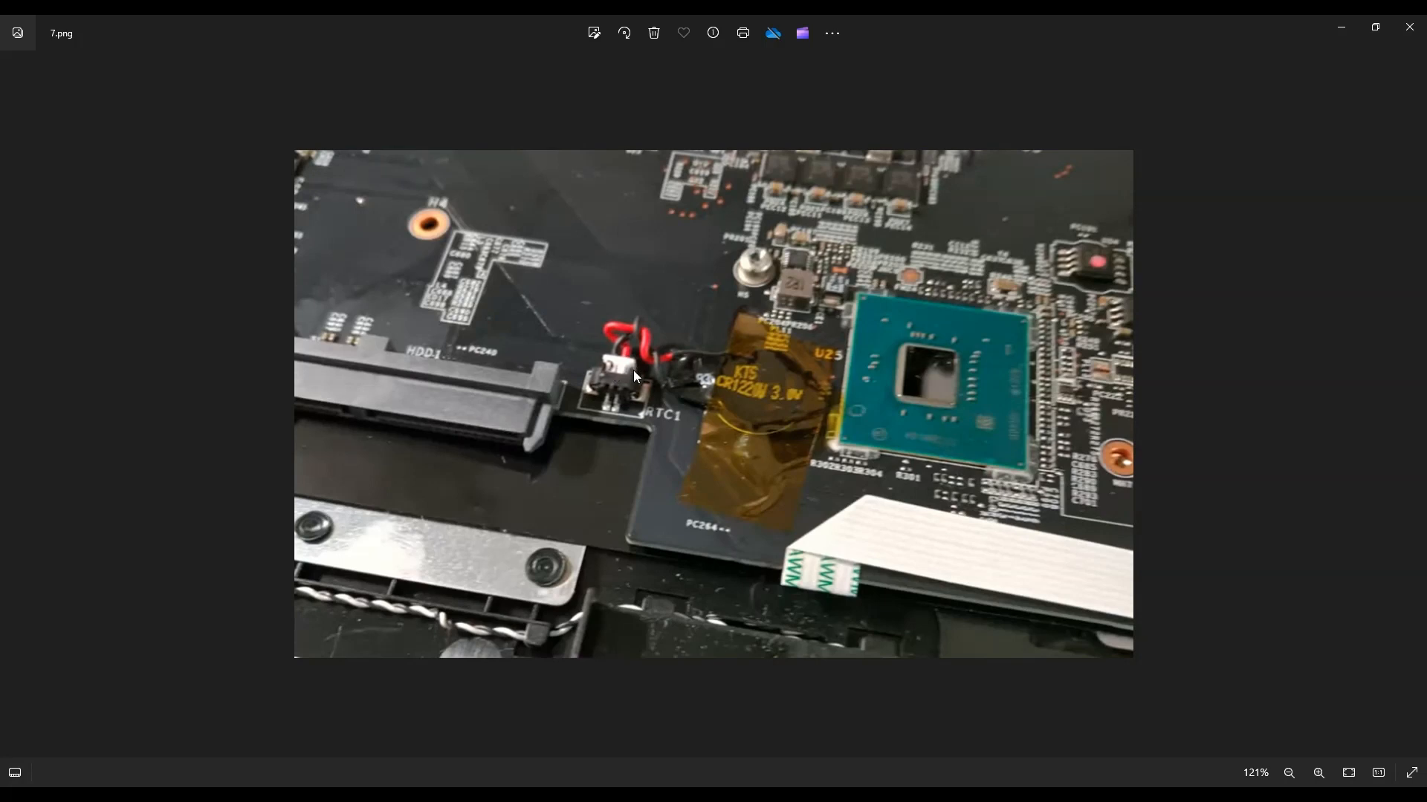
{"action": "mouse_move", "coordinate": [778, 383]}
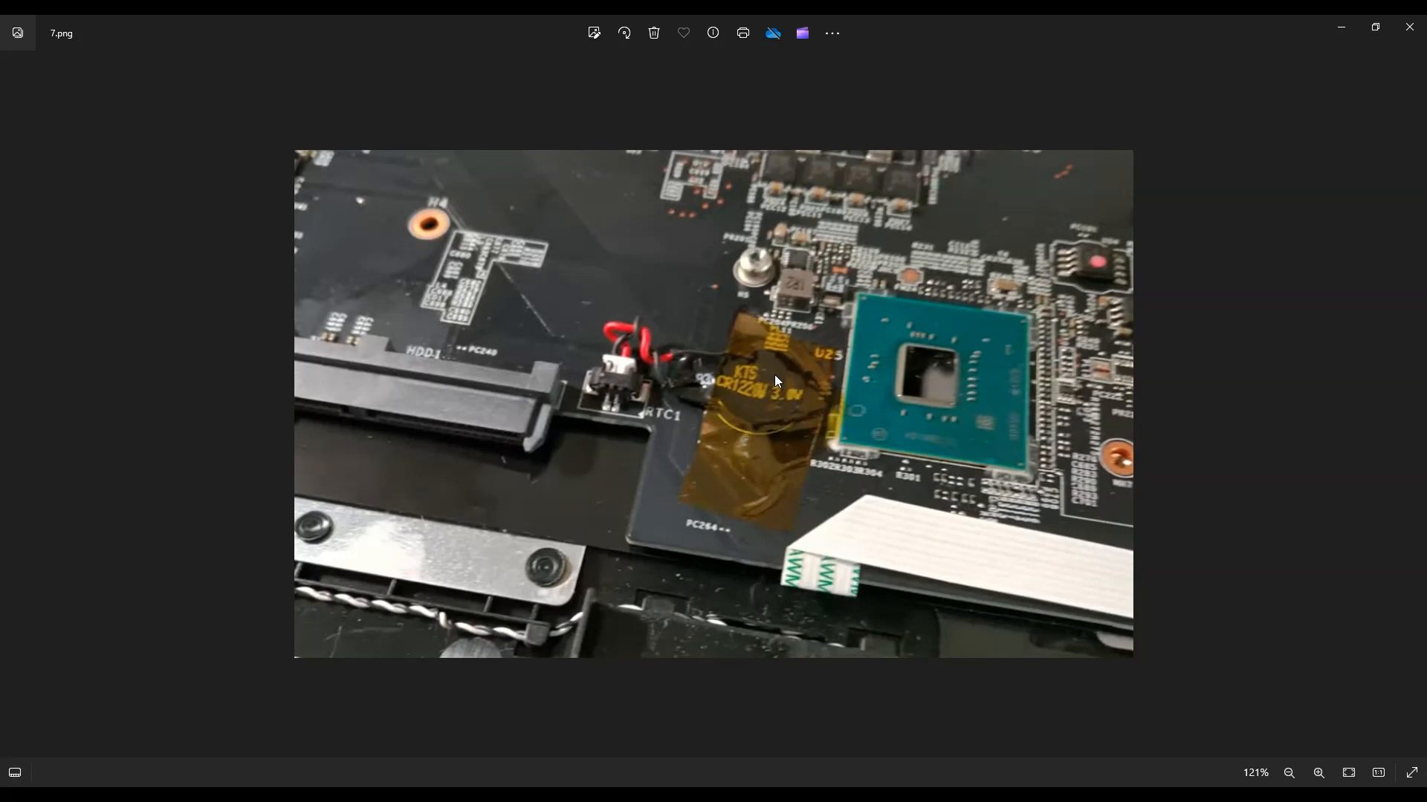
{"action": "mouse_move", "coordinate": [634, 376]}
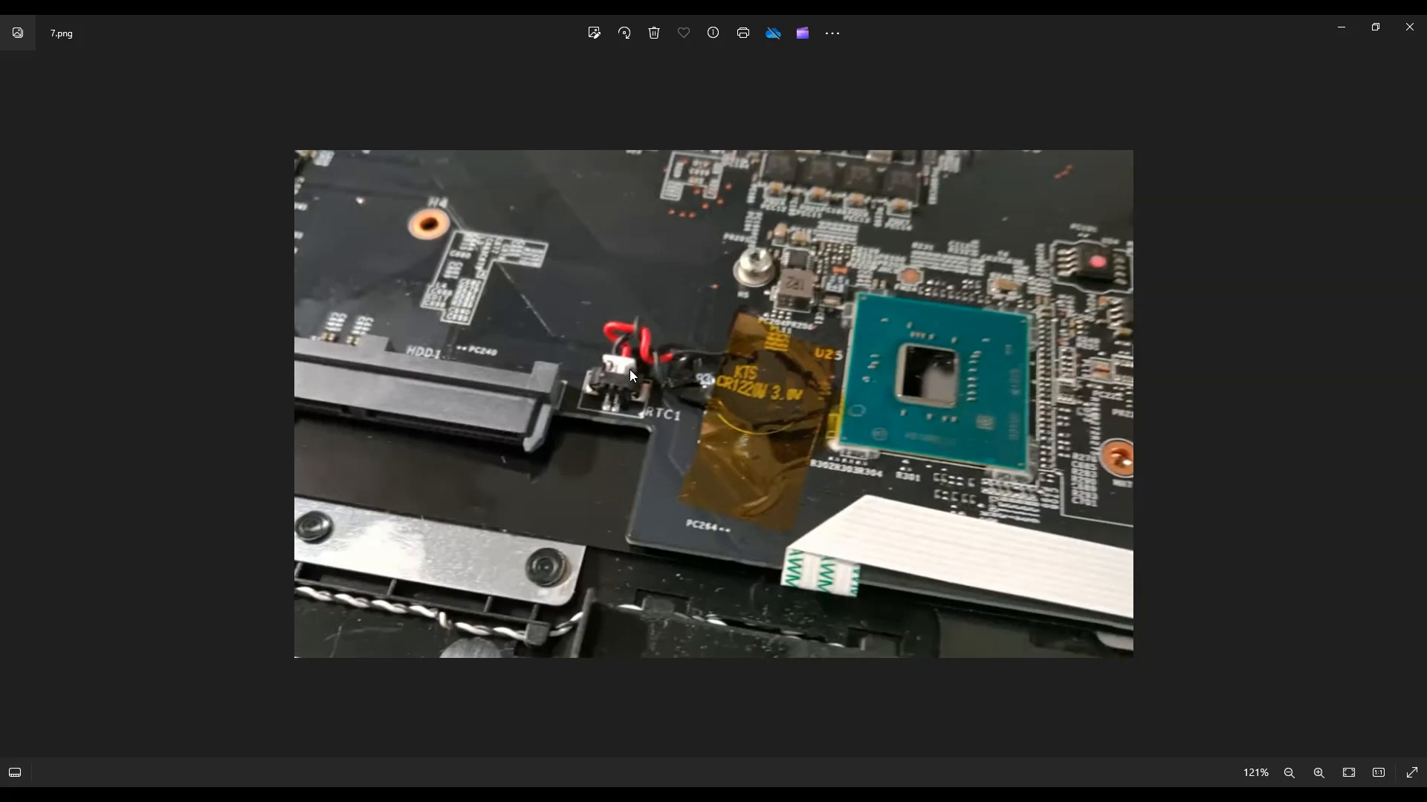
{"action": "mouse_move", "coordinate": [1295, 547]}
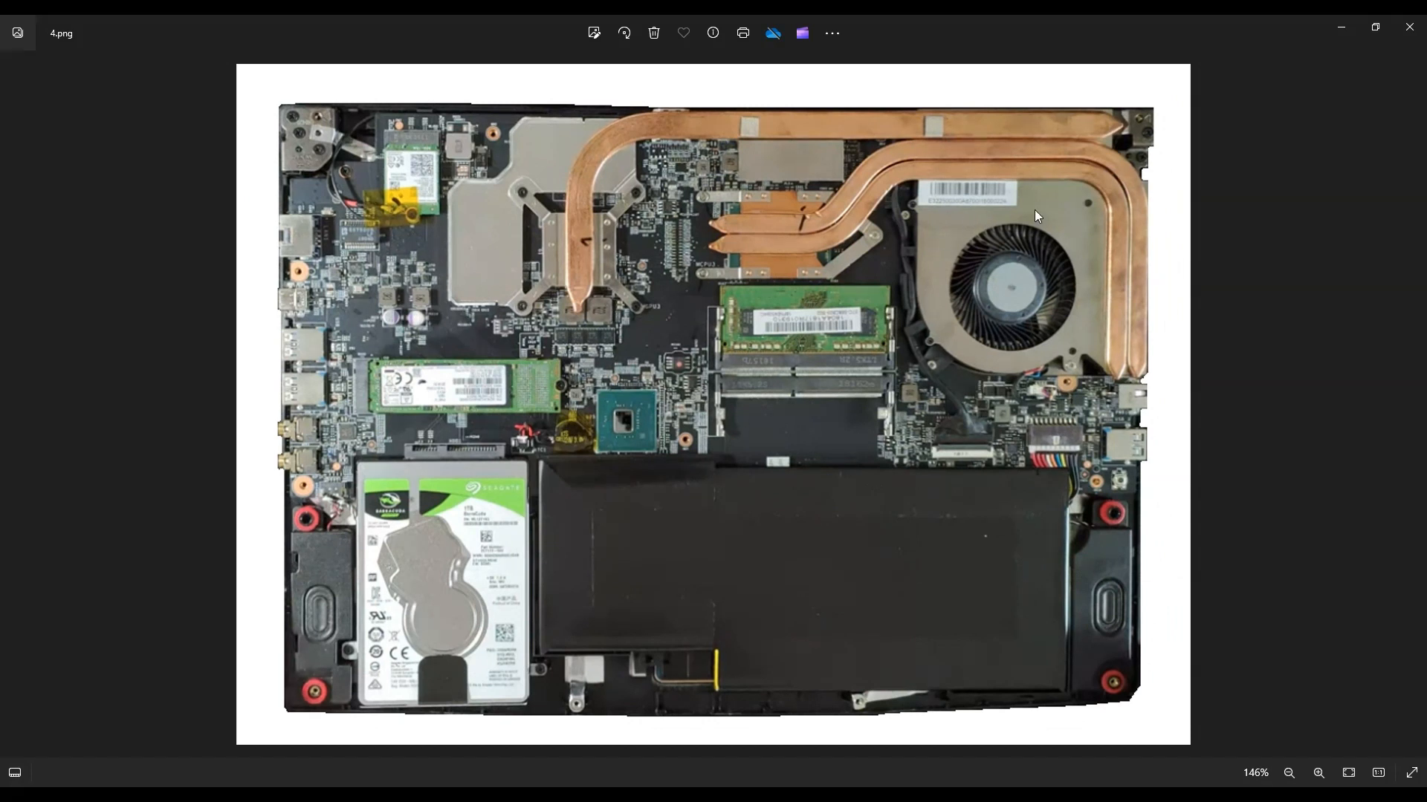
{"action": "mouse_move", "coordinate": [984, 285]}
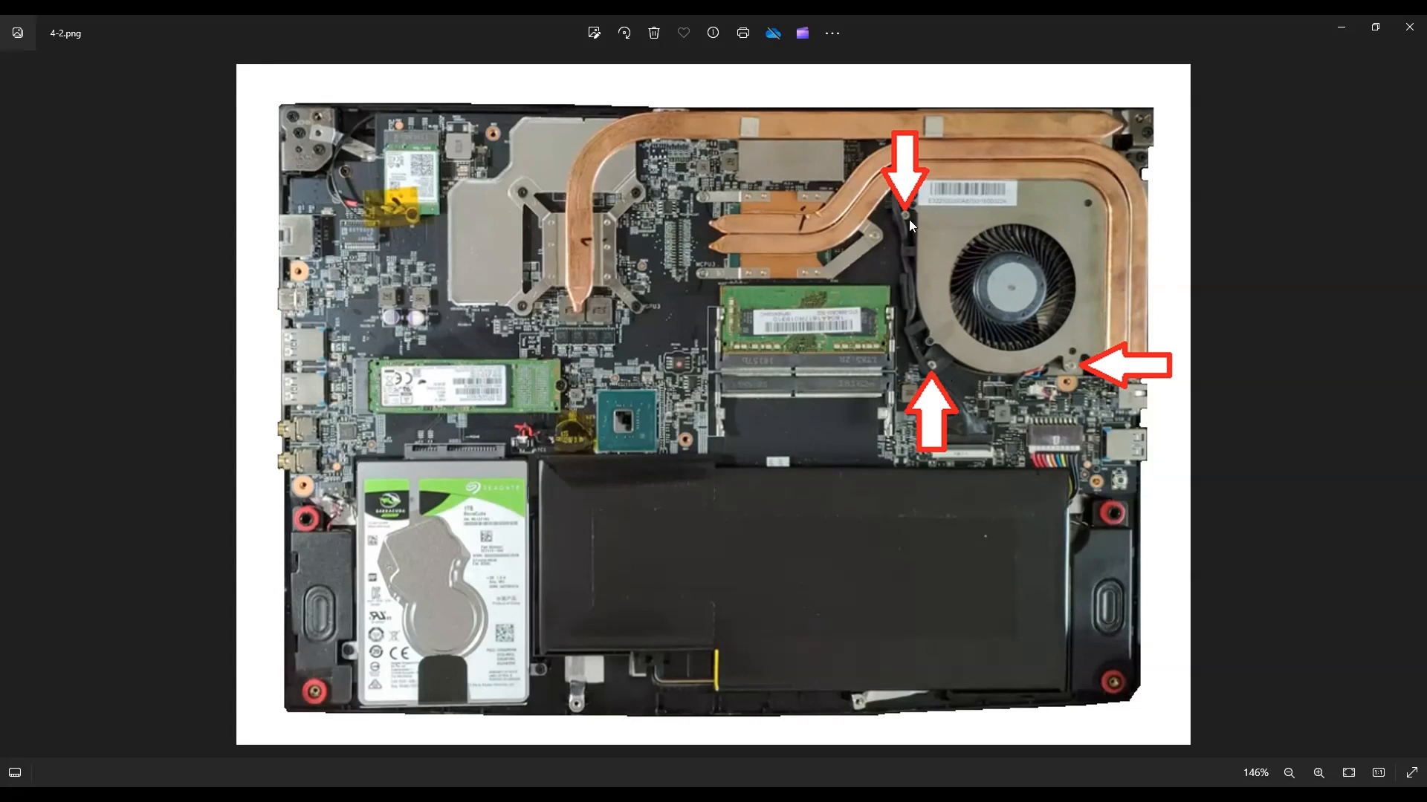
{"action": "mouse_move", "coordinate": [1075, 368]}
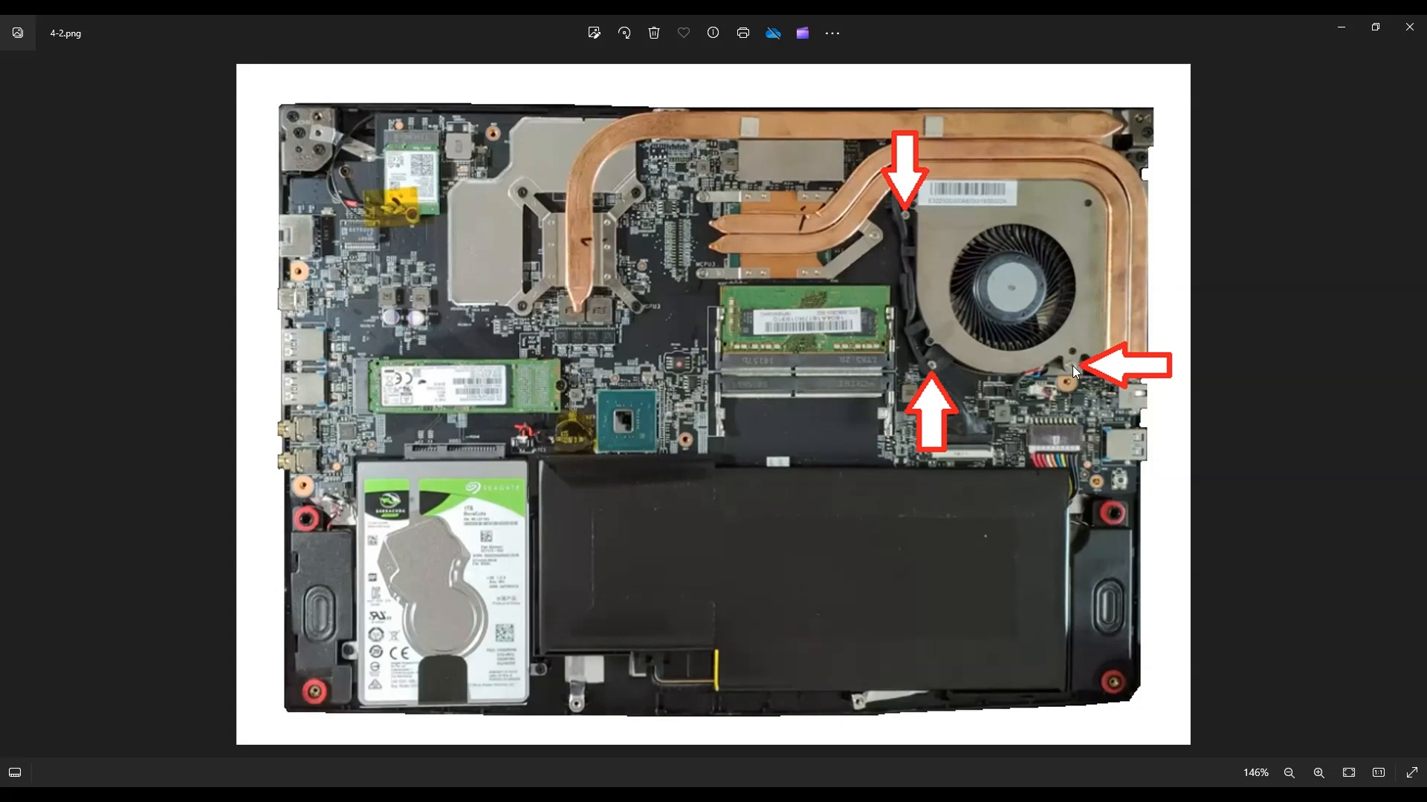
{"action": "mouse_move", "coordinate": [887, 225]}
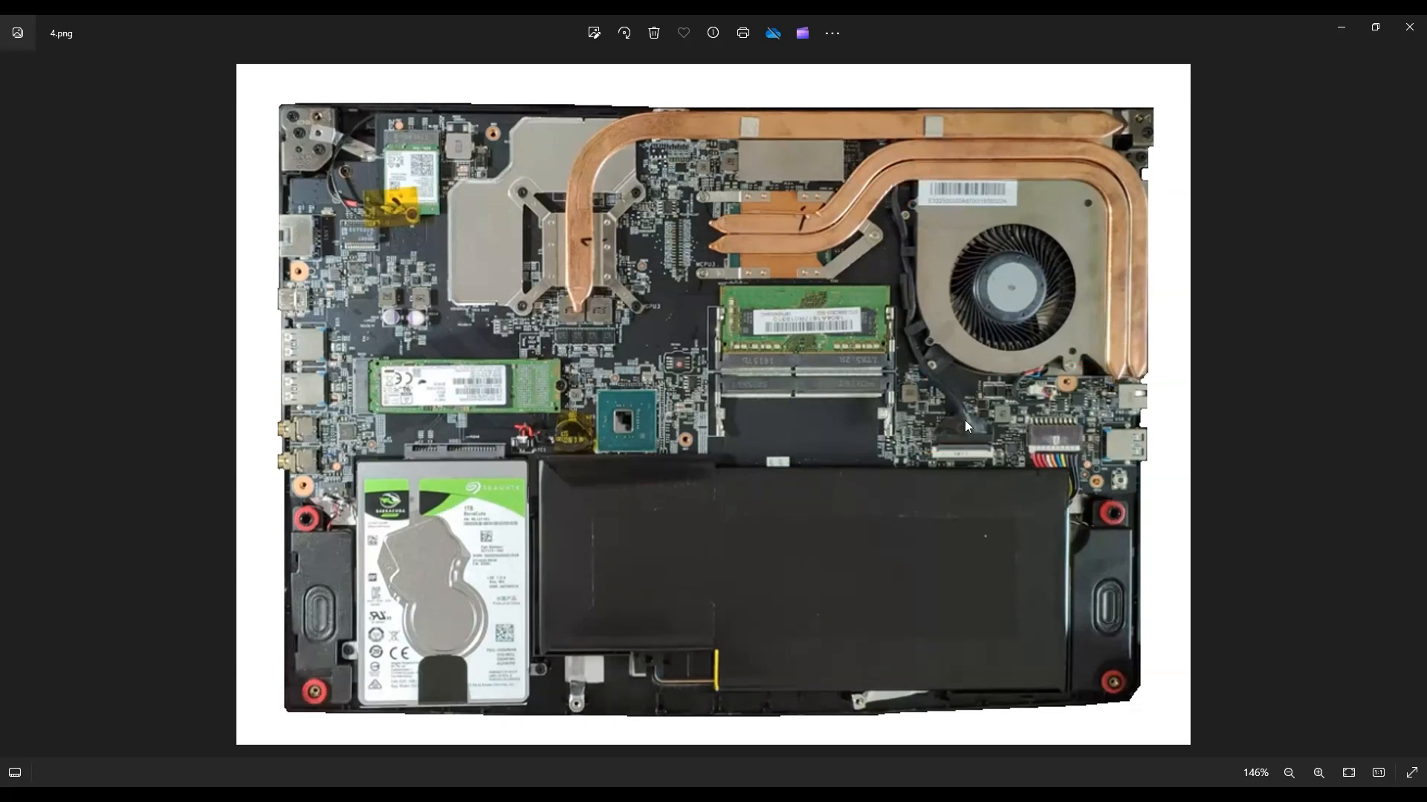
{"action": "mouse_move", "coordinate": [916, 280]}
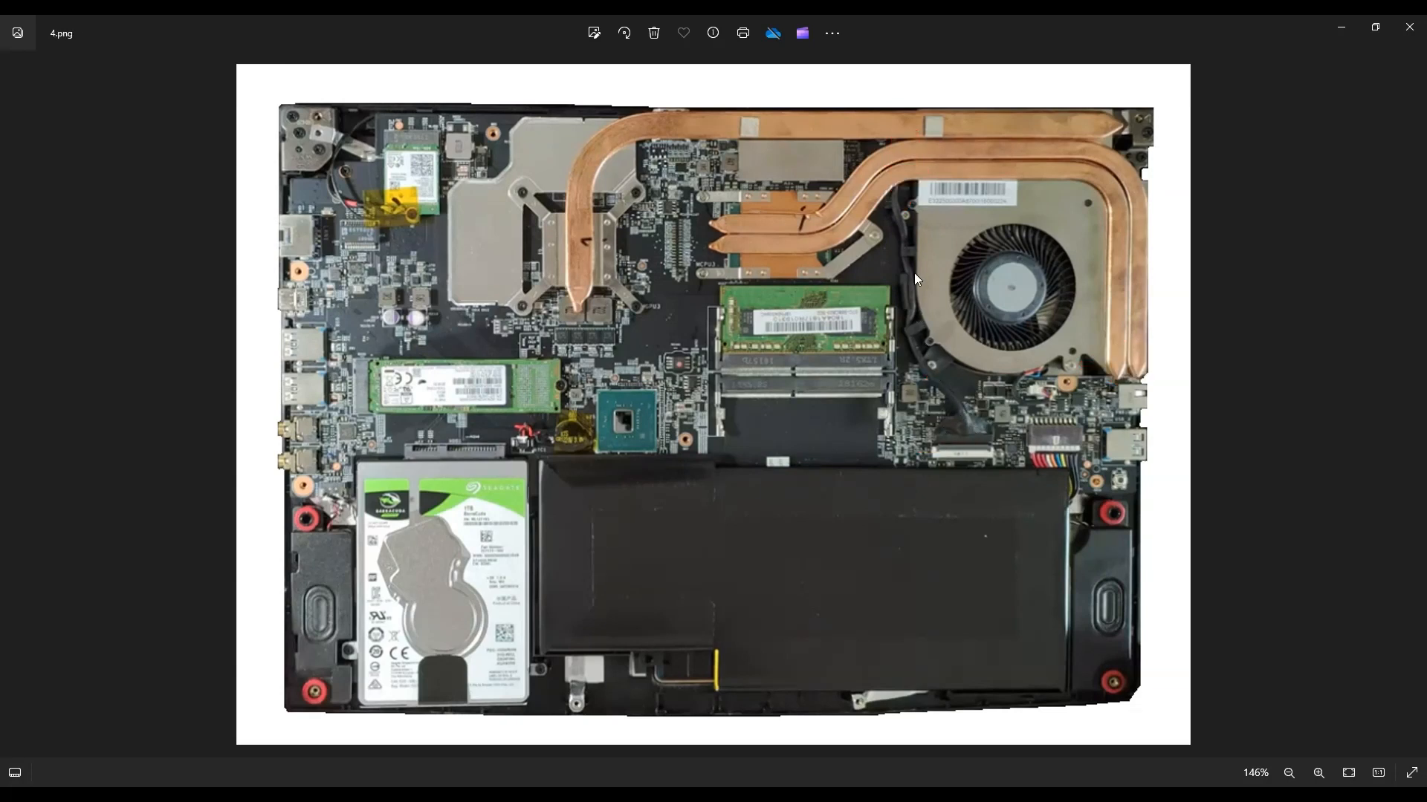
{"action": "mouse_move", "coordinate": [907, 258]}
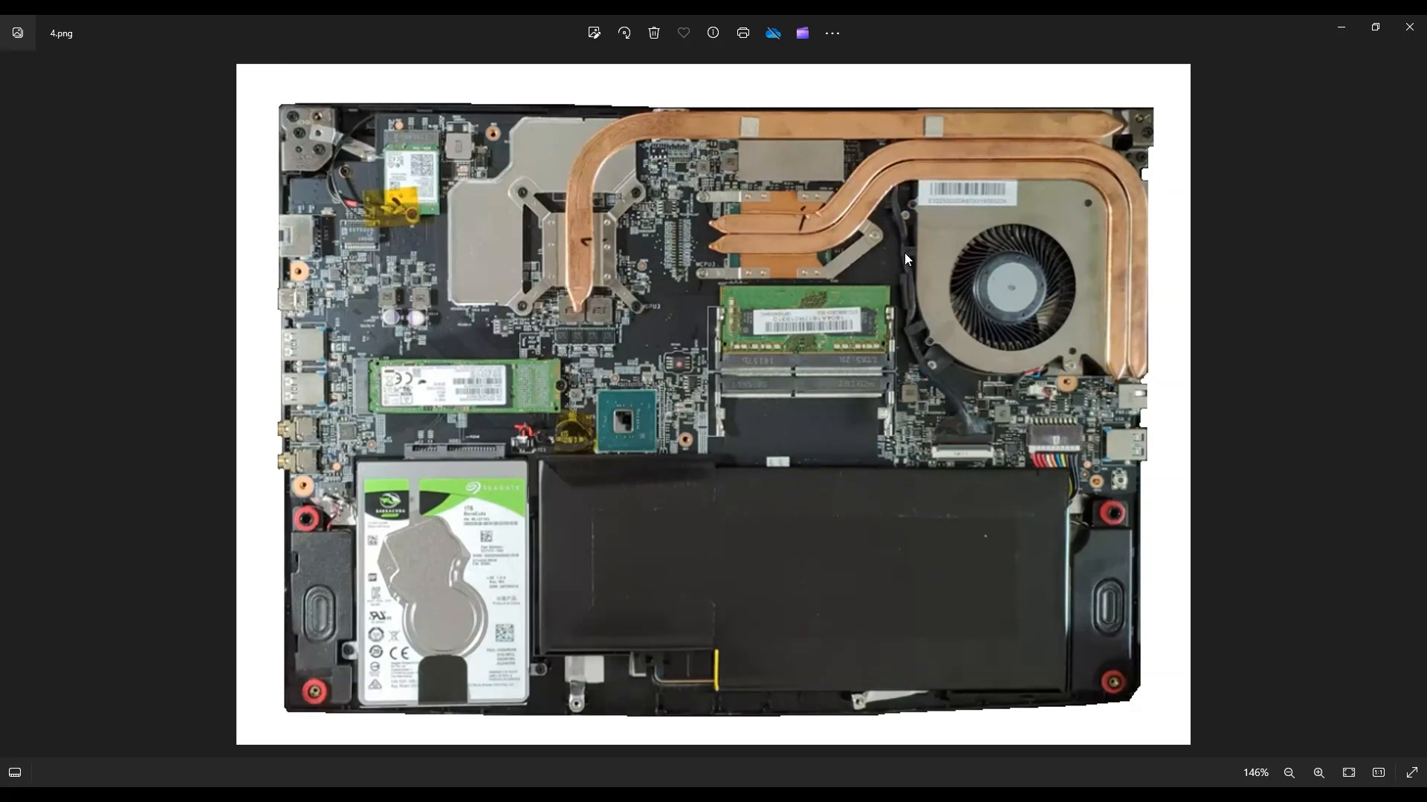
{"action": "mouse_move", "coordinate": [899, 252]}
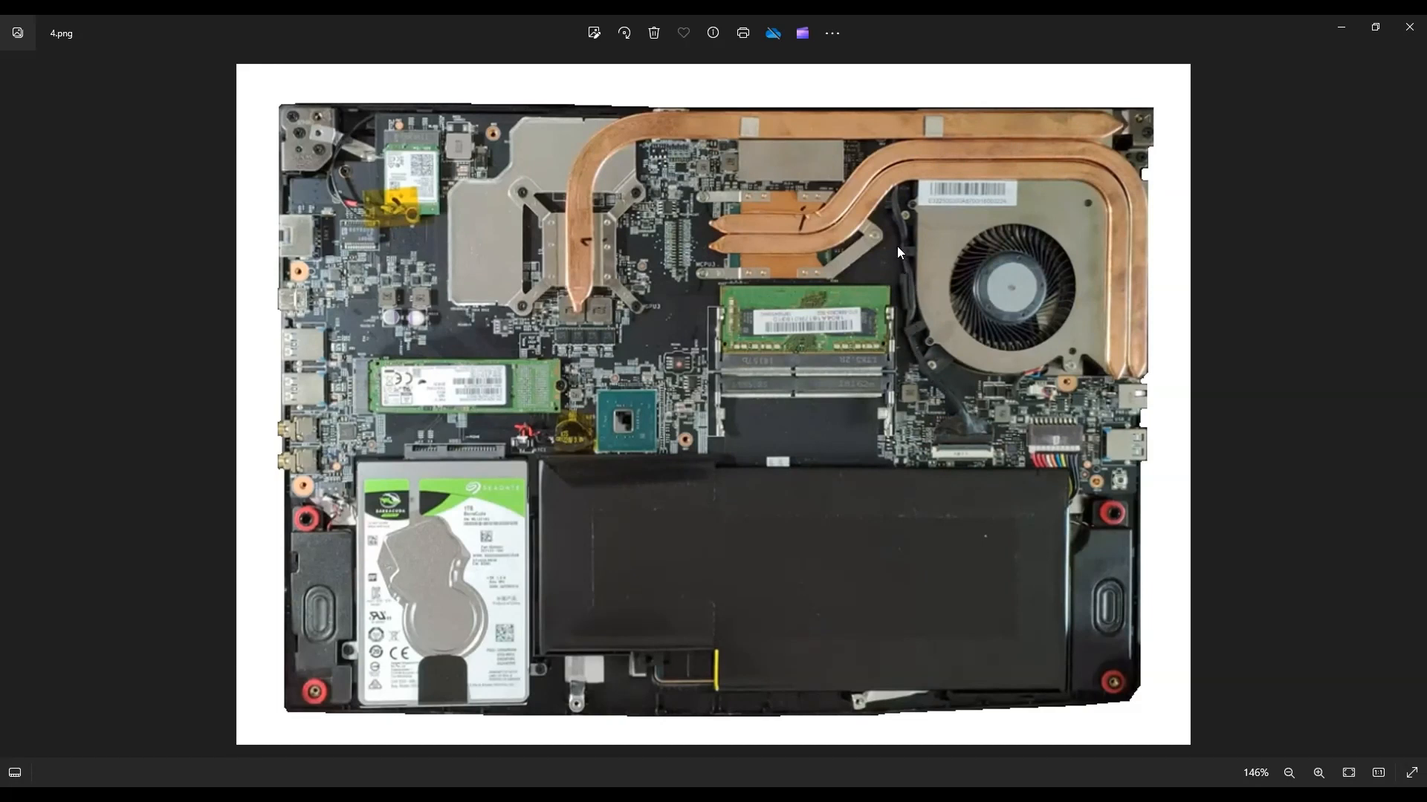
{"action": "mouse_move", "coordinate": [938, 293]}
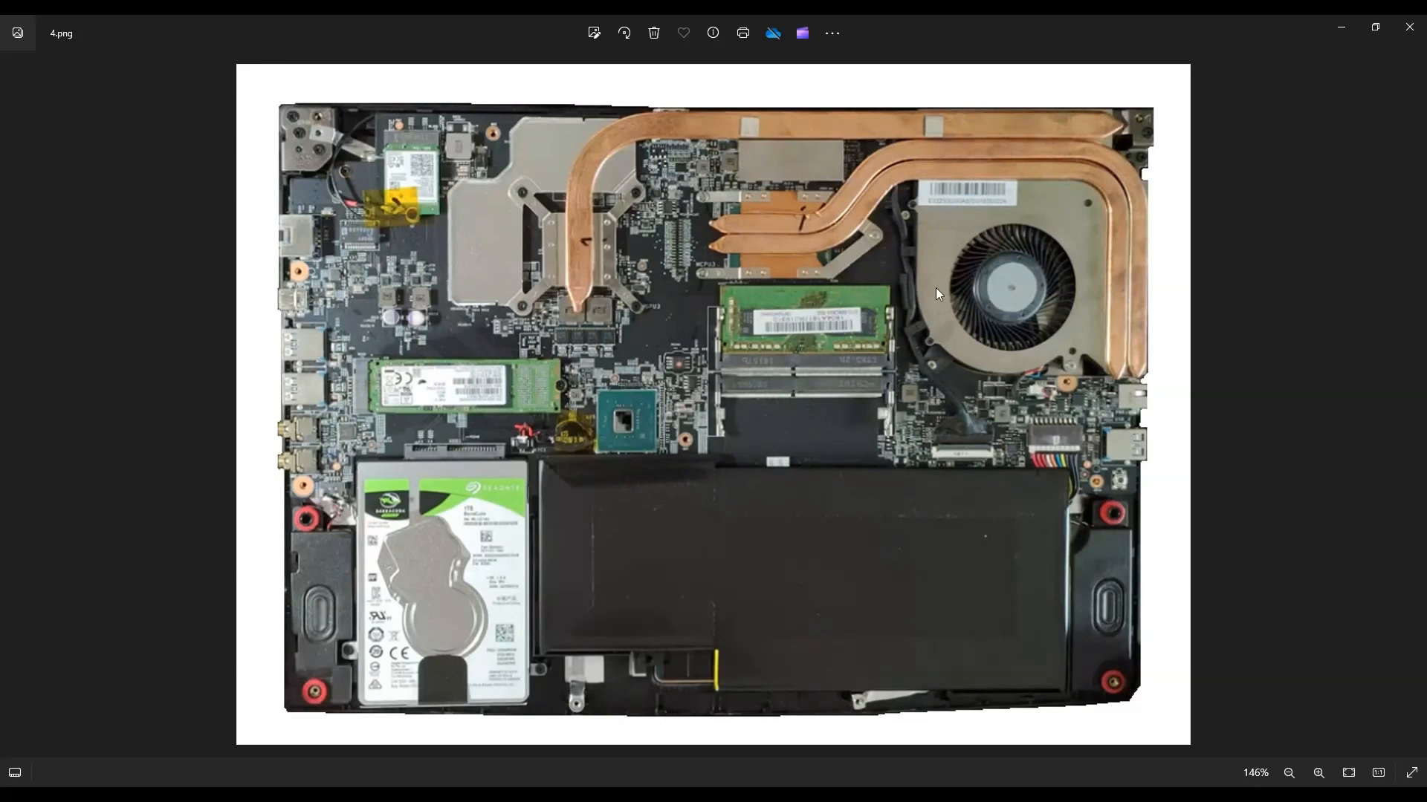
{"action": "mouse_move", "coordinate": [1001, 422]}
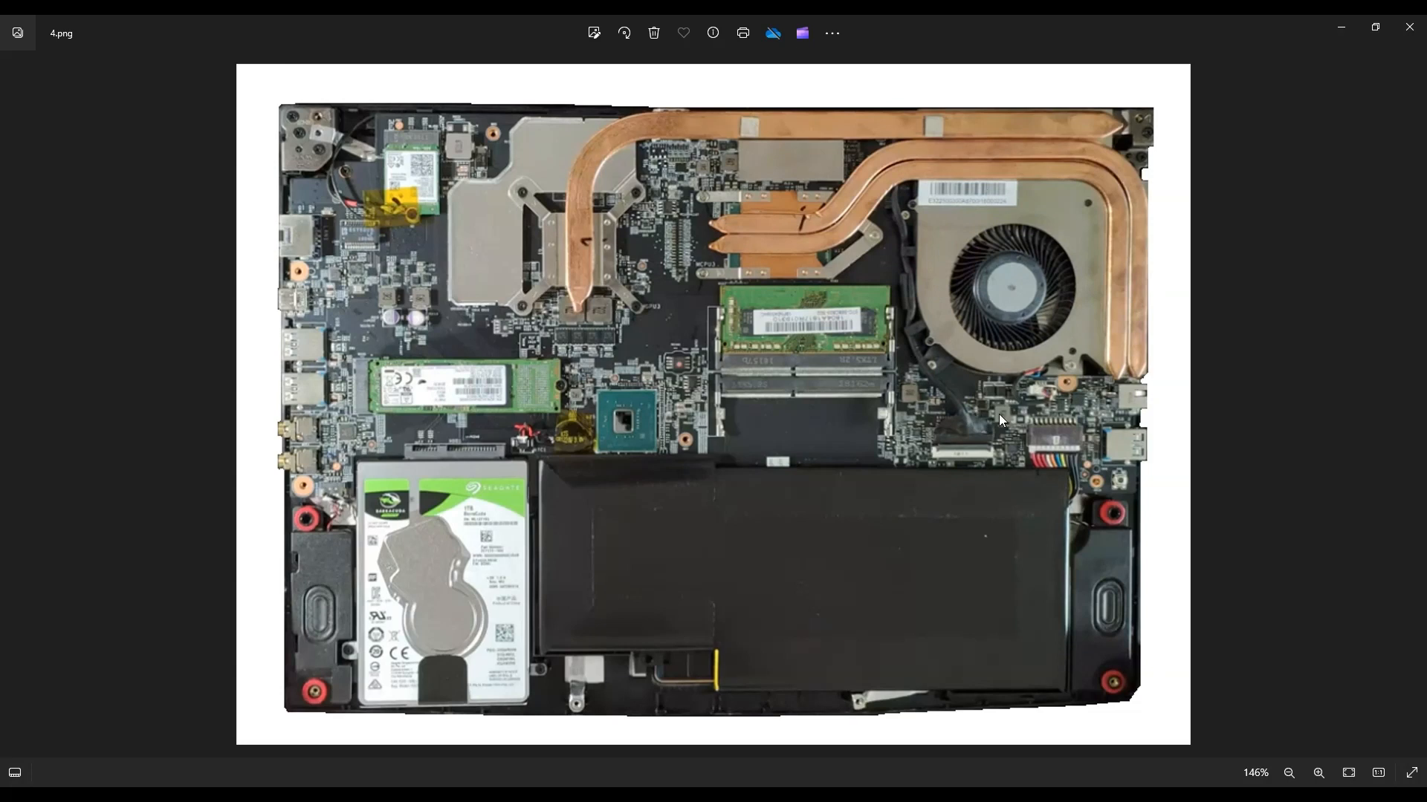
{"action": "mouse_move", "coordinate": [957, 402]}
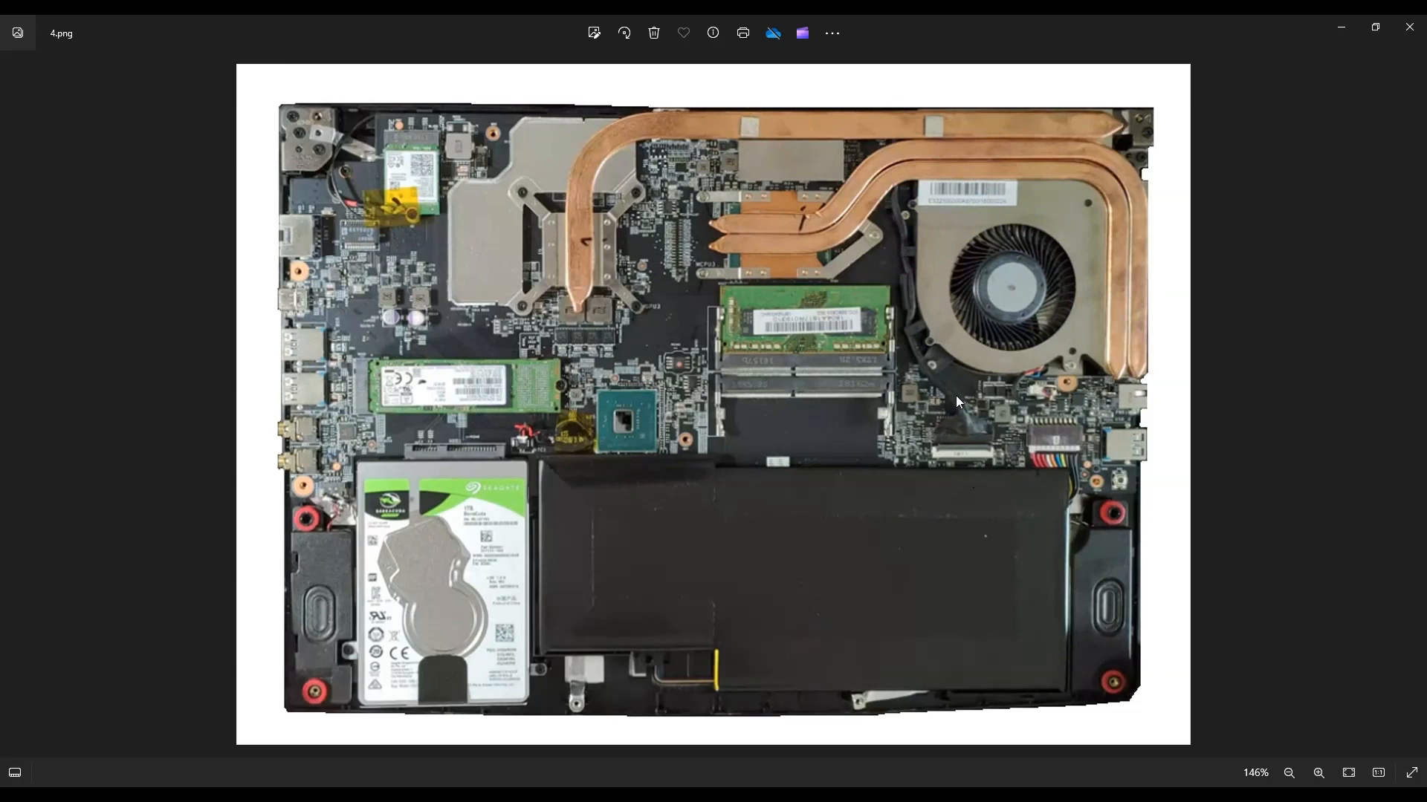
{"action": "mouse_move", "coordinate": [914, 337]}
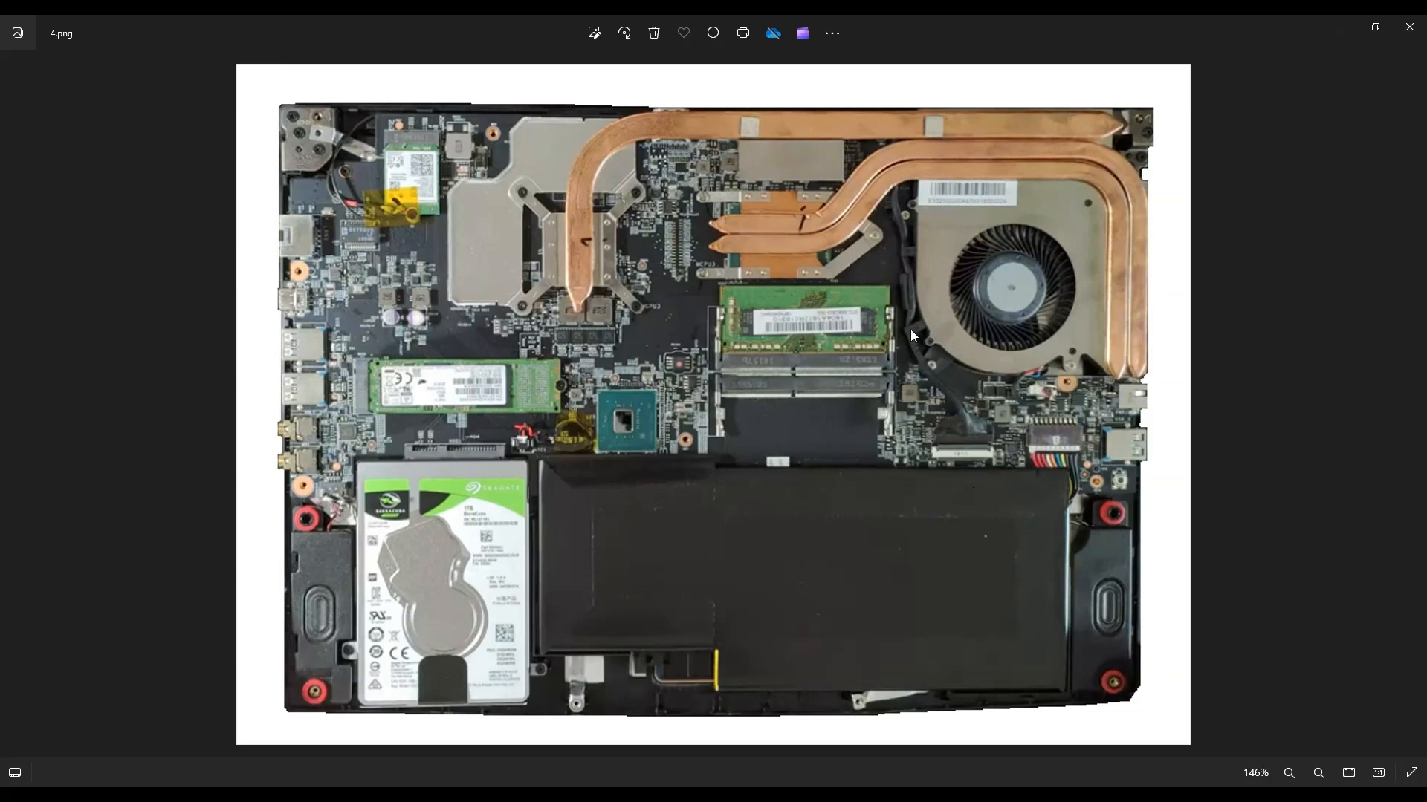
{"action": "mouse_move", "coordinate": [981, 388]}
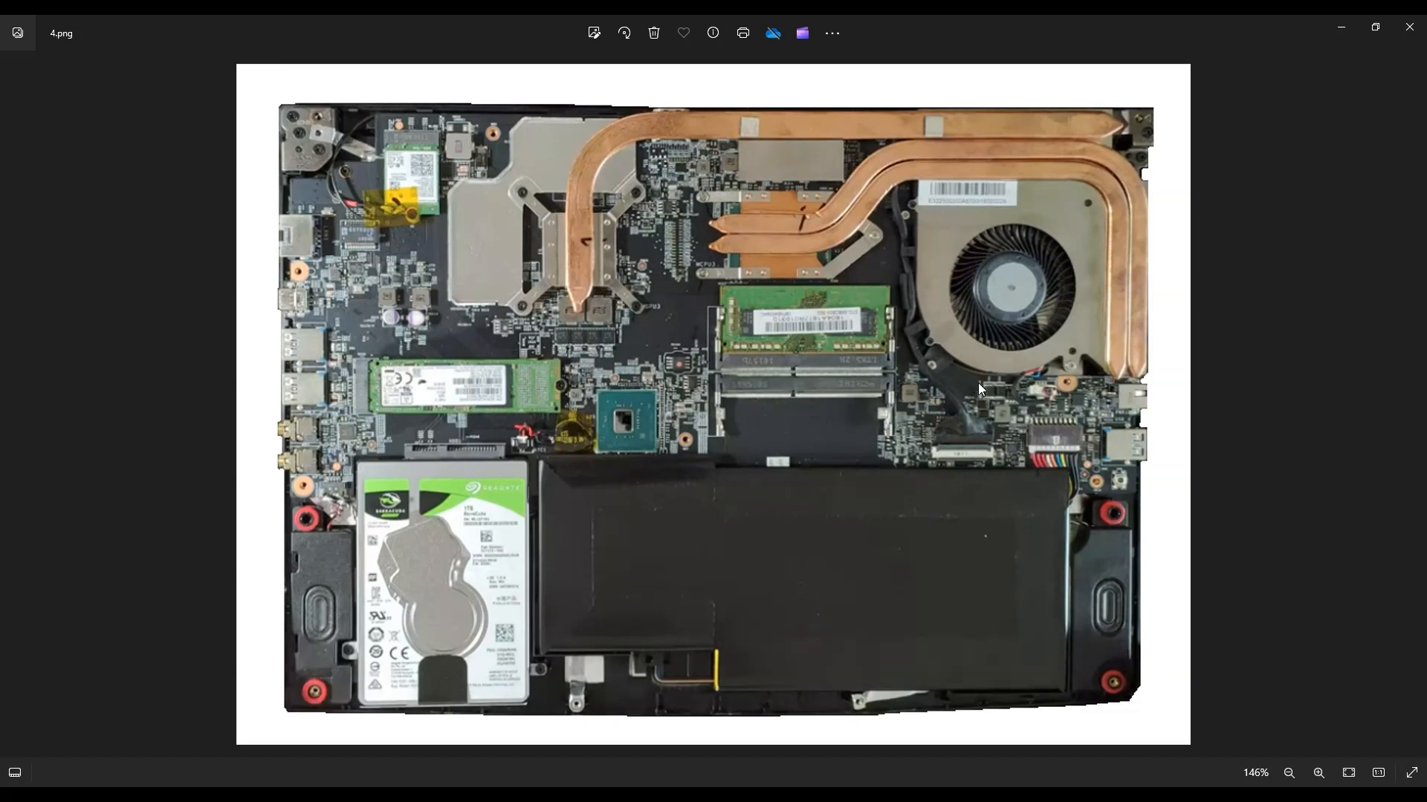
{"action": "mouse_move", "coordinate": [1004, 431]}
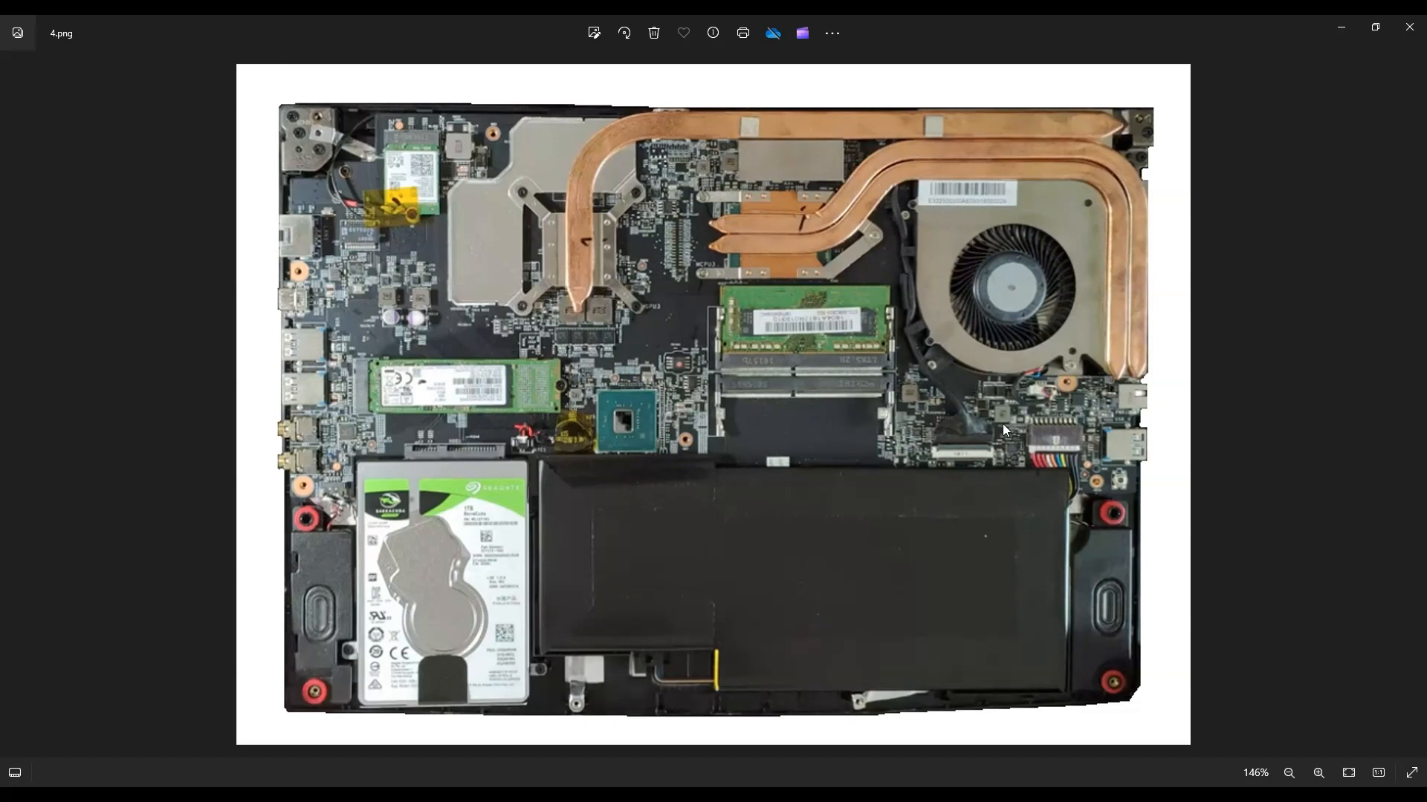
{"action": "mouse_move", "coordinate": [958, 404]}
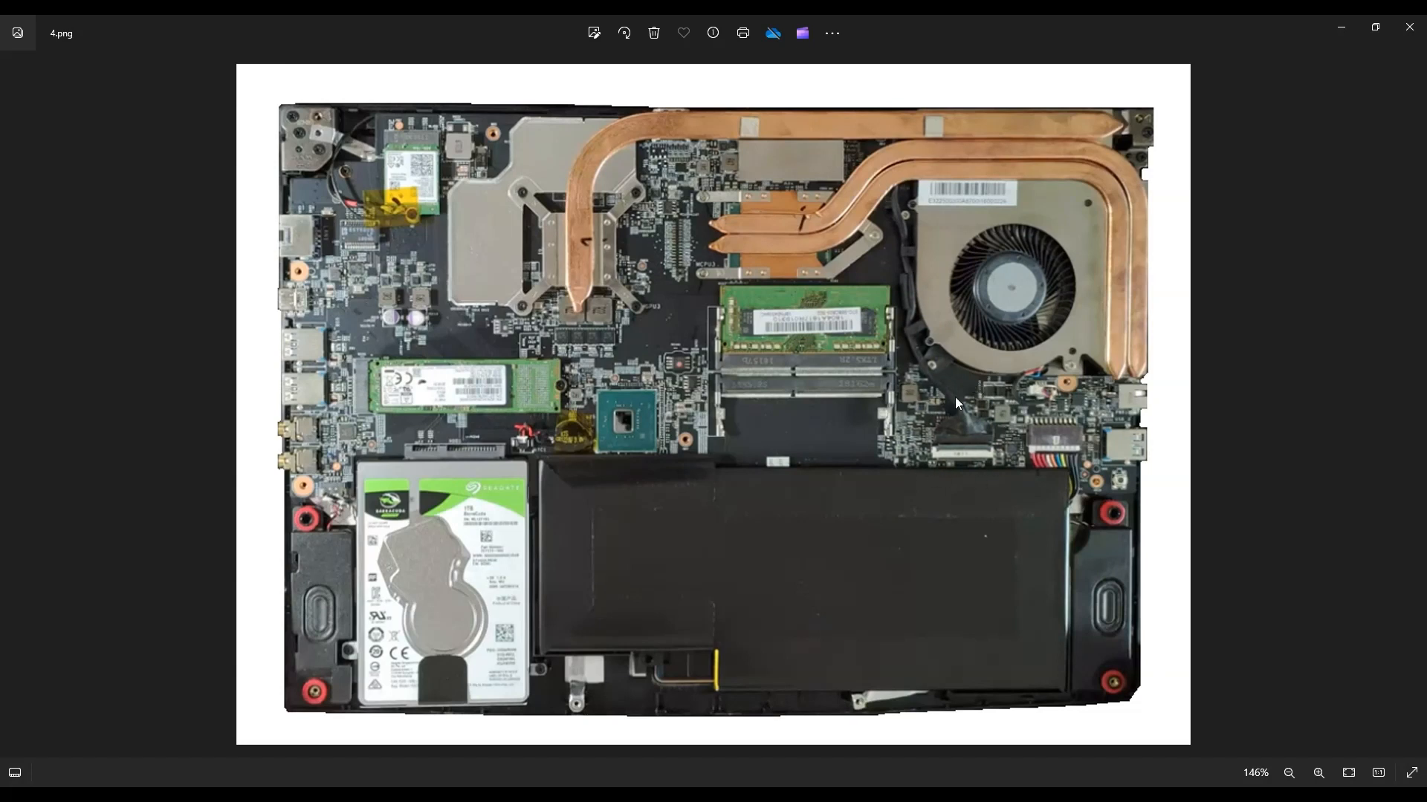
{"action": "mouse_move", "coordinate": [988, 435]}
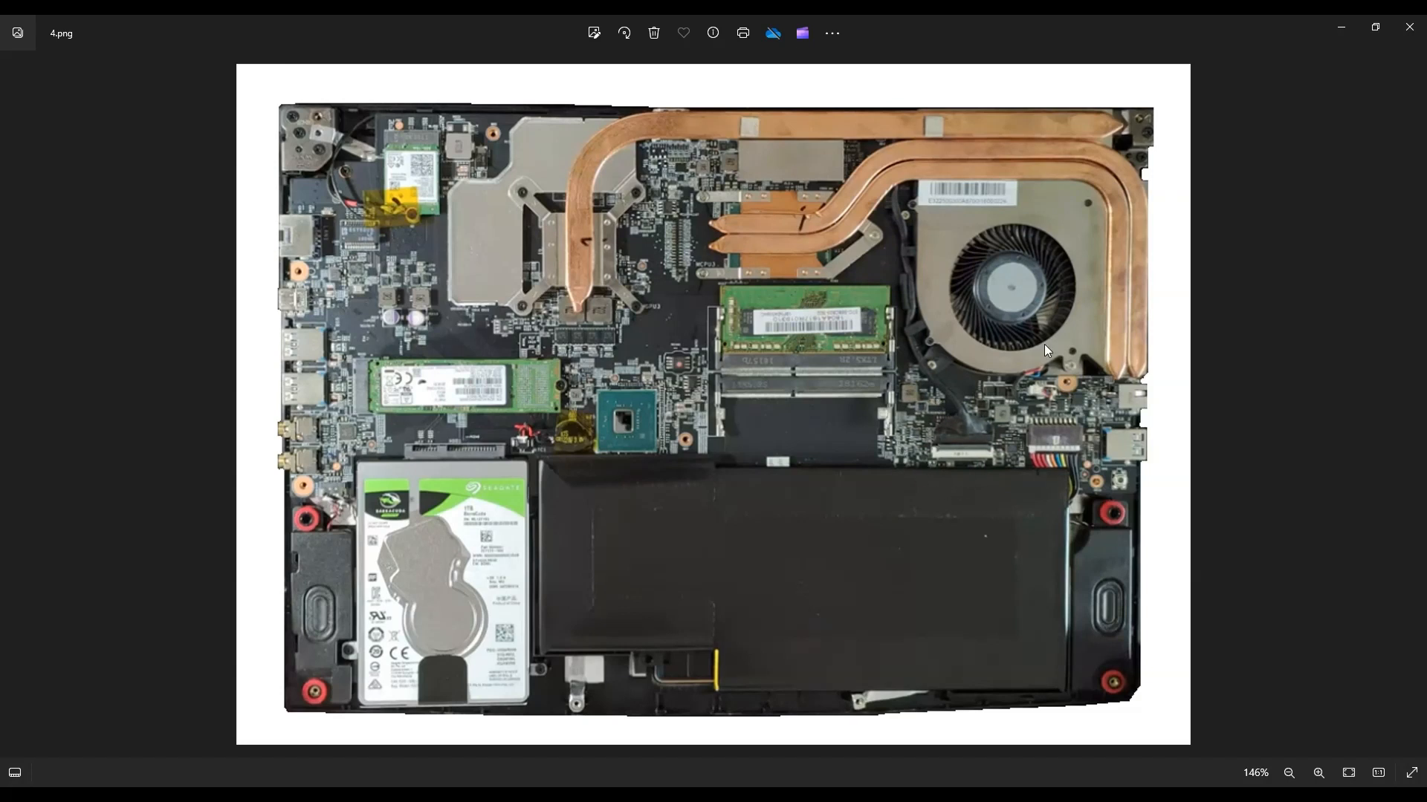
{"action": "mouse_move", "coordinate": [1118, 347]}
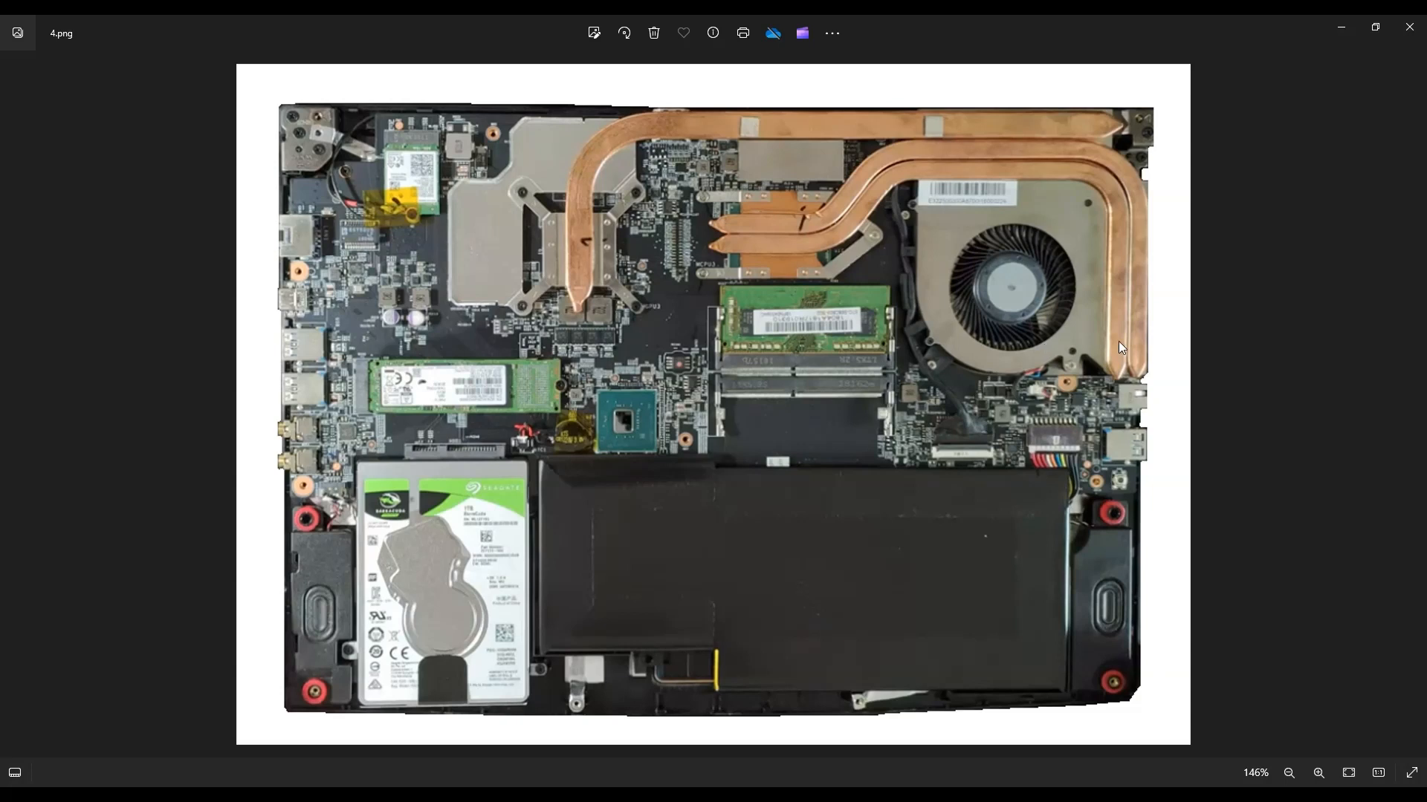
{"action": "mouse_move", "coordinate": [920, 490]}
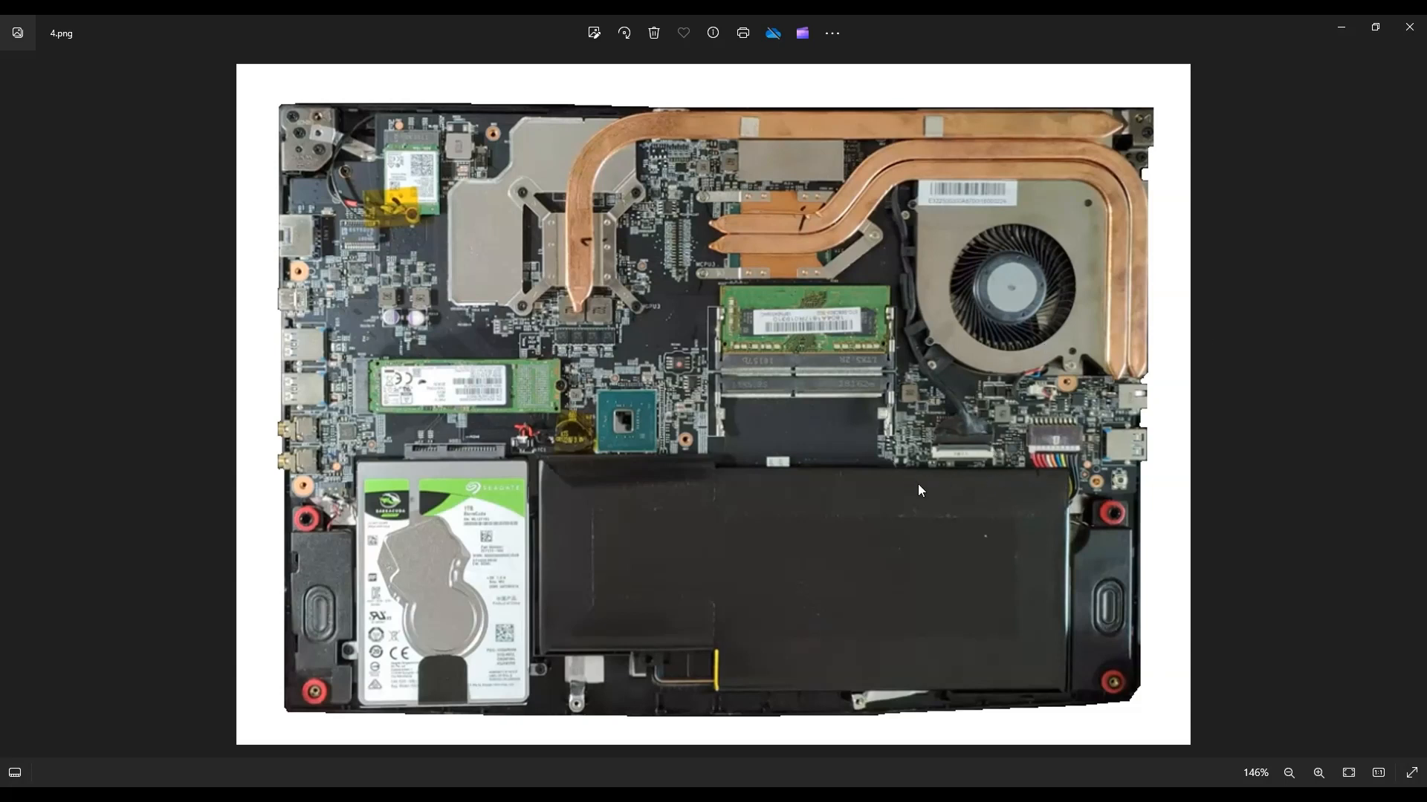
{"action": "mouse_move", "coordinate": [946, 424]}
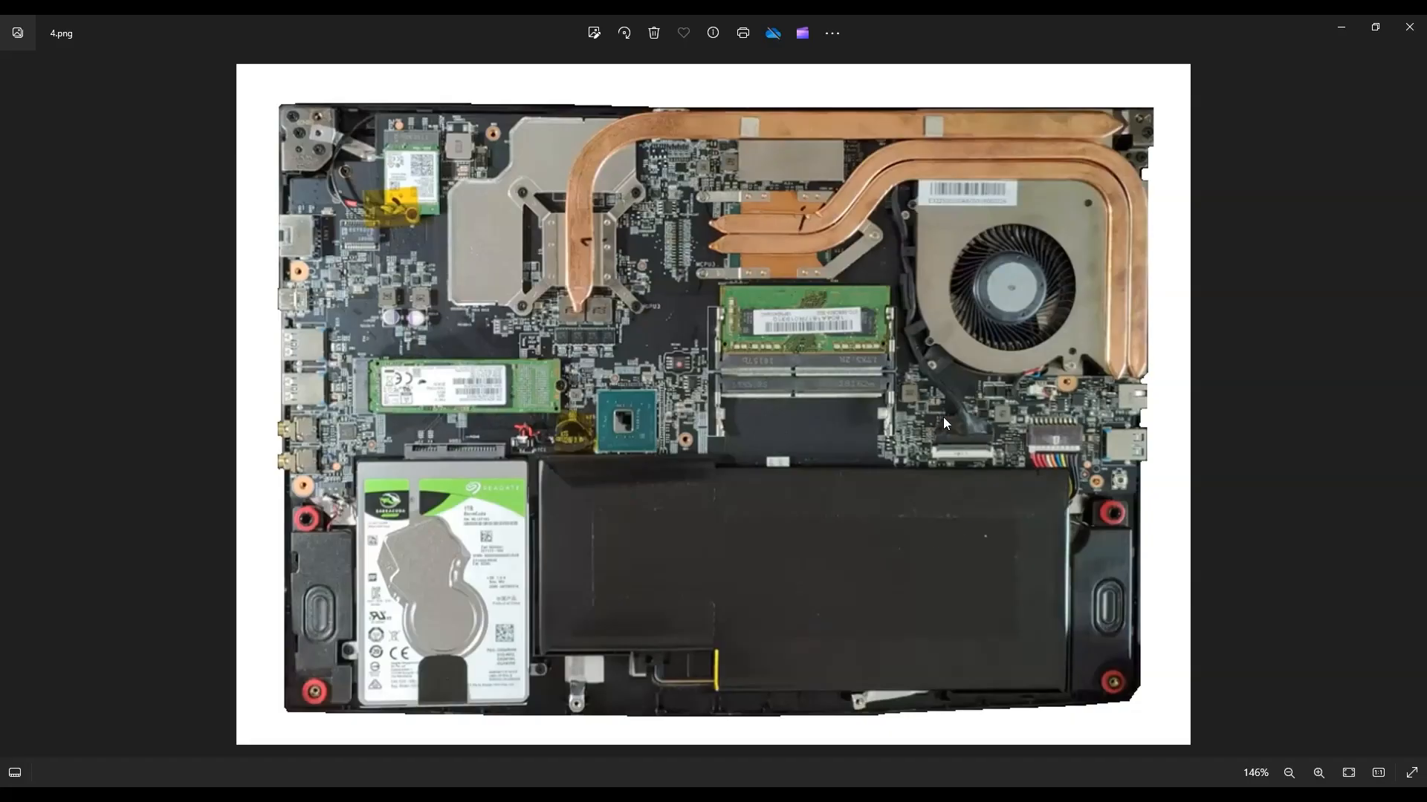
{"action": "mouse_move", "coordinate": [903, 236]}
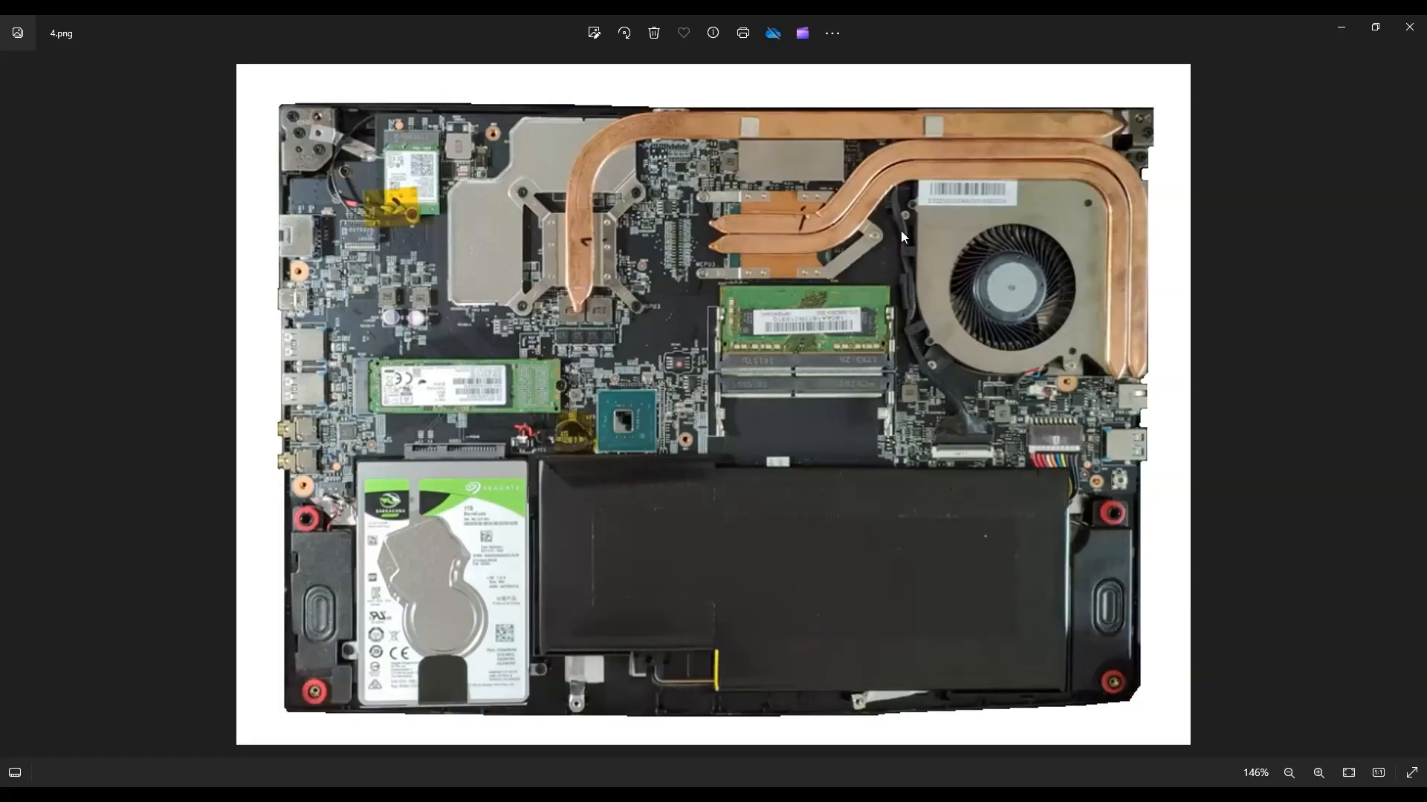
{"action": "mouse_move", "coordinate": [1018, 359]}
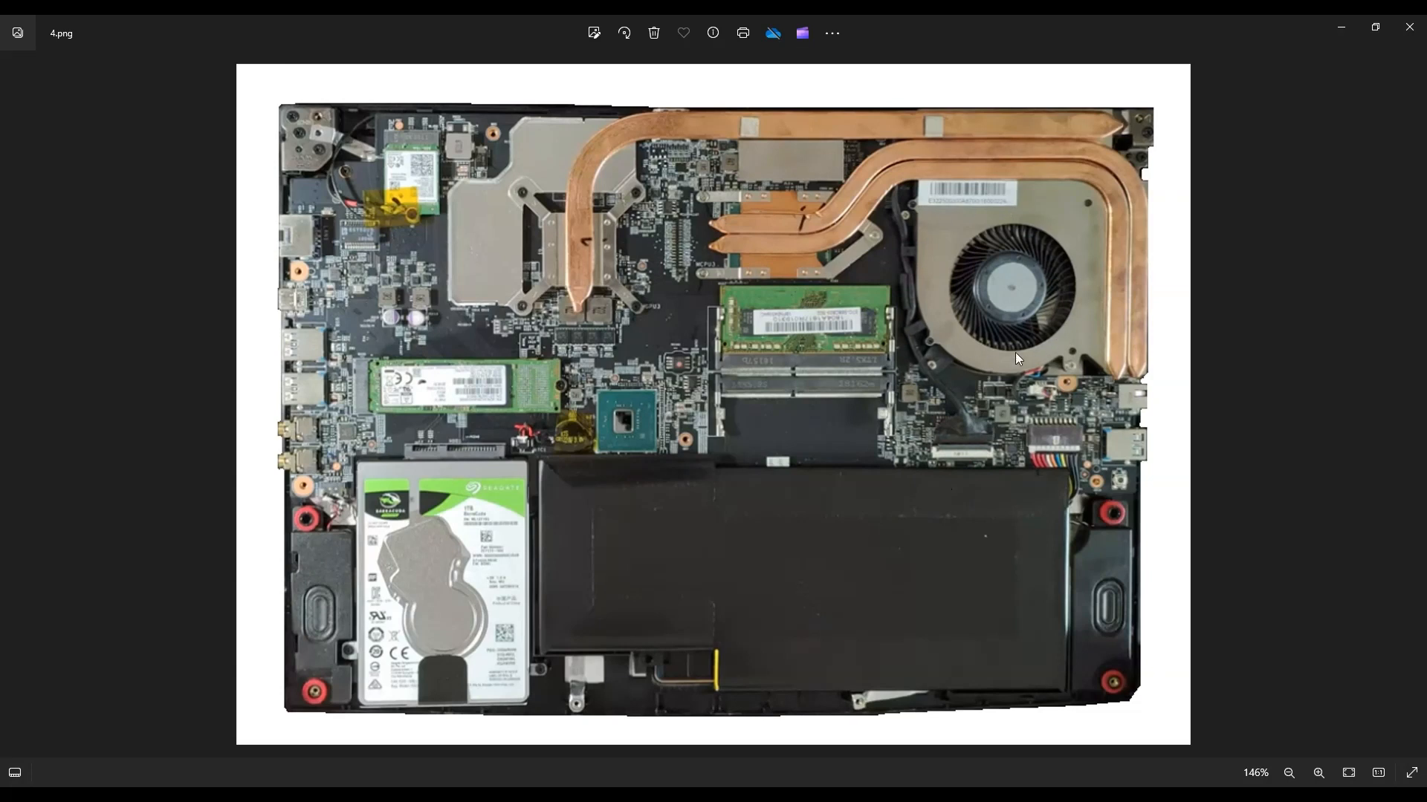
{"action": "mouse_move", "coordinate": [1055, 376]}
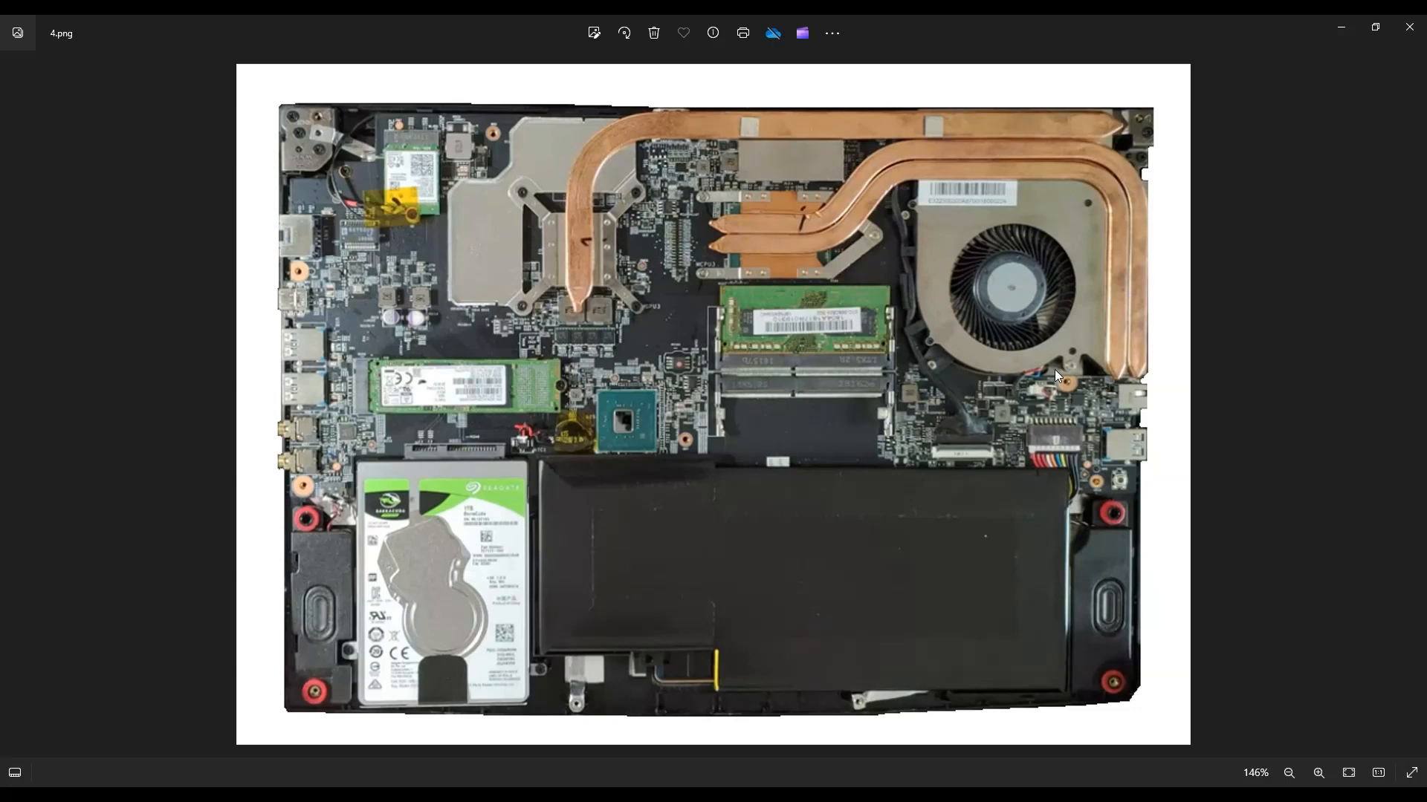
{"action": "mouse_move", "coordinate": [1082, 356]}
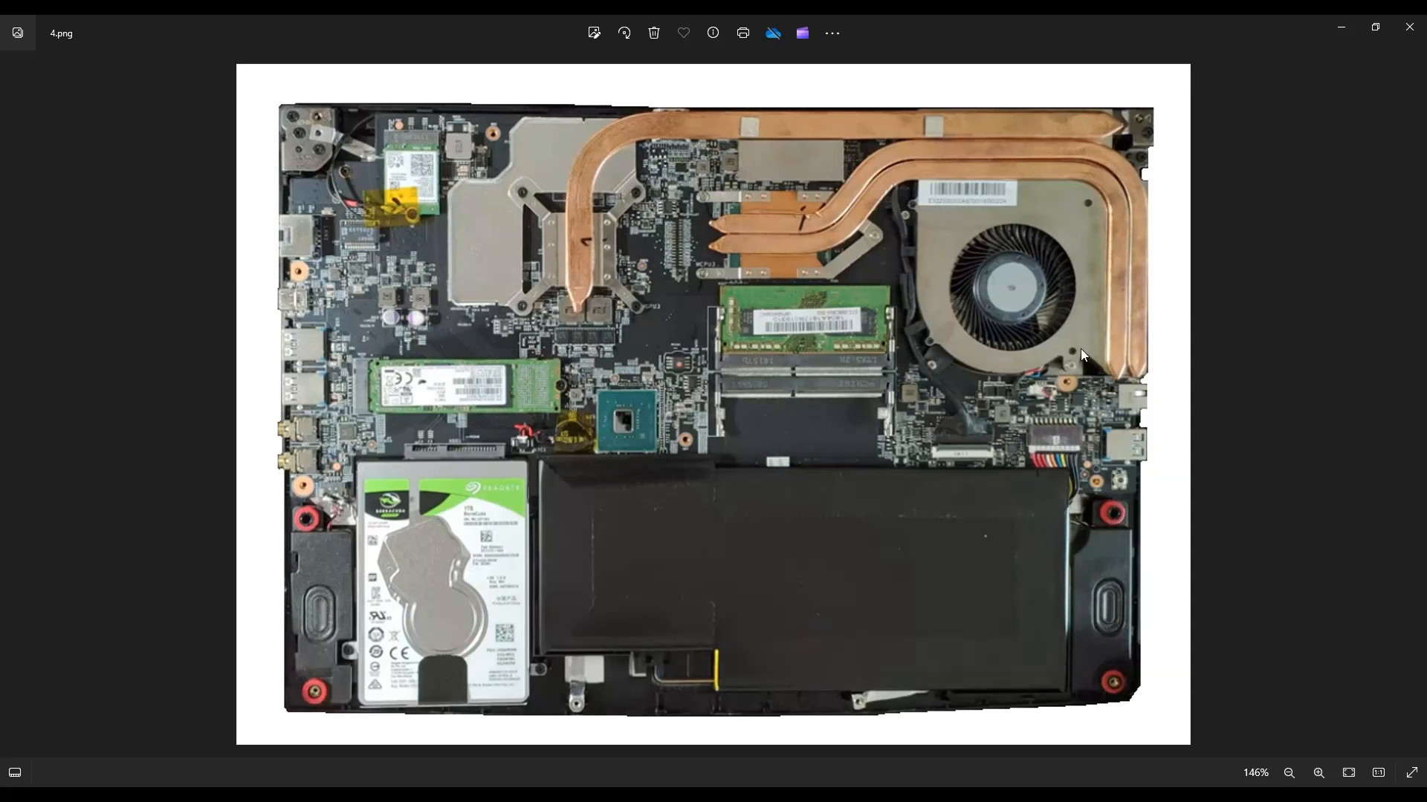
{"action": "mouse_move", "coordinate": [1036, 329]}
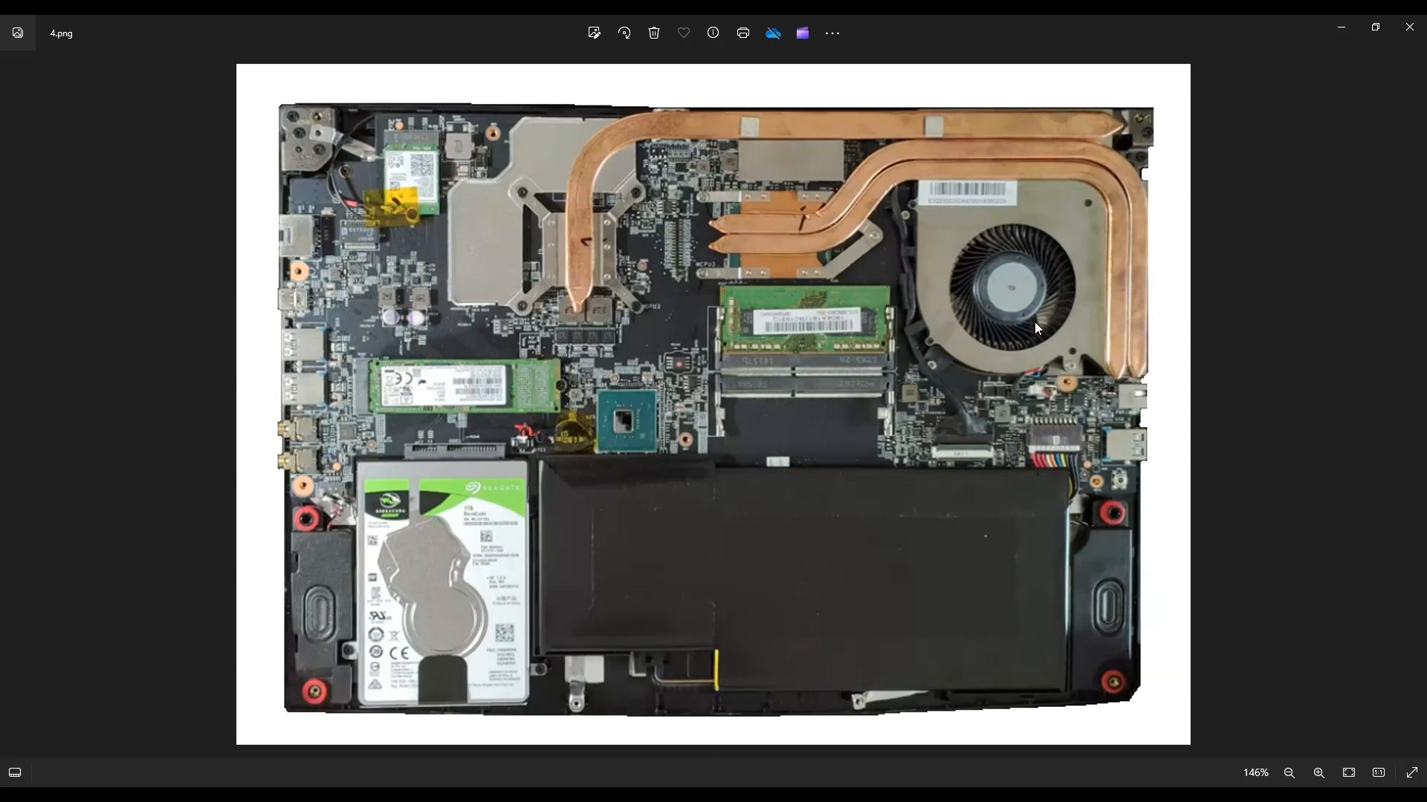
{"action": "mouse_move", "coordinate": [957, 324]}
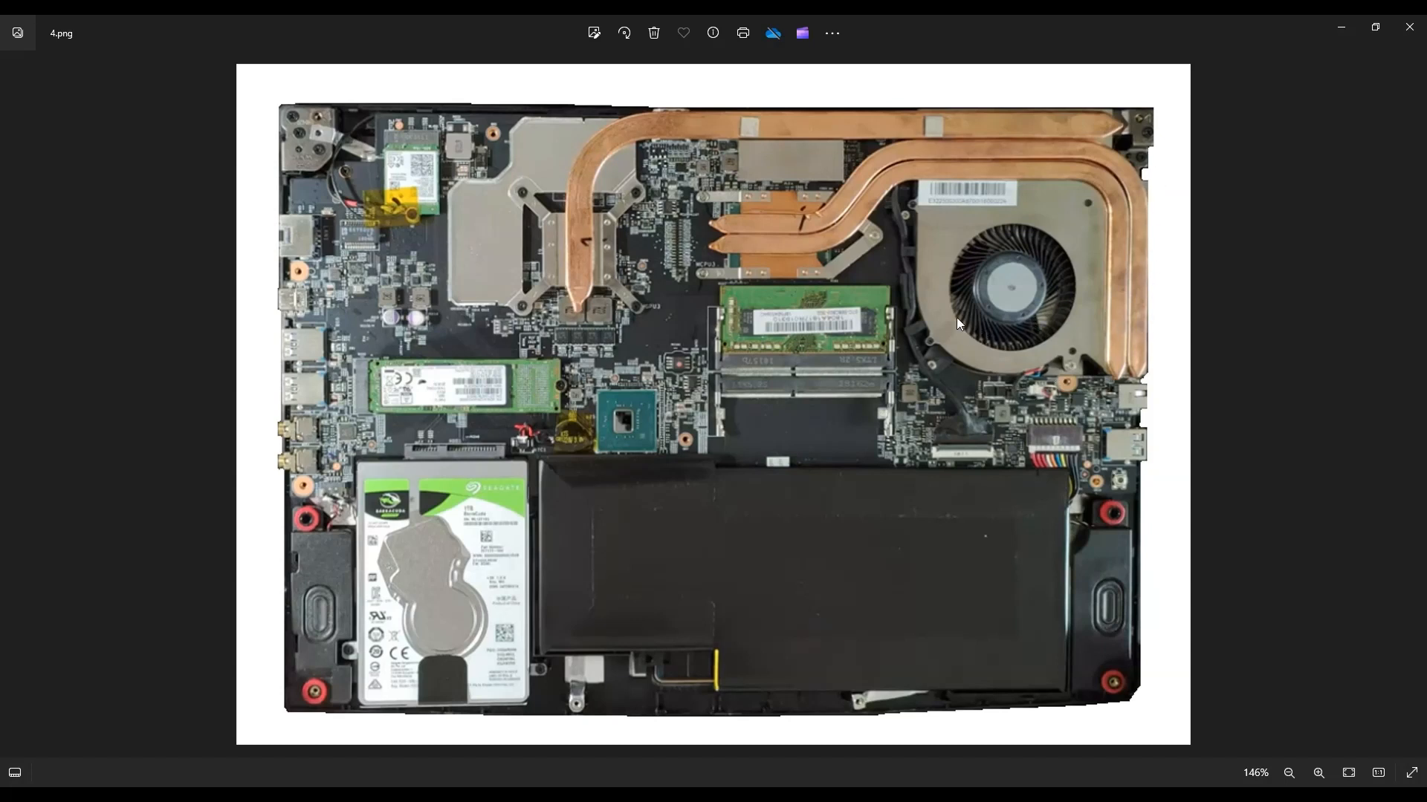
{"action": "mouse_move", "coordinate": [963, 253]}
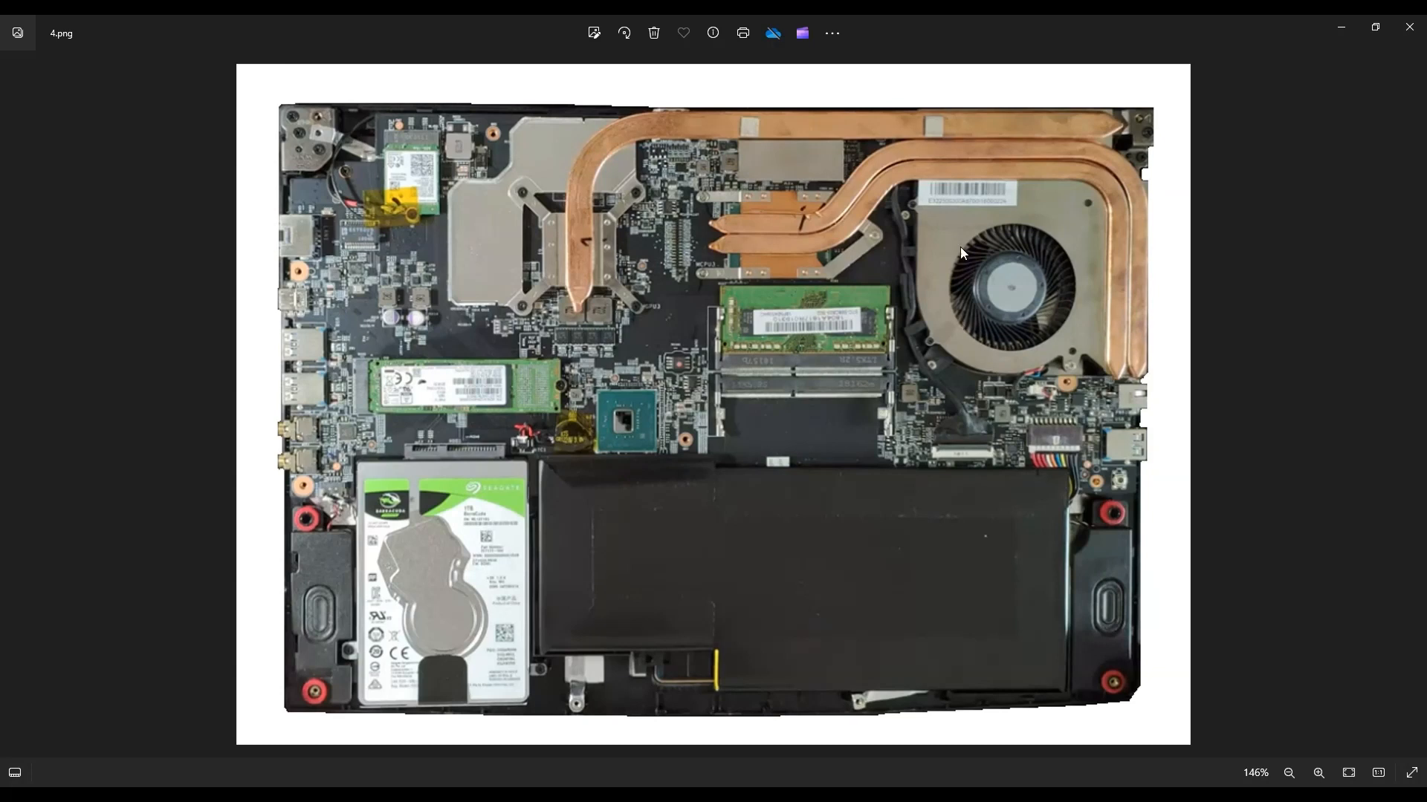
{"action": "mouse_move", "coordinate": [953, 271]}
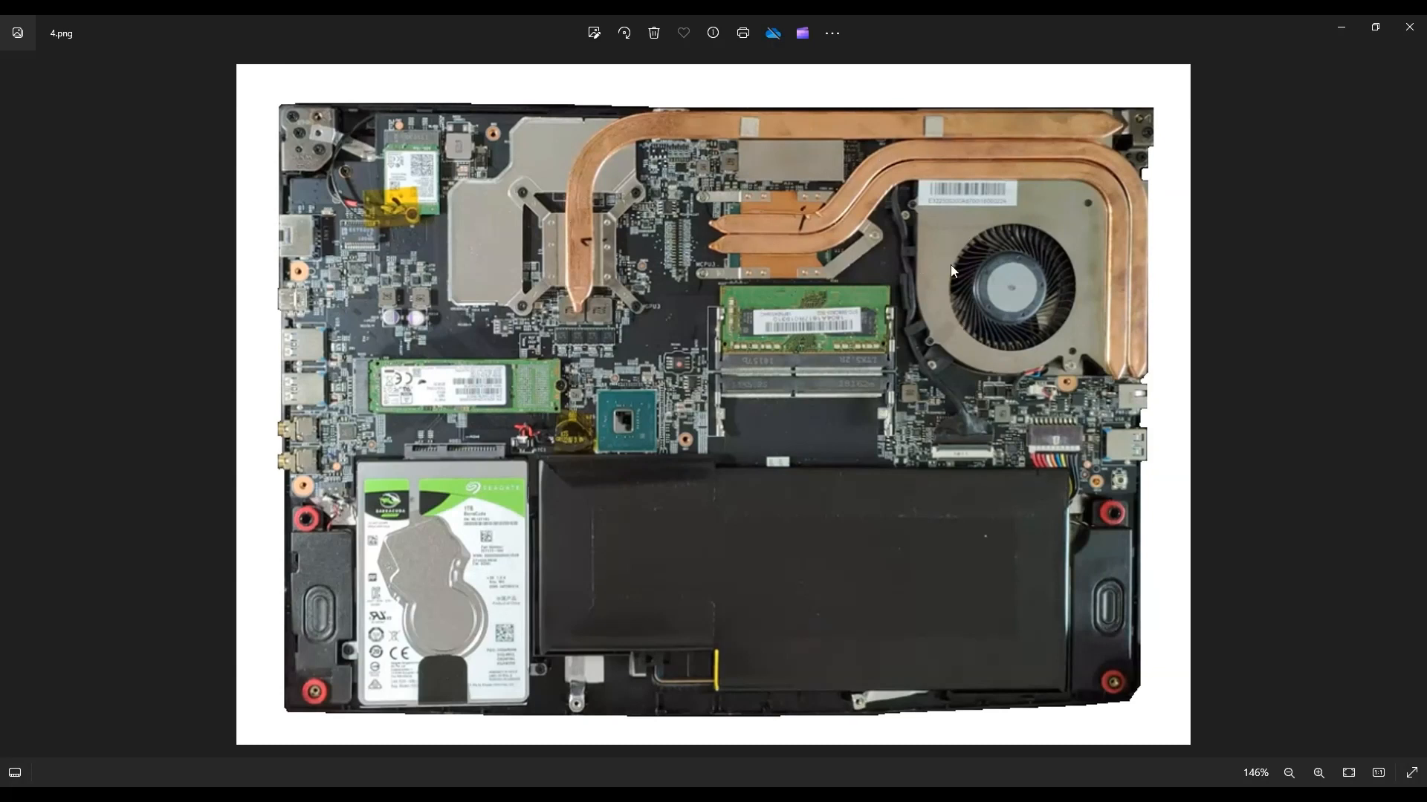
{"action": "mouse_move", "coordinate": [848, 186]}
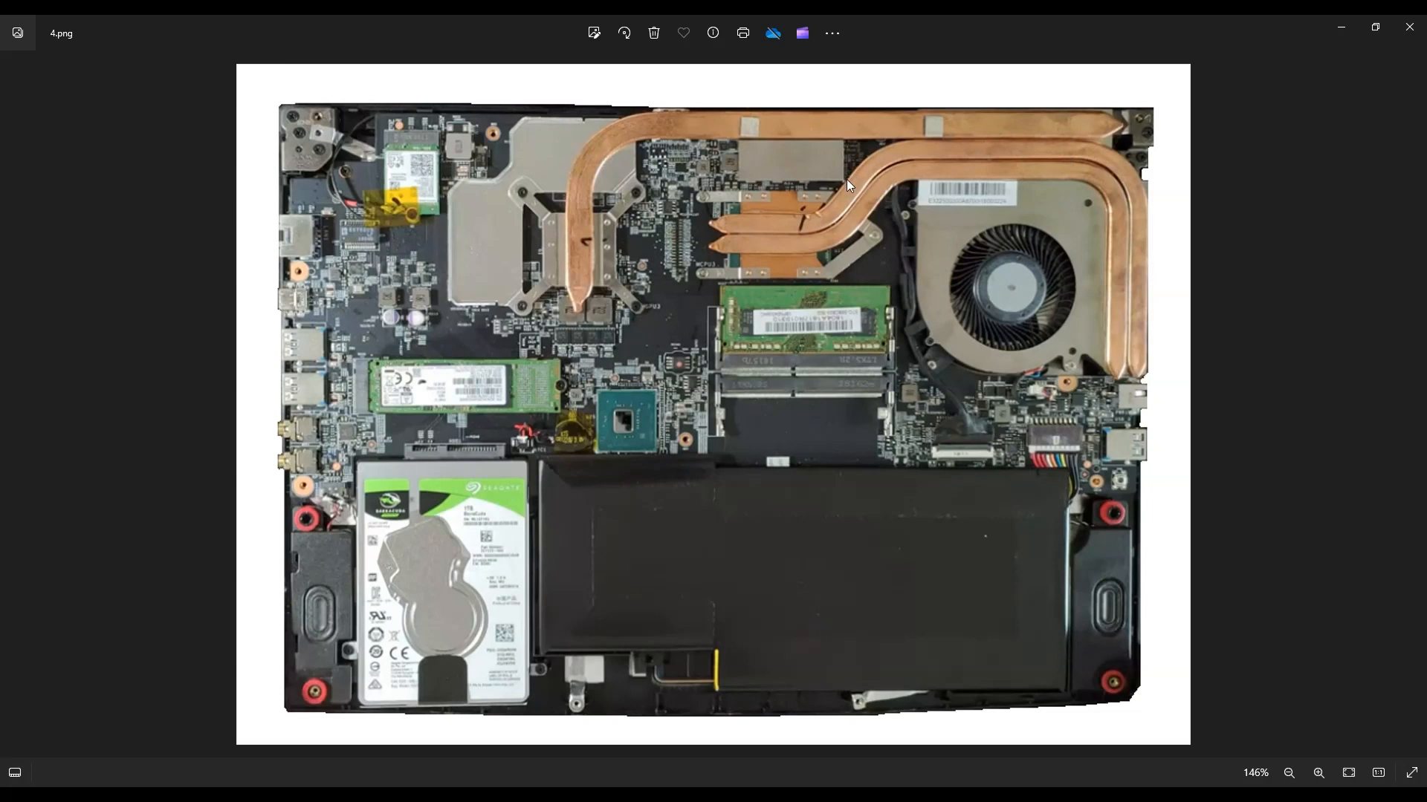
{"action": "mouse_move", "coordinate": [579, 197]}
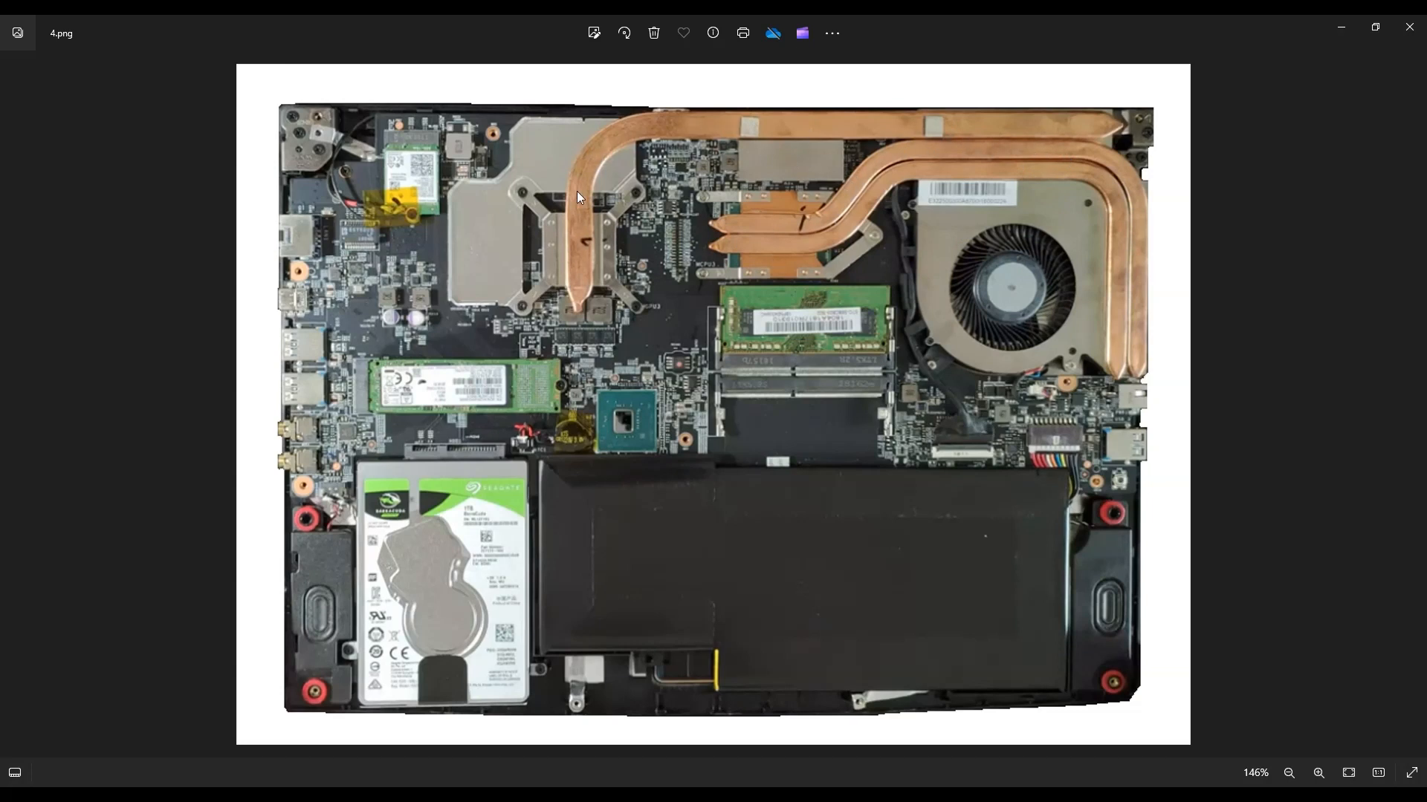
{"action": "mouse_move", "coordinate": [583, 283]}
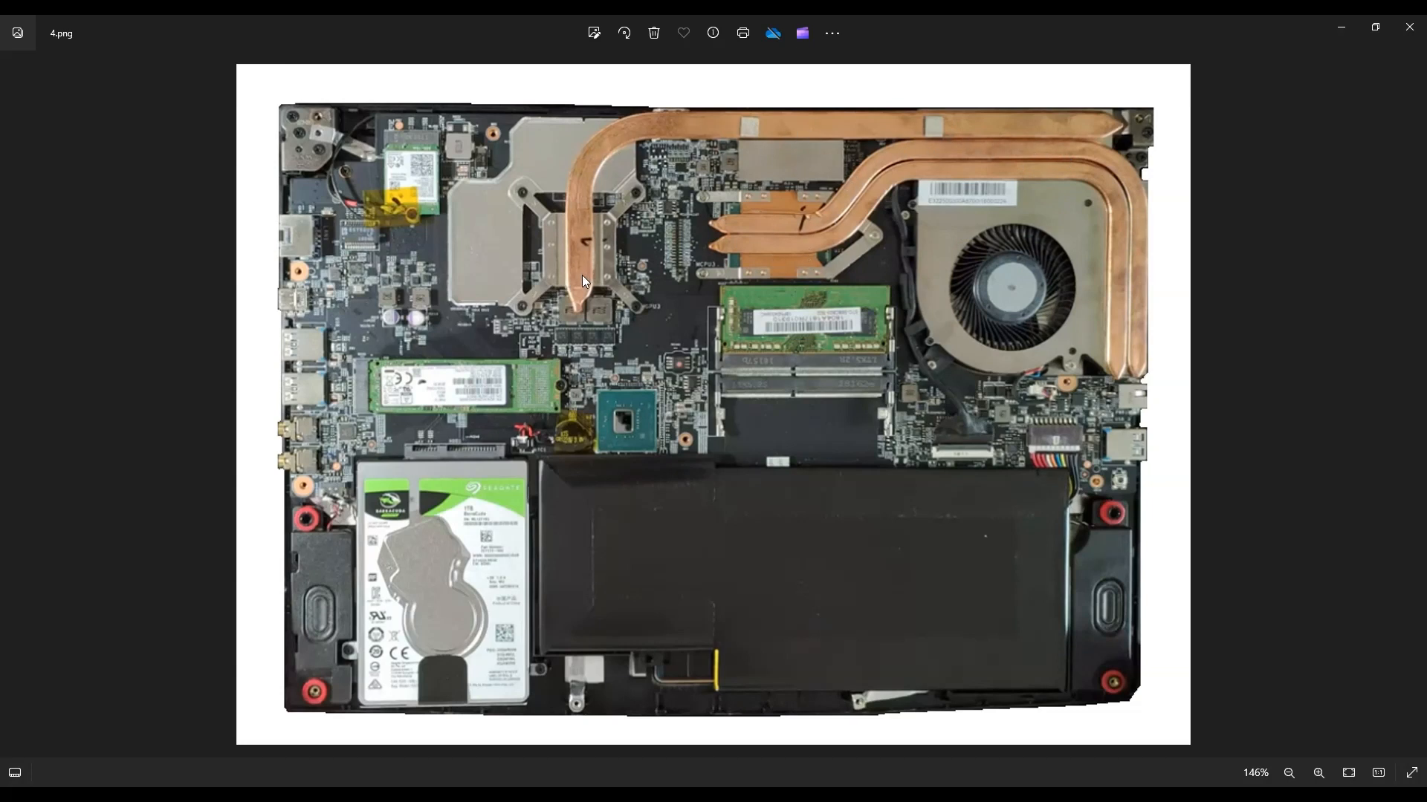
{"action": "mouse_move", "coordinate": [696, 270]}
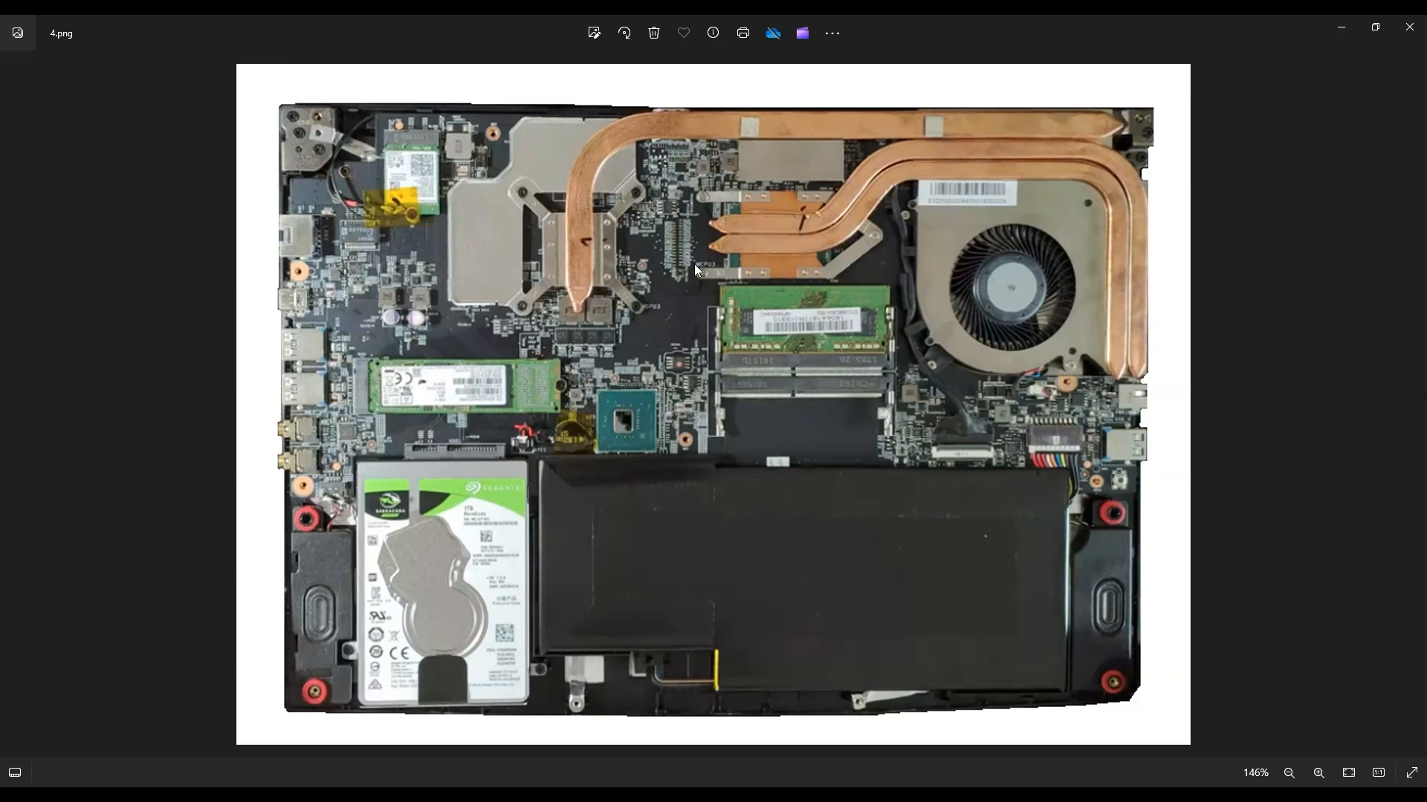
{"action": "mouse_move", "coordinate": [536, 197]}
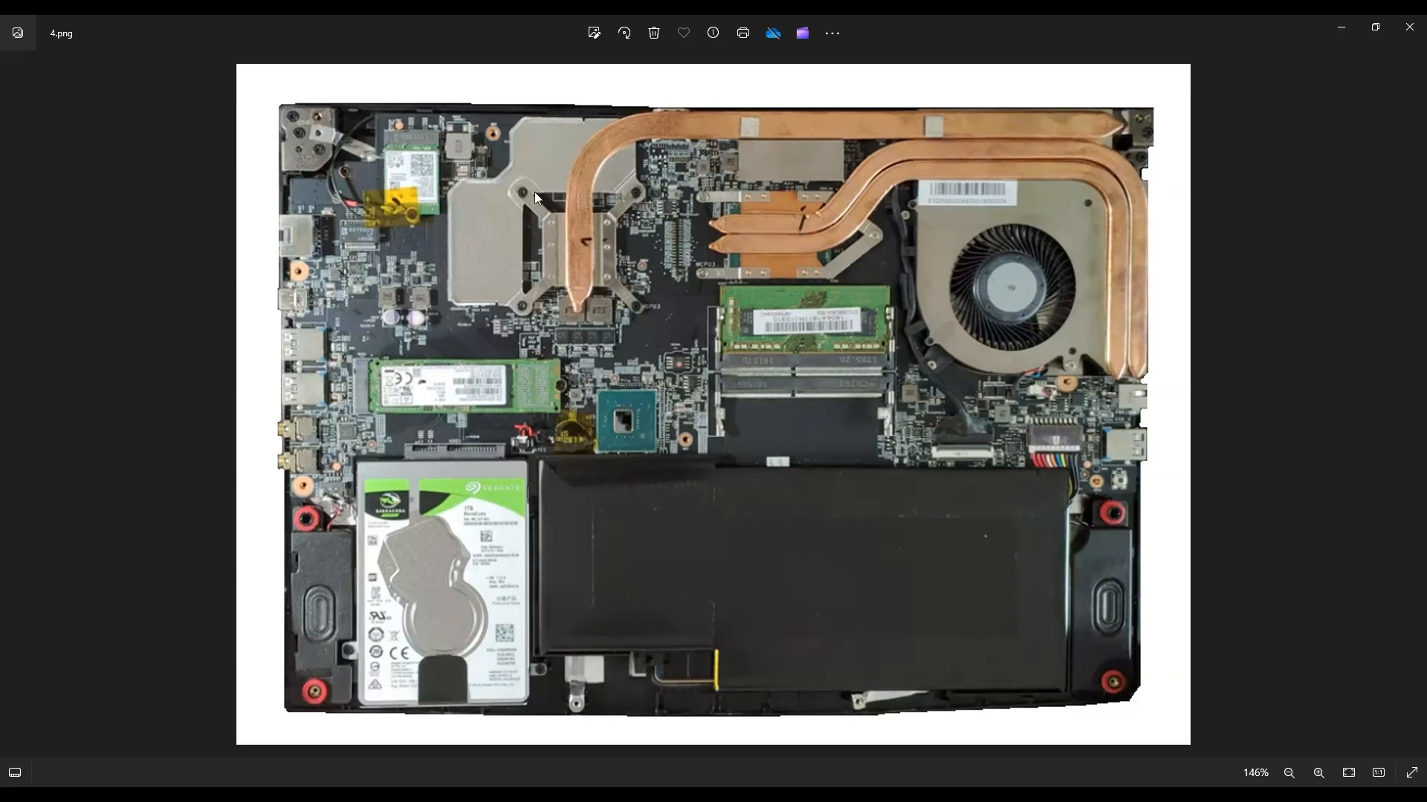
{"action": "mouse_move", "coordinate": [618, 305]}
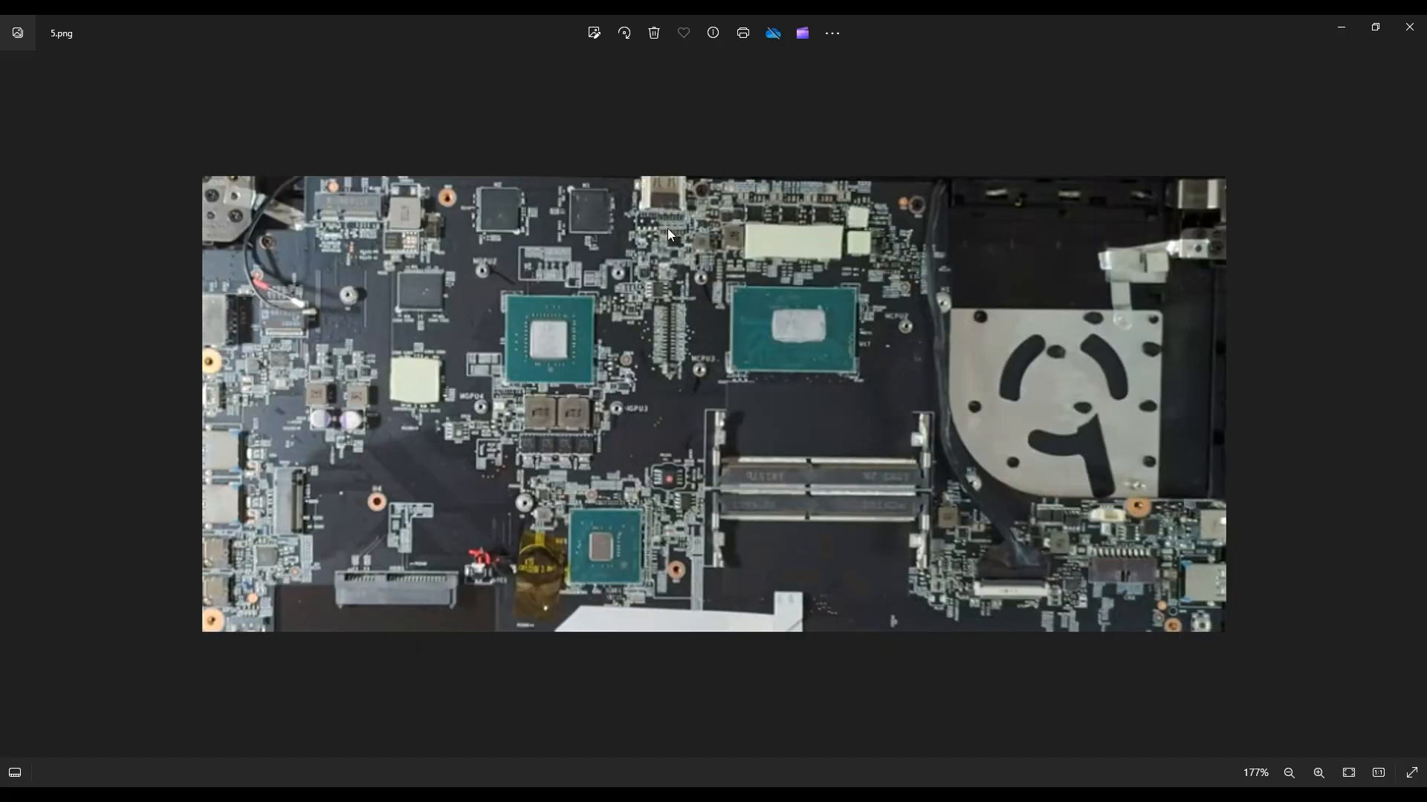
{"action": "mouse_move", "coordinate": [528, 337]}
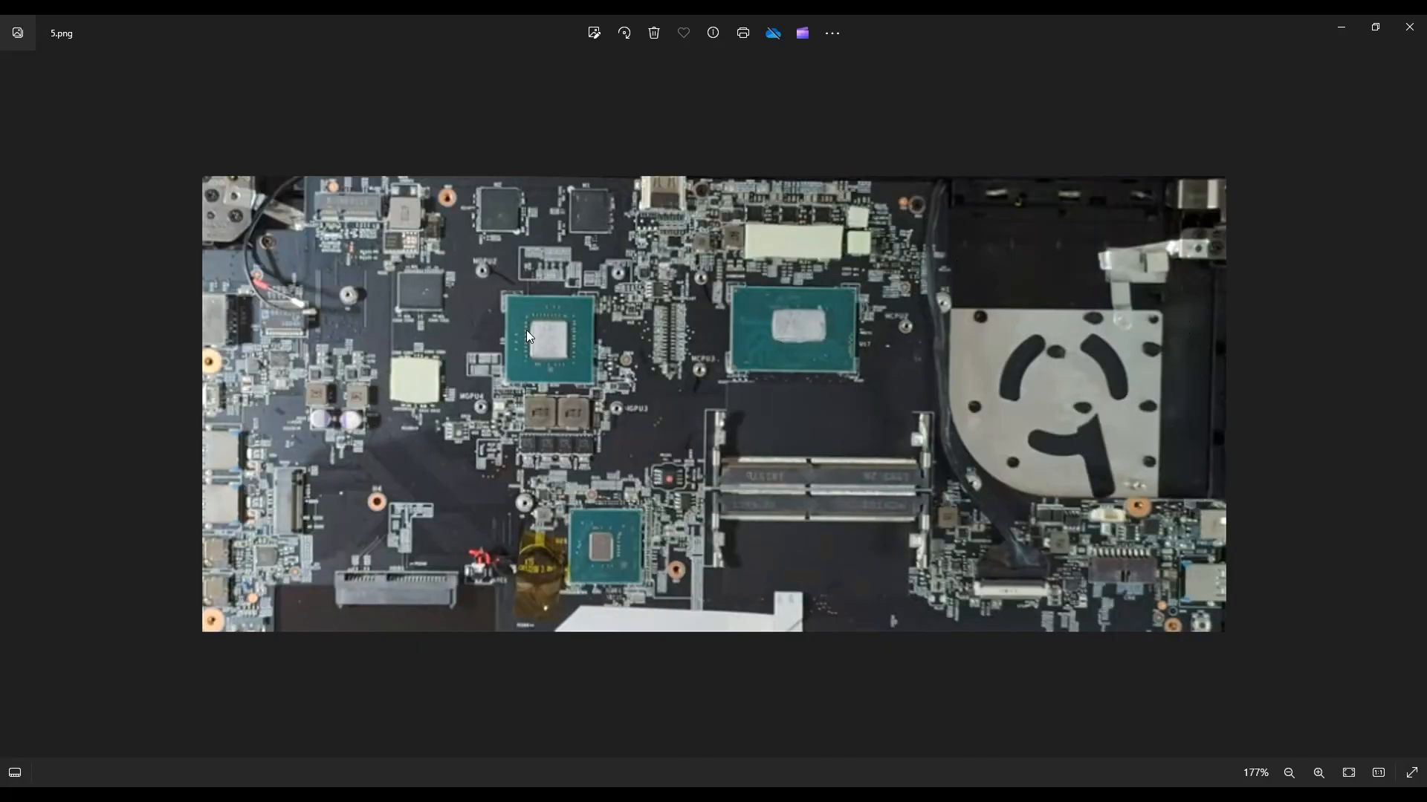
{"action": "mouse_move", "coordinate": [571, 332]}
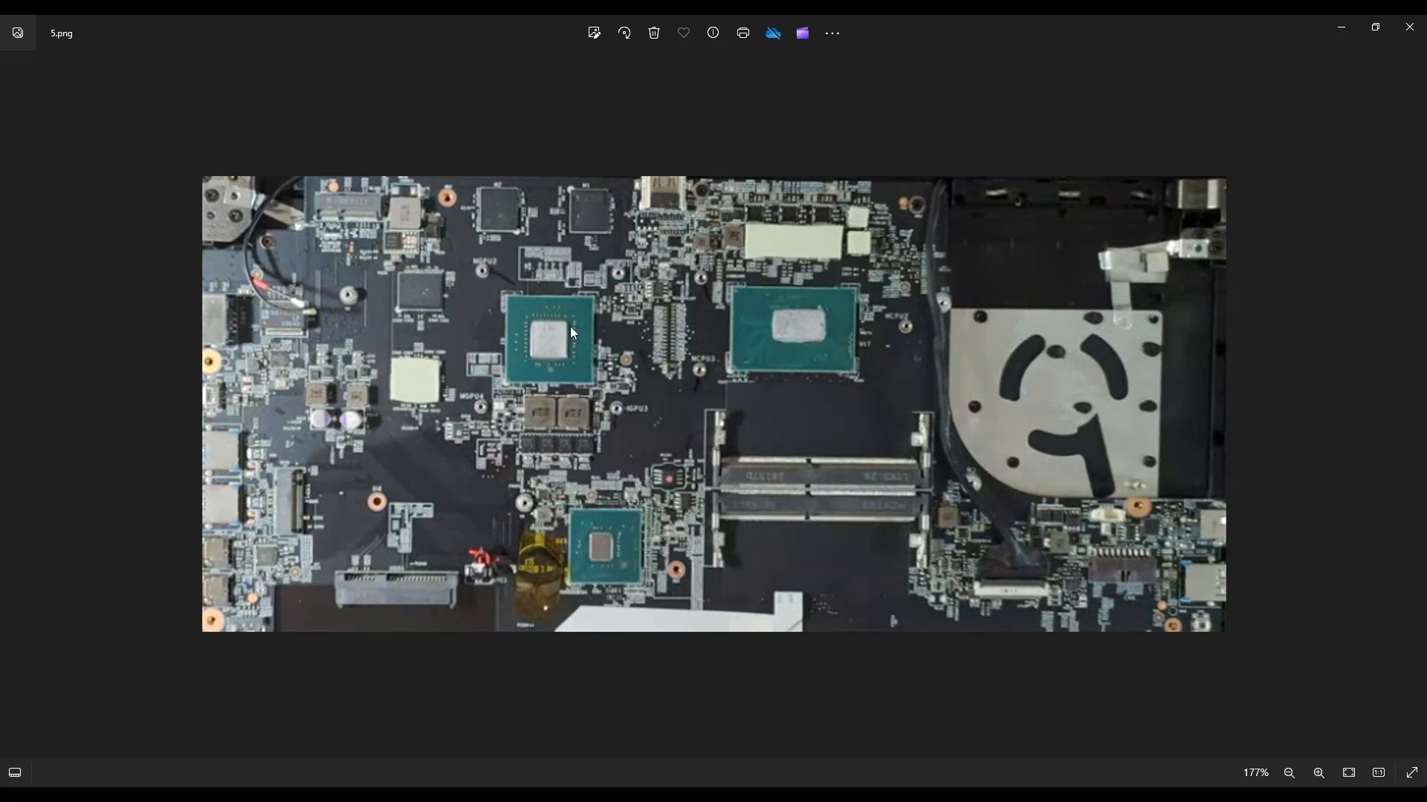
{"action": "mouse_move", "coordinate": [389, 355]}
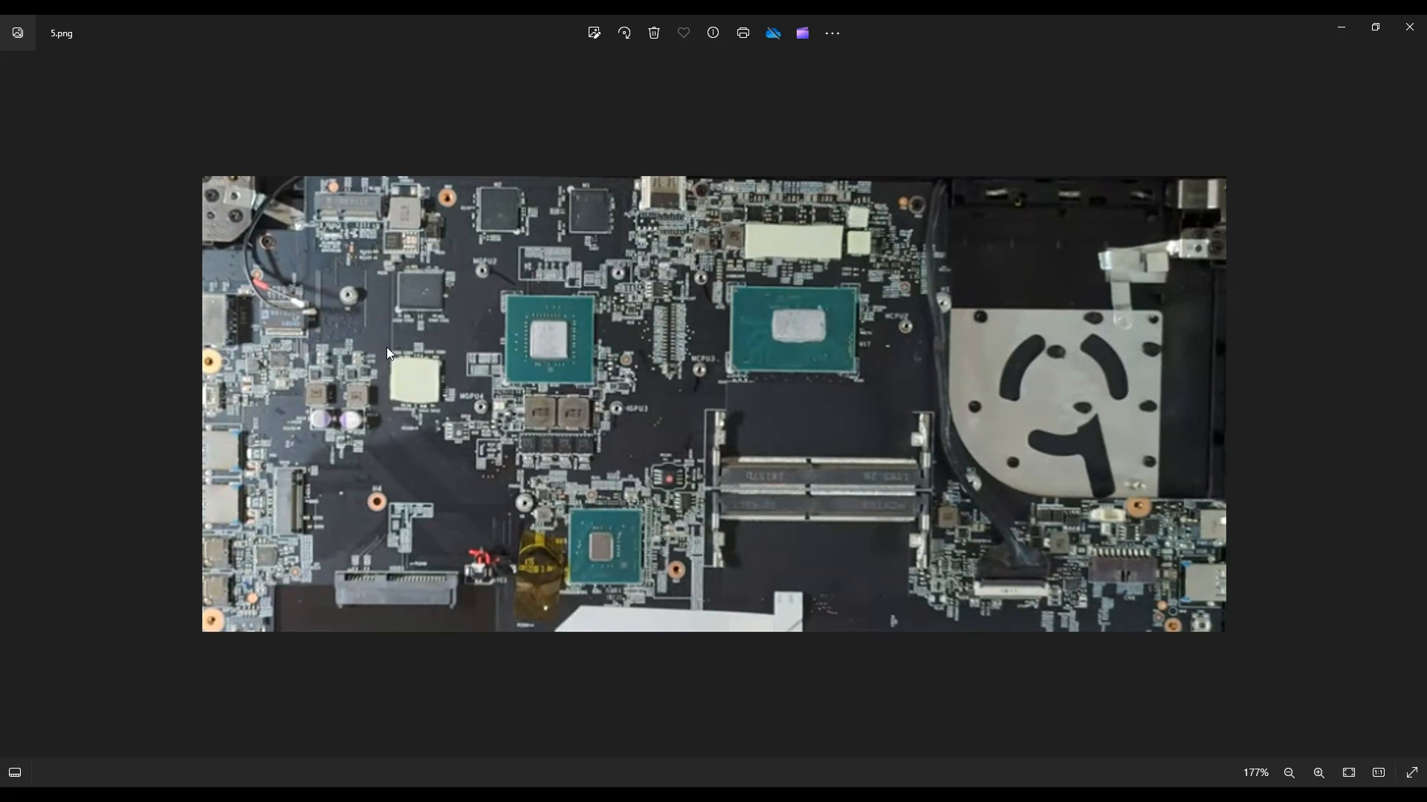
{"action": "mouse_move", "coordinate": [405, 407]}
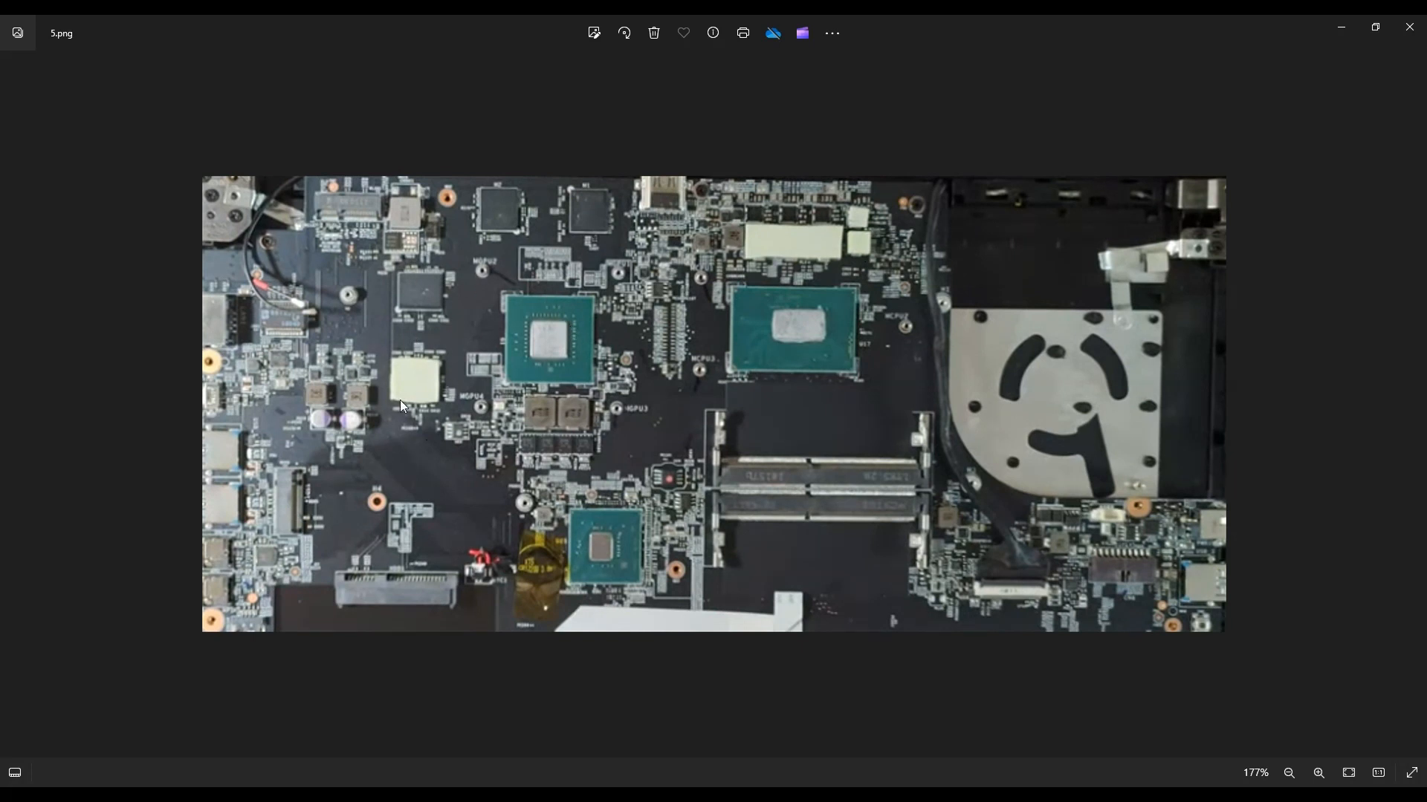
{"action": "mouse_move", "coordinate": [815, 249]}
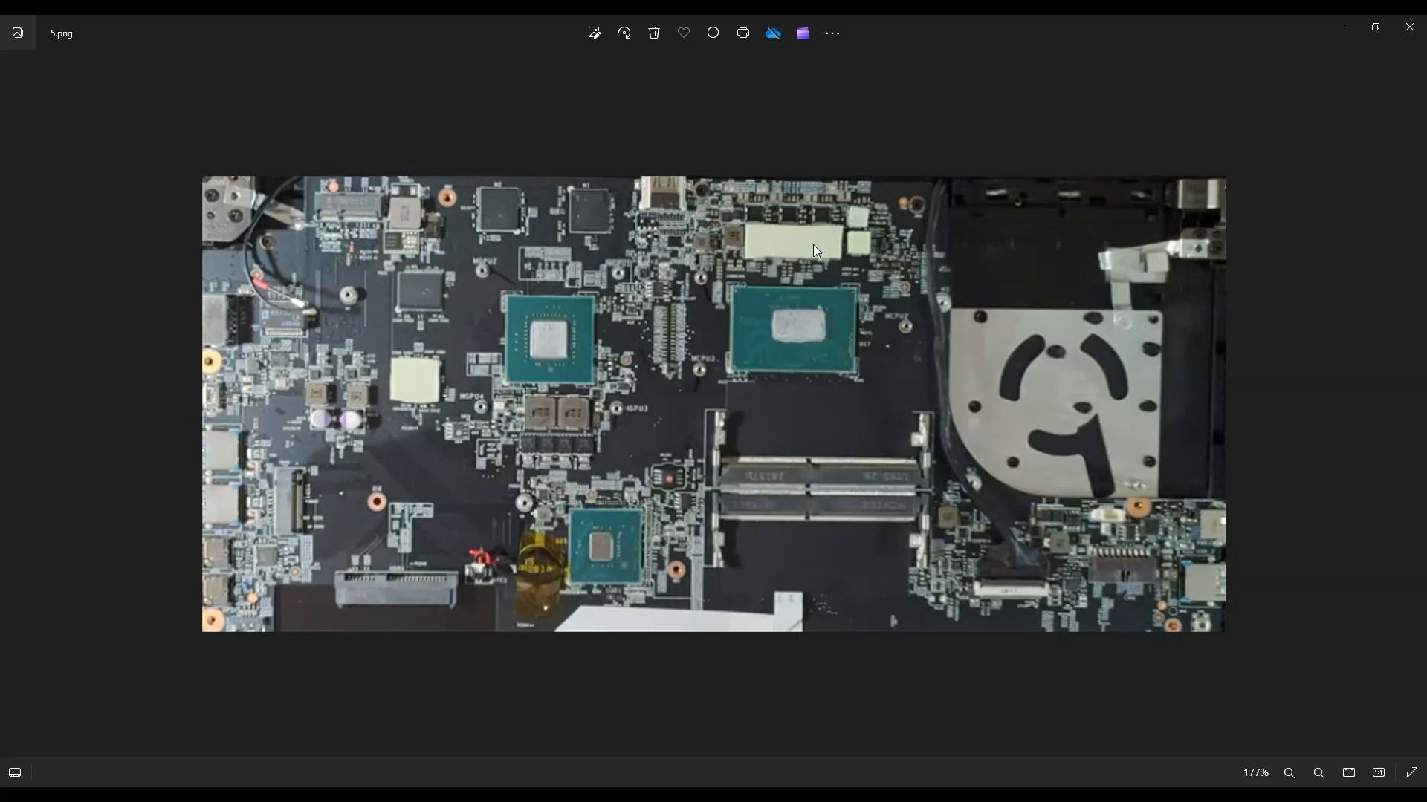
{"action": "mouse_move", "coordinate": [882, 237]}
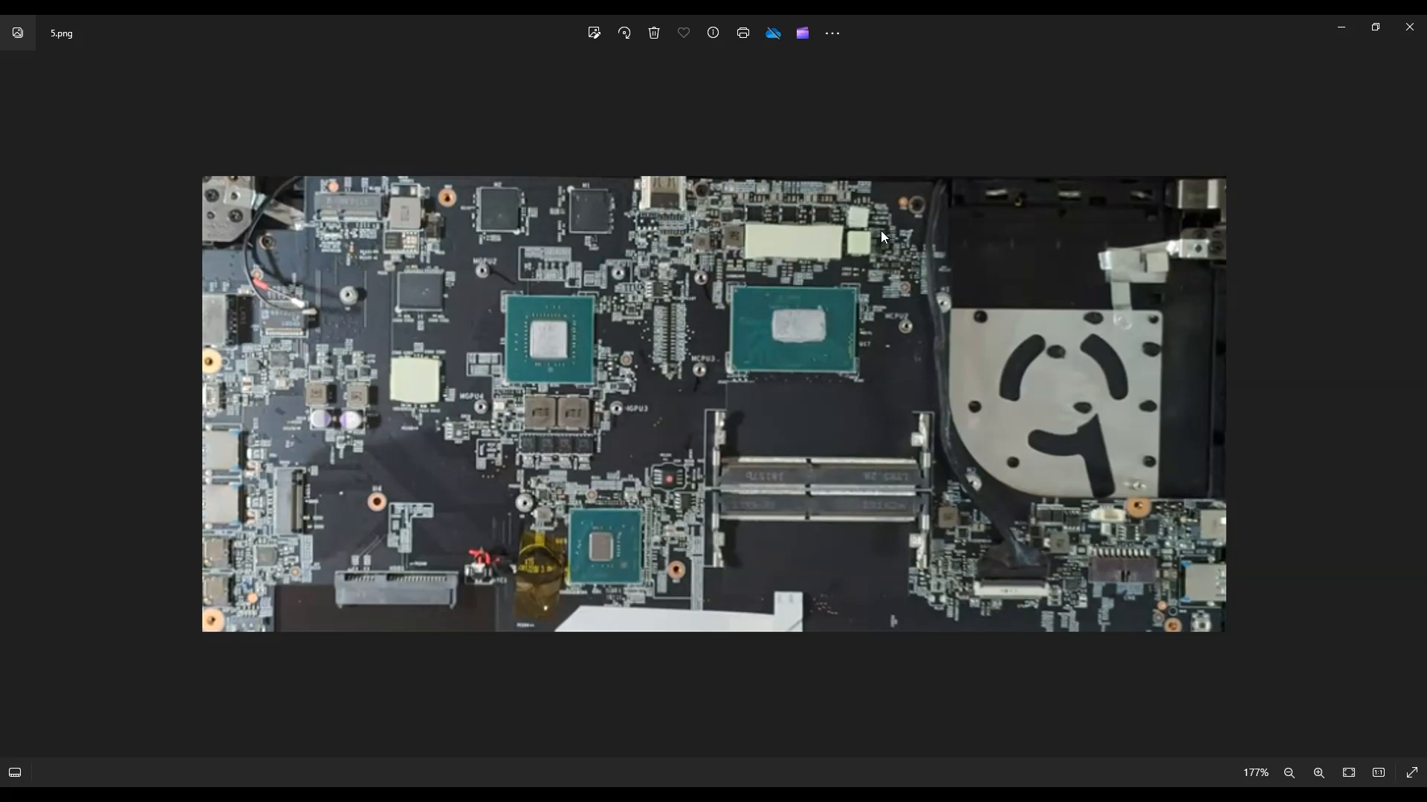
{"action": "mouse_move", "coordinate": [776, 254]}
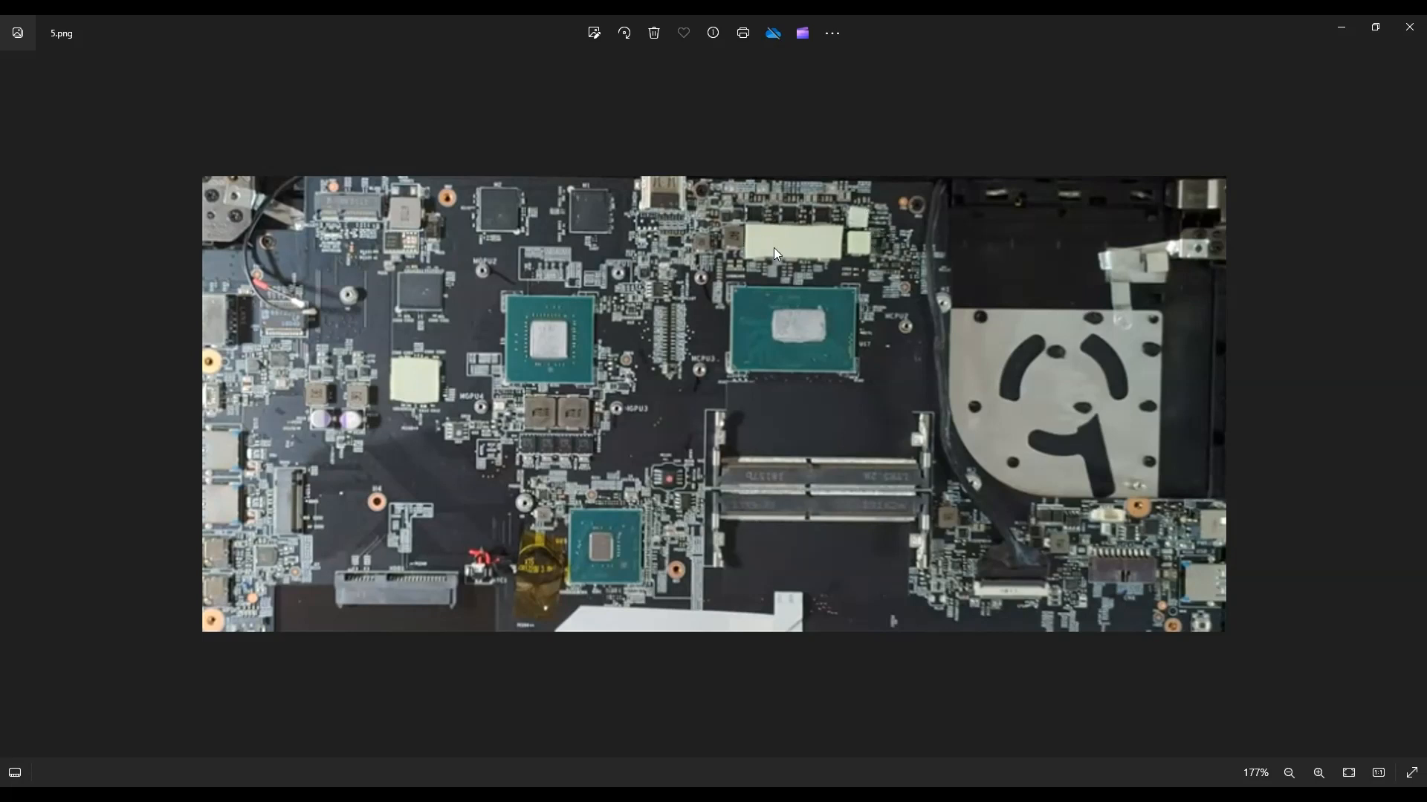
{"action": "mouse_move", "coordinate": [817, 228]}
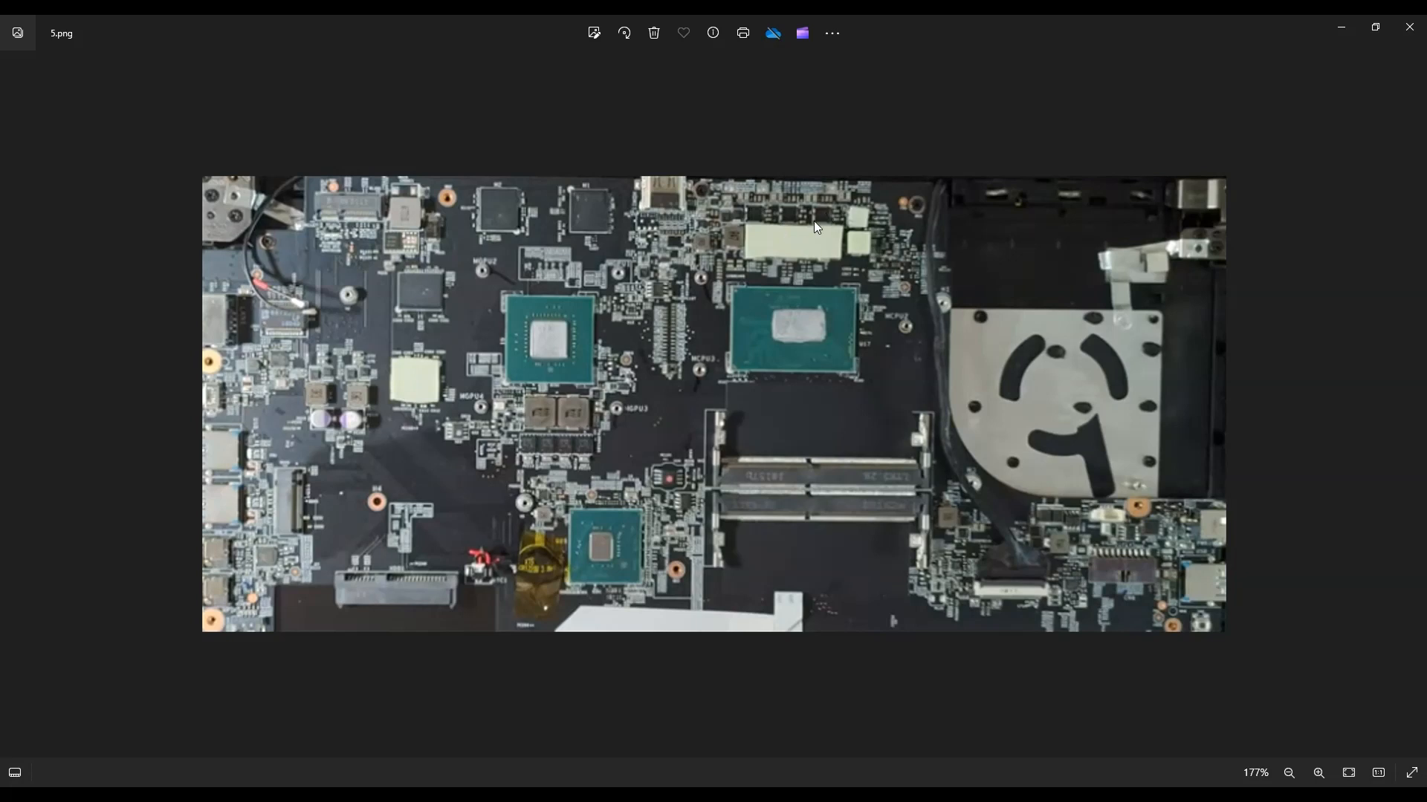
{"action": "mouse_move", "coordinate": [810, 231]}
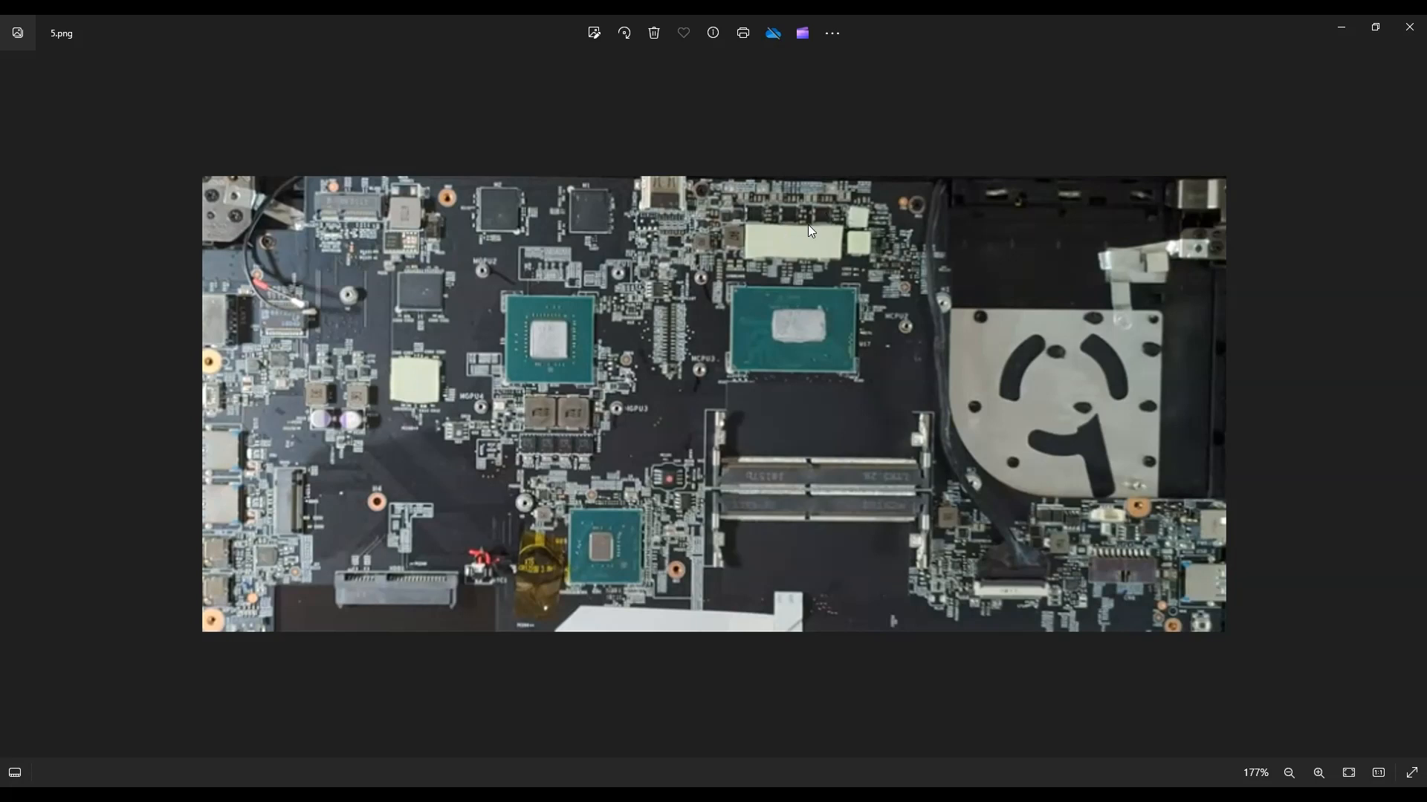
{"action": "mouse_move", "coordinate": [796, 339]}
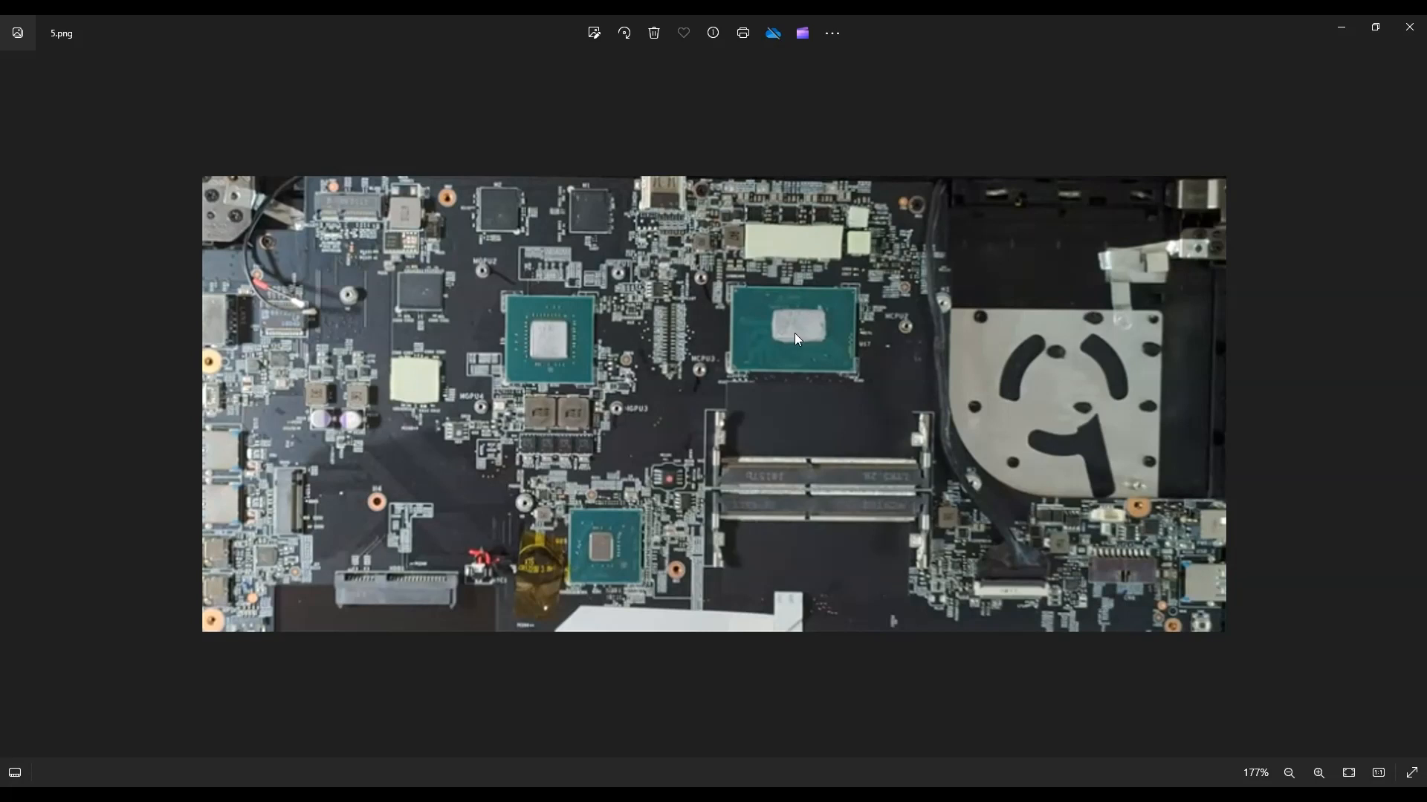
{"action": "mouse_move", "coordinate": [804, 337]}
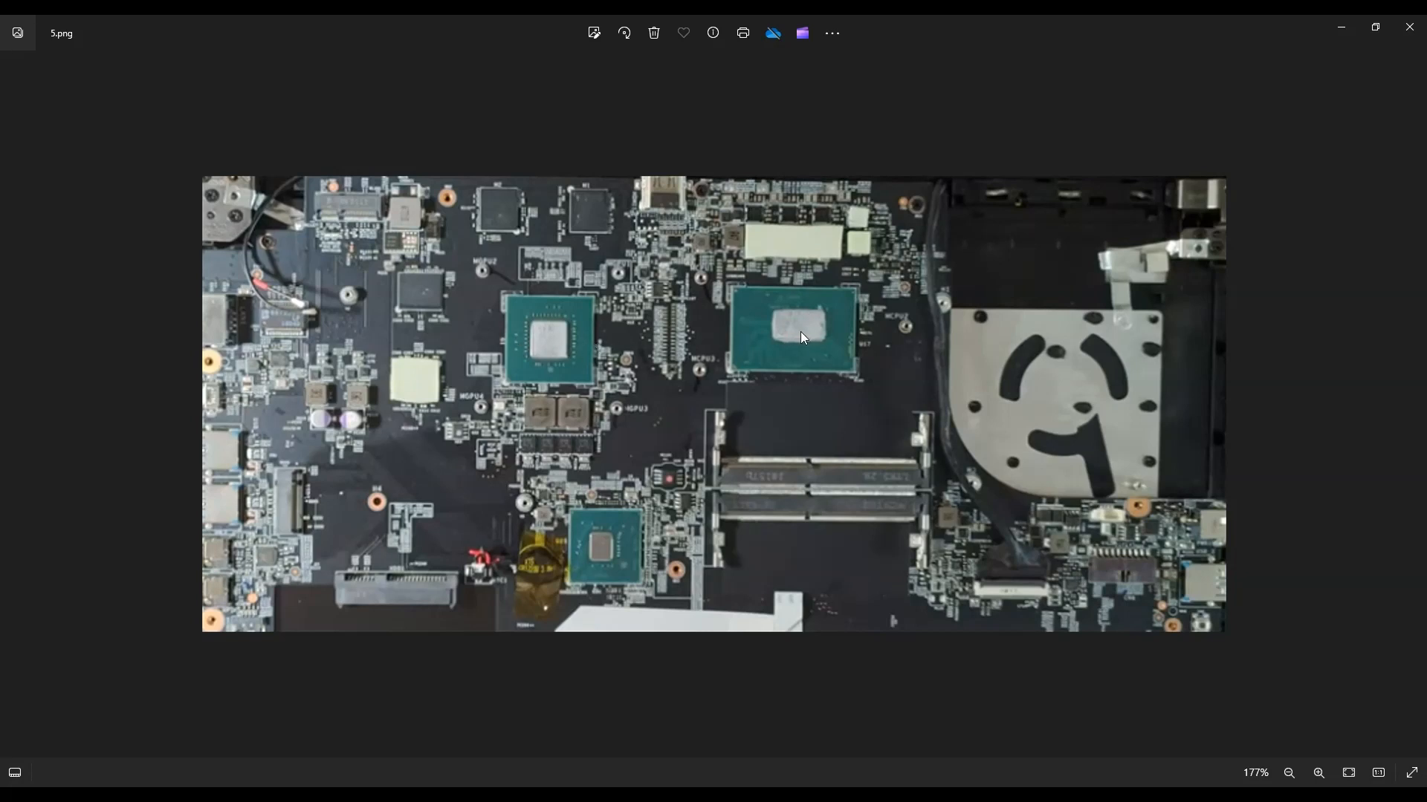
{"action": "mouse_move", "coordinate": [794, 398]}
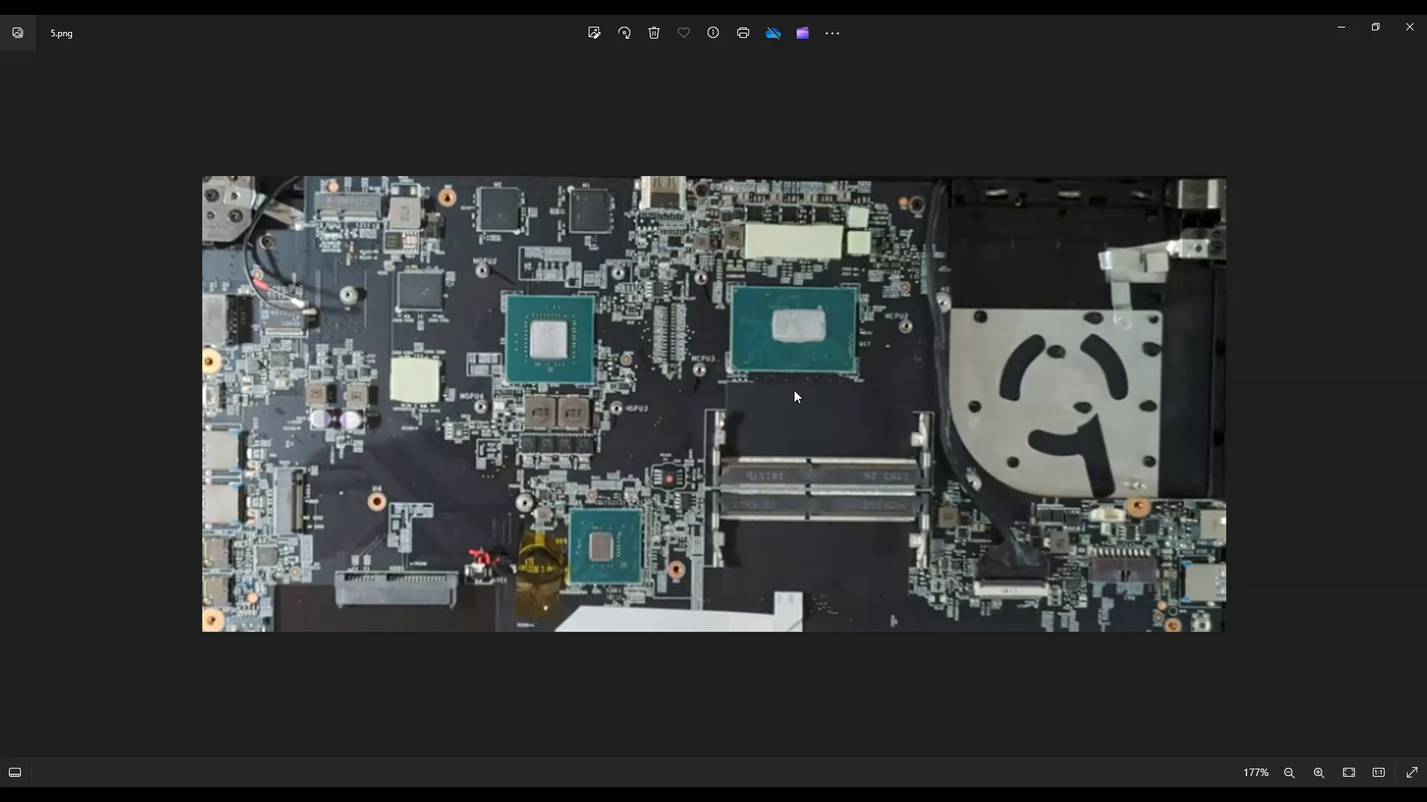
{"action": "mouse_move", "coordinate": [801, 340]}
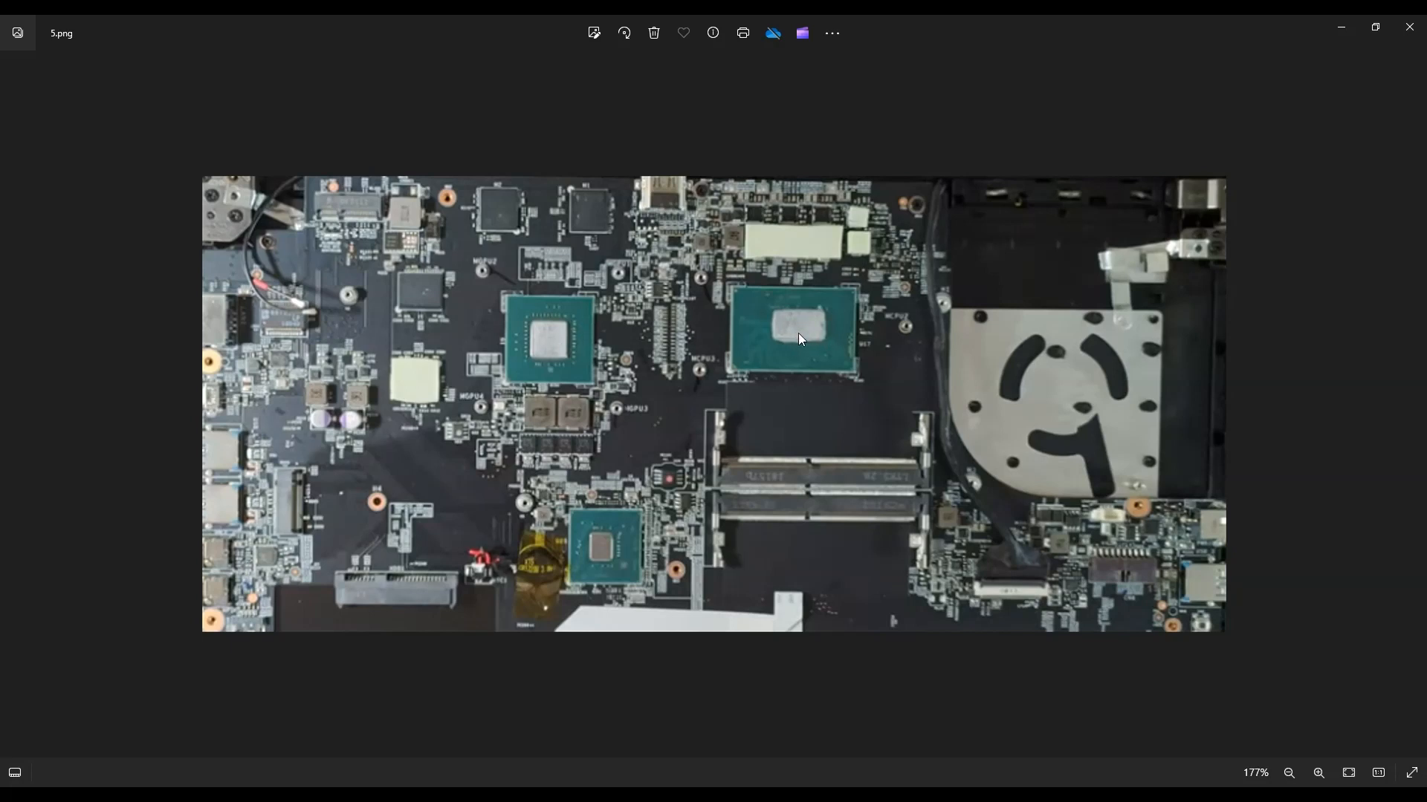
{"action": "mouse_move", "coordinate": [766, 330]}
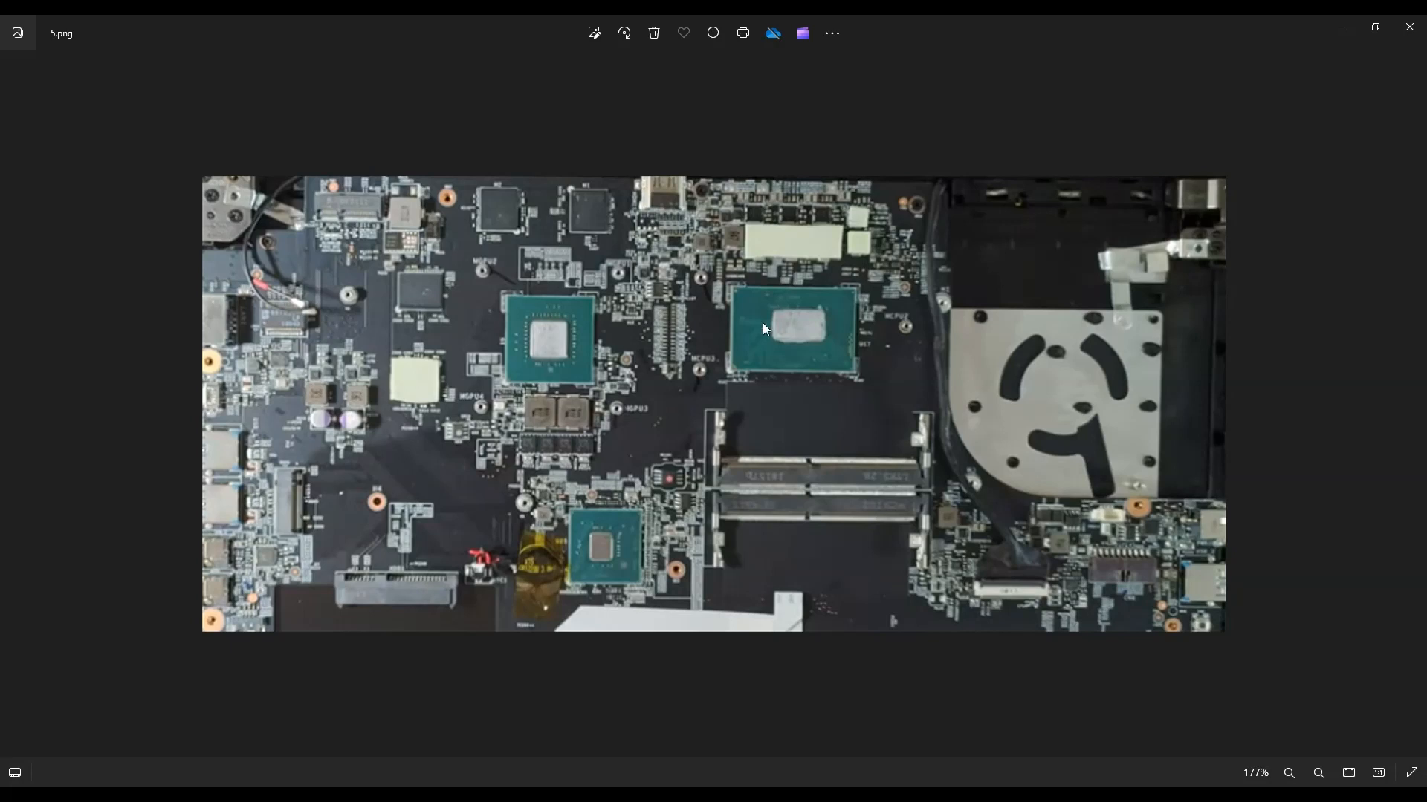
{"action": "mouse_move", "coordinate": [770, 355]}
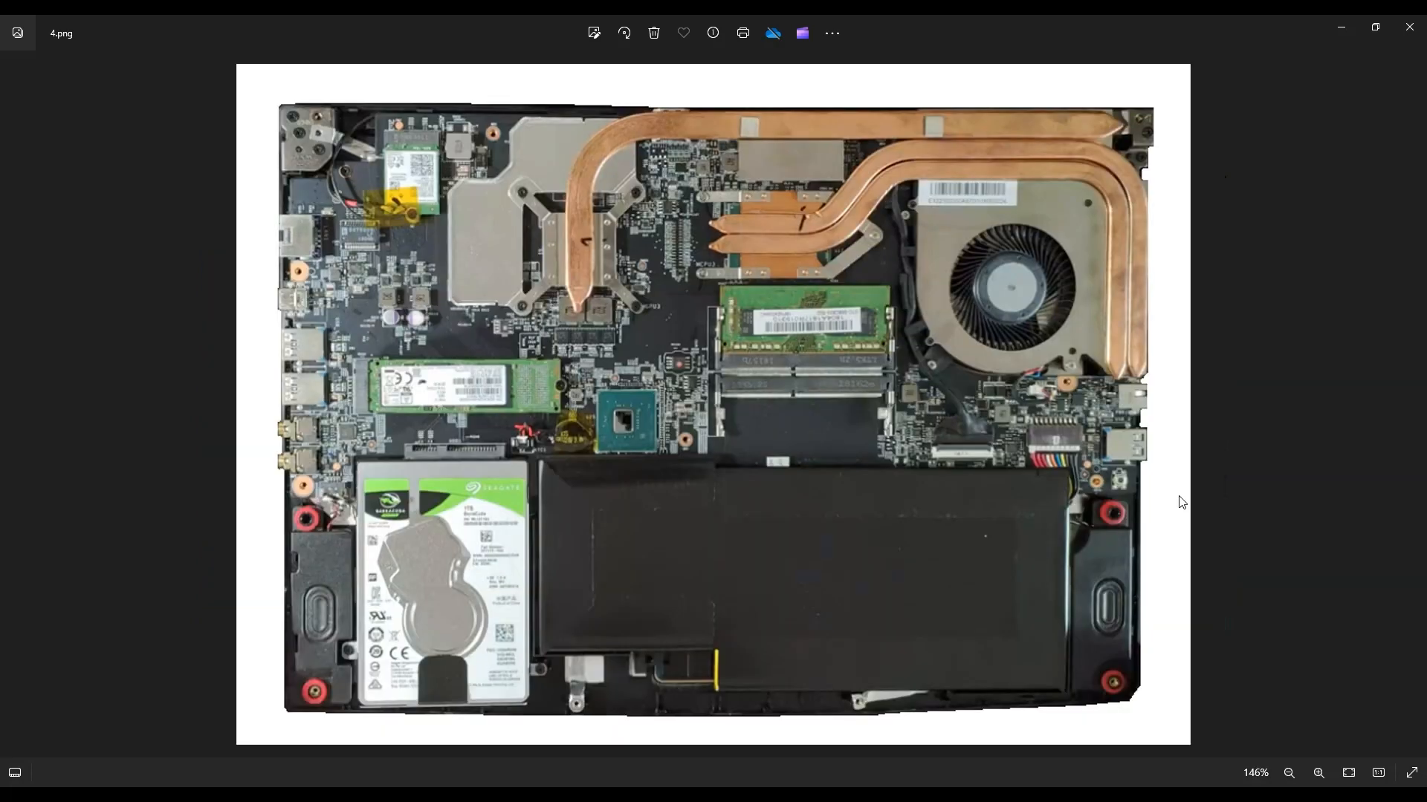
{"action": "mouse_move", "coordinate": [1211, 479]}
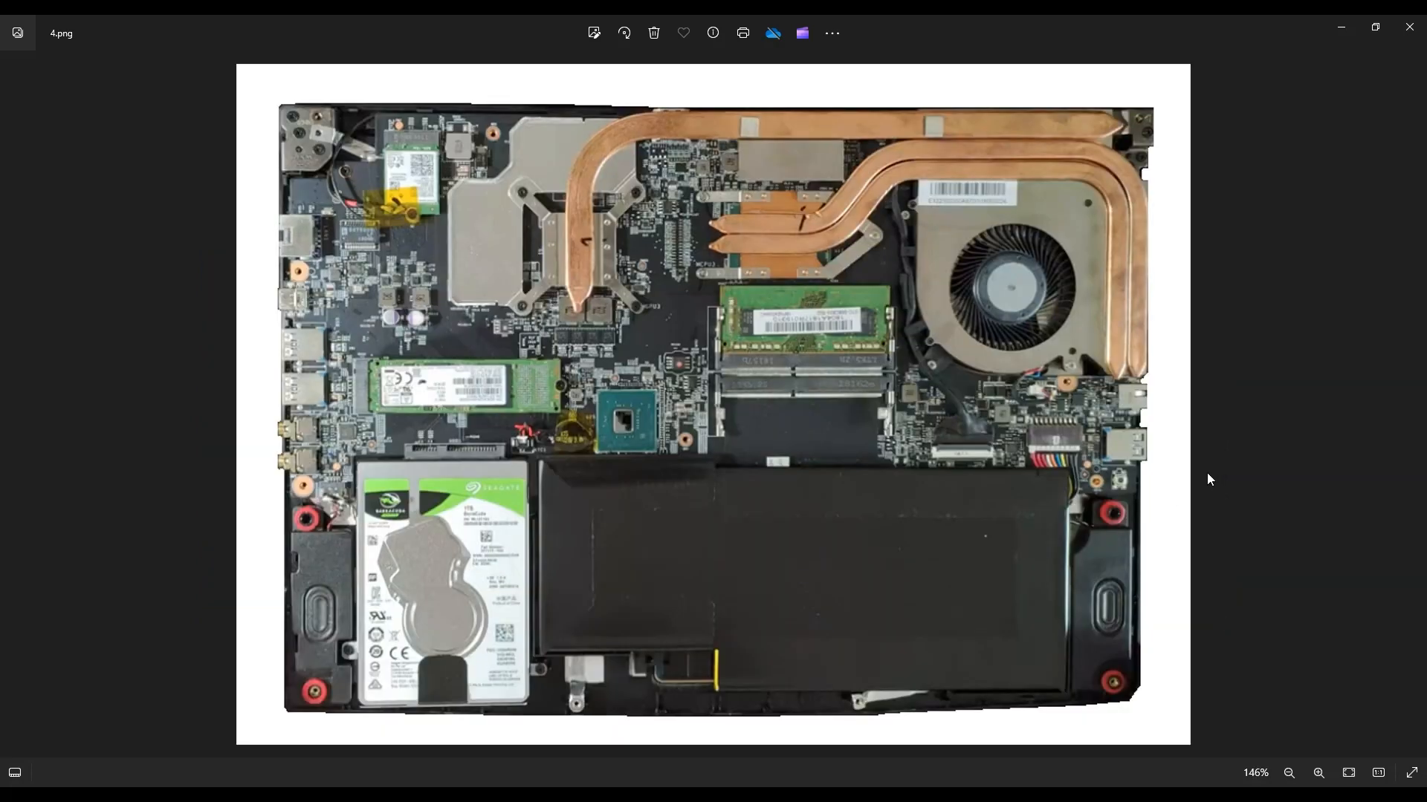